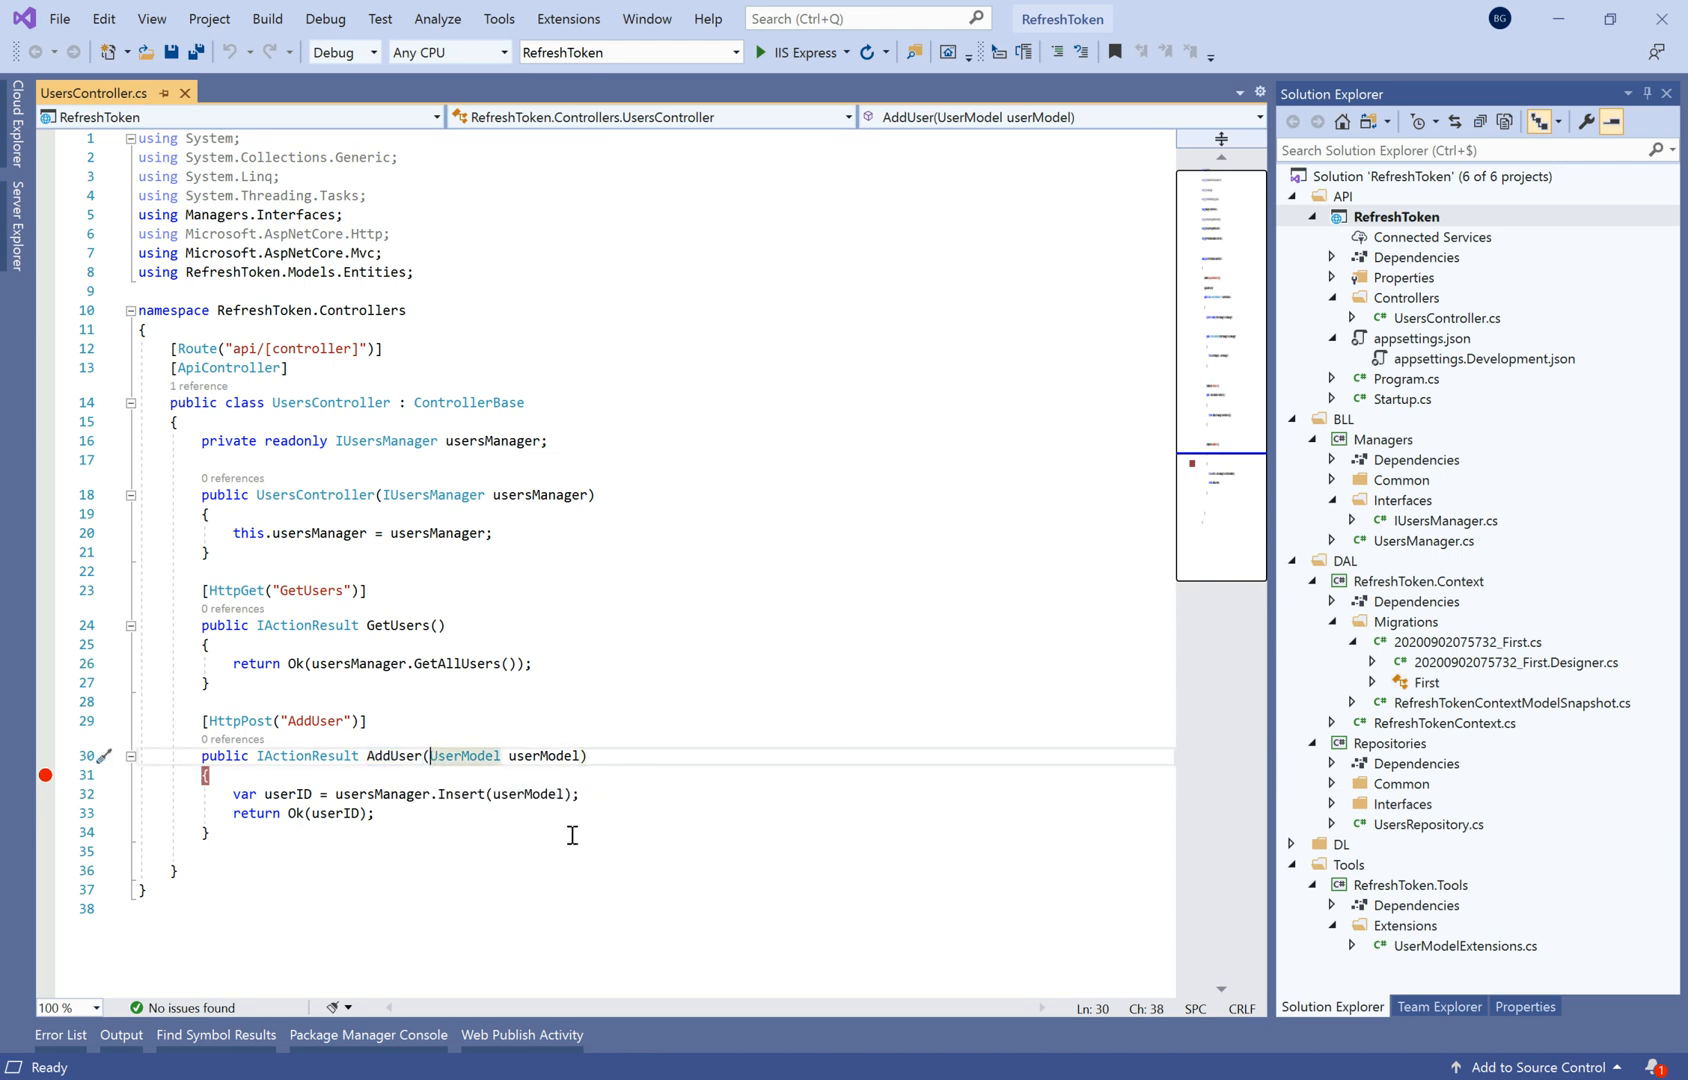
- Bind AddUser's parameter with [FromBody] and start a public IActionResult Login action
text([])
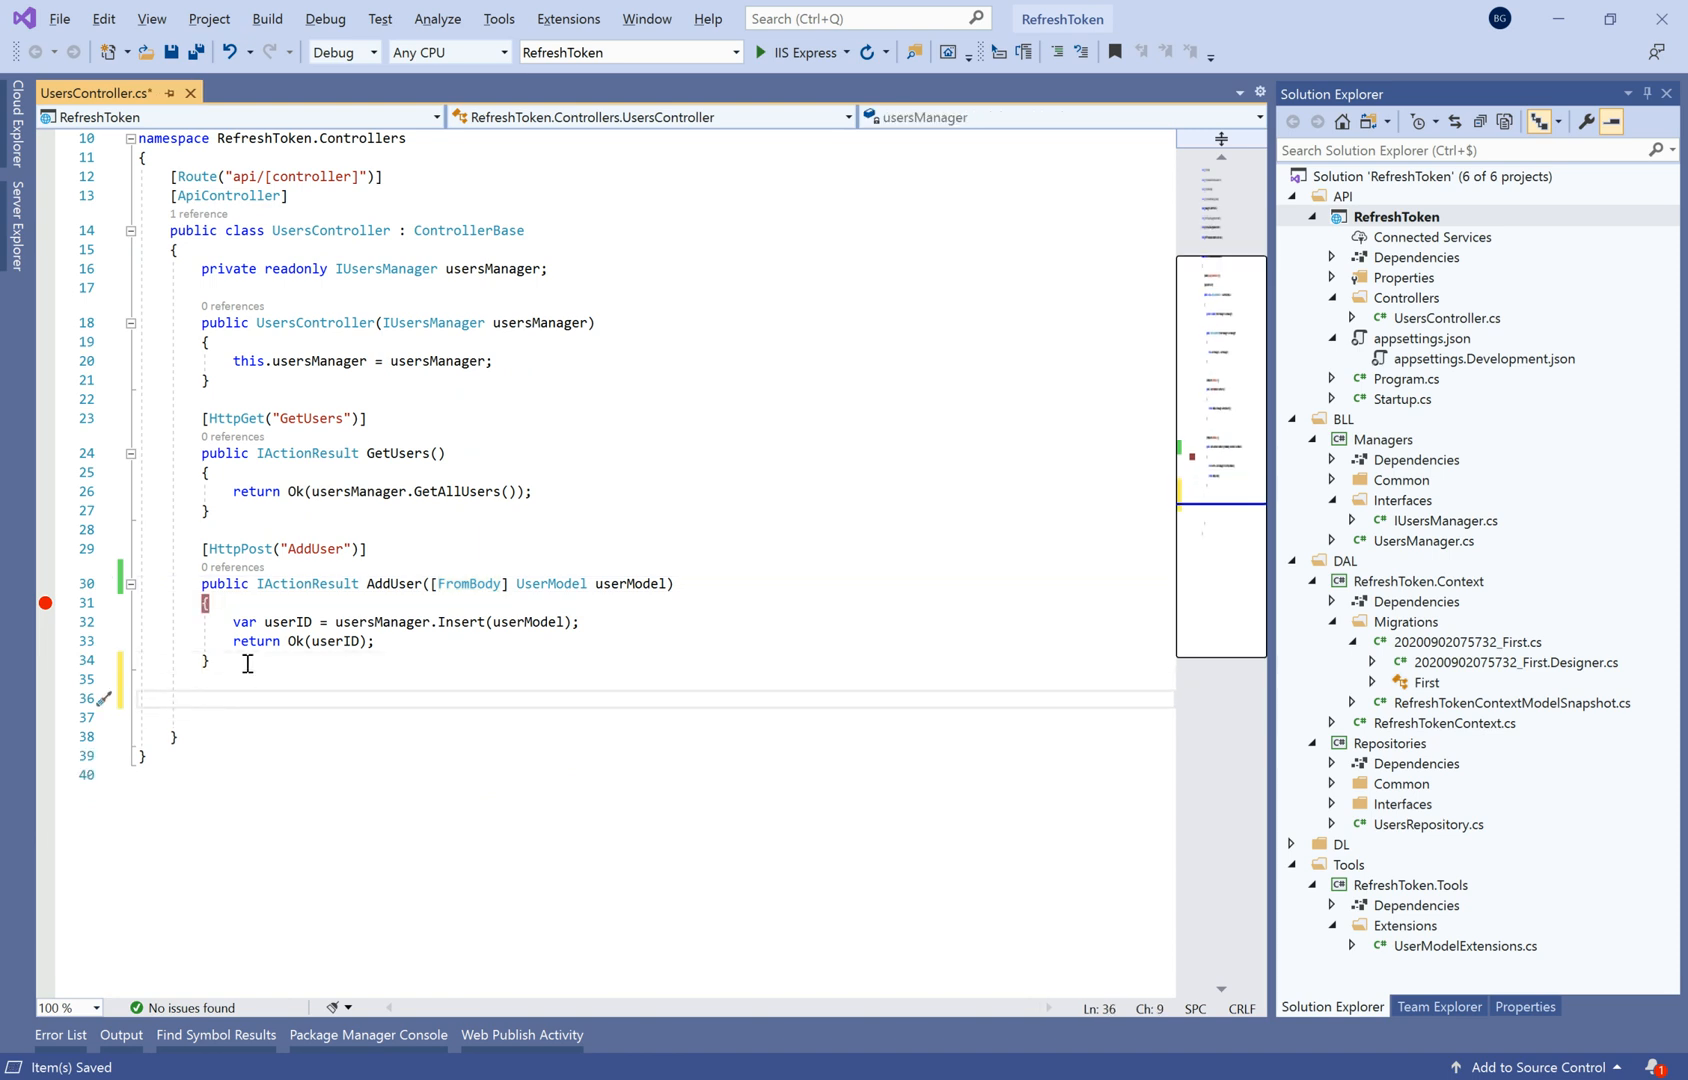
text(publc)
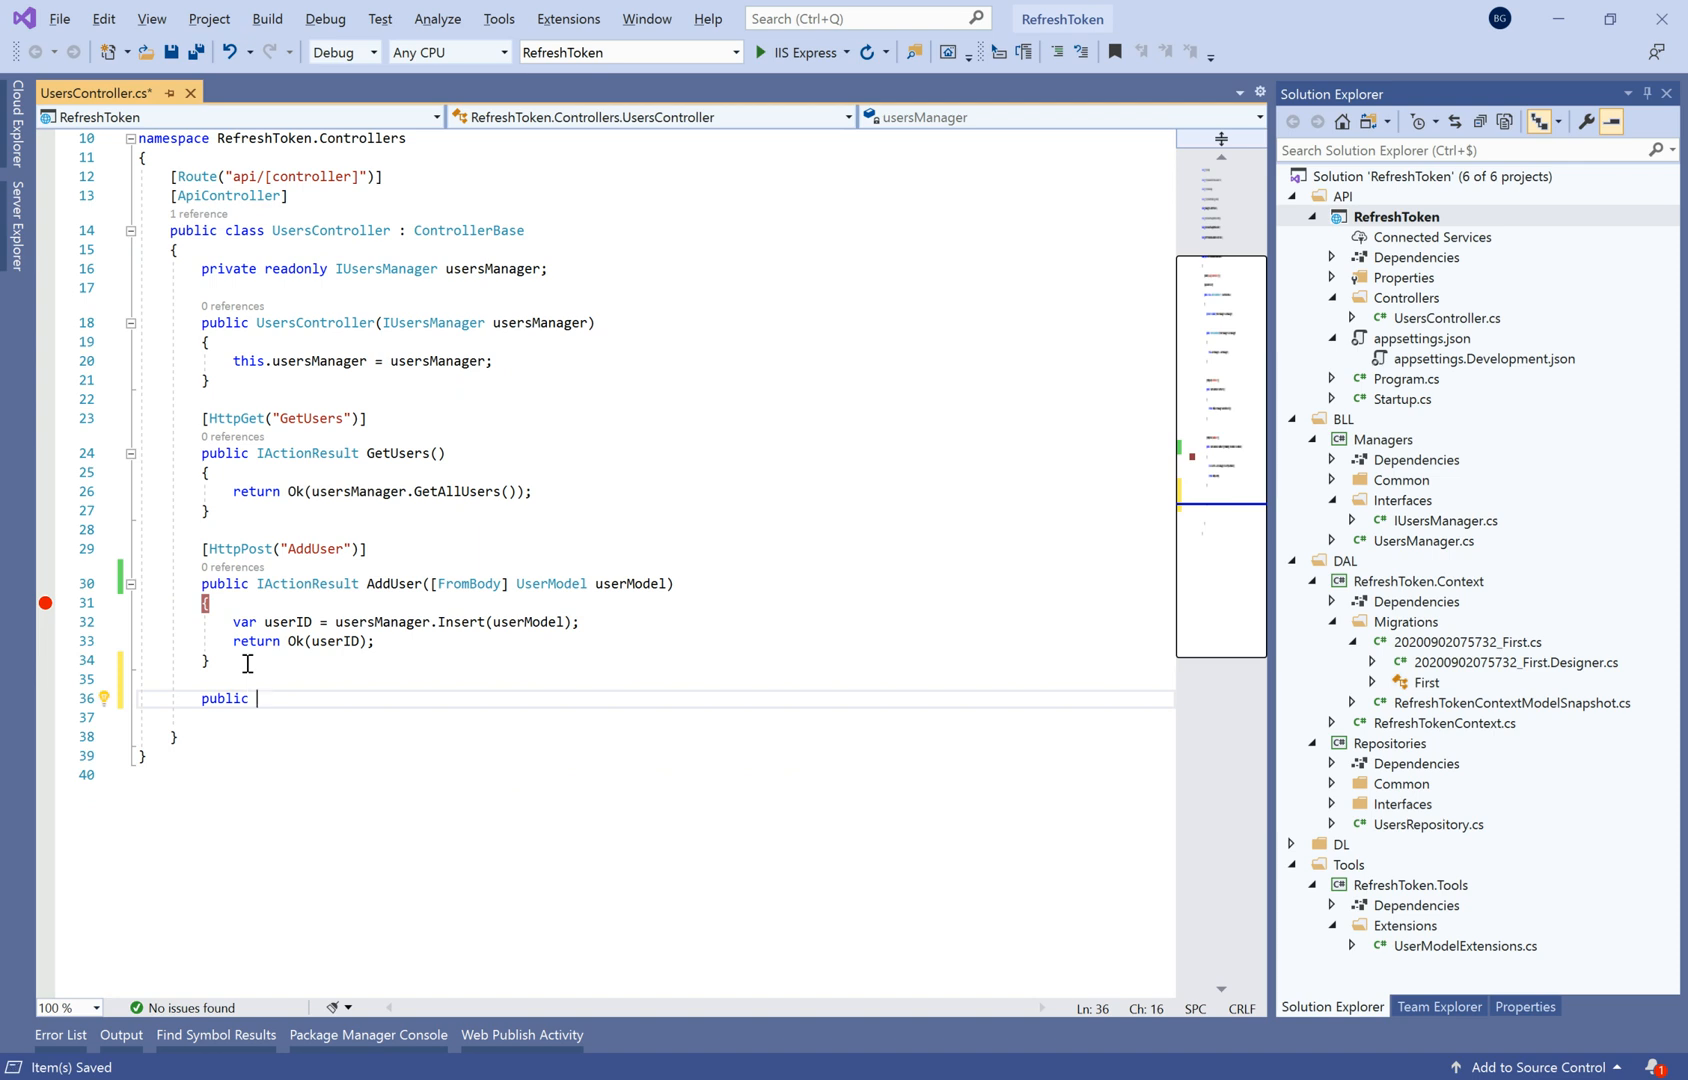
text(I)
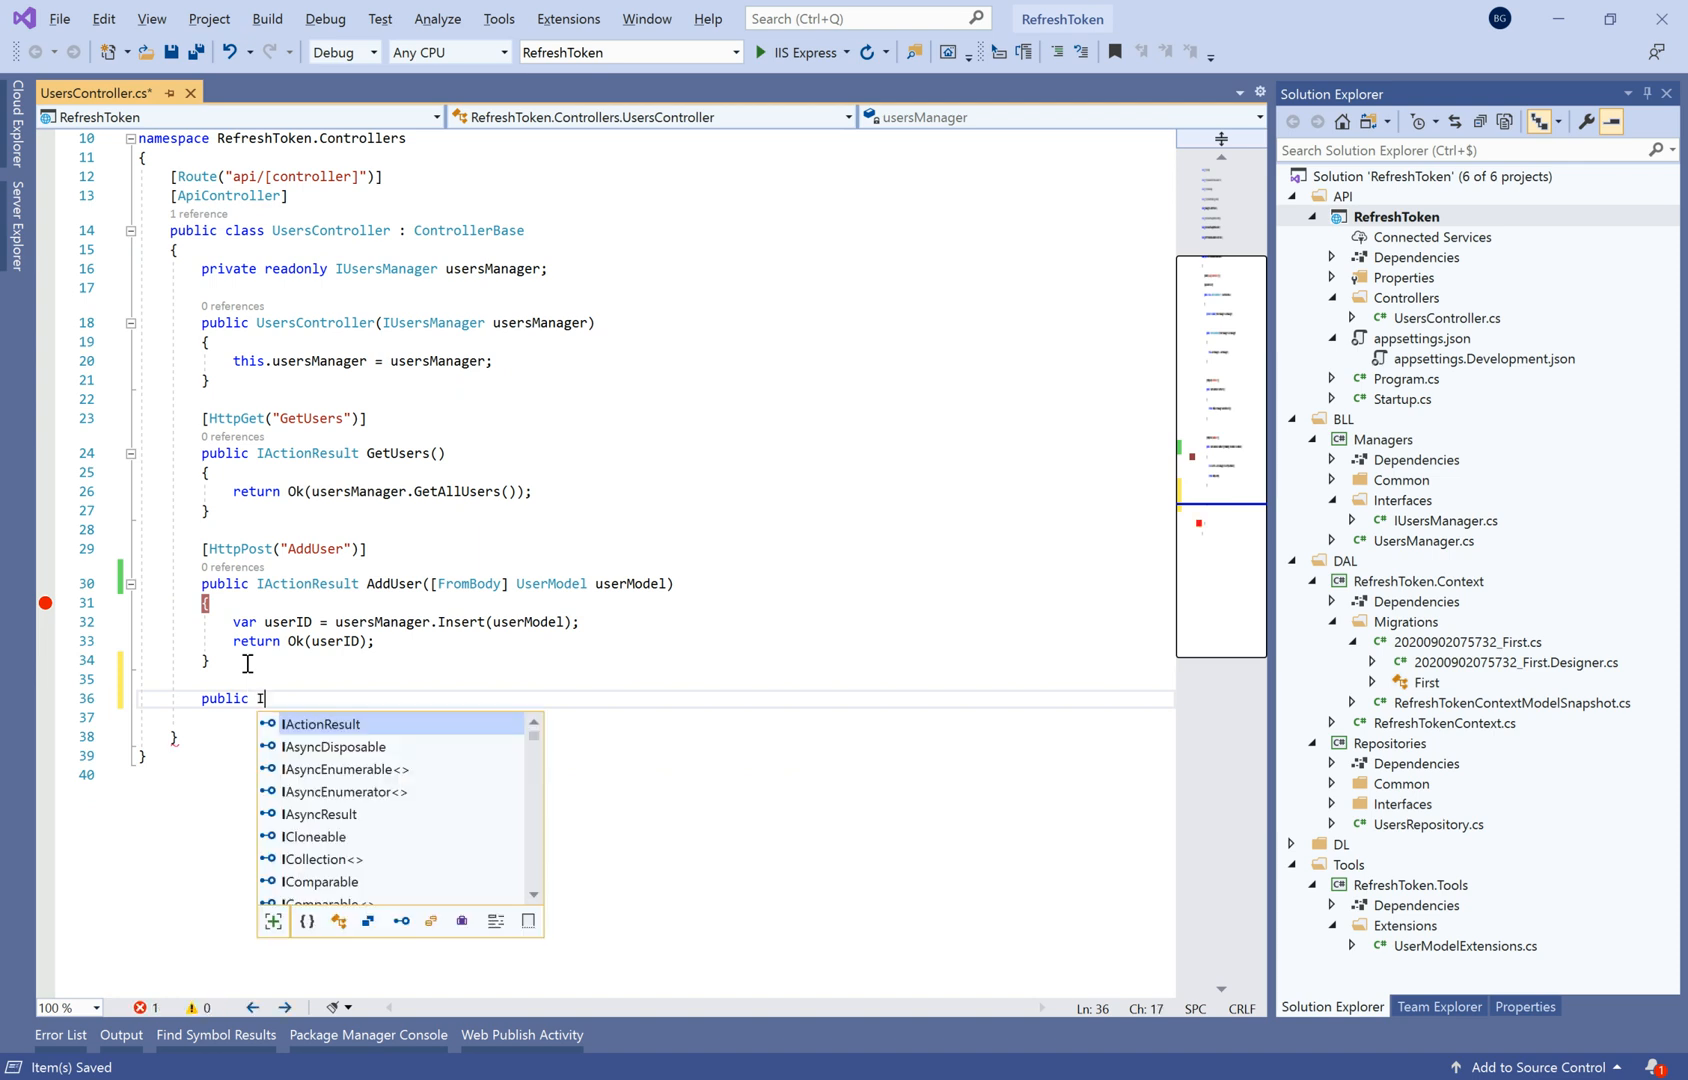
text(ActionResult)
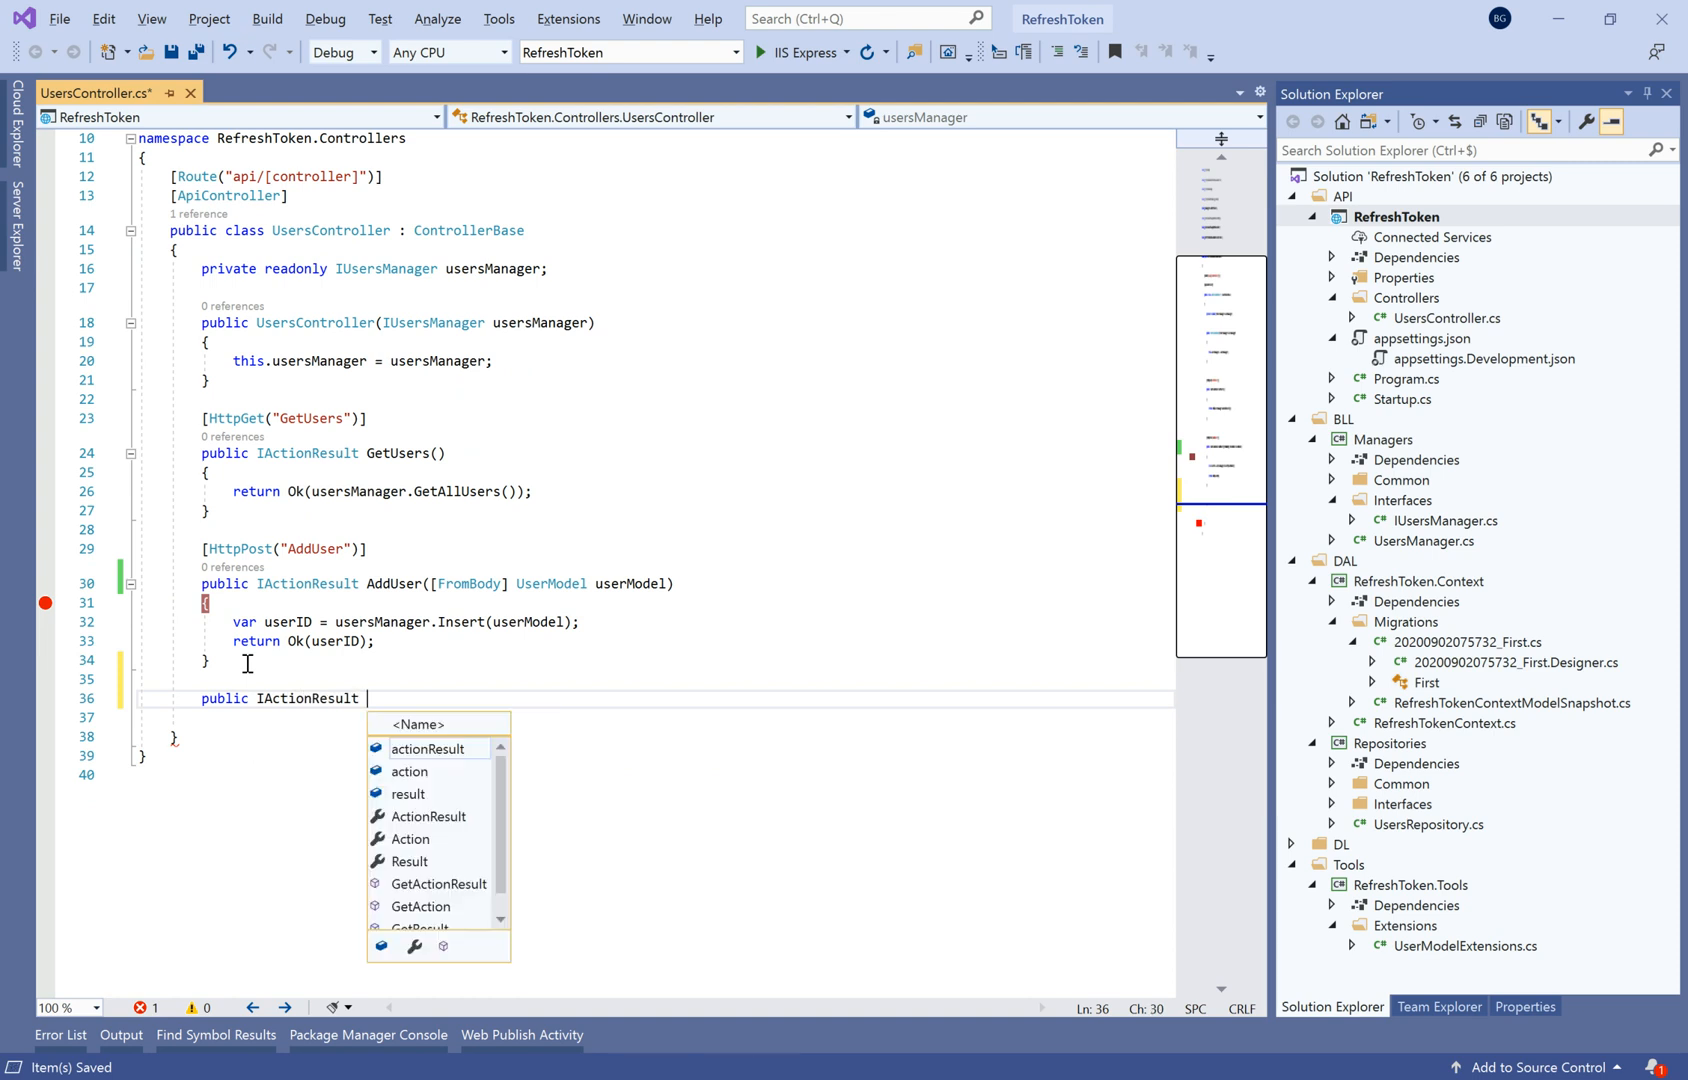
text(Login()
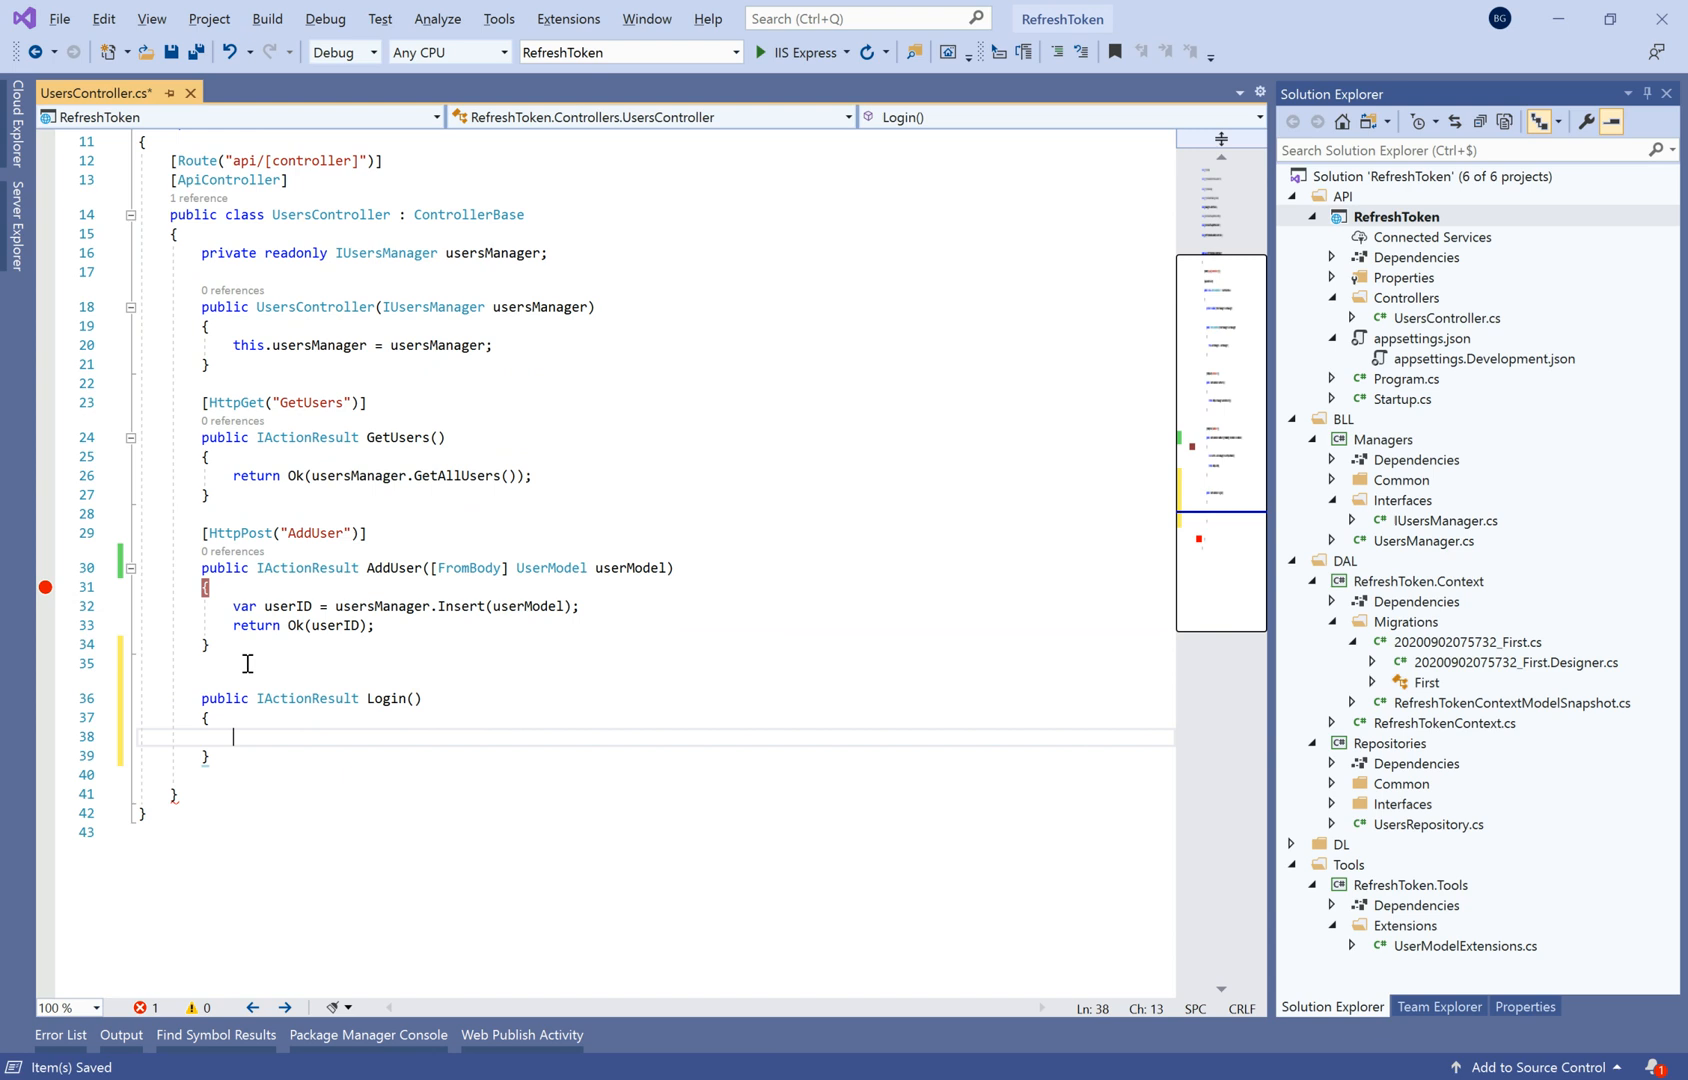
- Give Login a LoginDto parameter, import its namespace, and return Ok()
text(LoginDto)
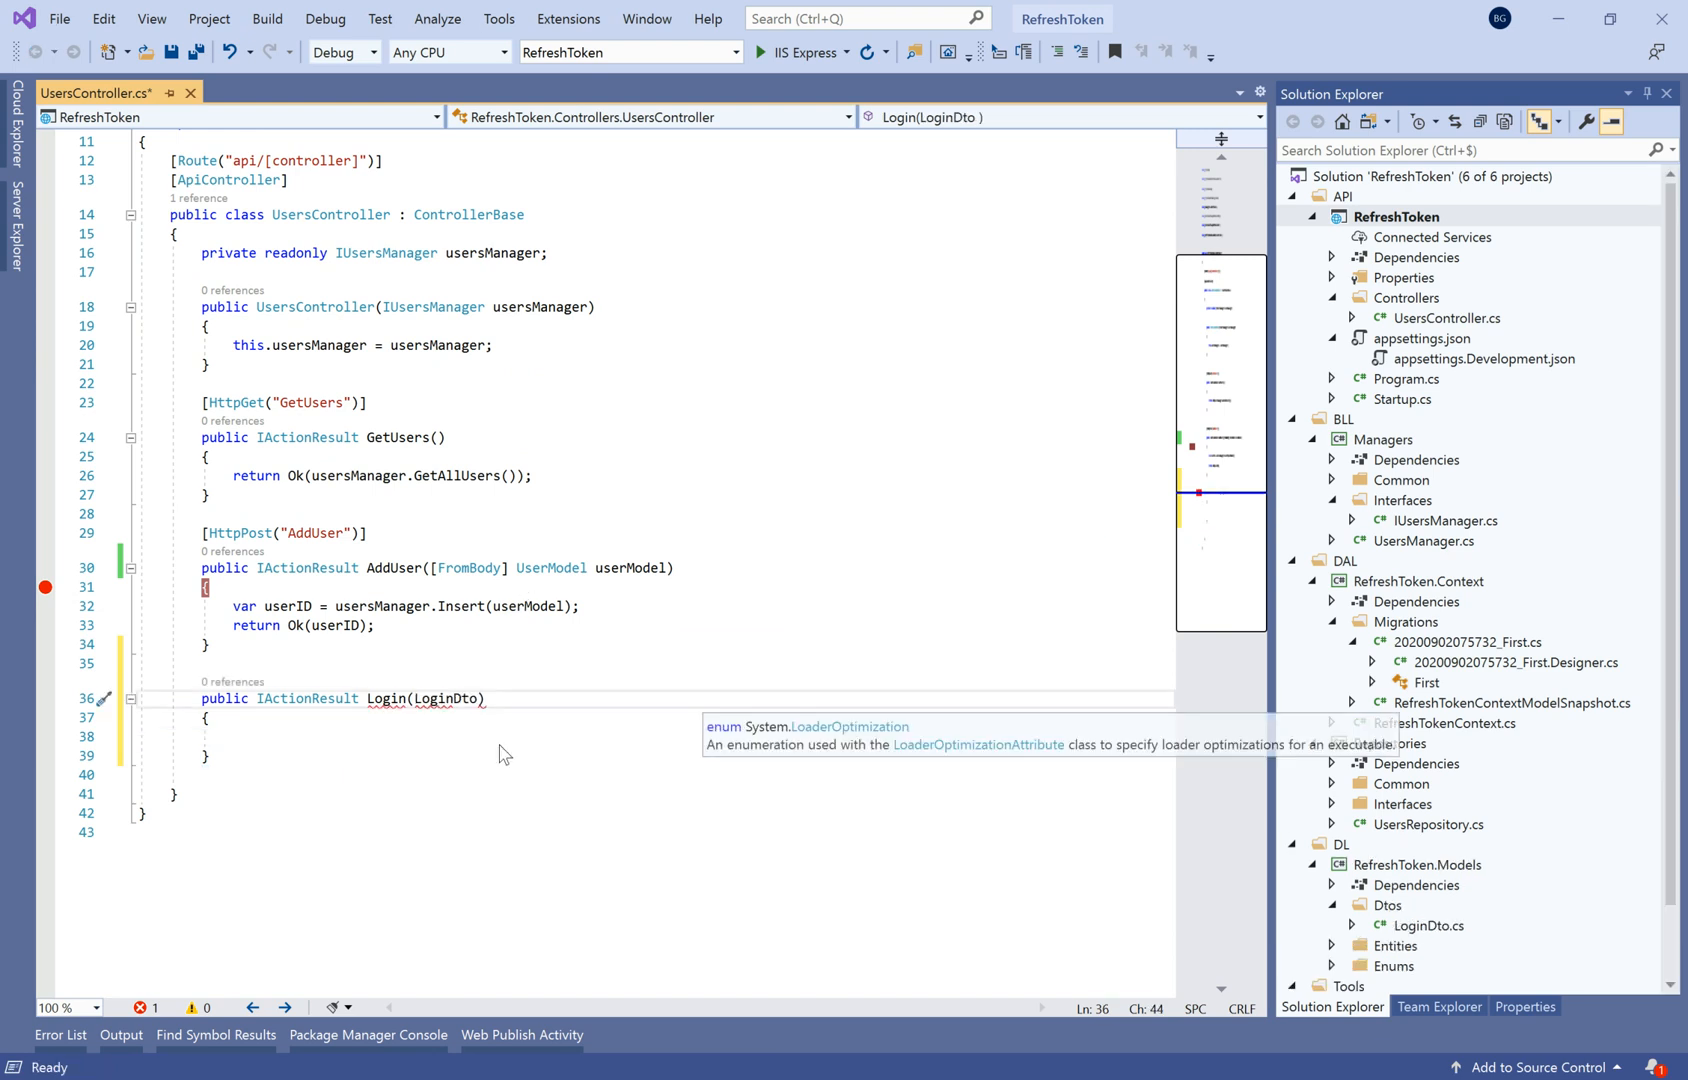
click(106, 698)
text( loginDto)
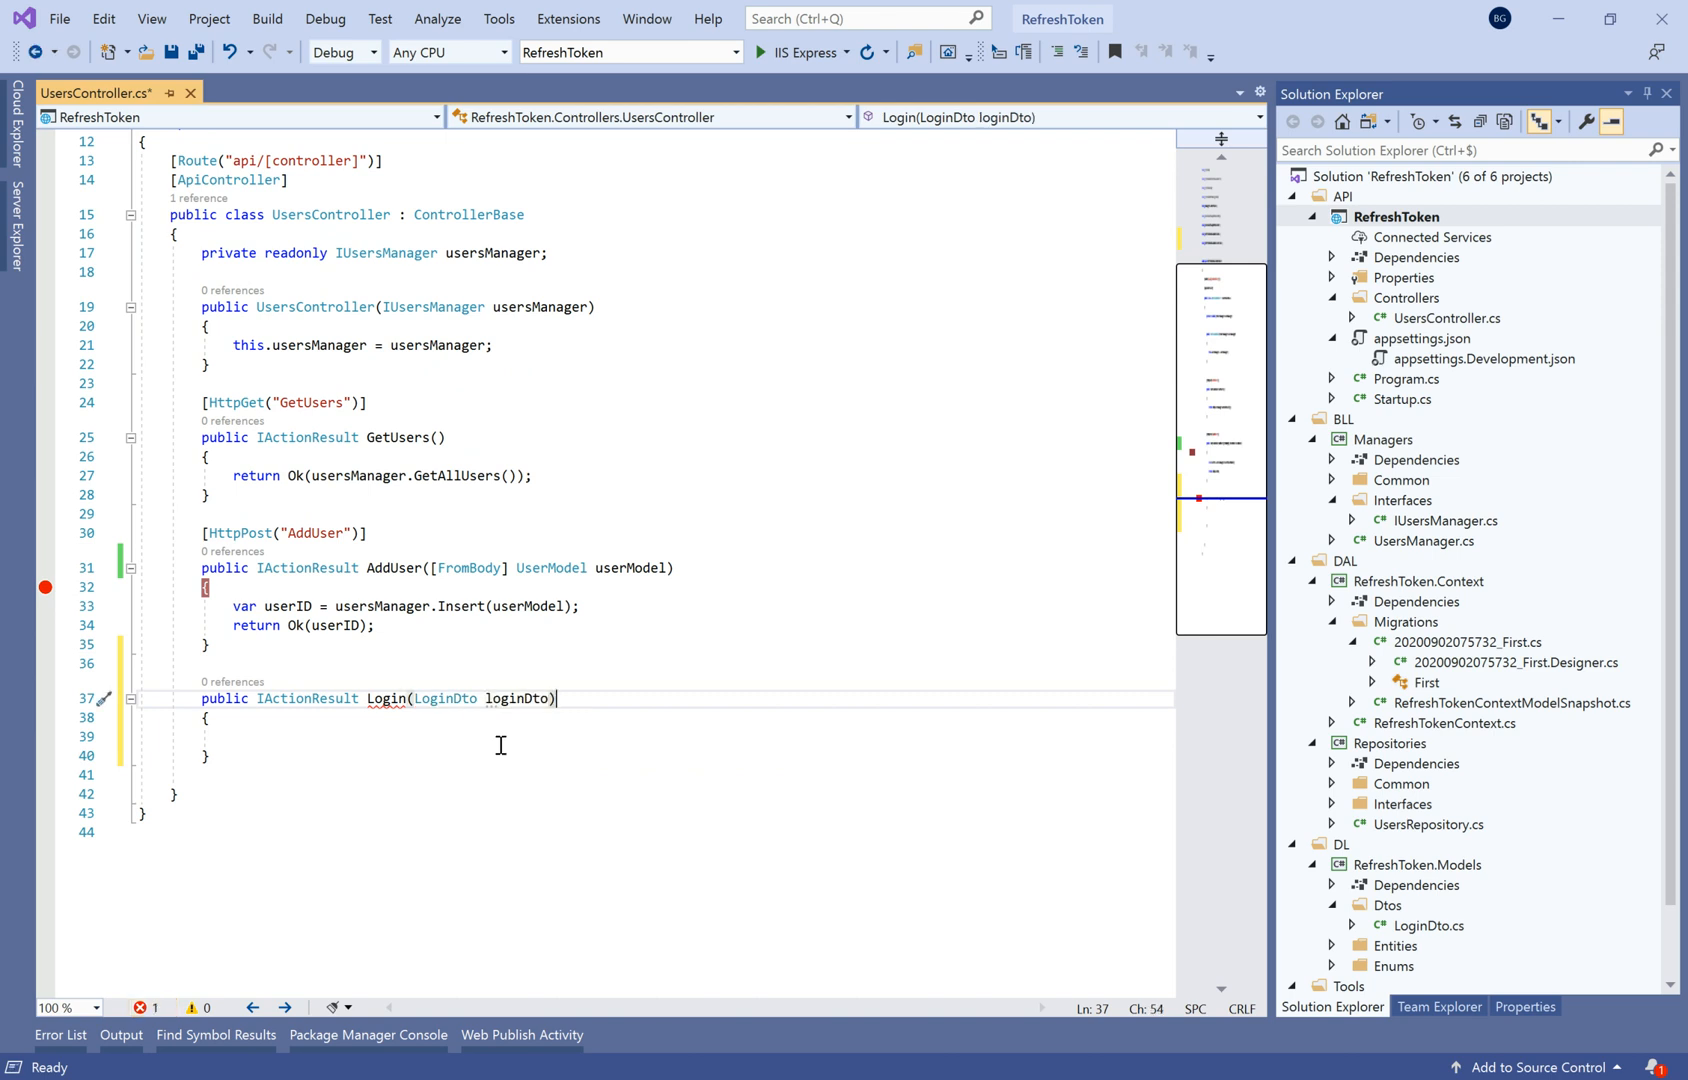
text(return Ok();)
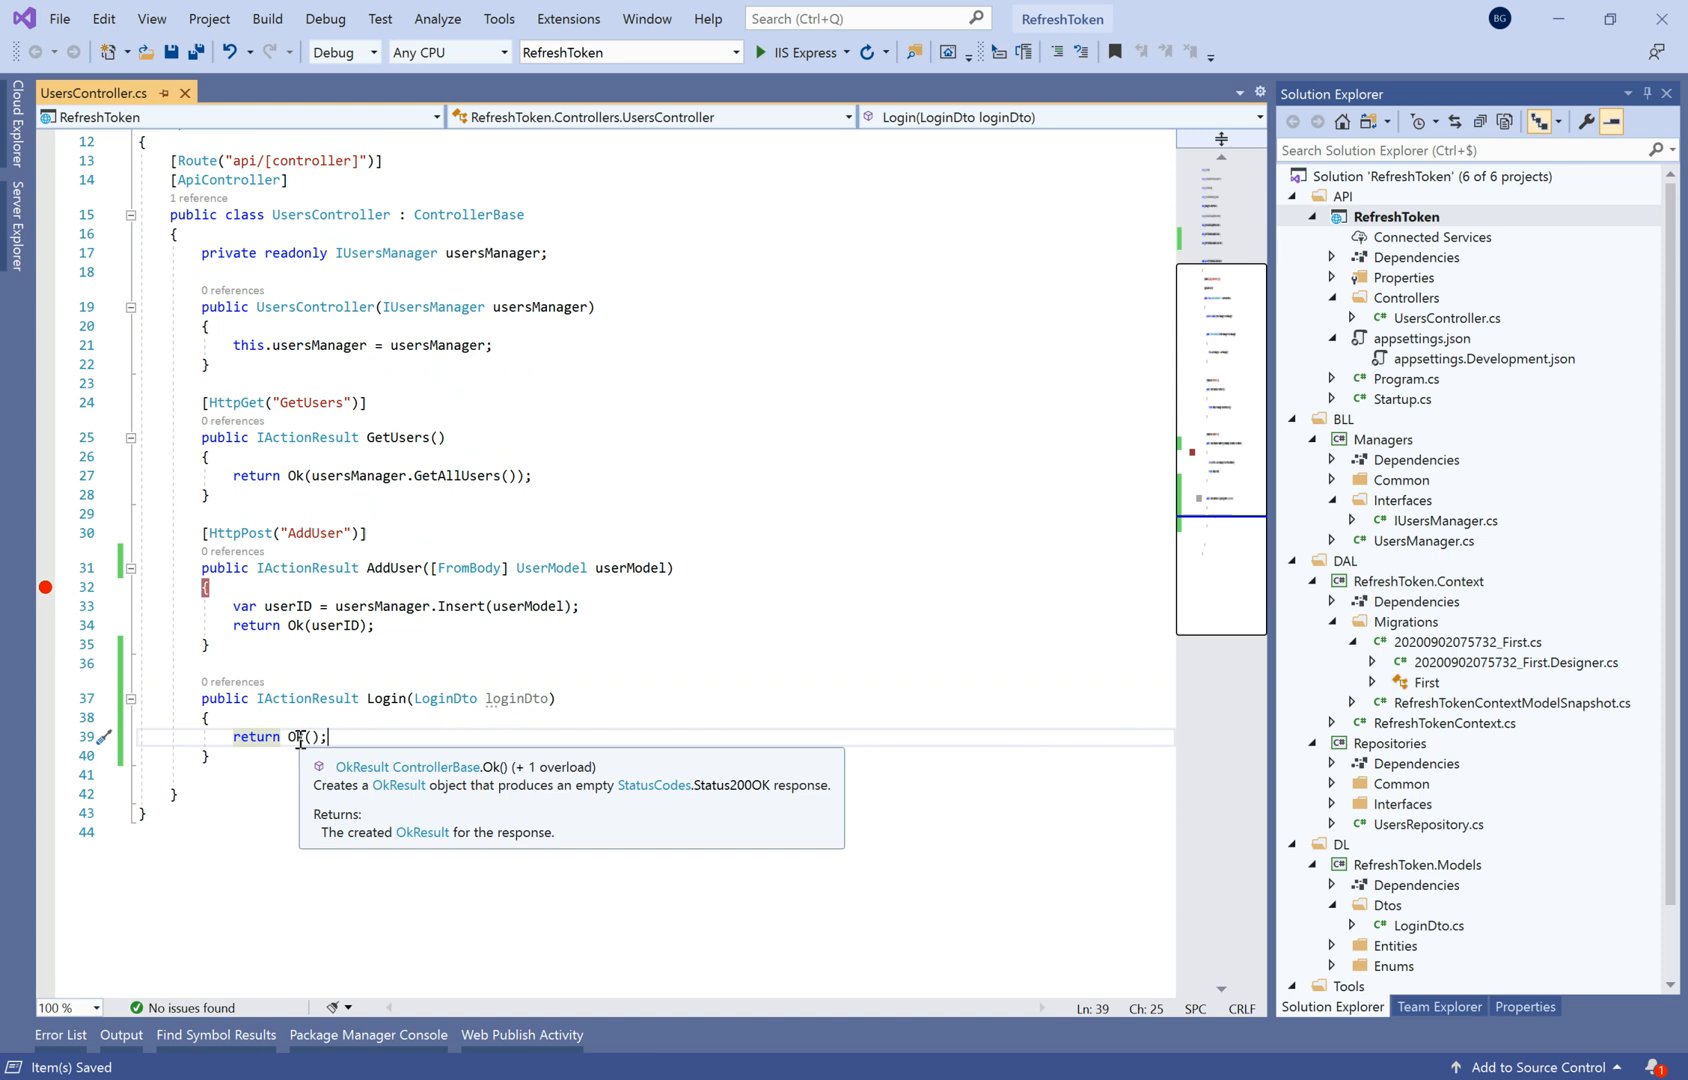
- Call usersManager.Login(loginDto) and store the result in a UserModel userModel
text(usersManager.Login()
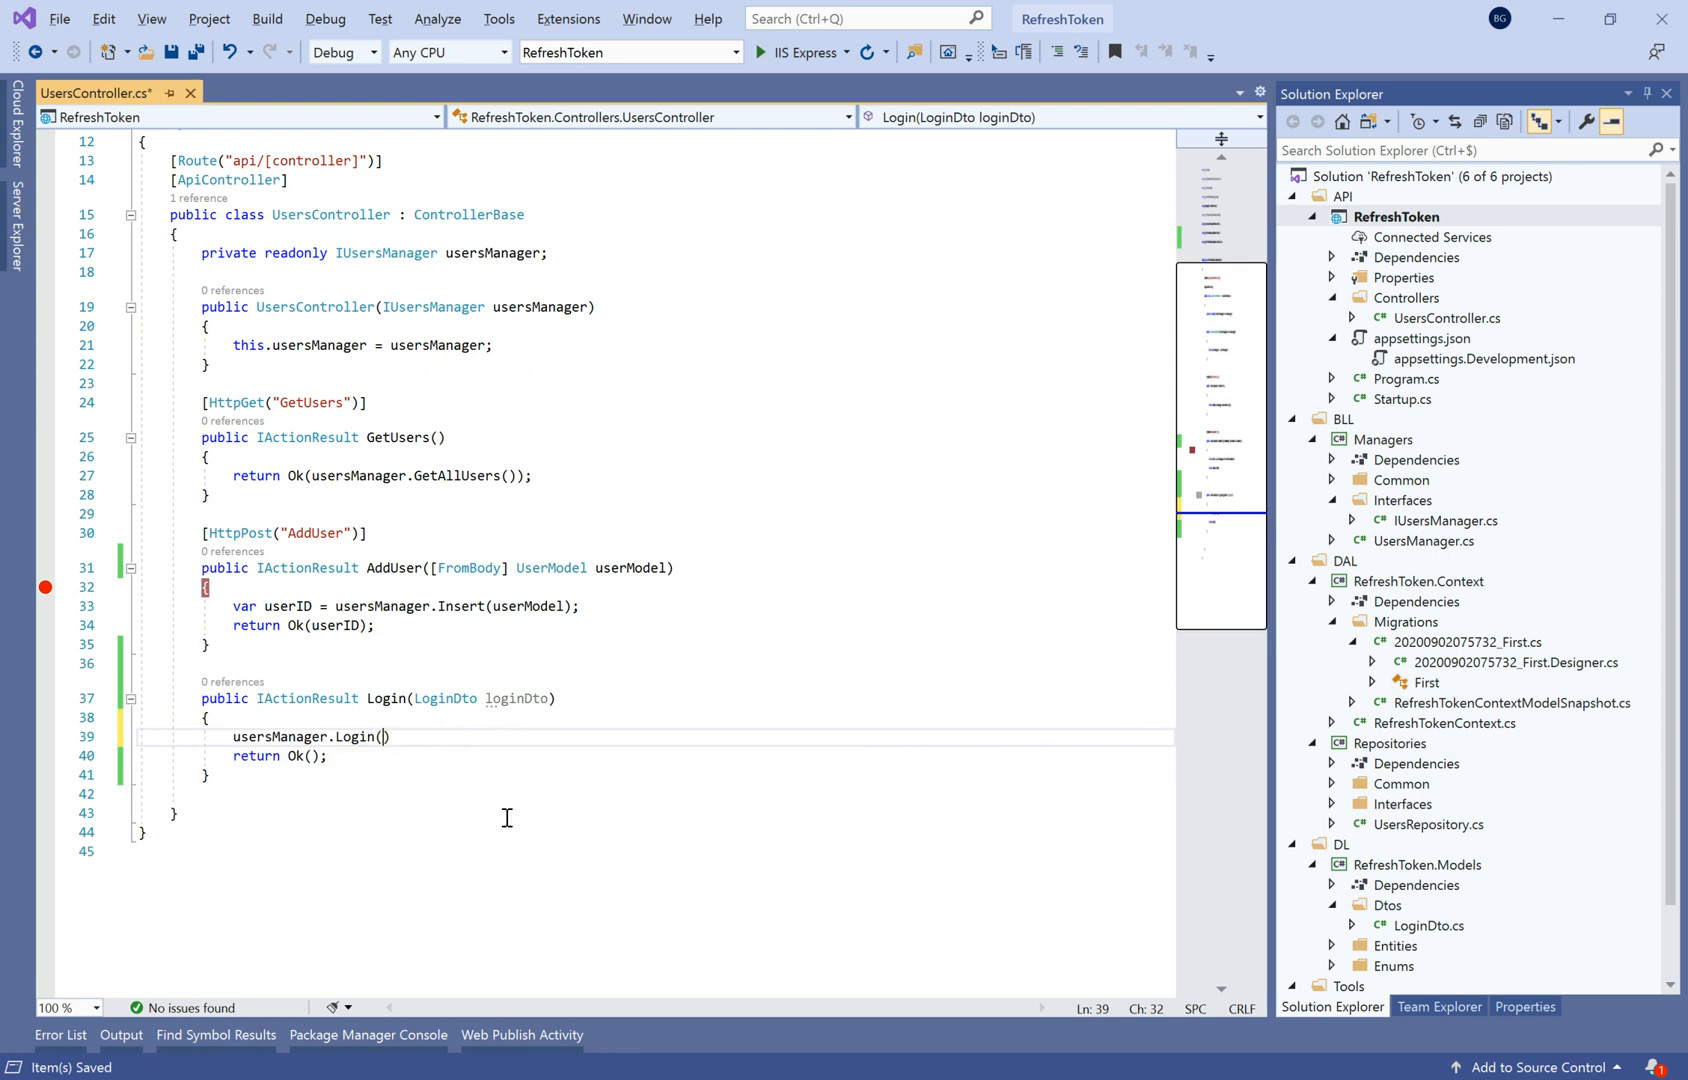
text(logindtm)
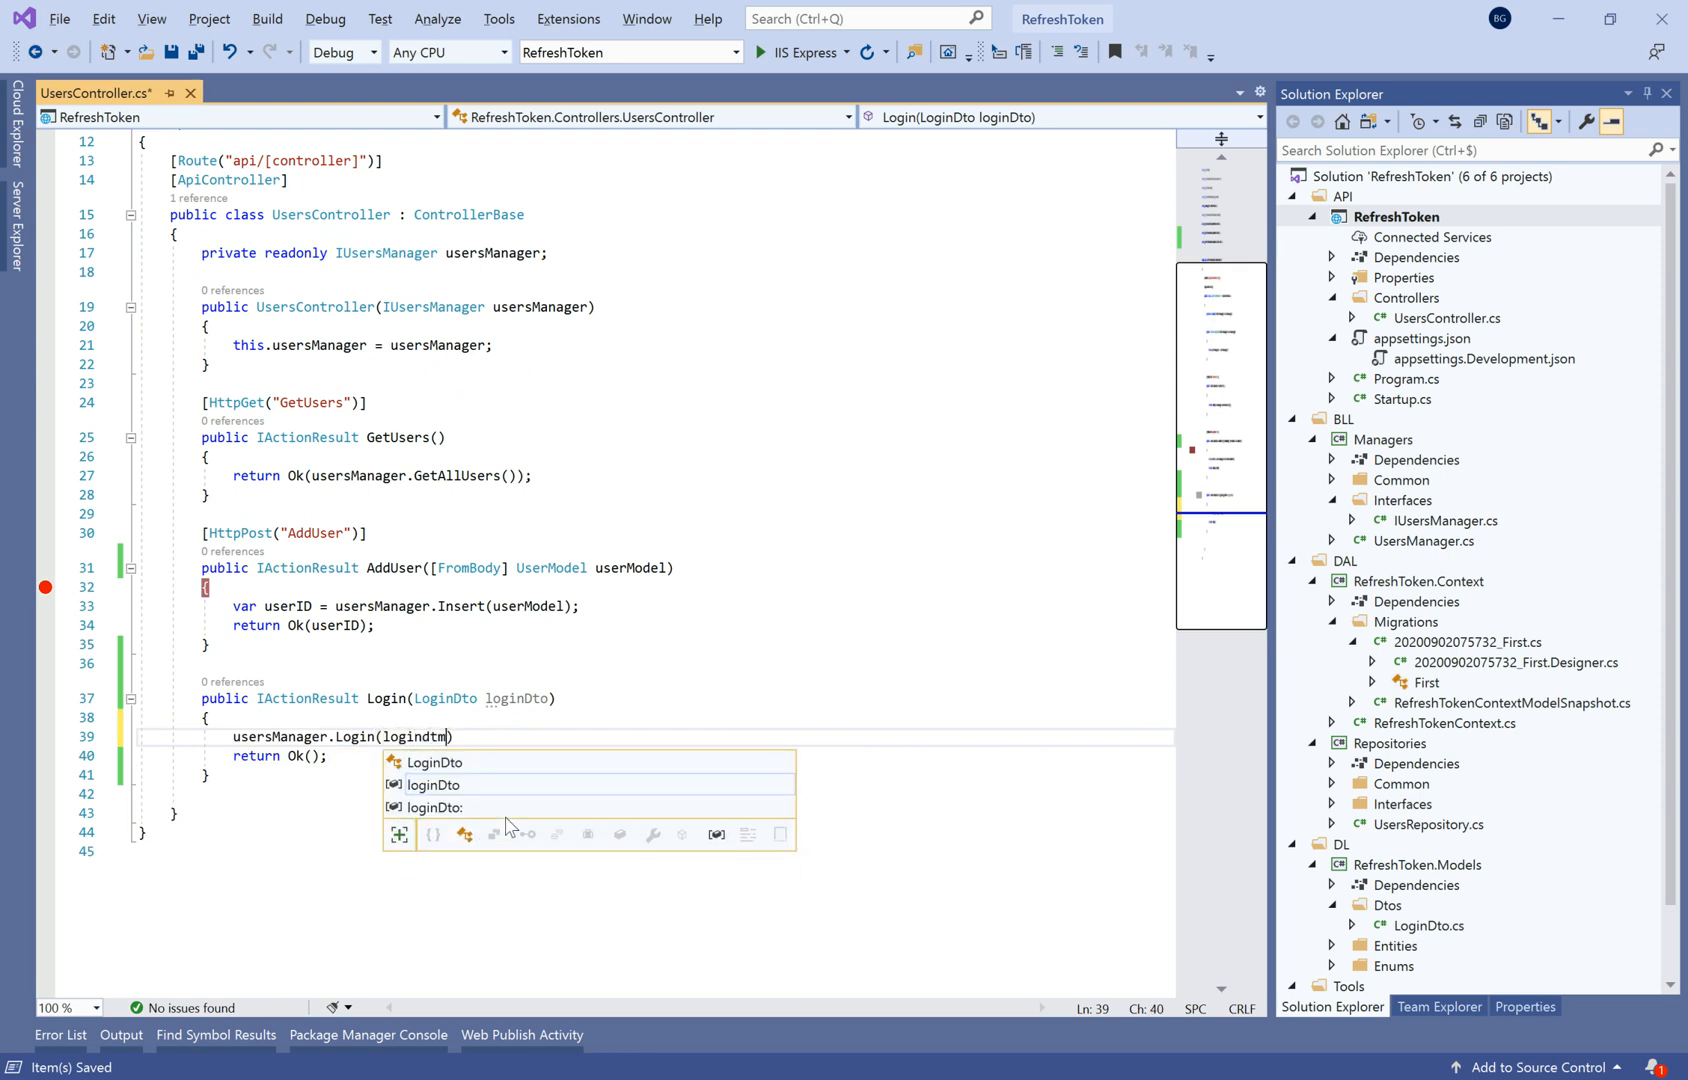
key(backspace)
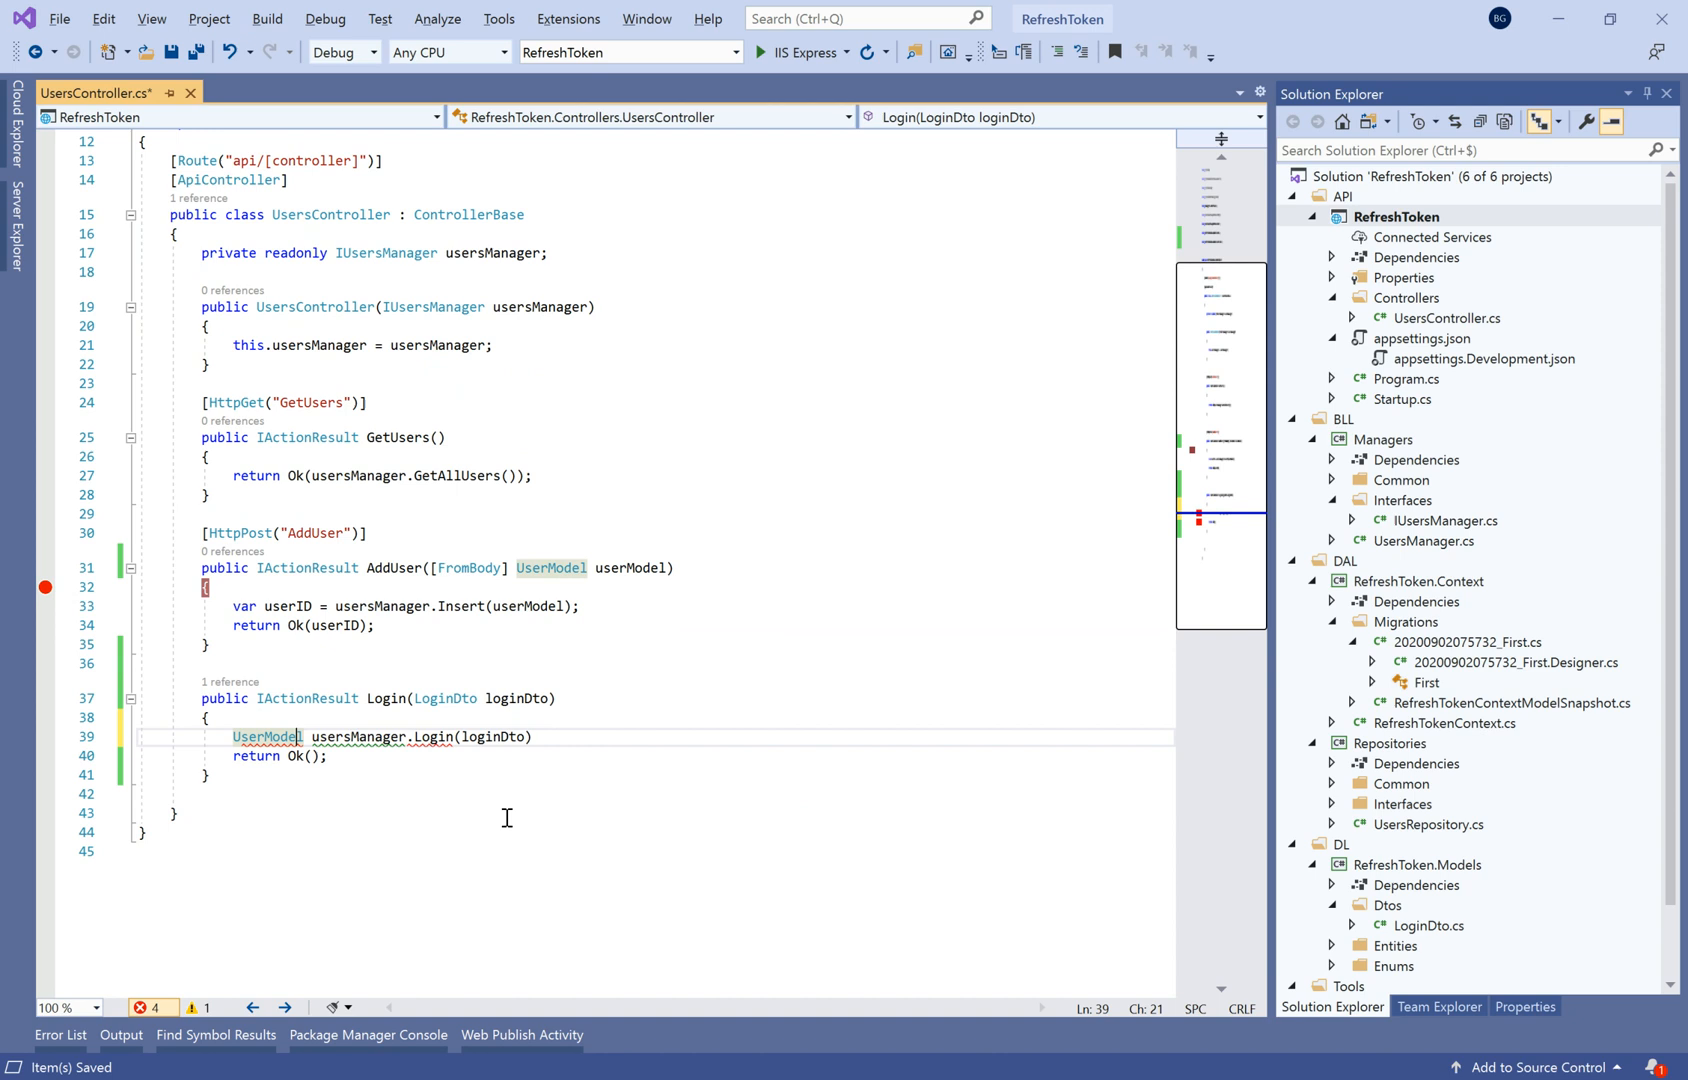
text(userModel =)
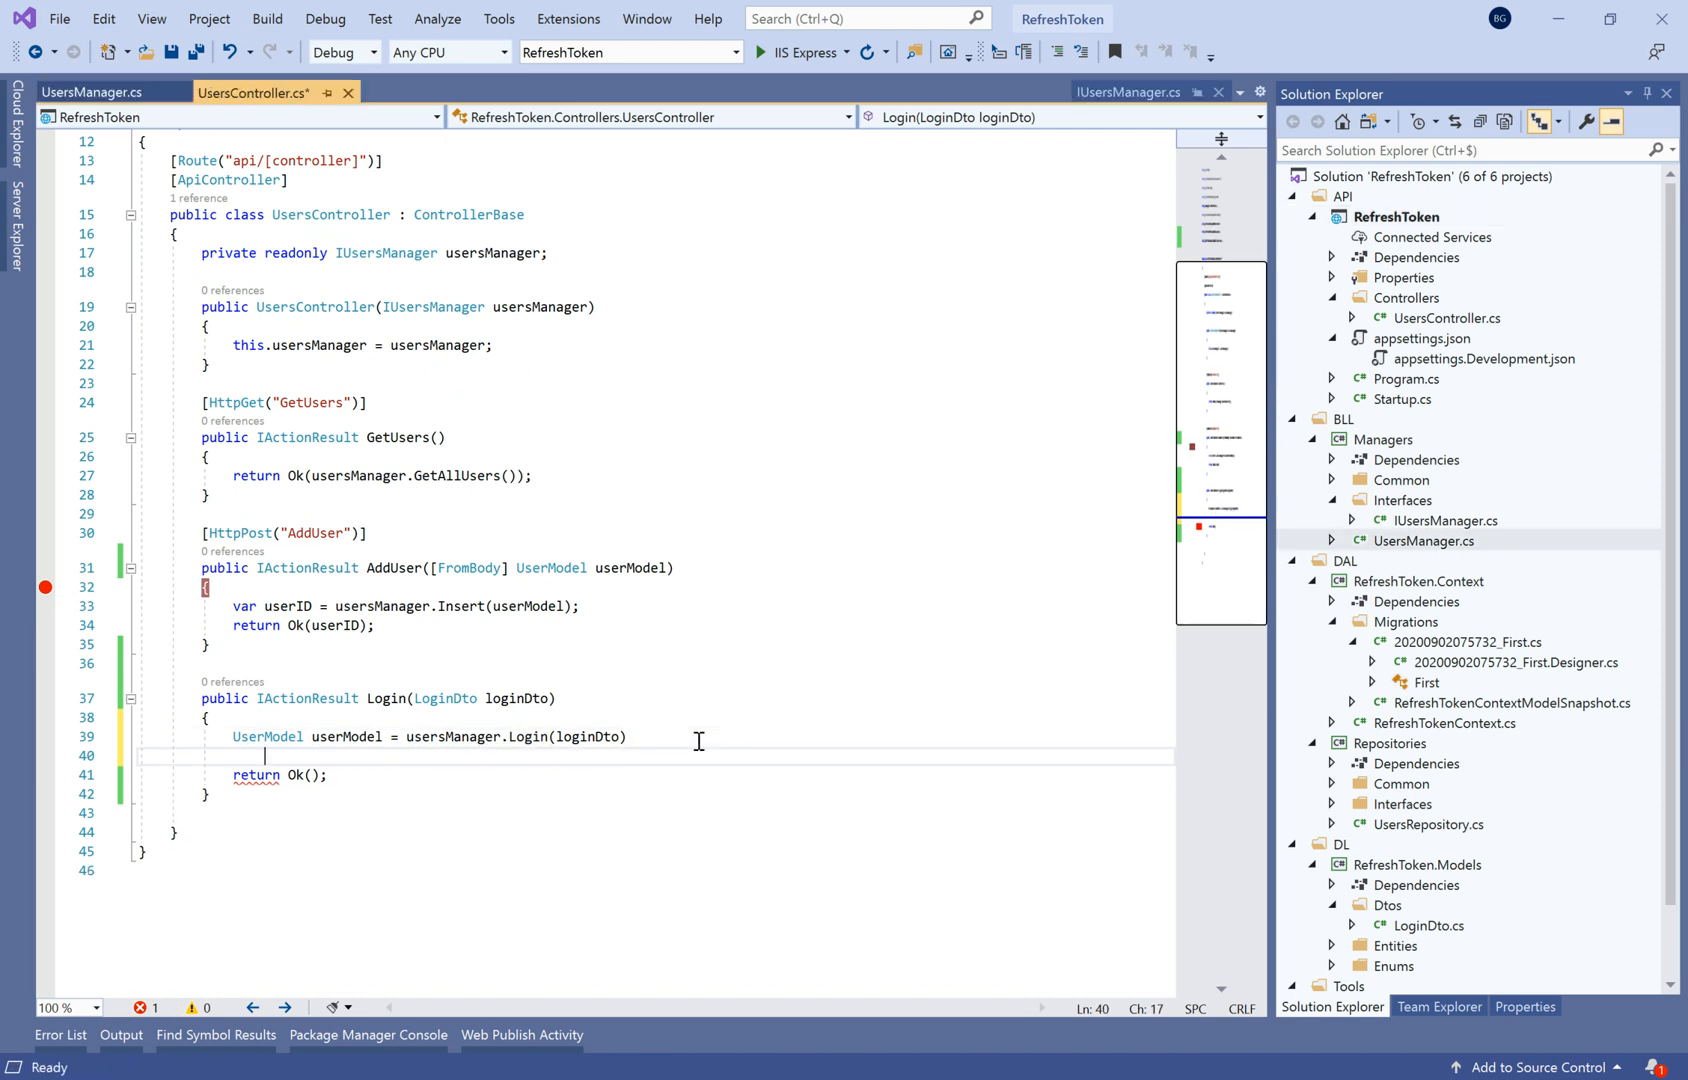
- Return BadRequest "Bad login or password." when userModel is null, then manage the project's NuGet packages
text(if()
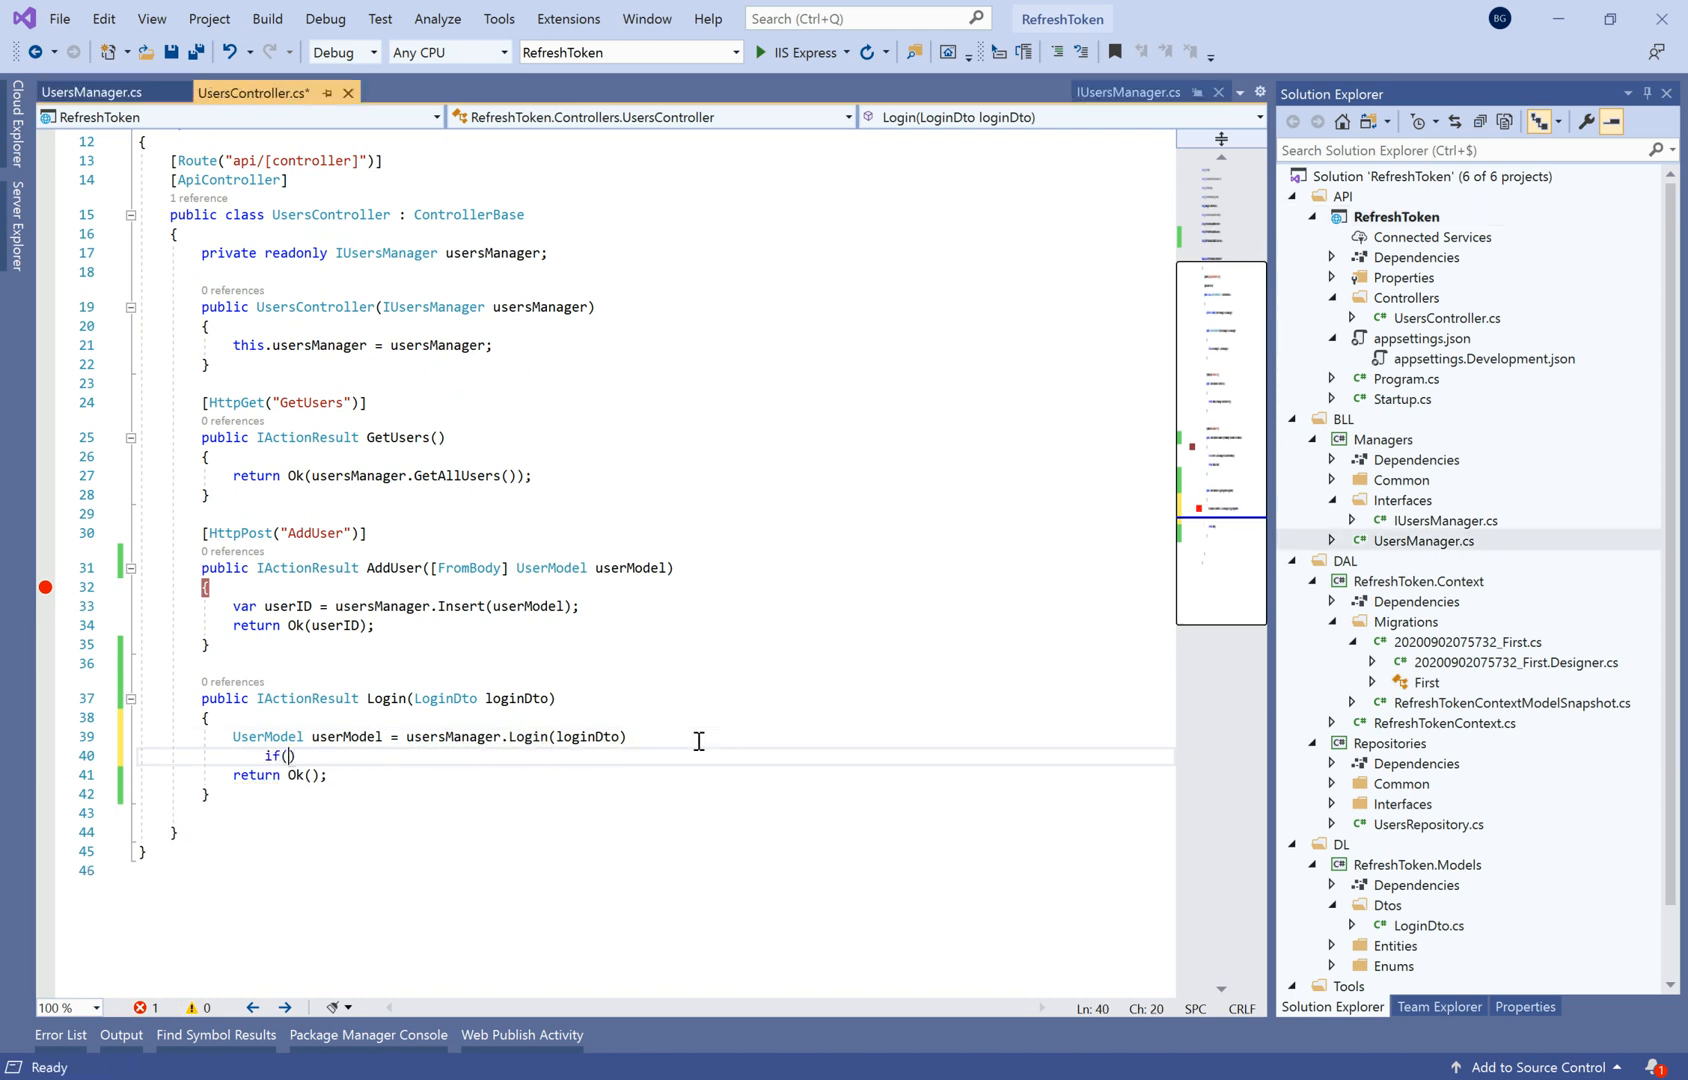
text(User)
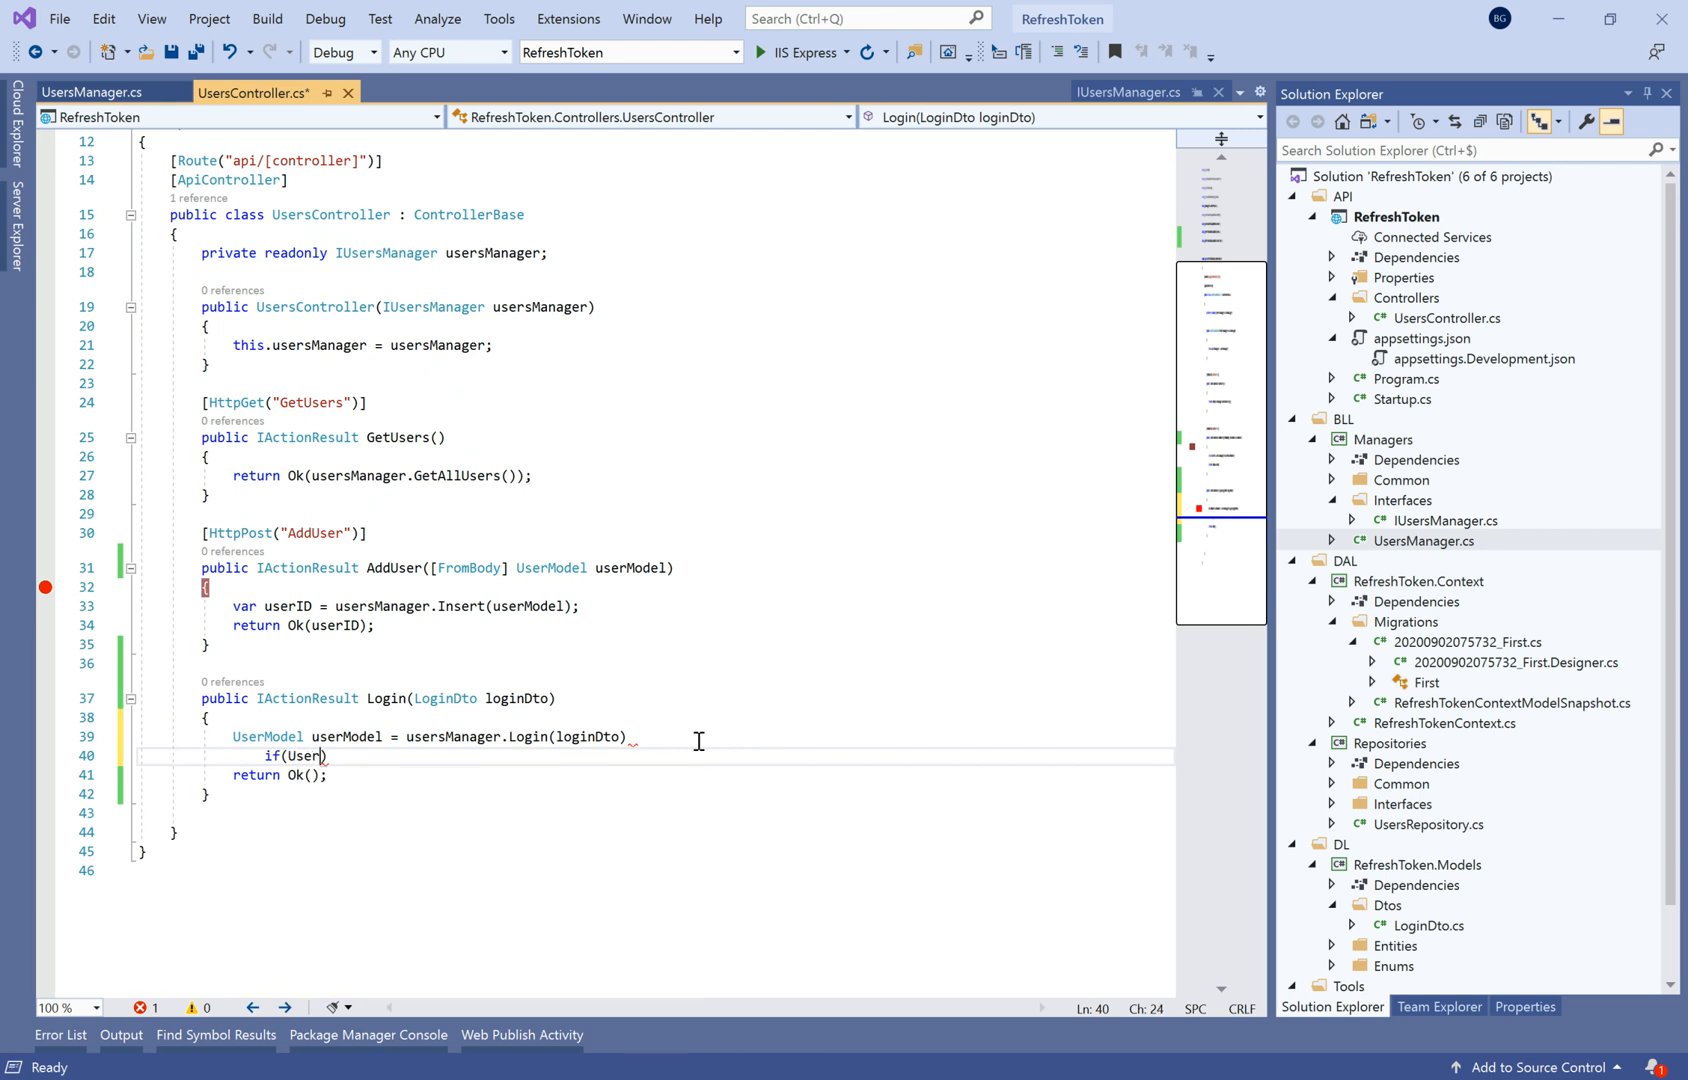
text(user)
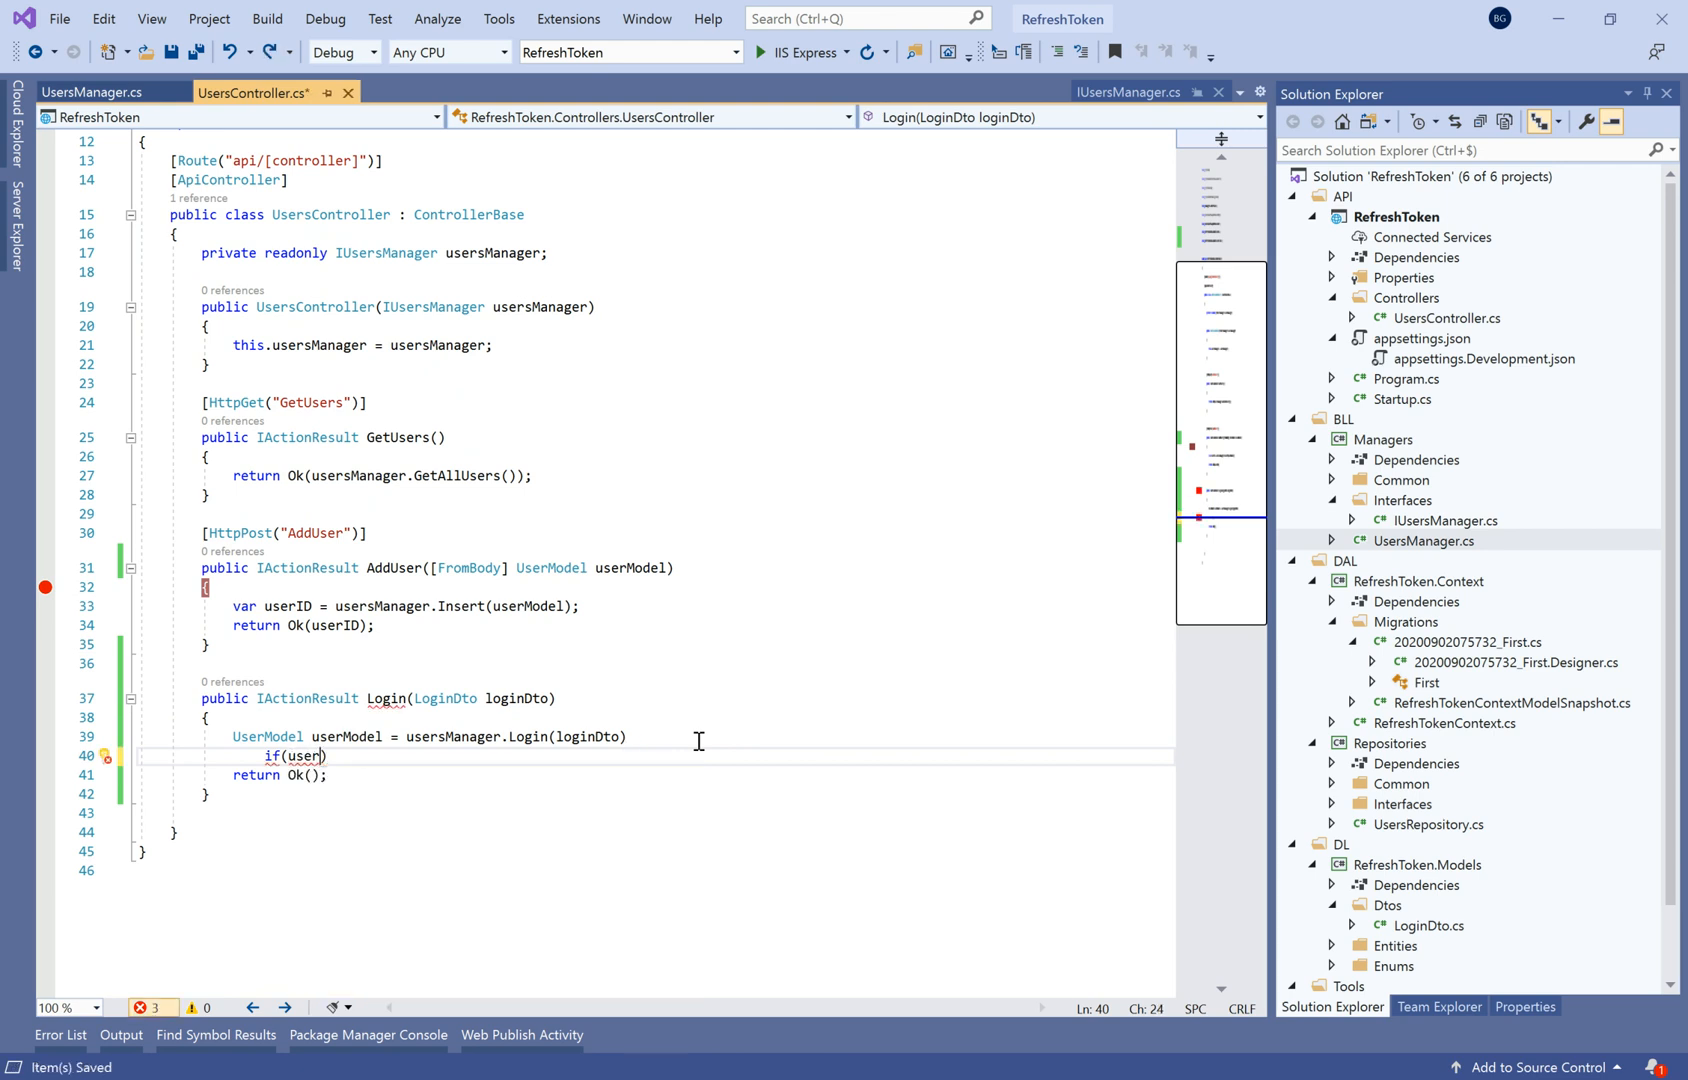
text(Model == null)
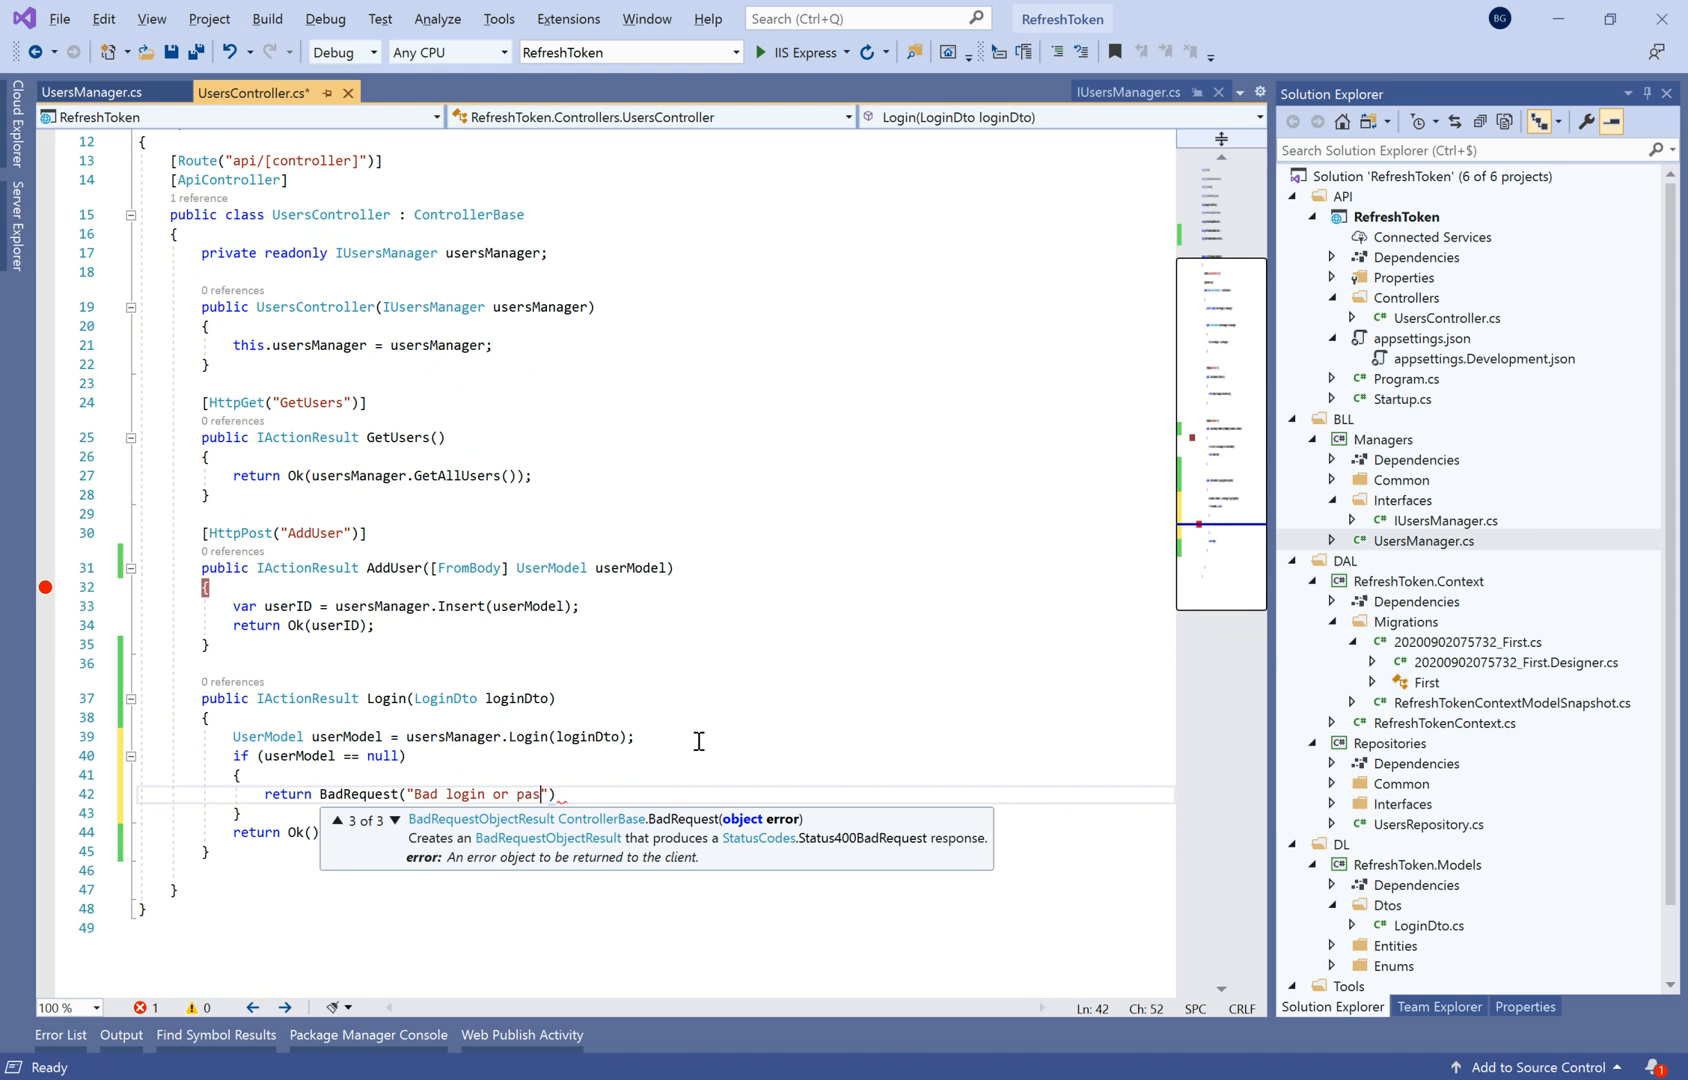
text(sword.)
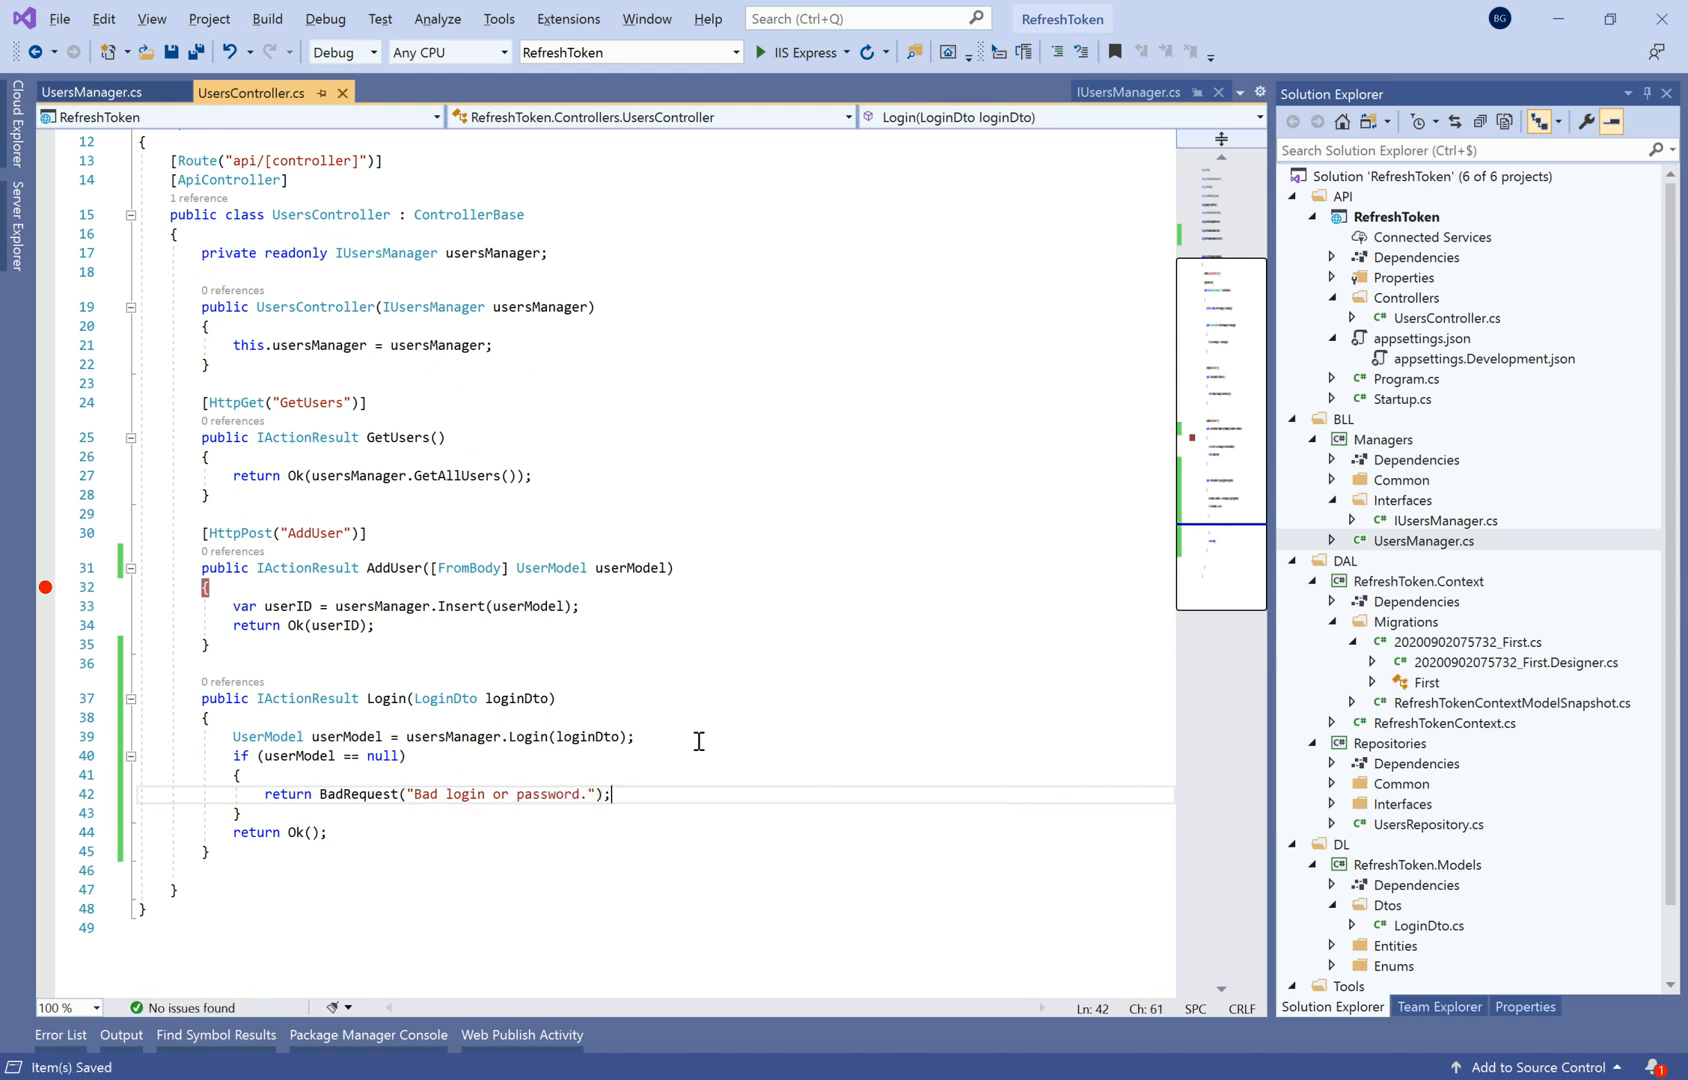
right_click(1394, 216)
text(jwt)
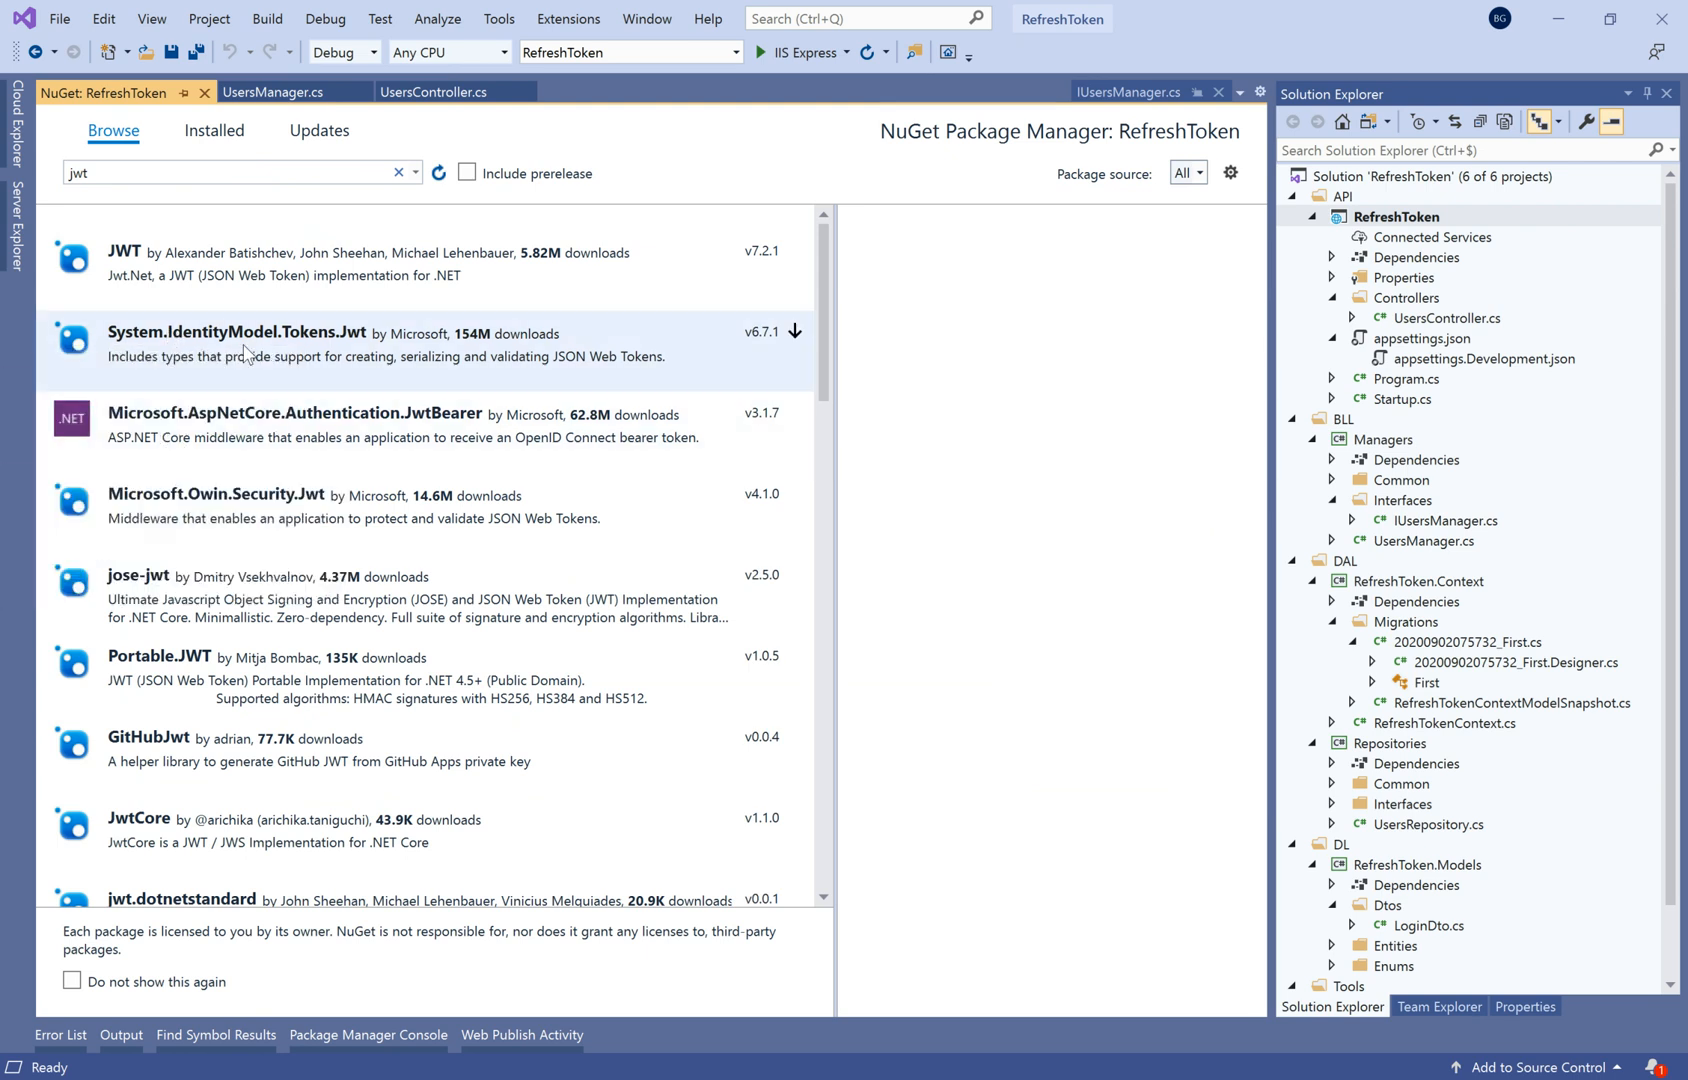
- Install System.IdentityModel.Tokens.Jwt into the project and return to UsersController.cs
click(236, 332)
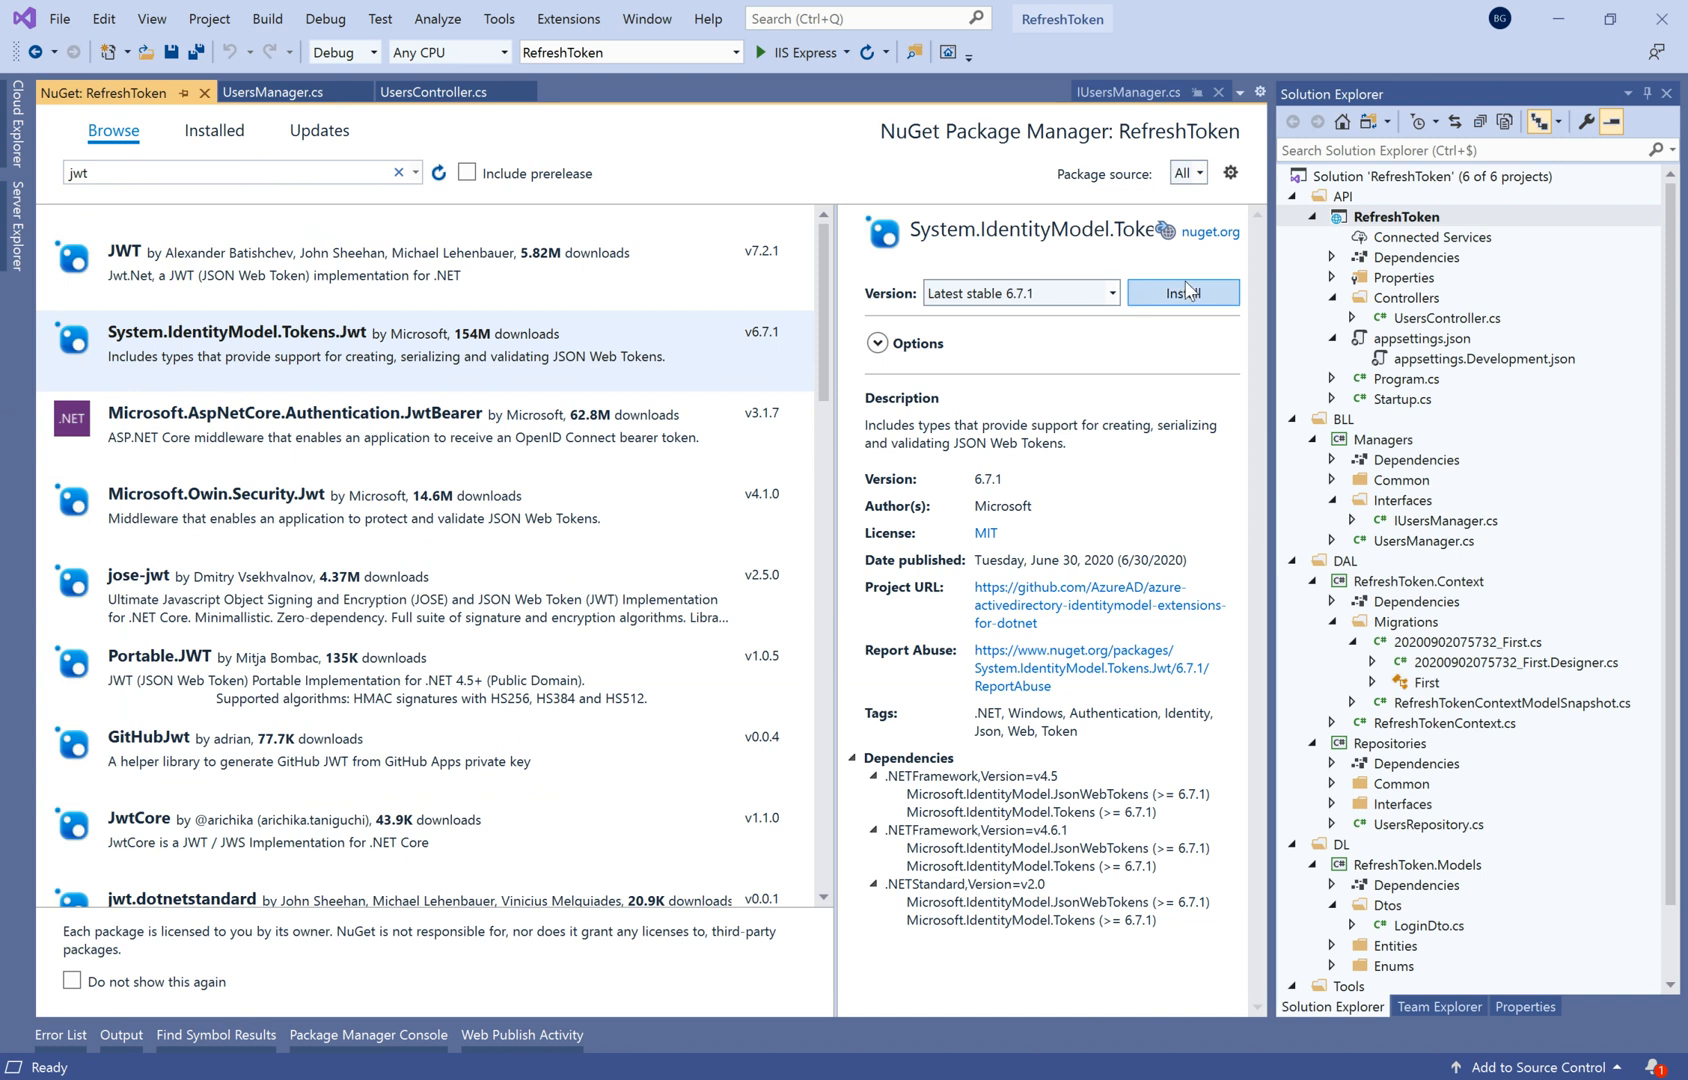
click(1182, 292)
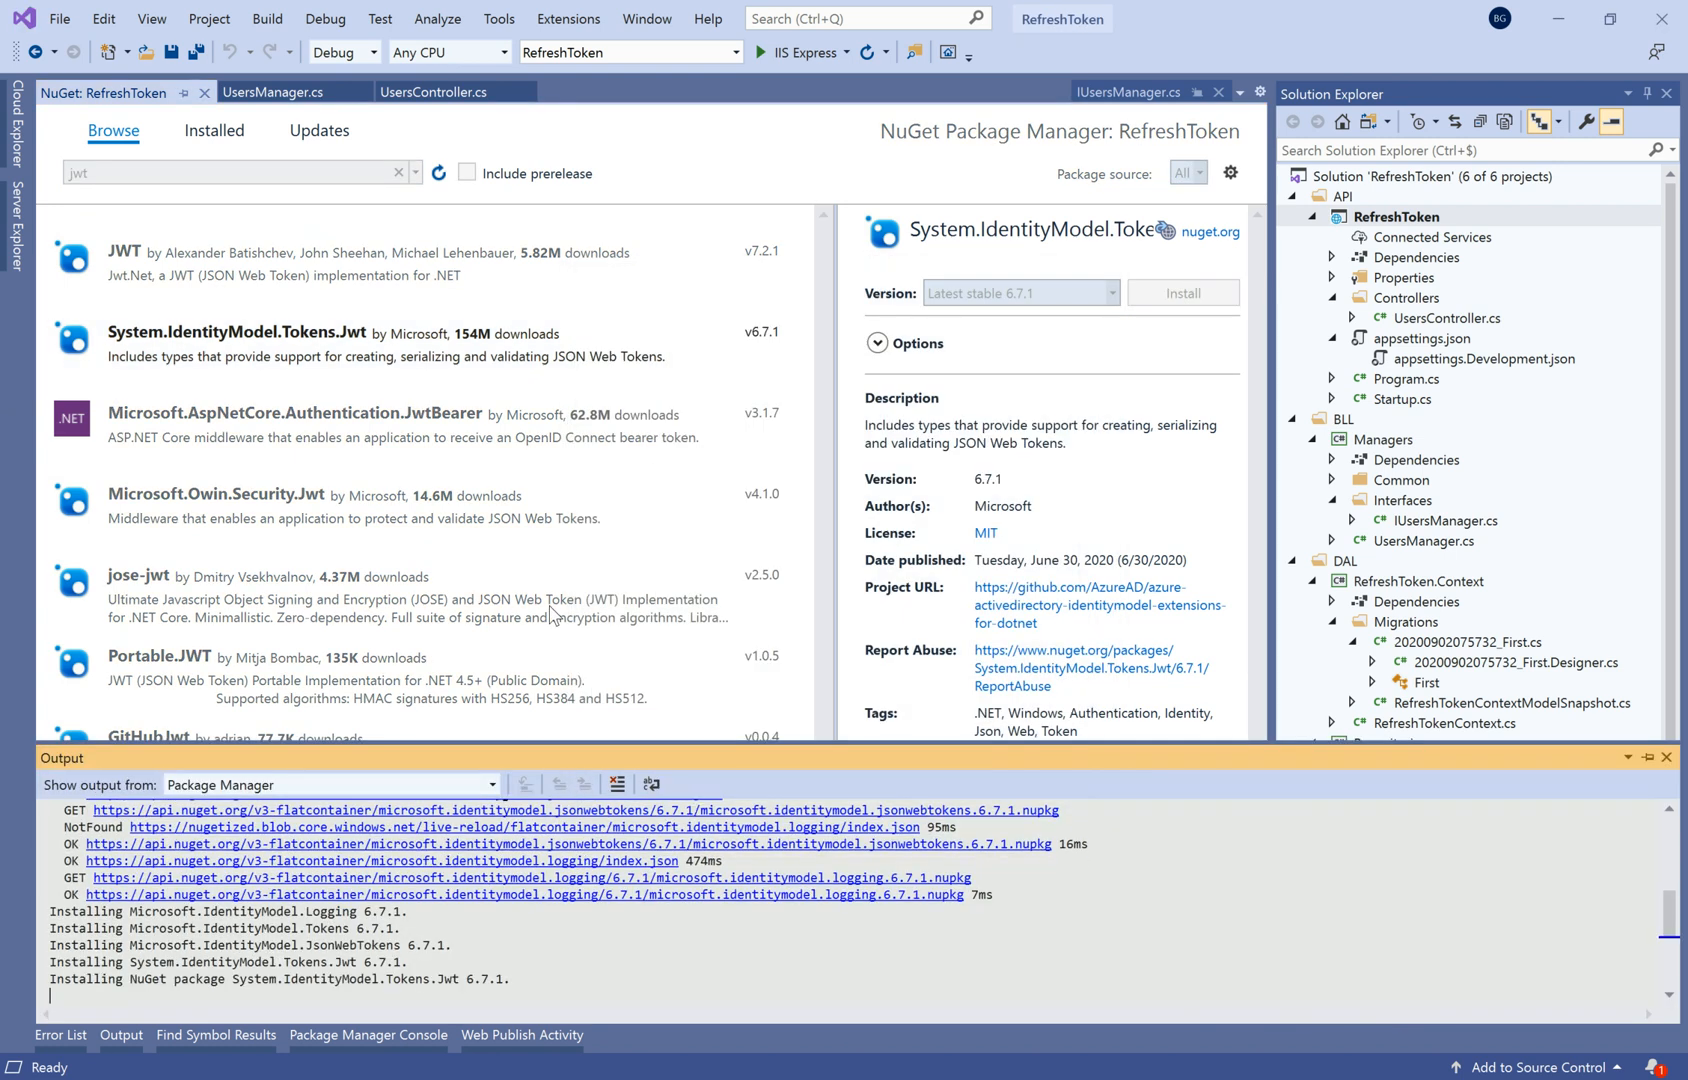
click(430, 92)
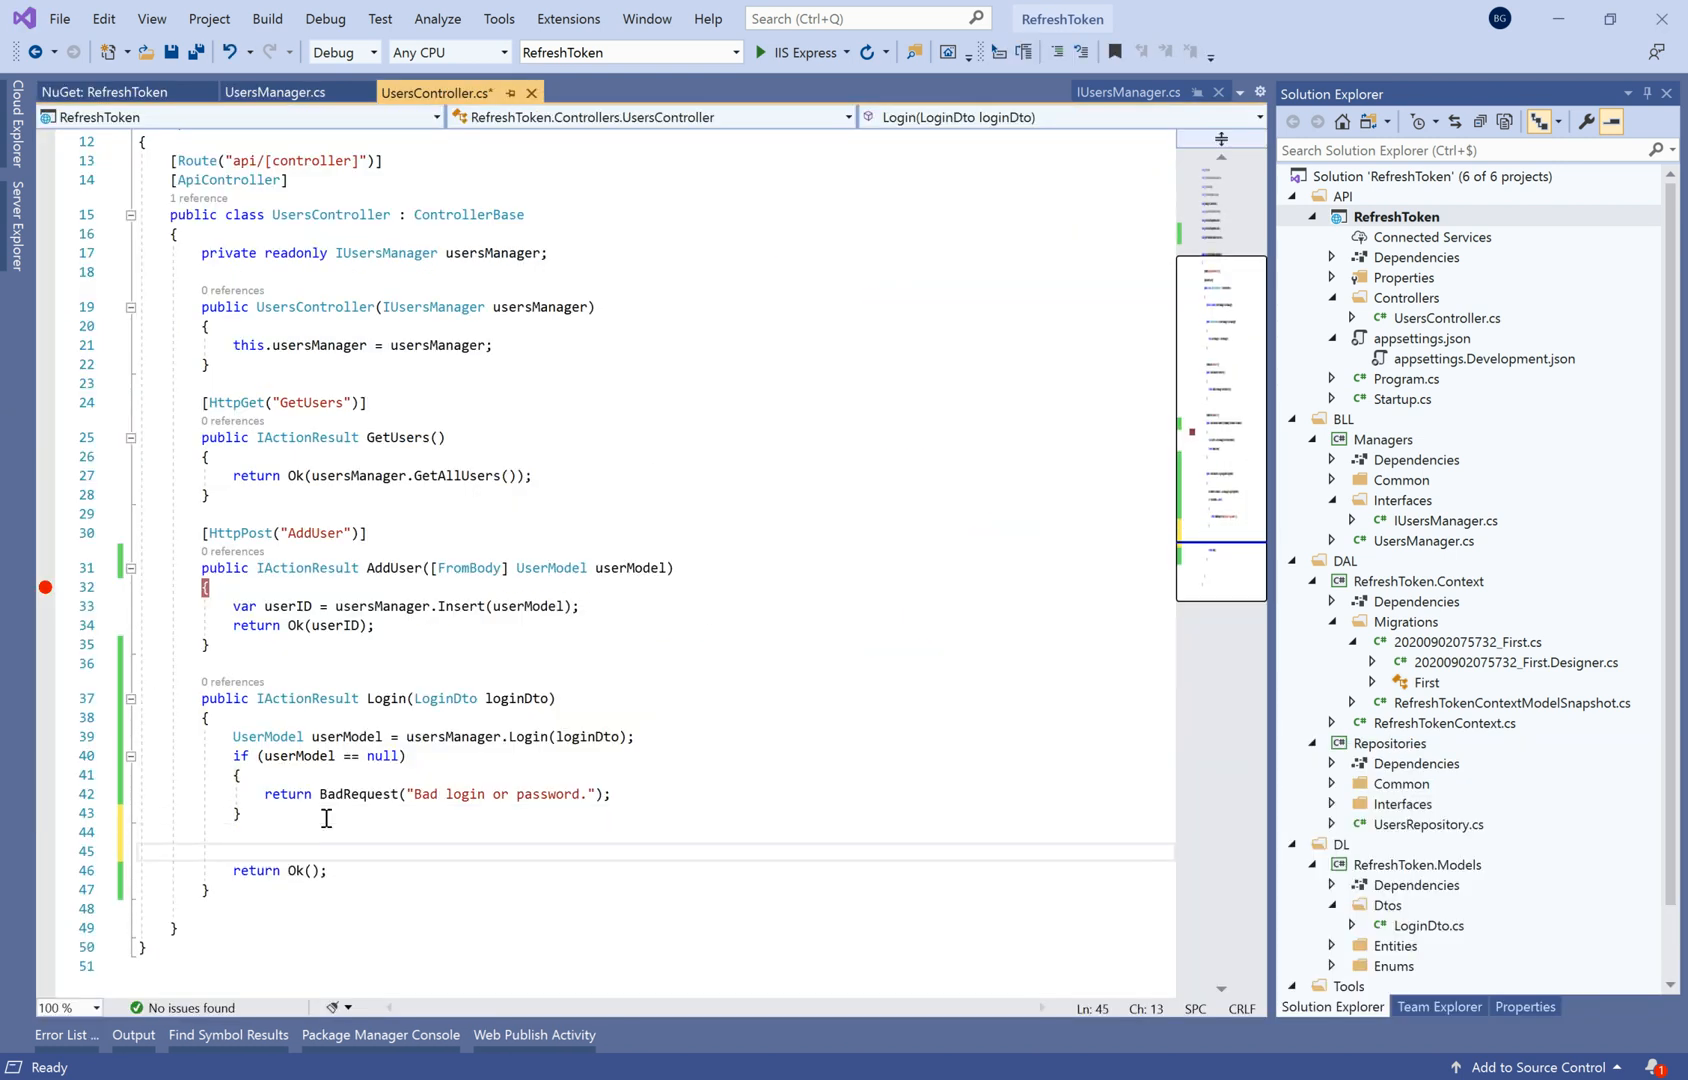
- Add a // JWT Tokens comment and create var tokenHandler = new JwtSecurityTokenHandler()
text(// JWT Token)
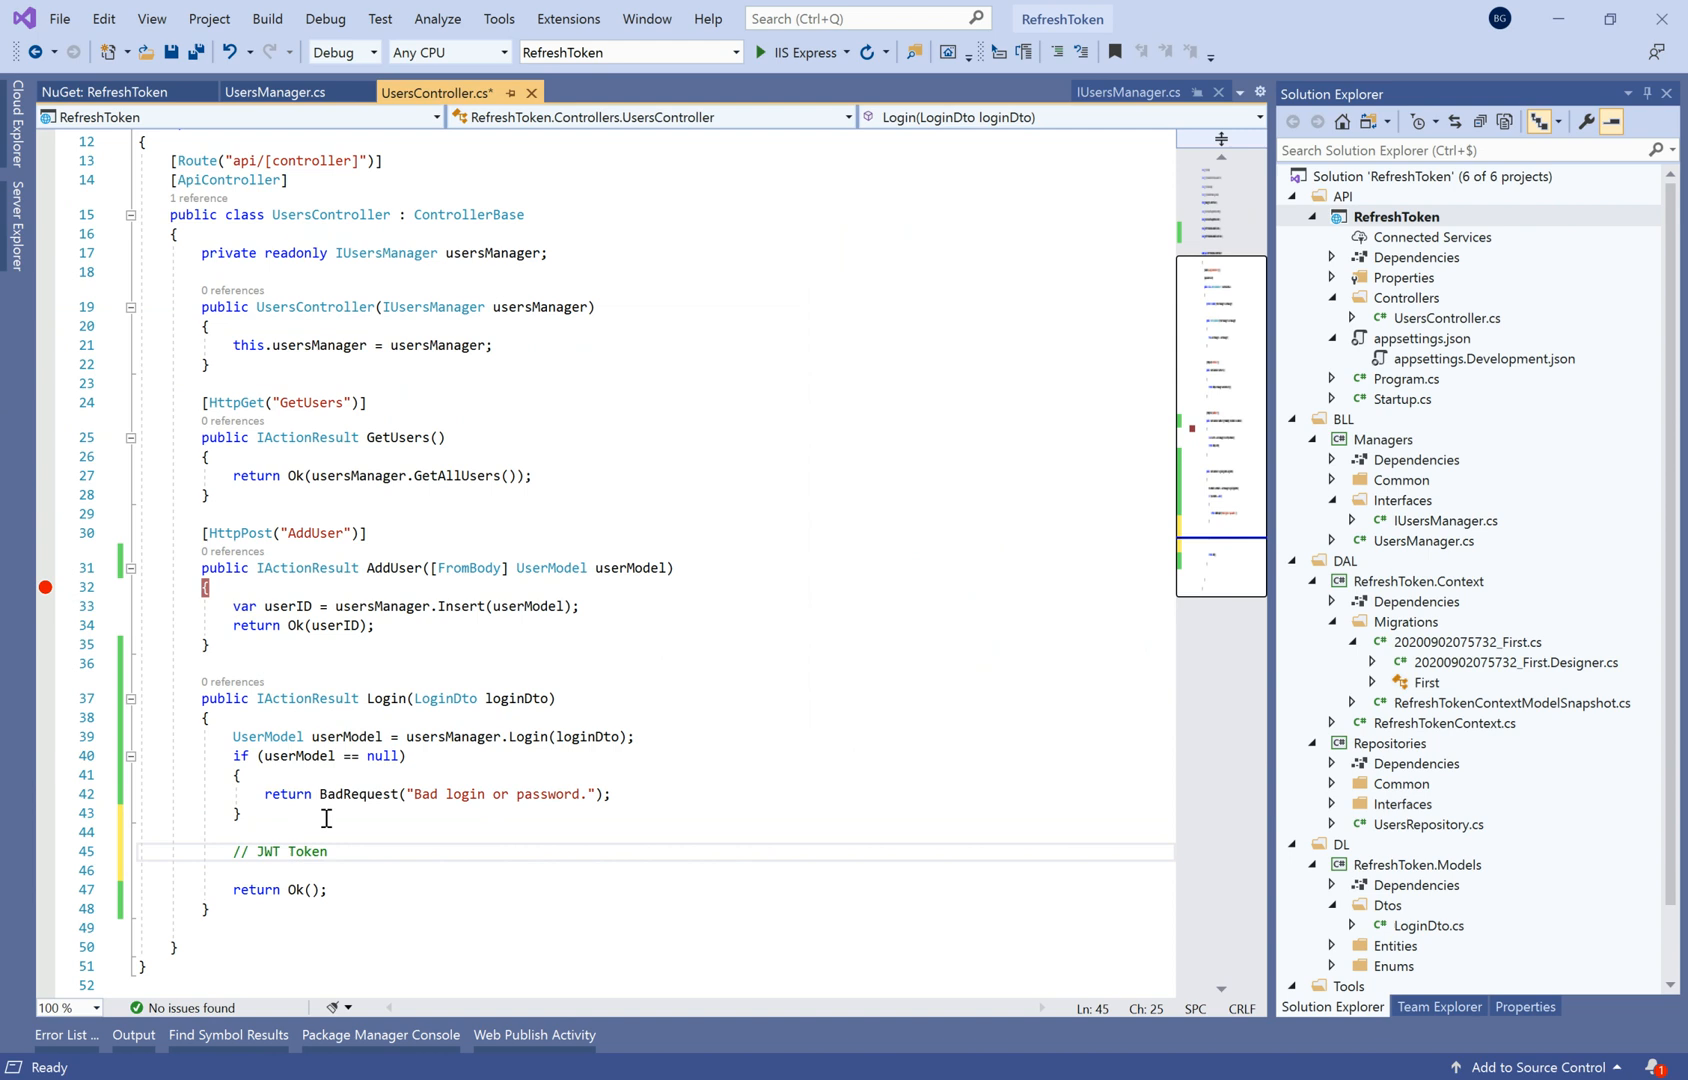
text(s)
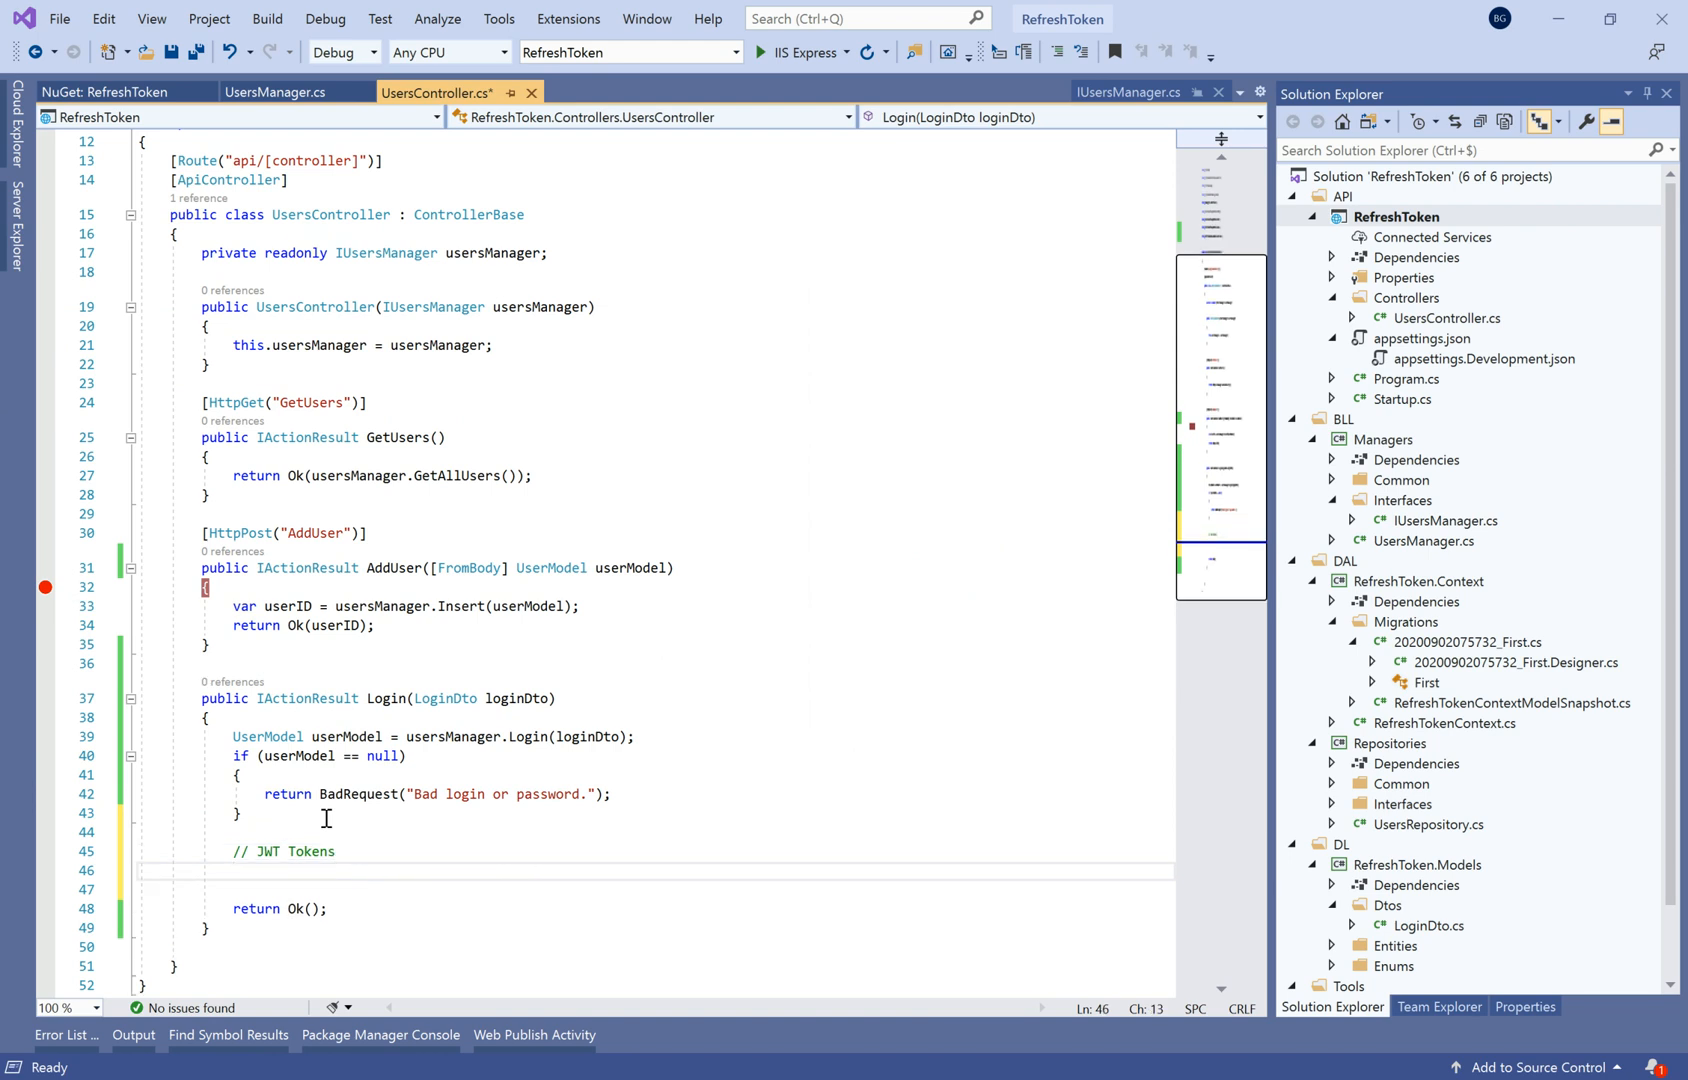
text(var tokenHandler = new JwtSecurityTokenHandler)
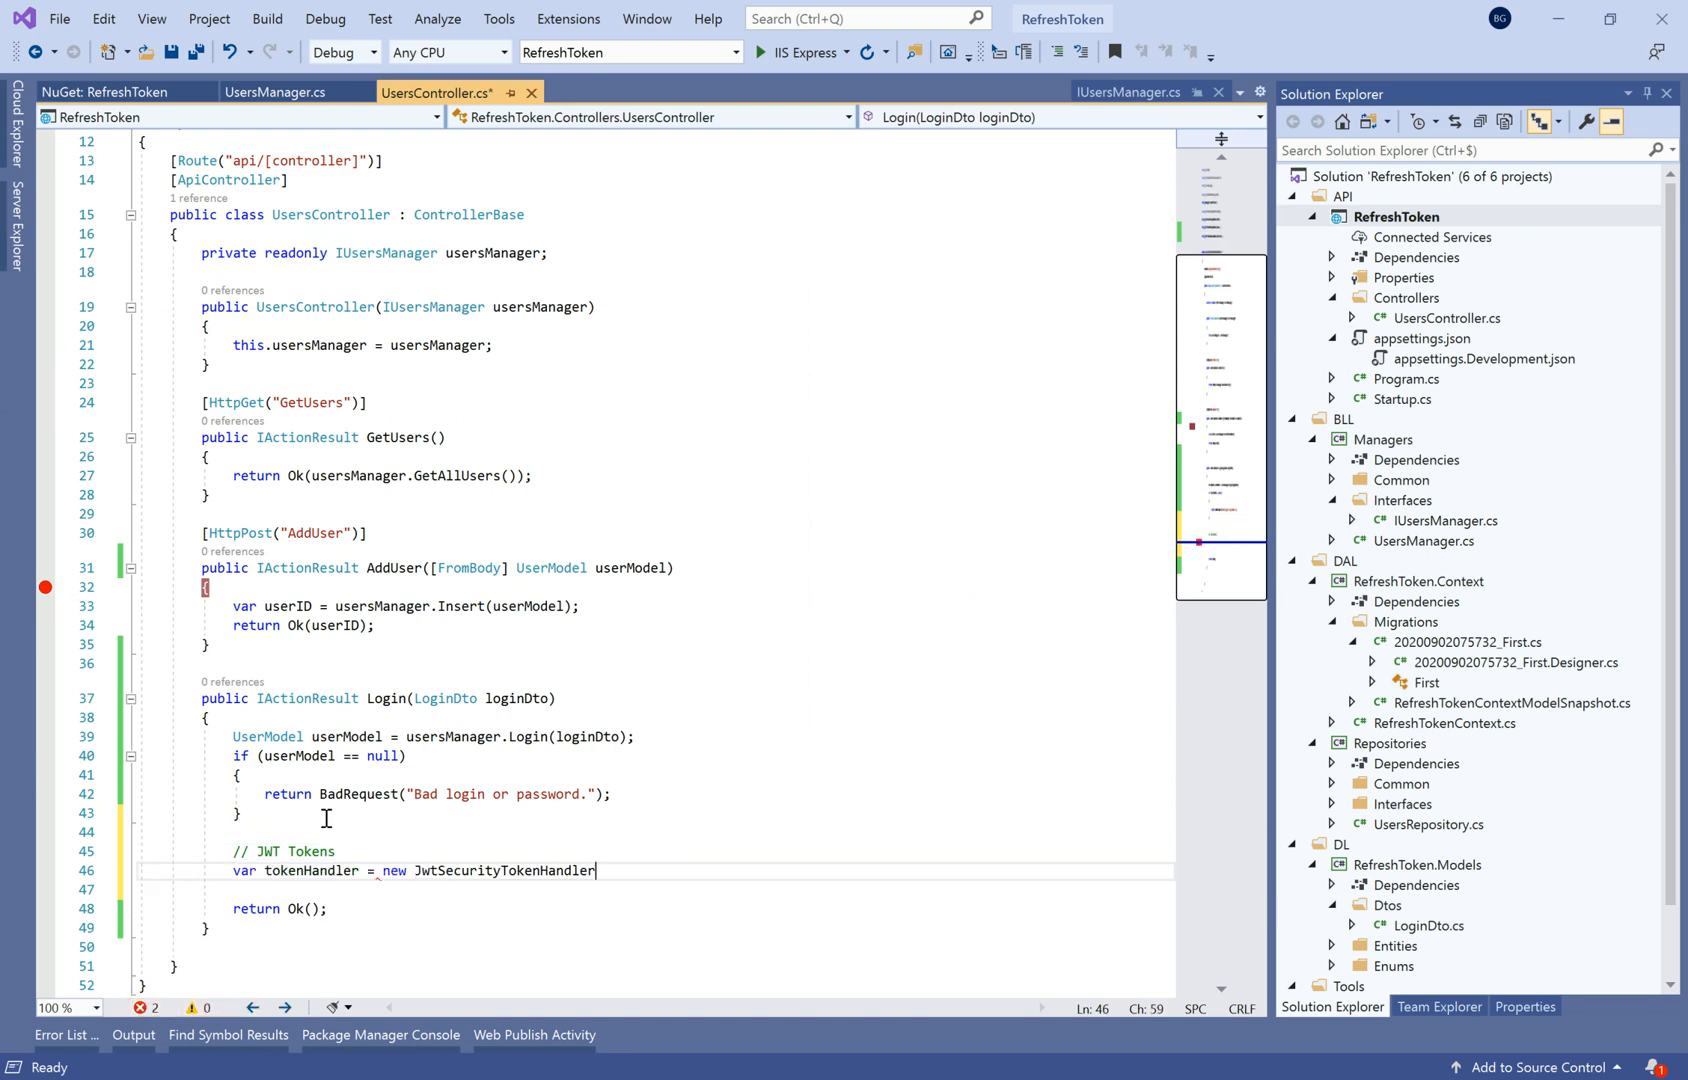
text(();)
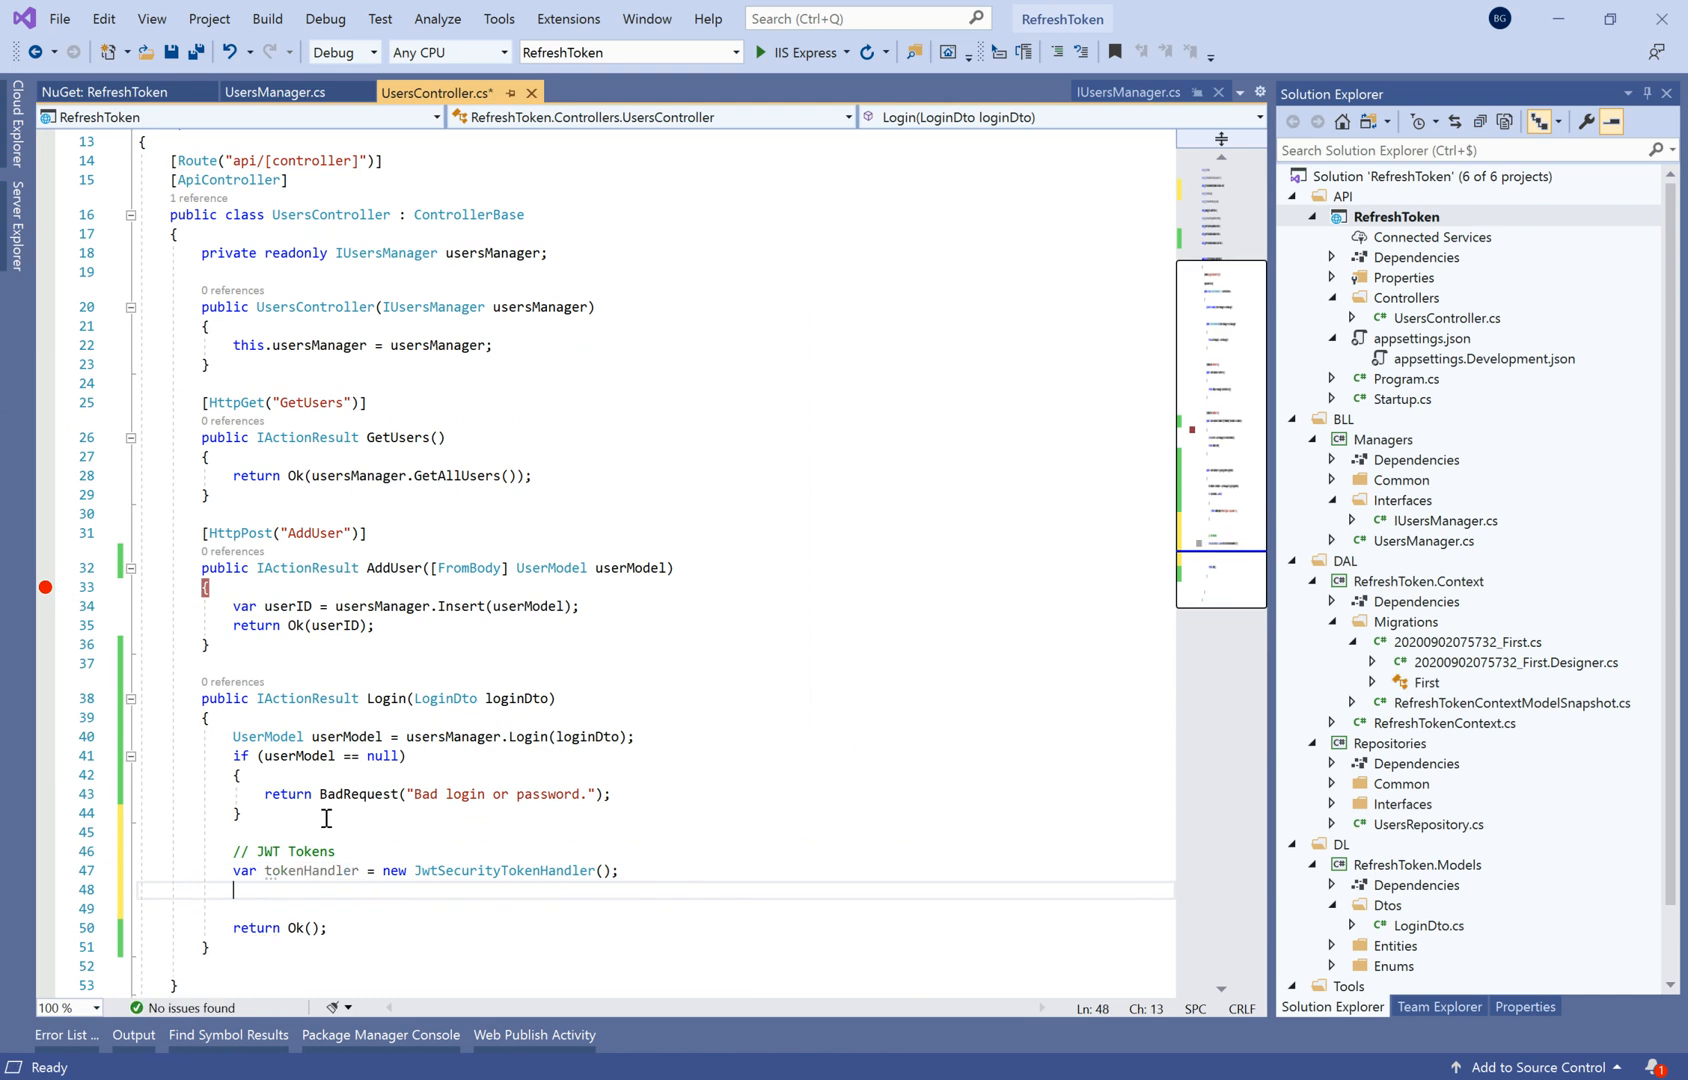
- Declare var secretKey = Encoding.ASCII.GetBytes("") with an empty secret
text(var)
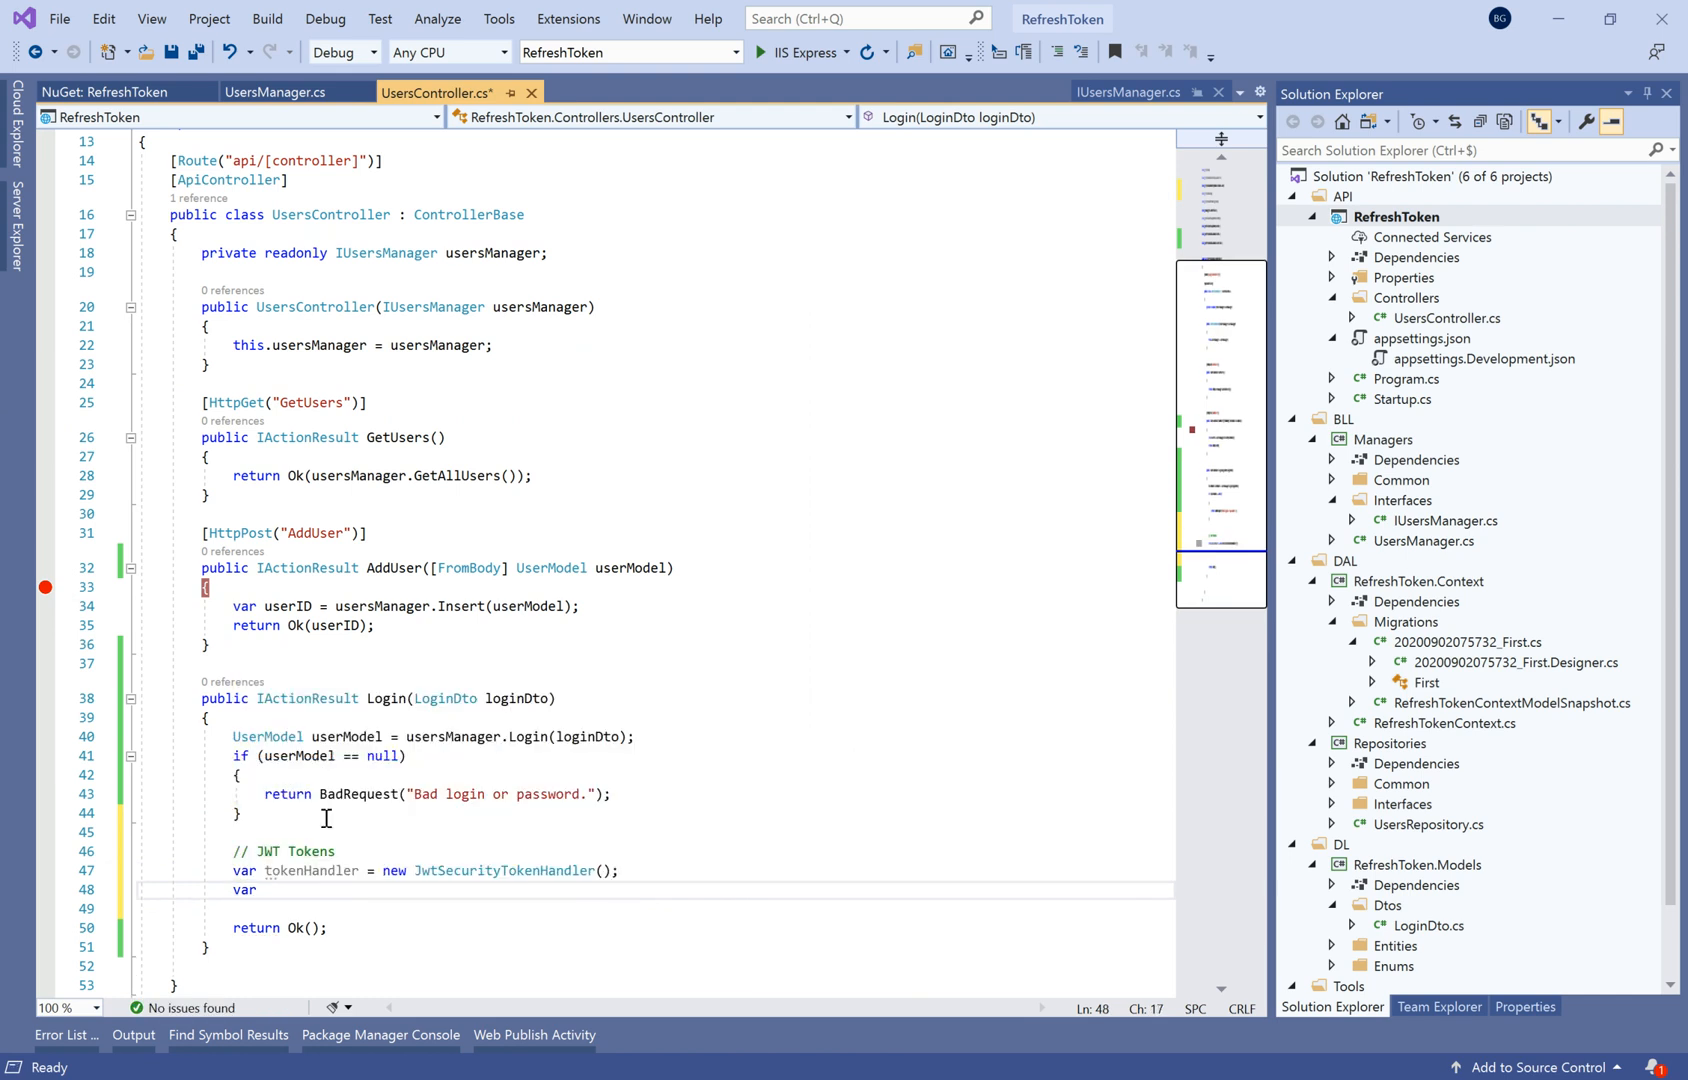
text(key)
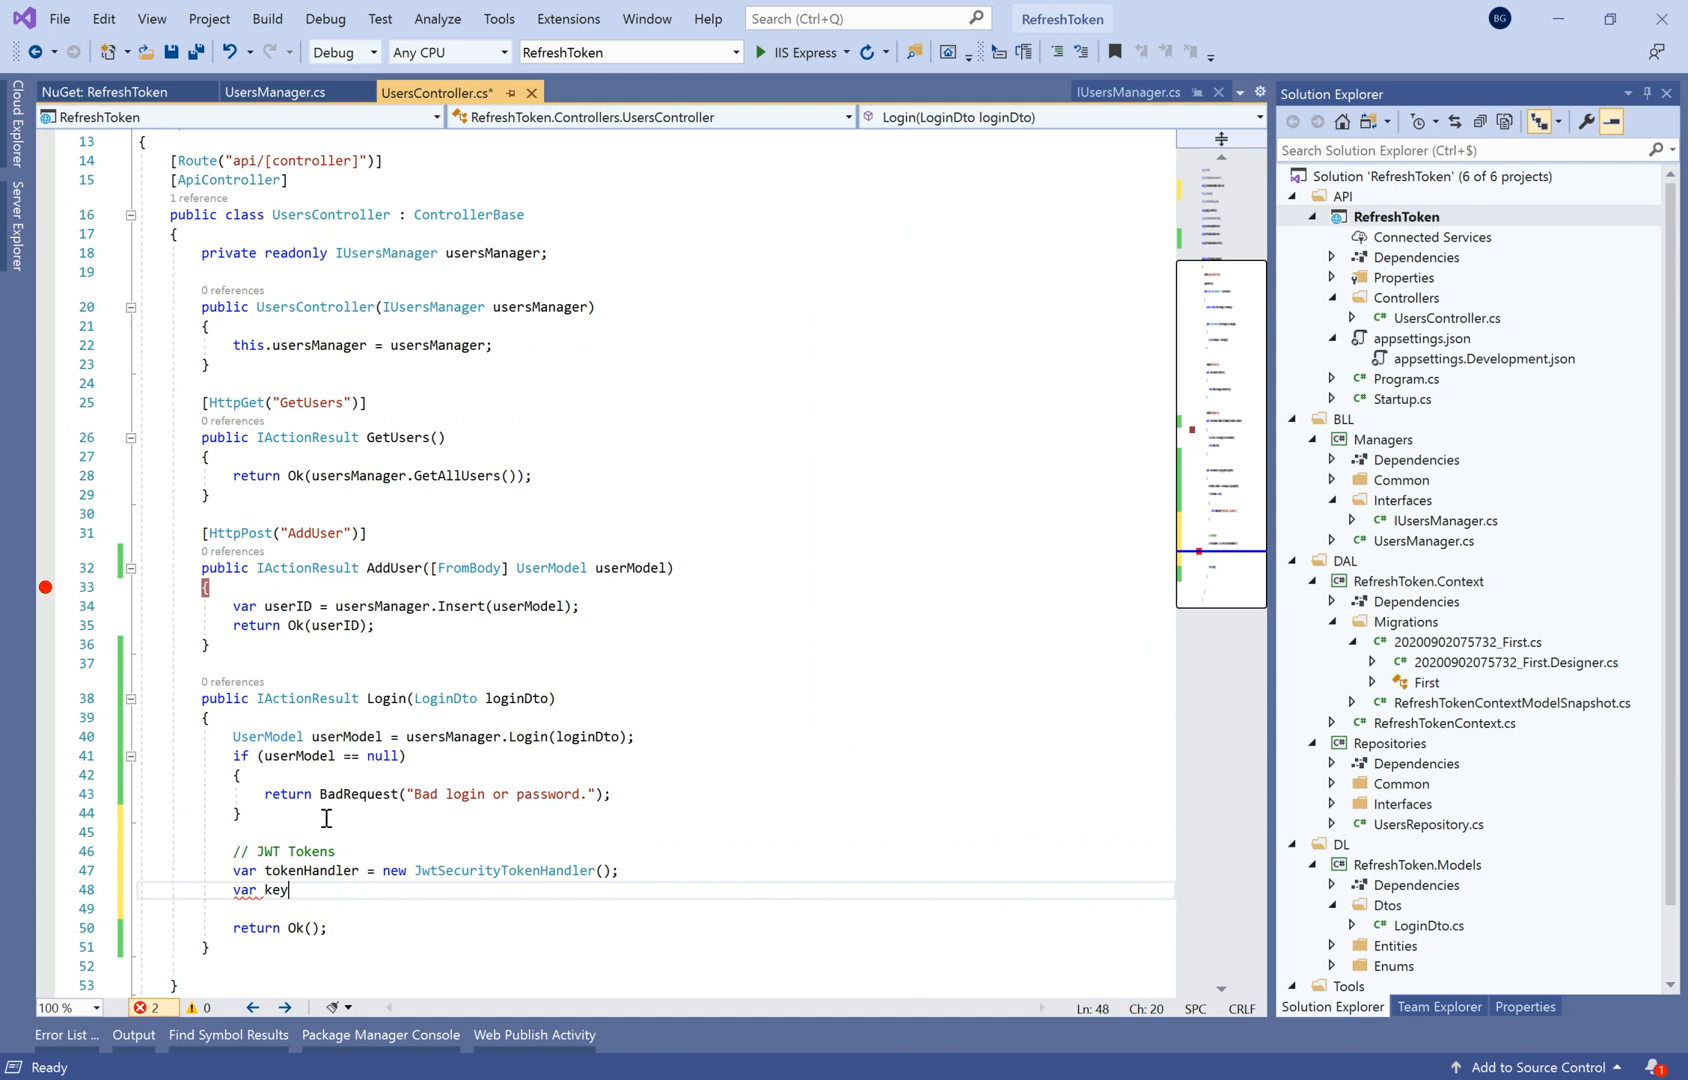
text(sec)
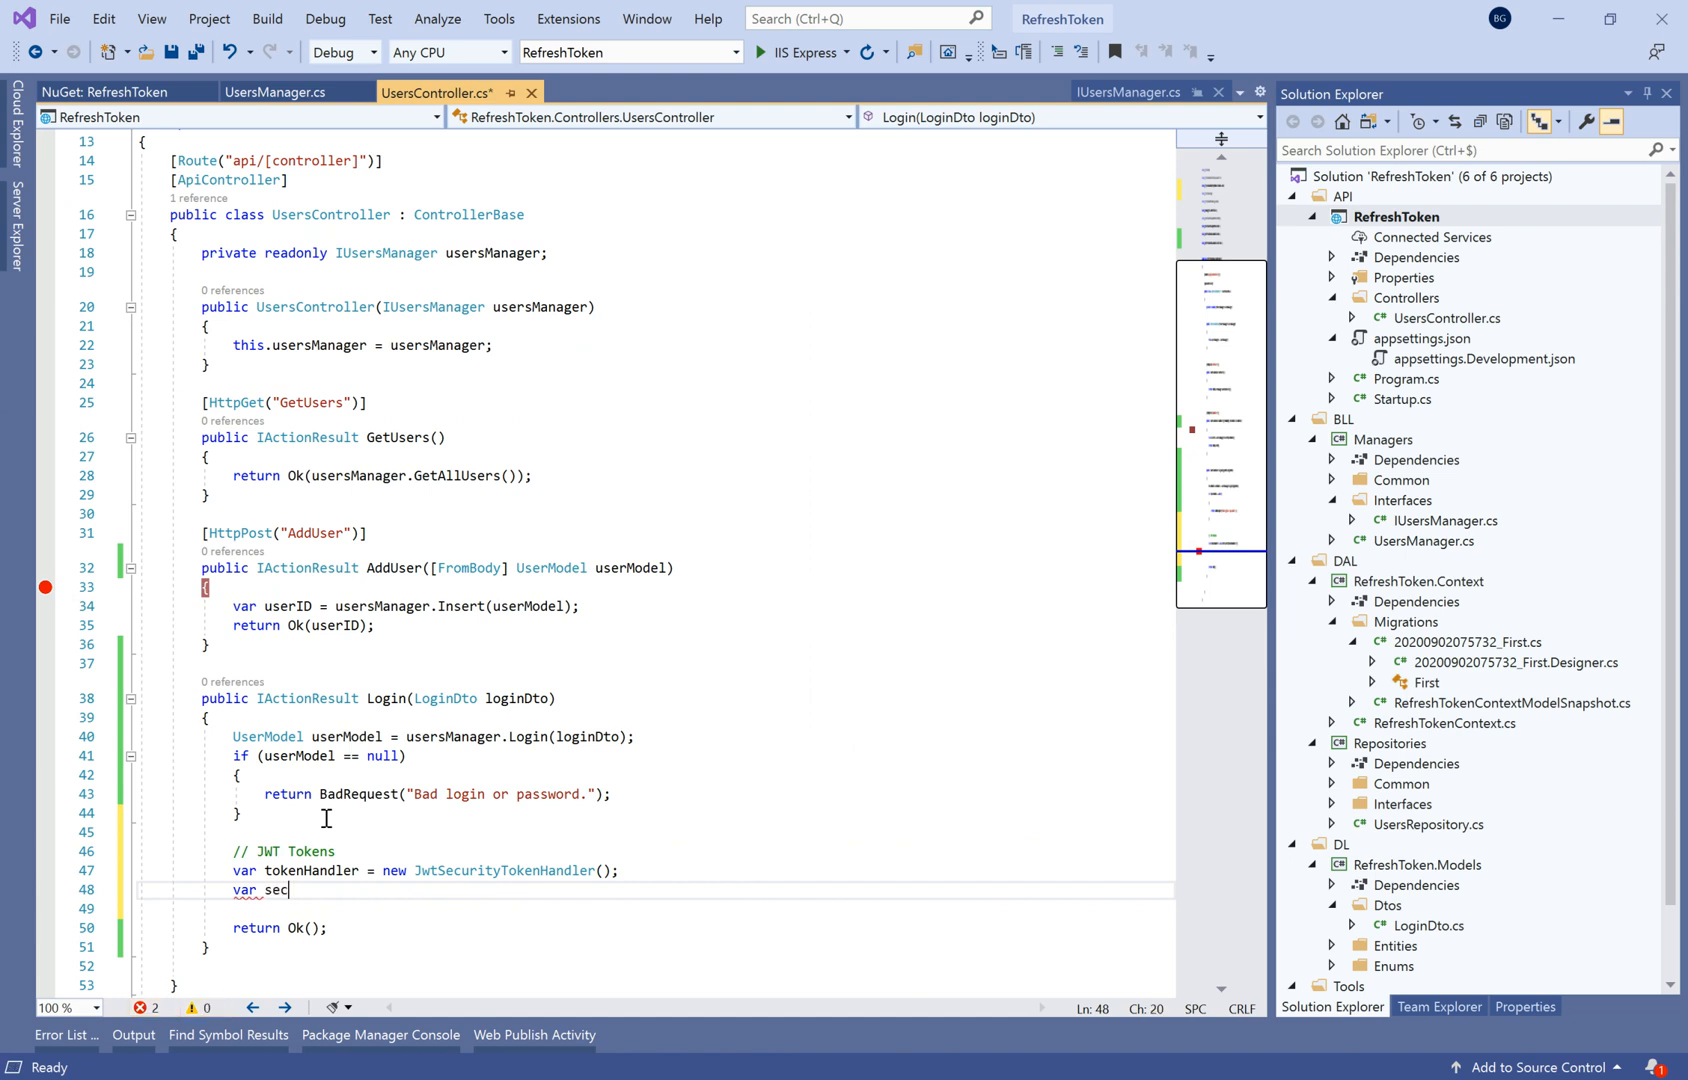
text(retKey =)
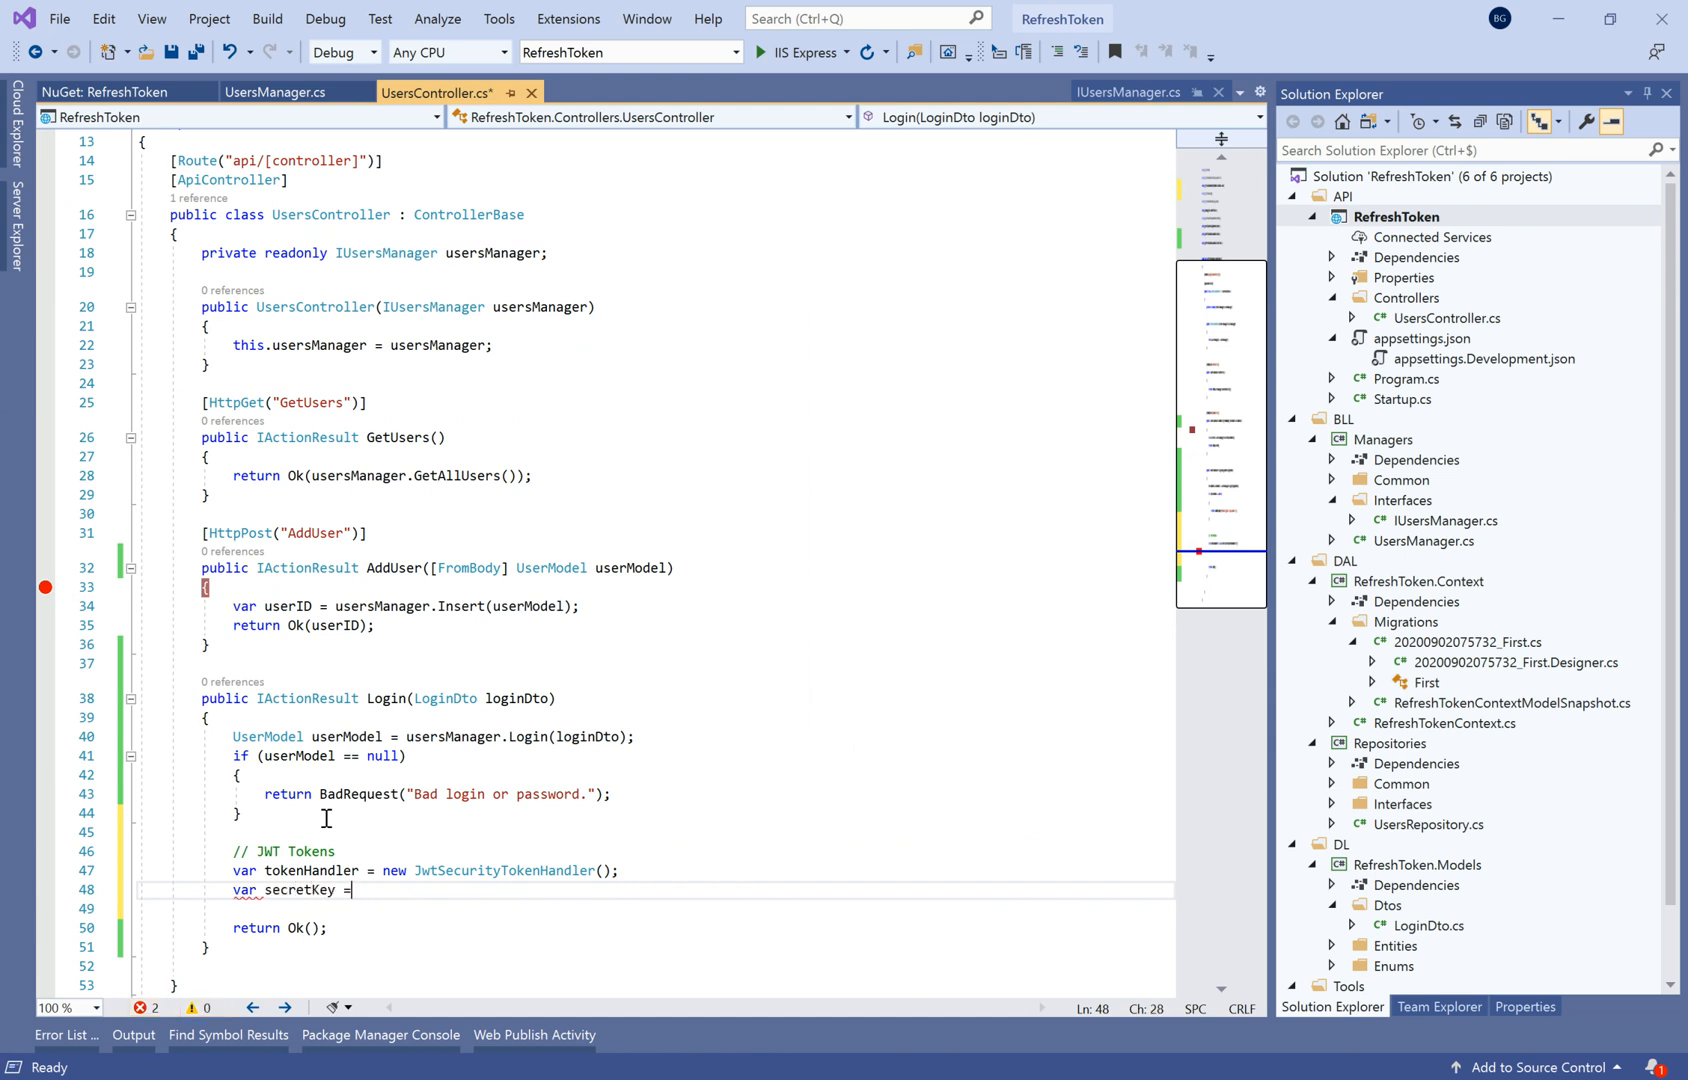
text(Encoding.ASCII.Get)
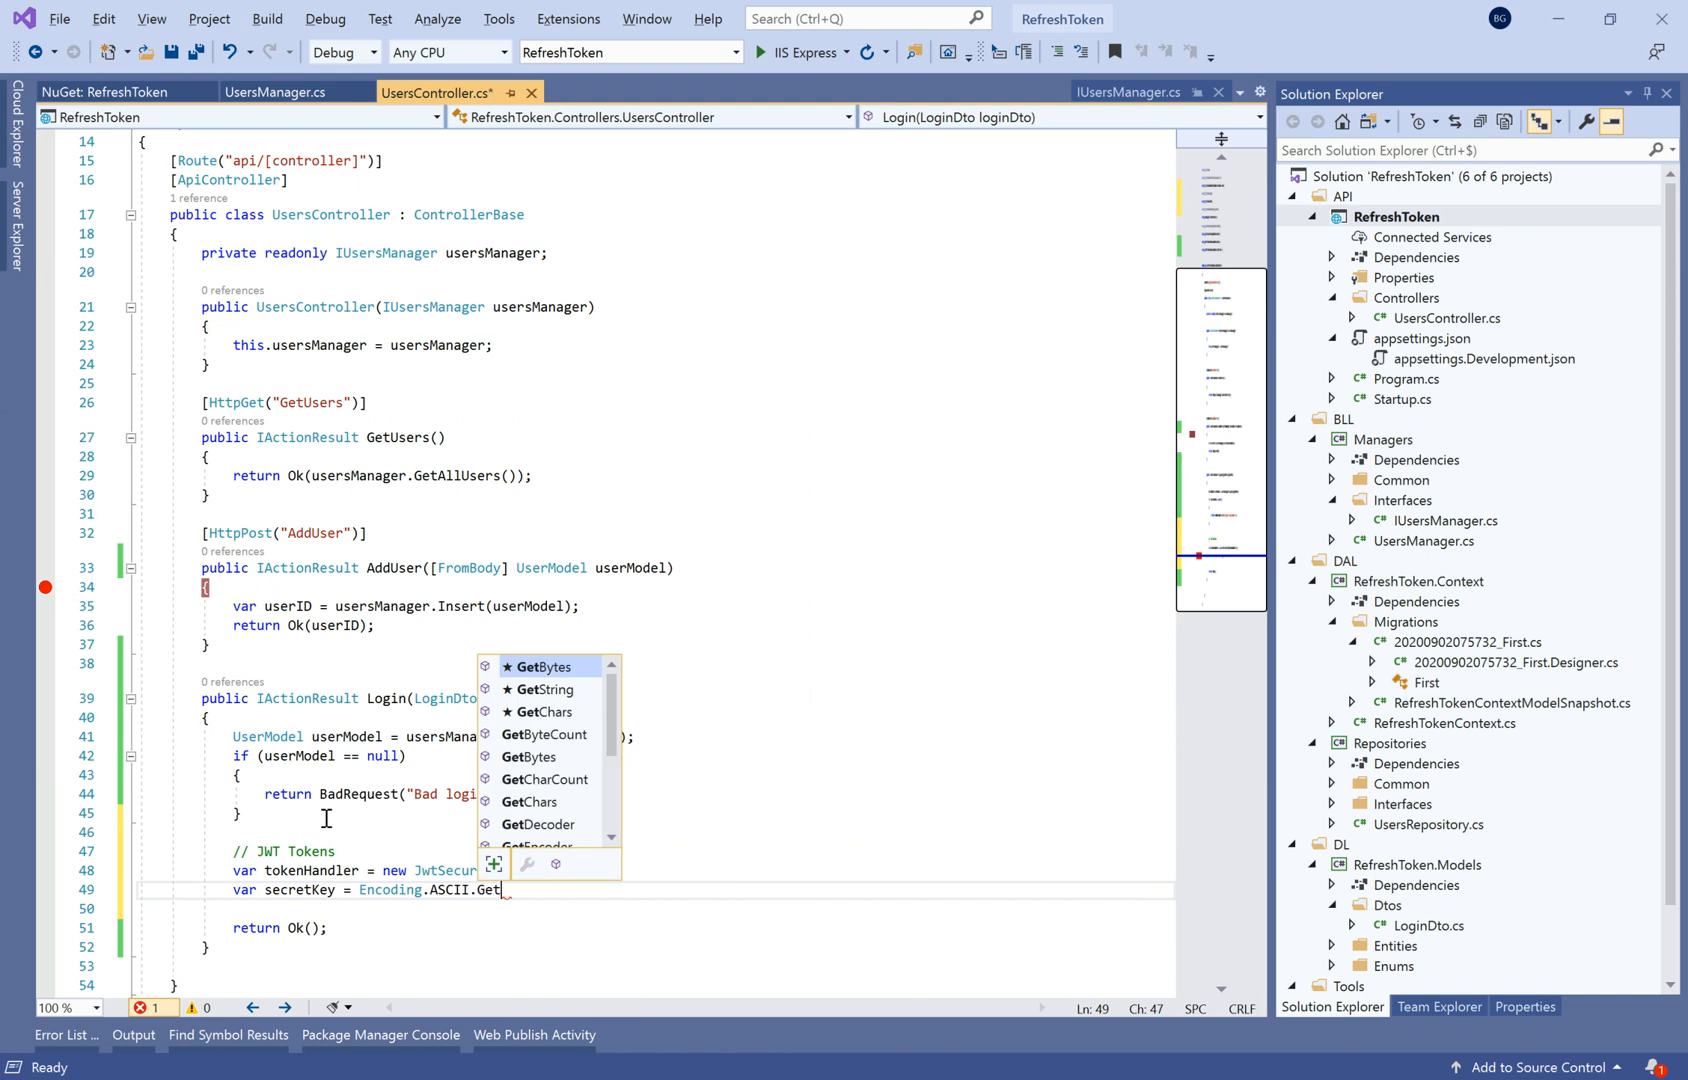
text(Bytes())
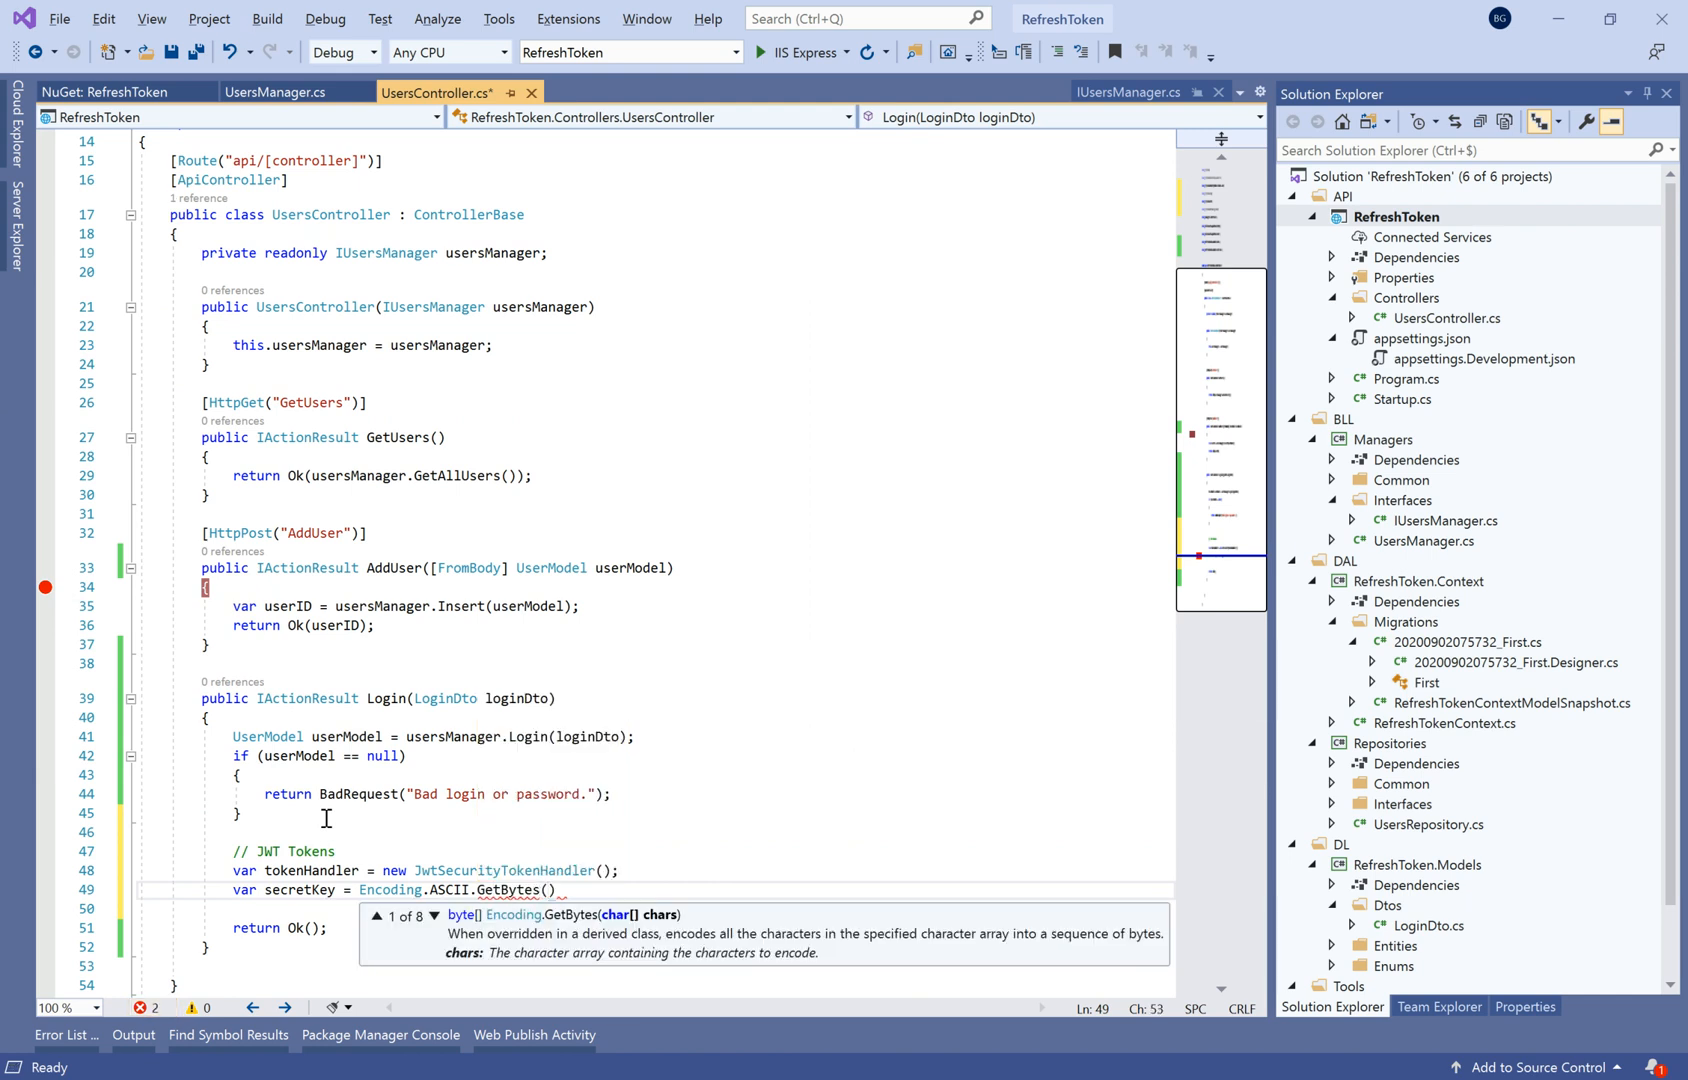
text("")
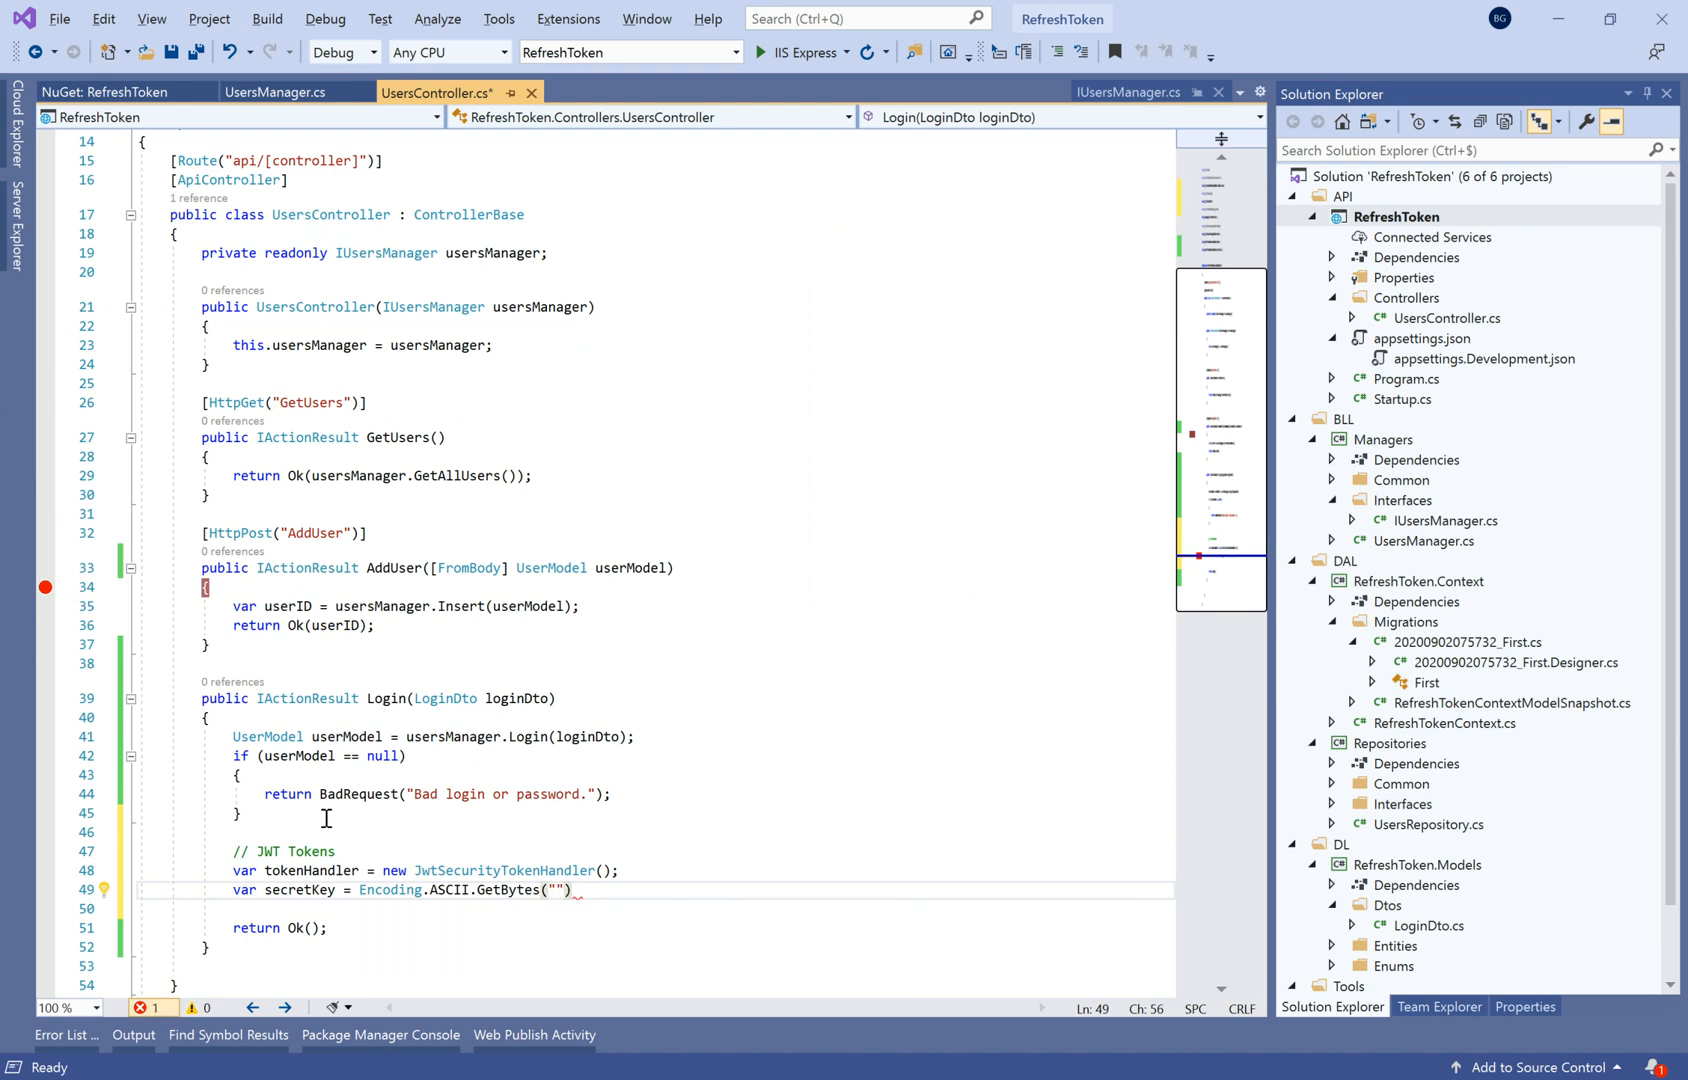
- Create var tokenDescriptor = new SecurityTokenDescriptor { }; with an empty initializer
text(var tokenDiscriptor = new SecurityTokenDescriptor)
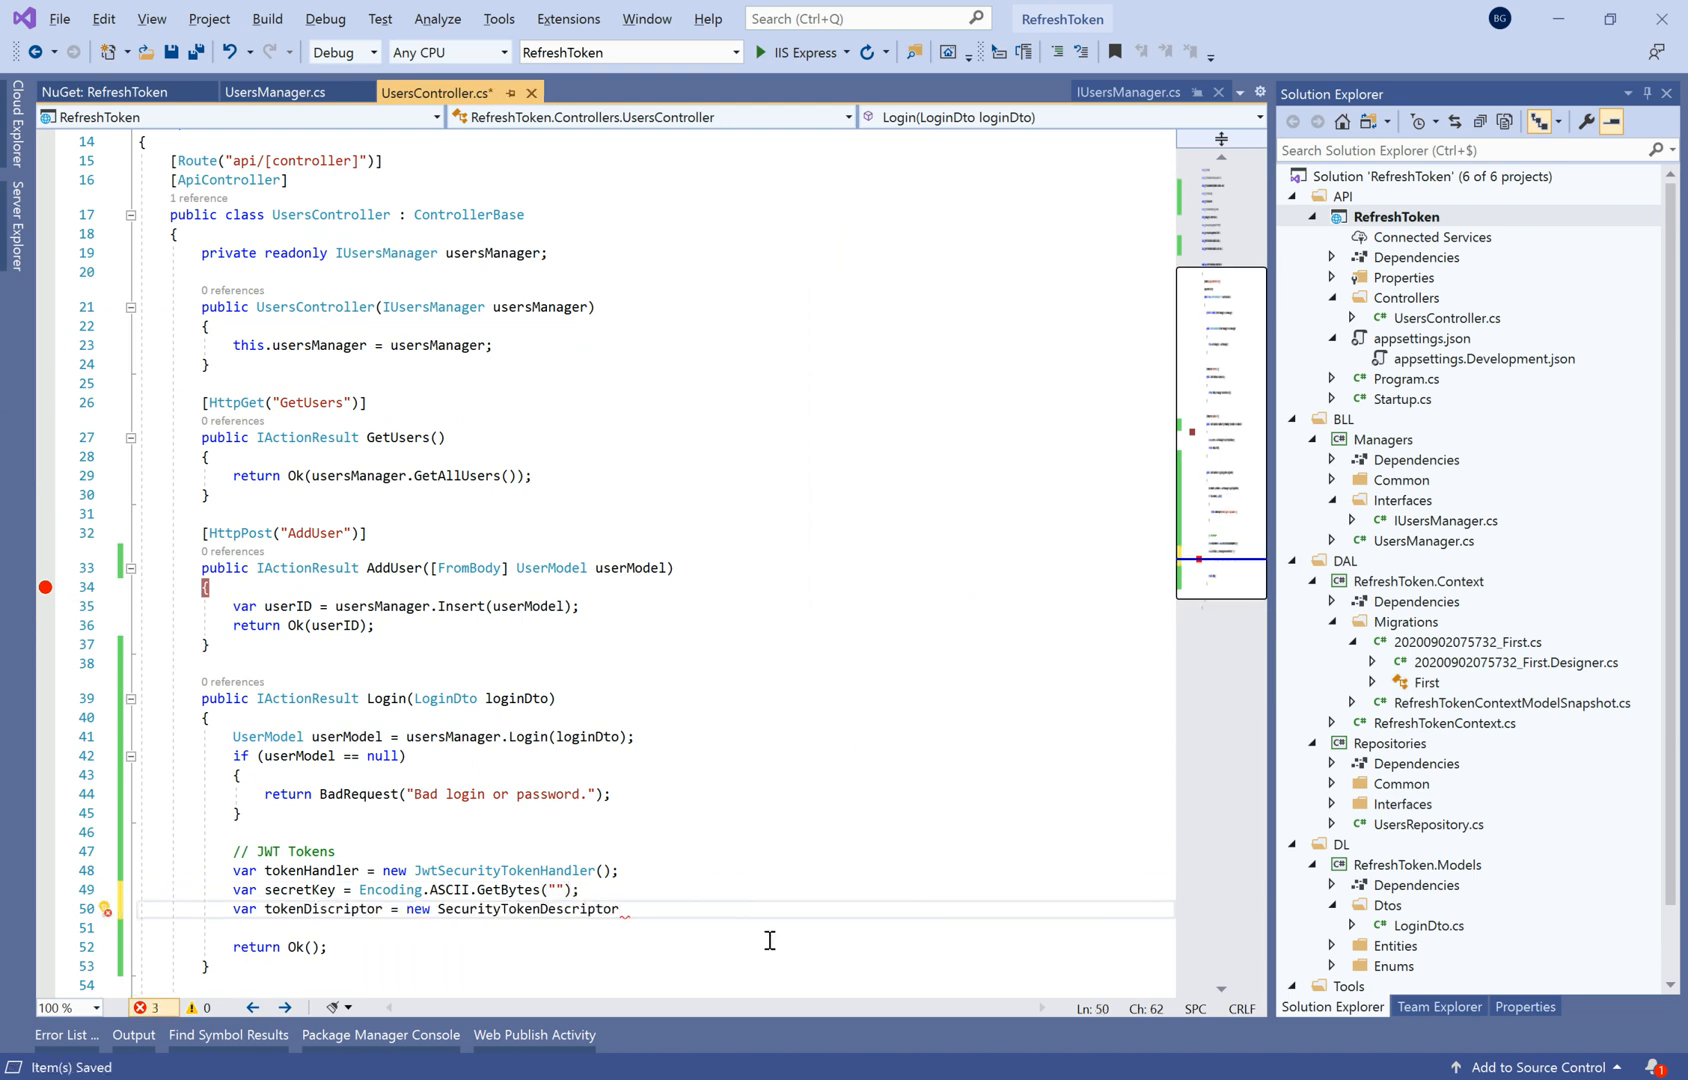
text(())
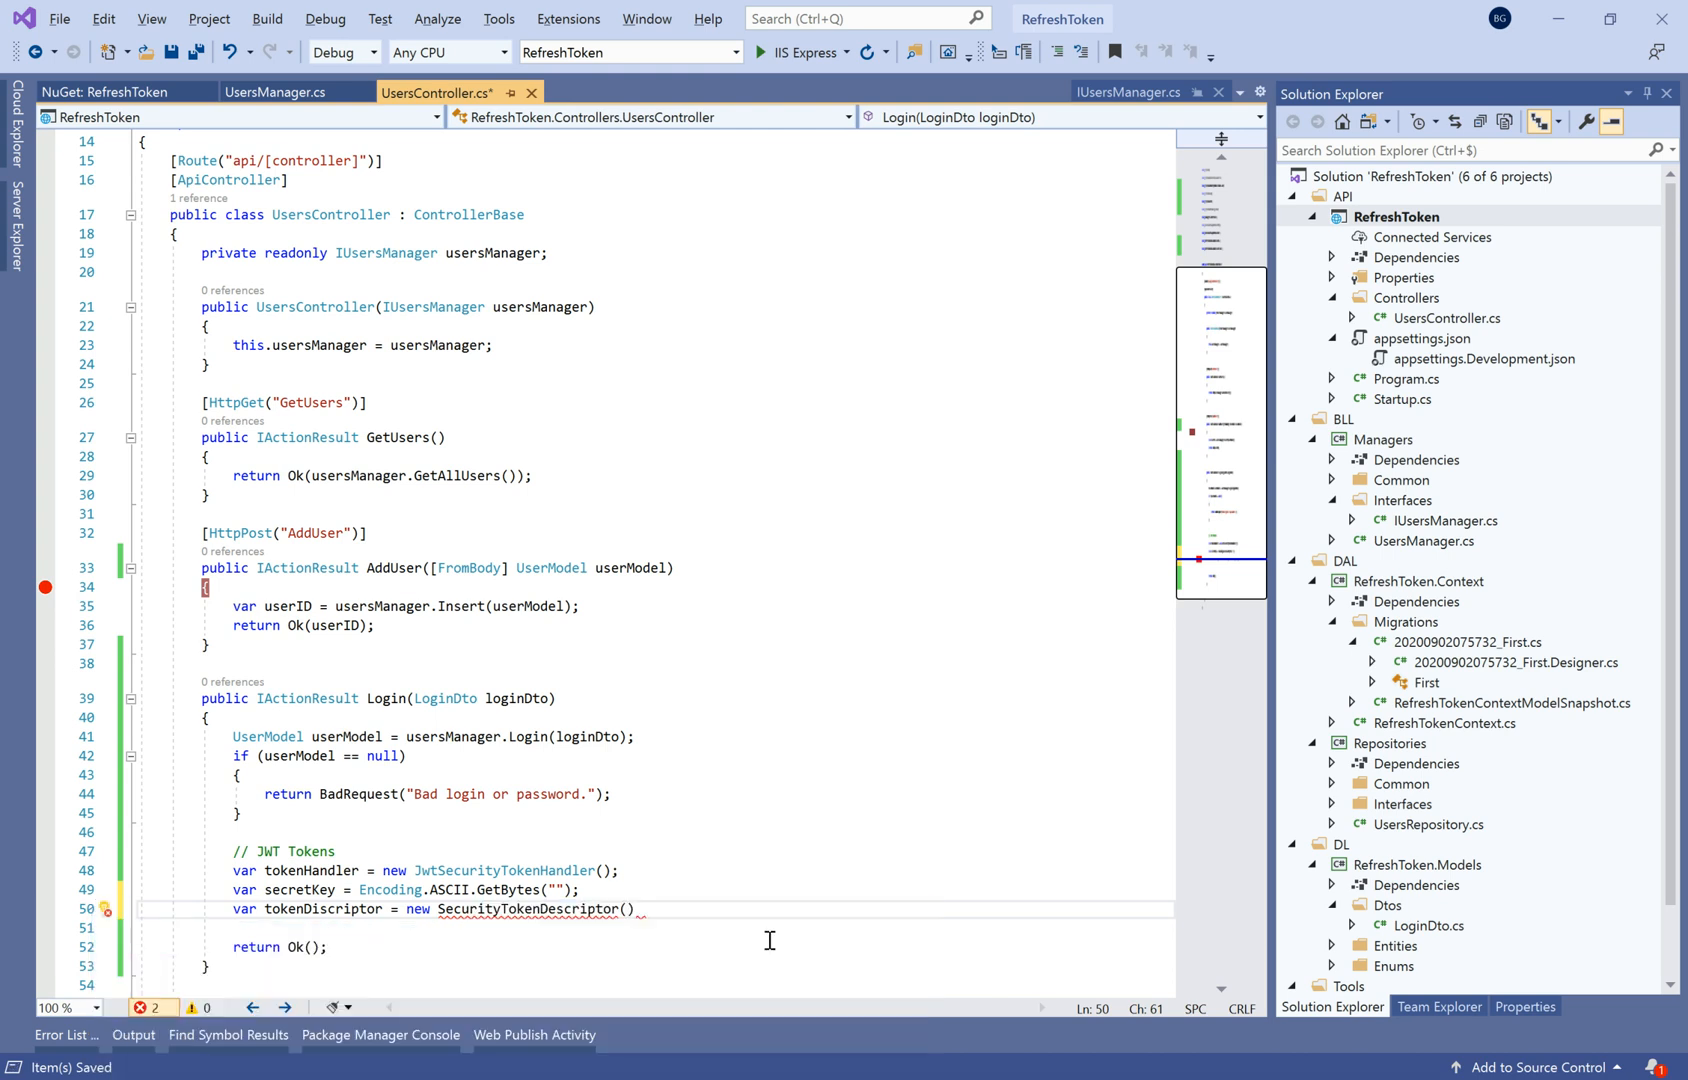
text({ };)
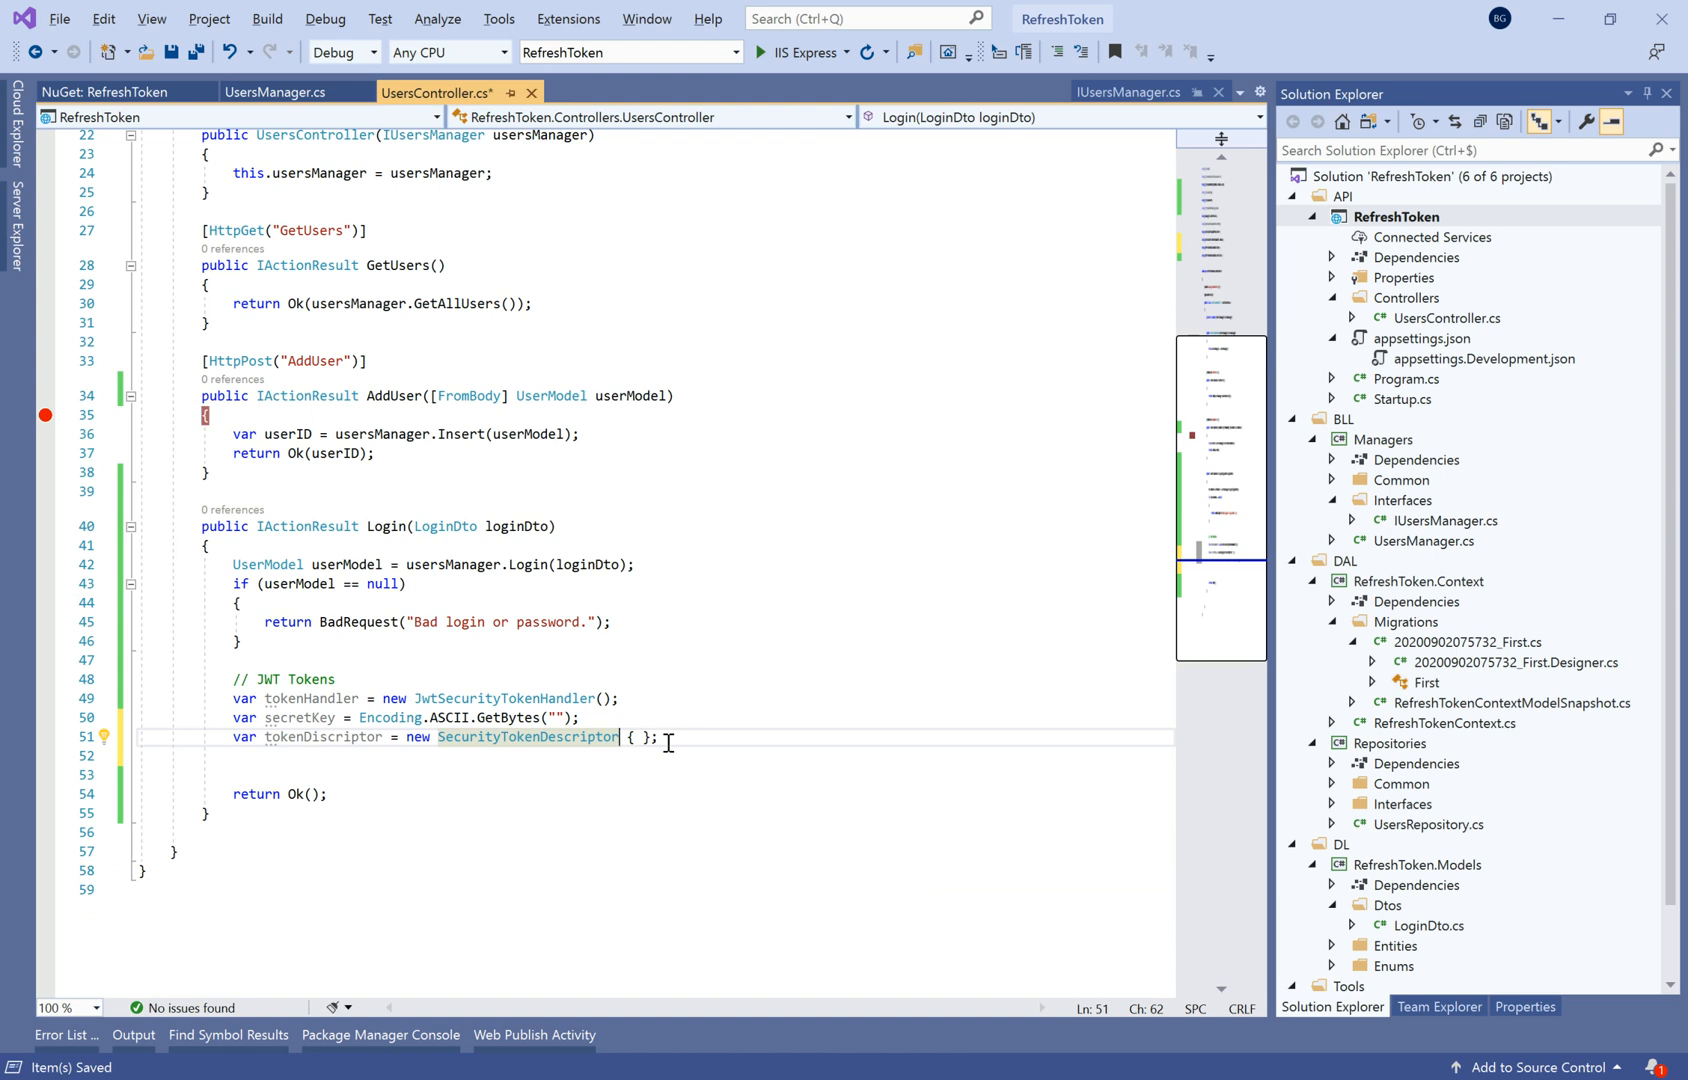
- Set Subject to a ClaimsIdentity holding a ClaimTypes.Email claim from userModel.Email
text(Subject = new ClaimsIdentity(new Claim {)
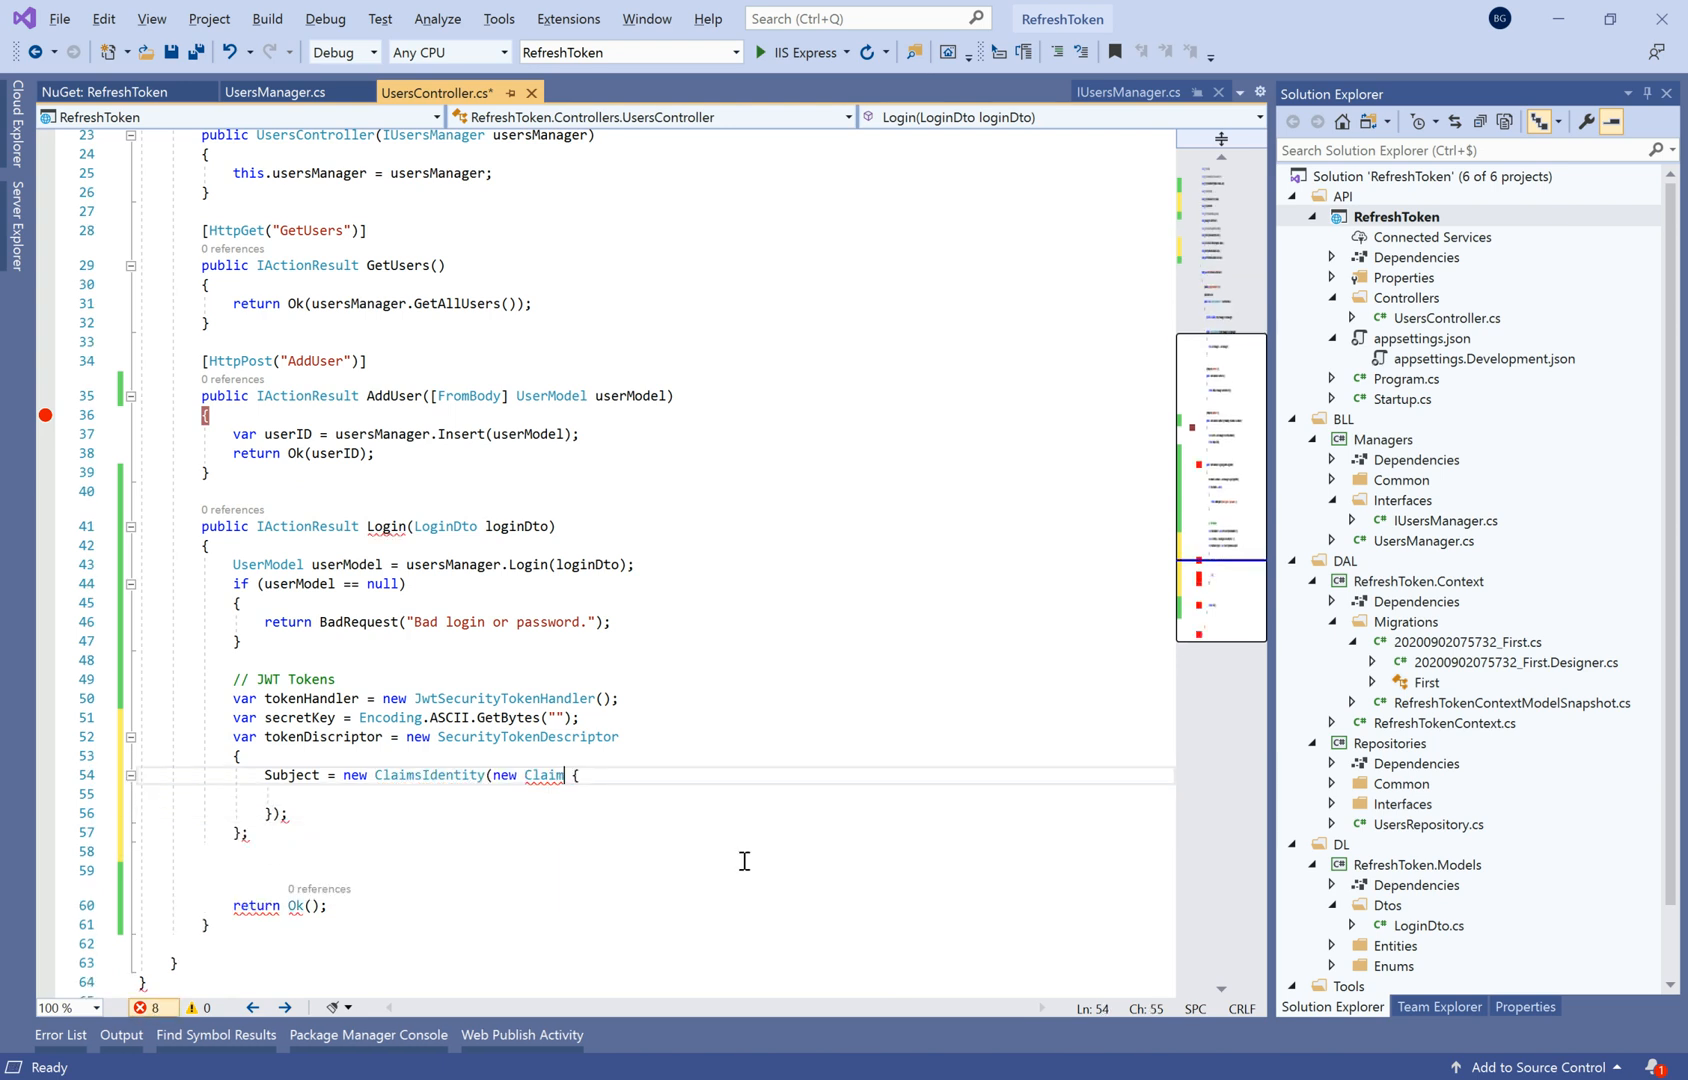
text([])
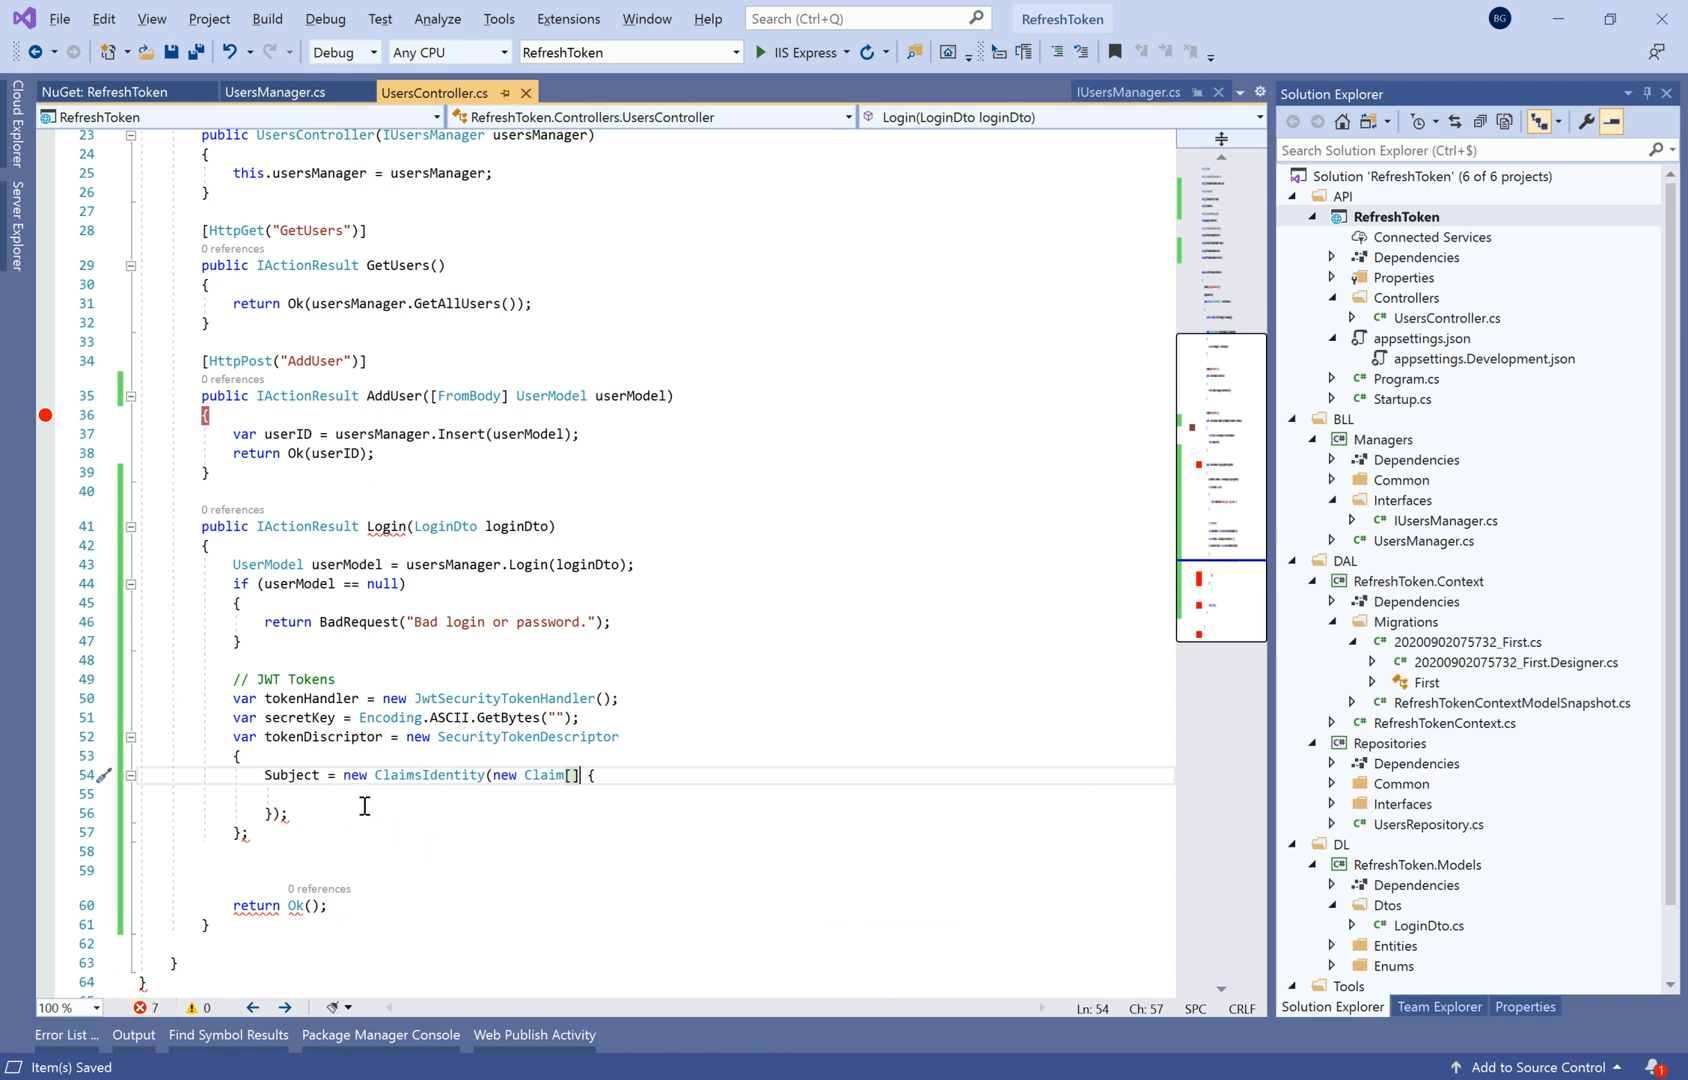
text(new Claim(ClaimTypes.)
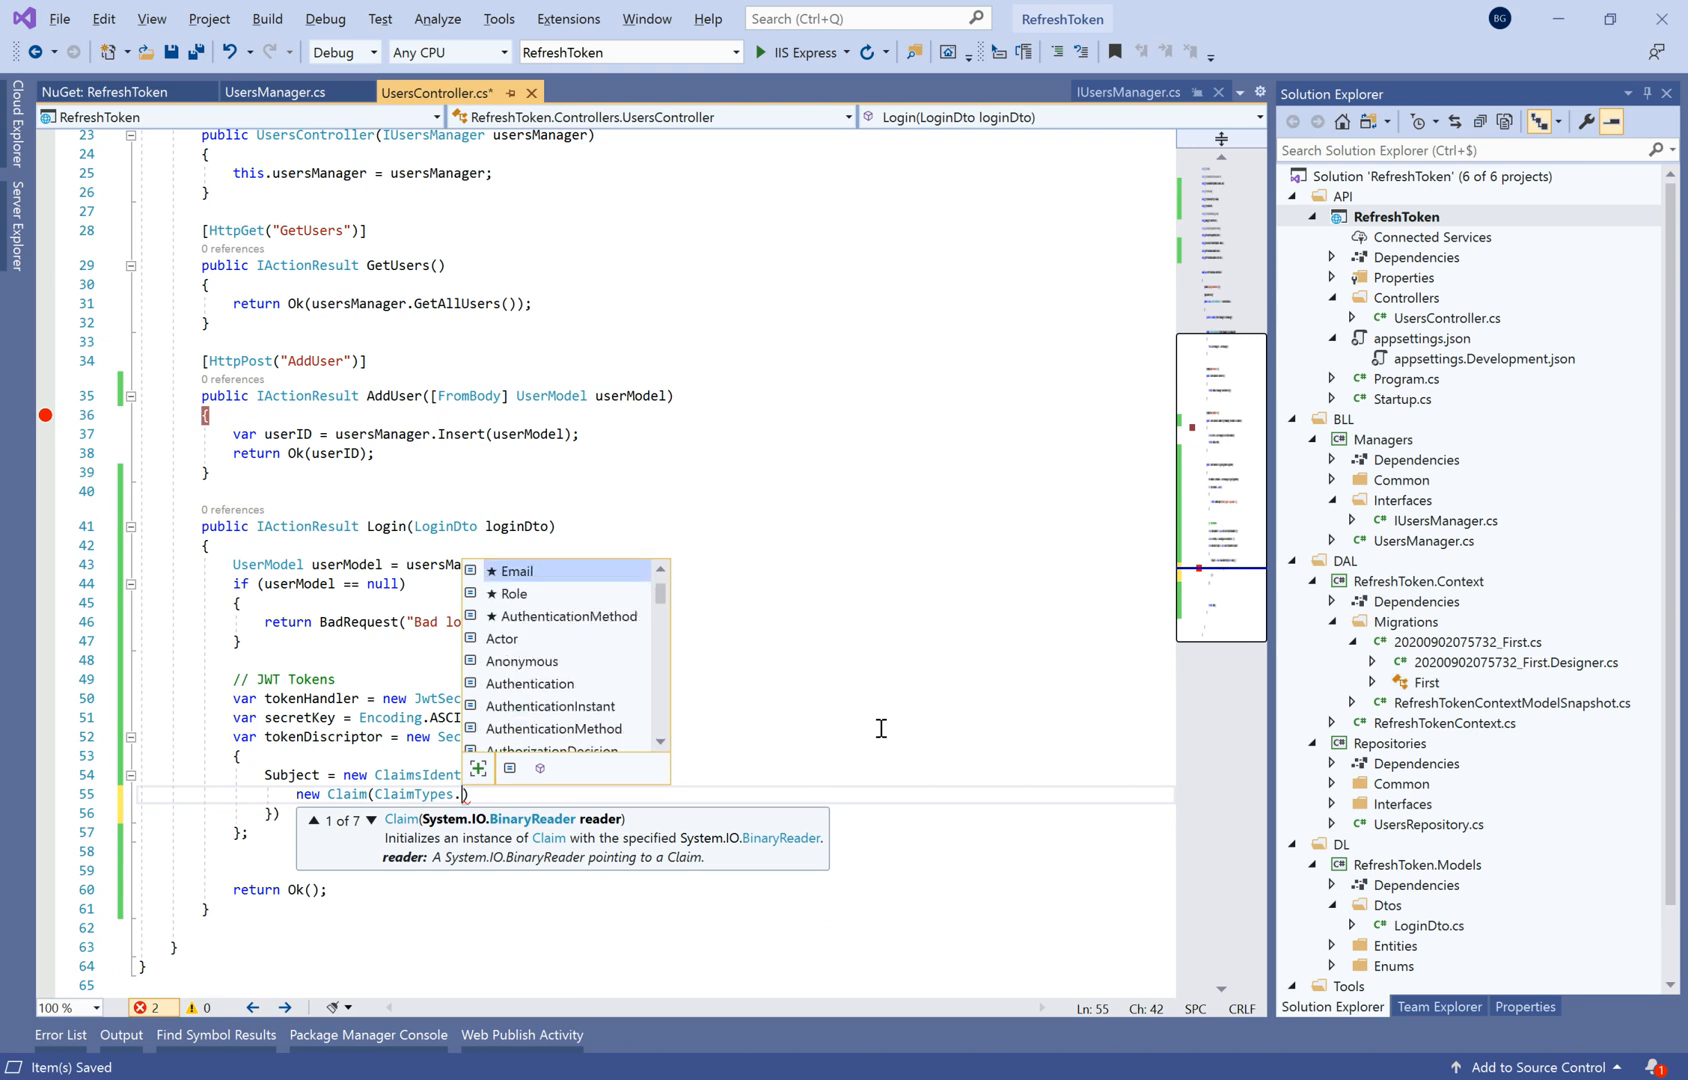
text(Email,)
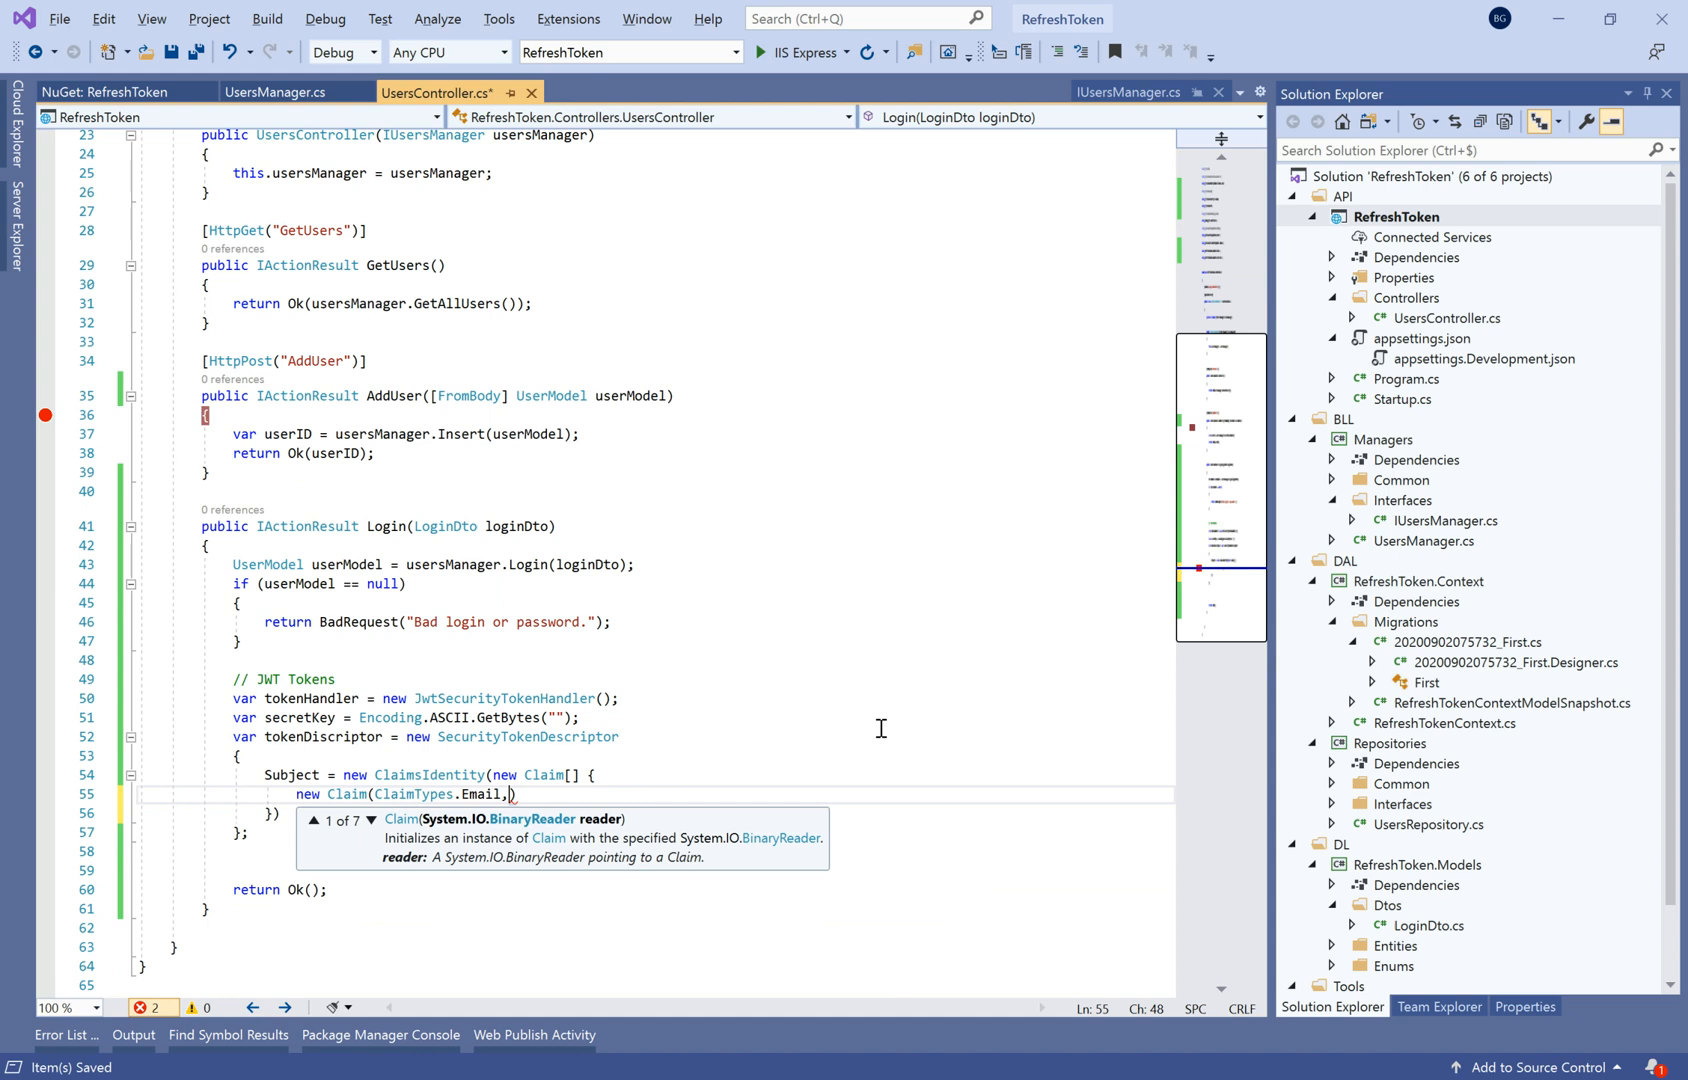
text(use)
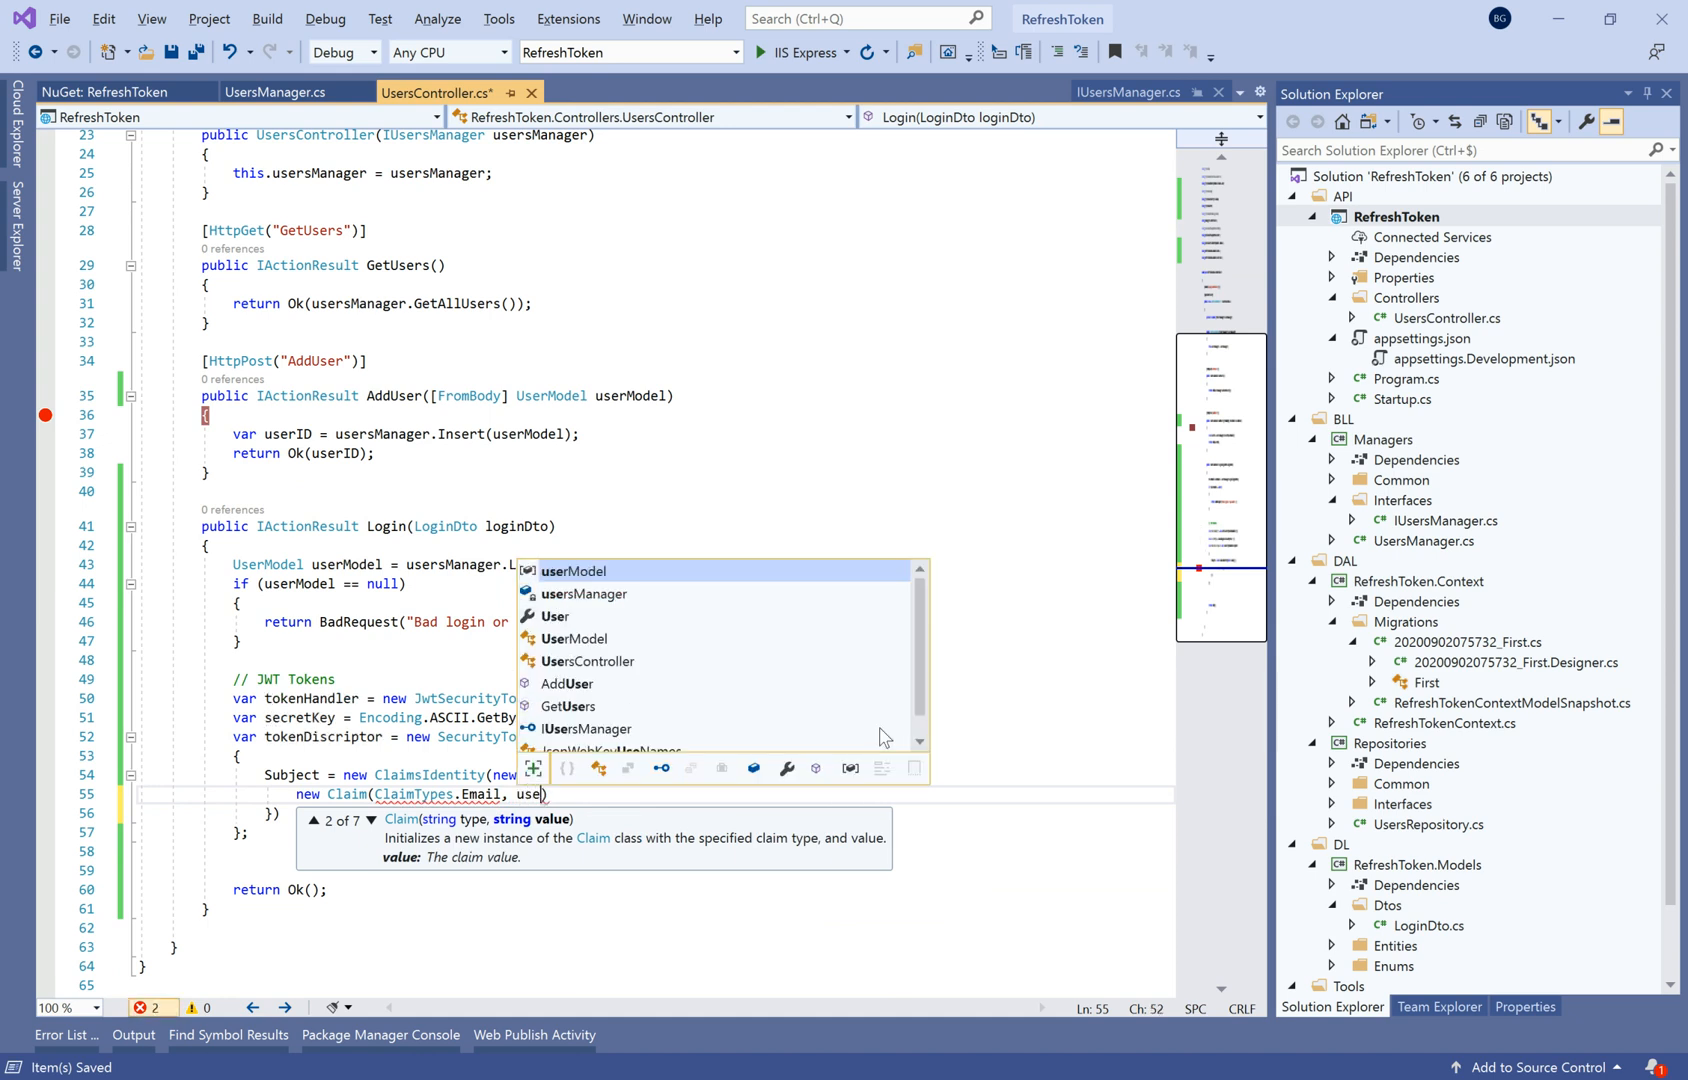
text(rModel.Email)
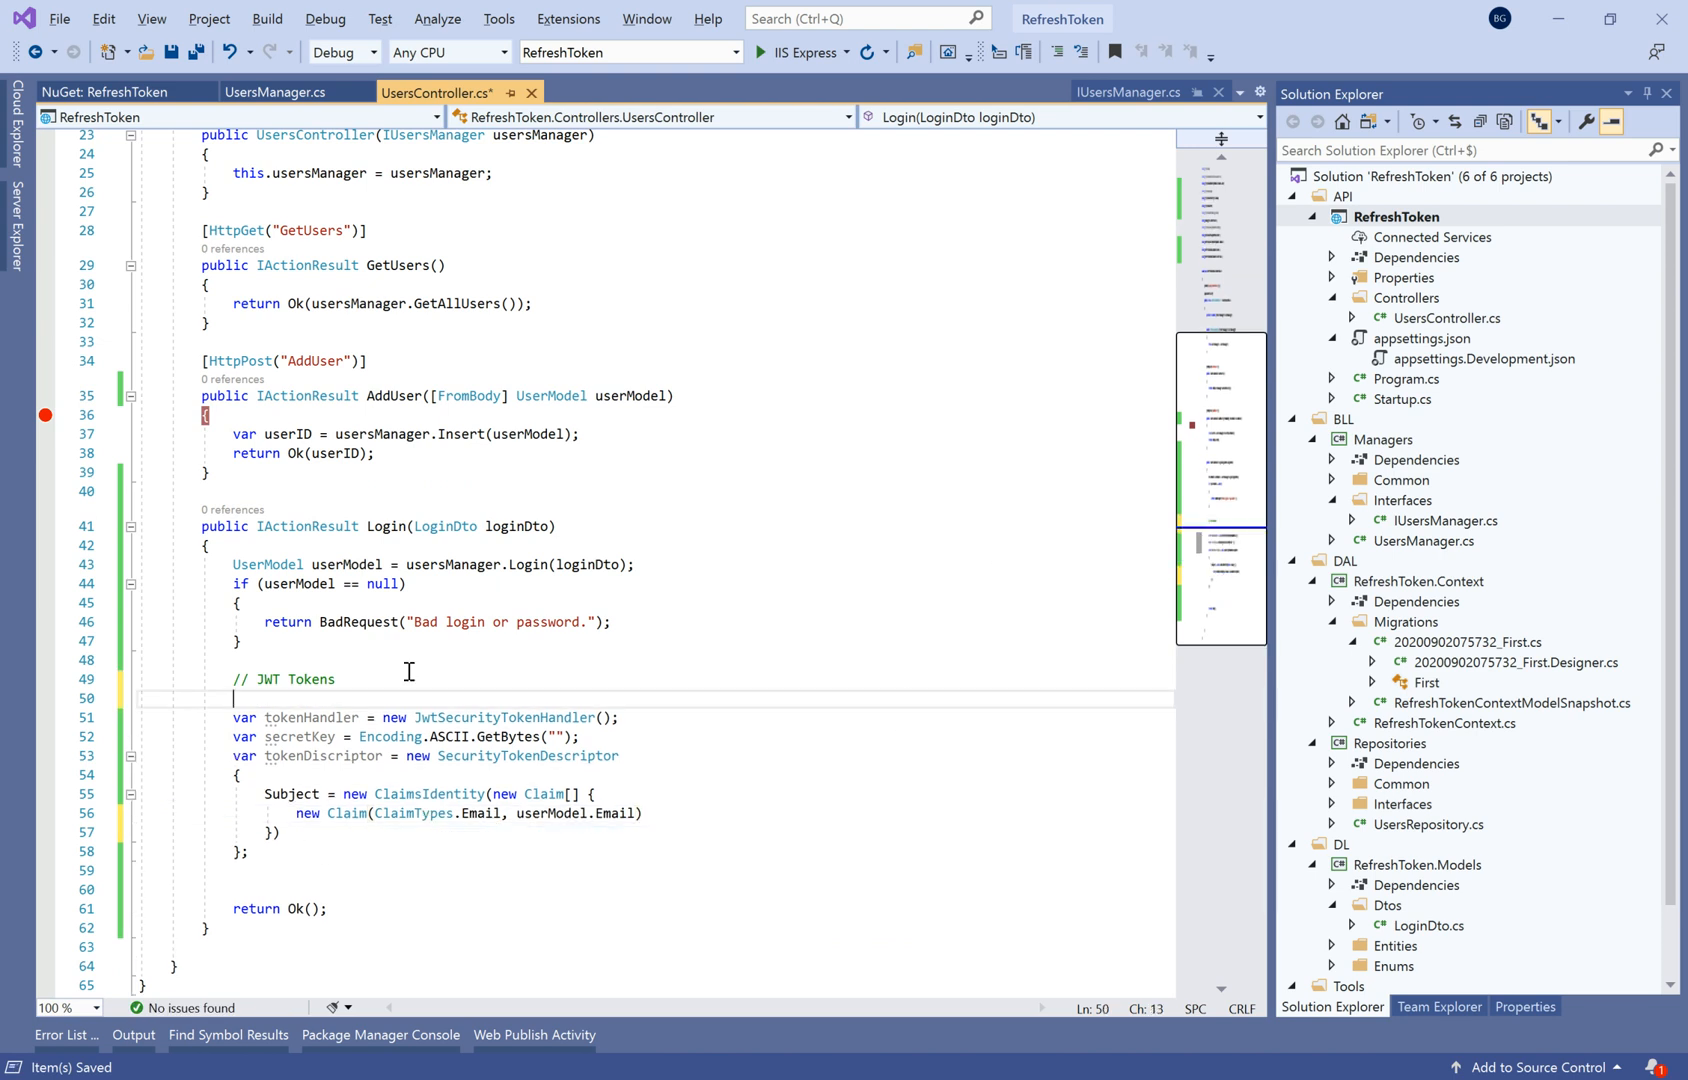
- Capture the current time in var now = DateTime.UtcNow above the handler
text(var)
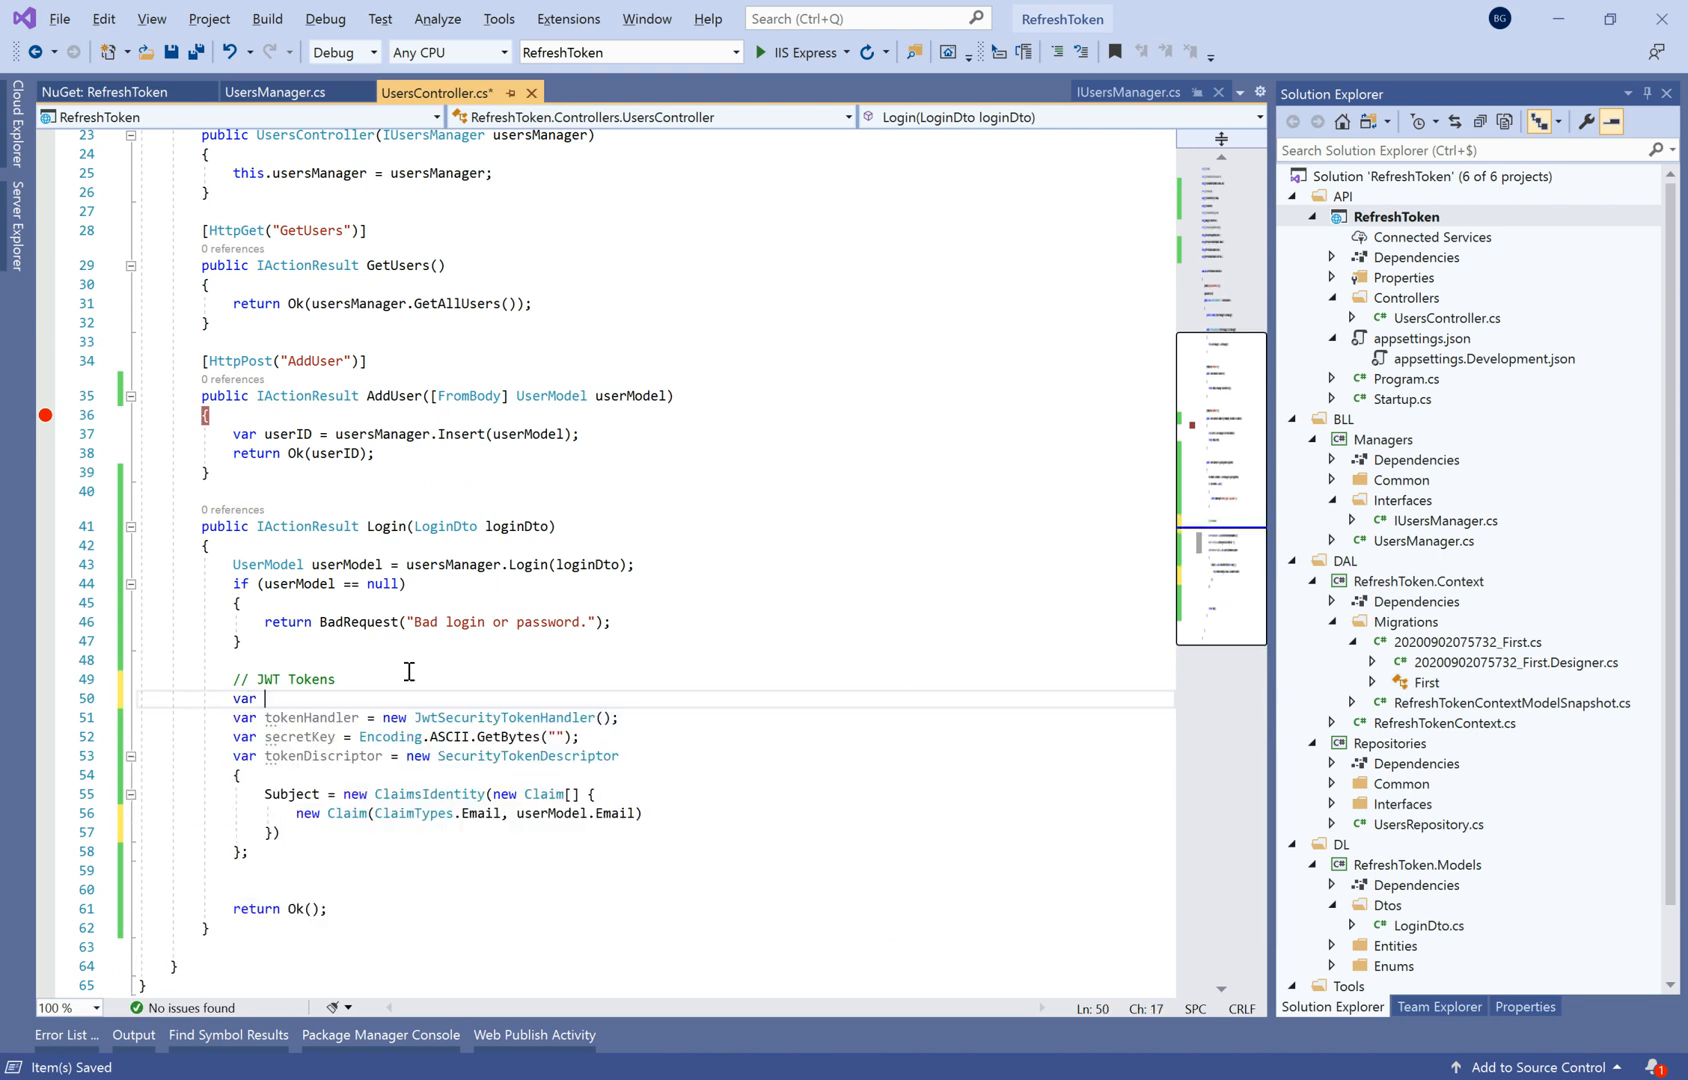
text(now =)
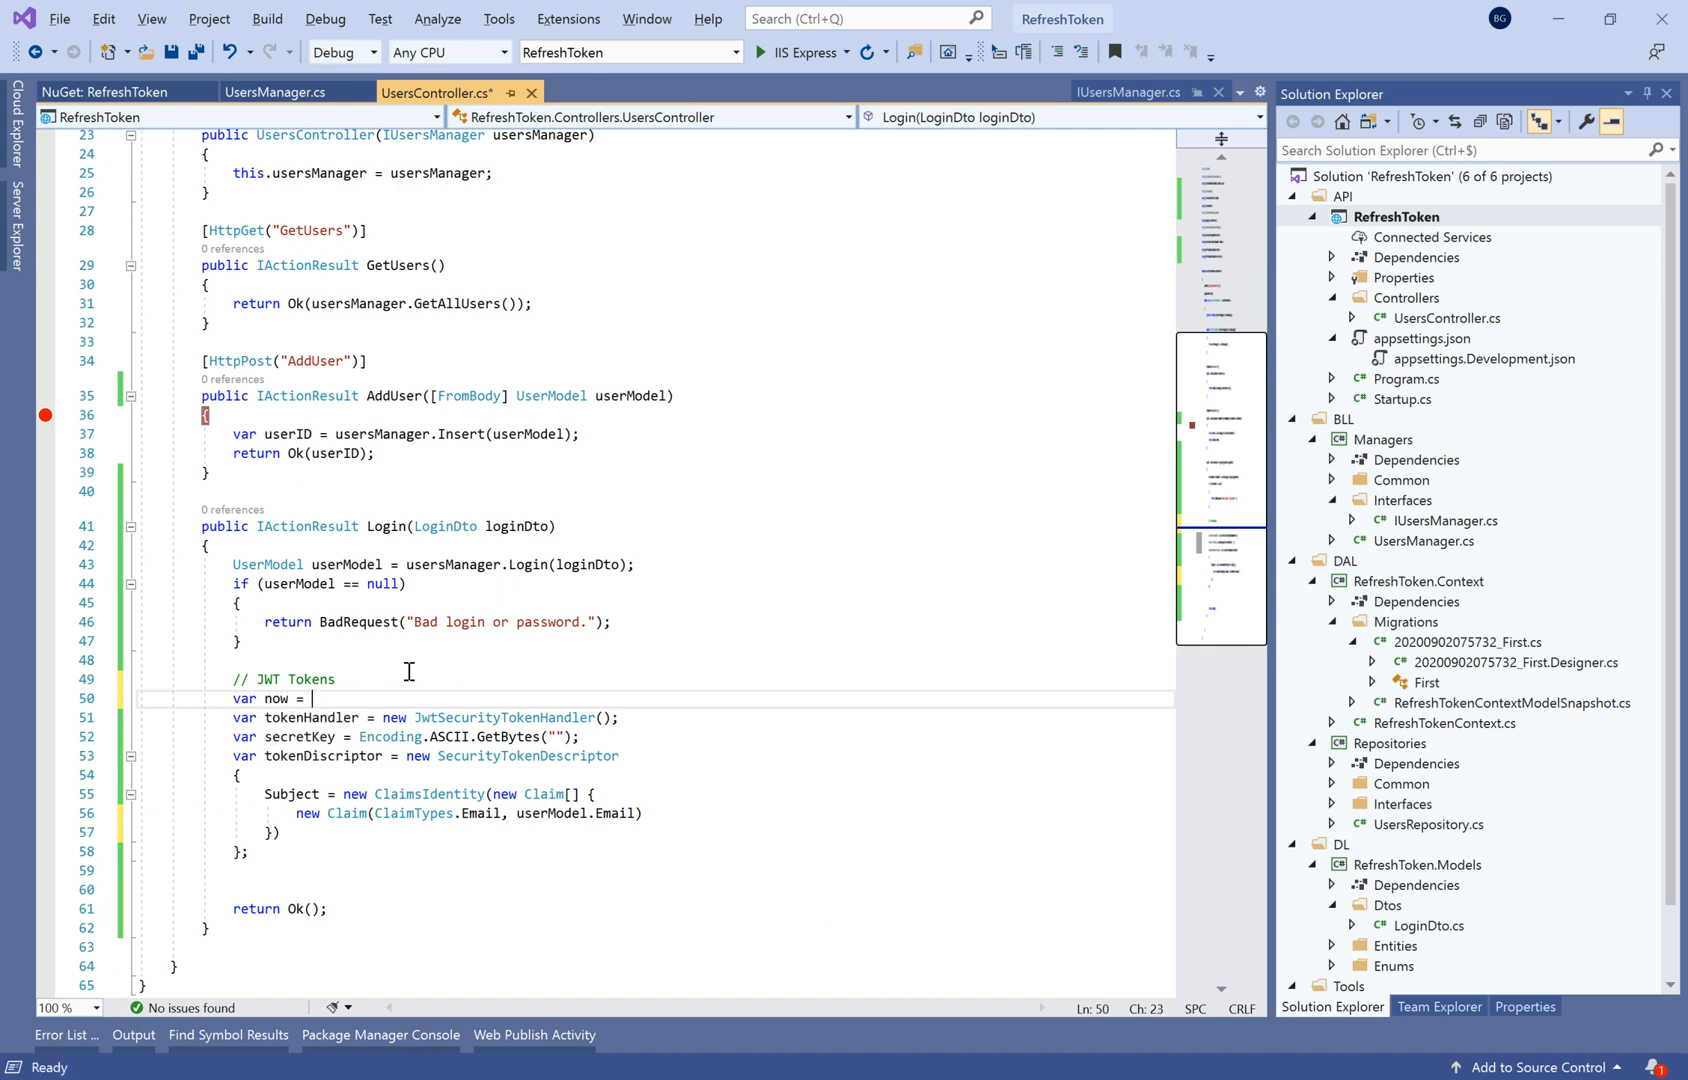
text(DateTime)
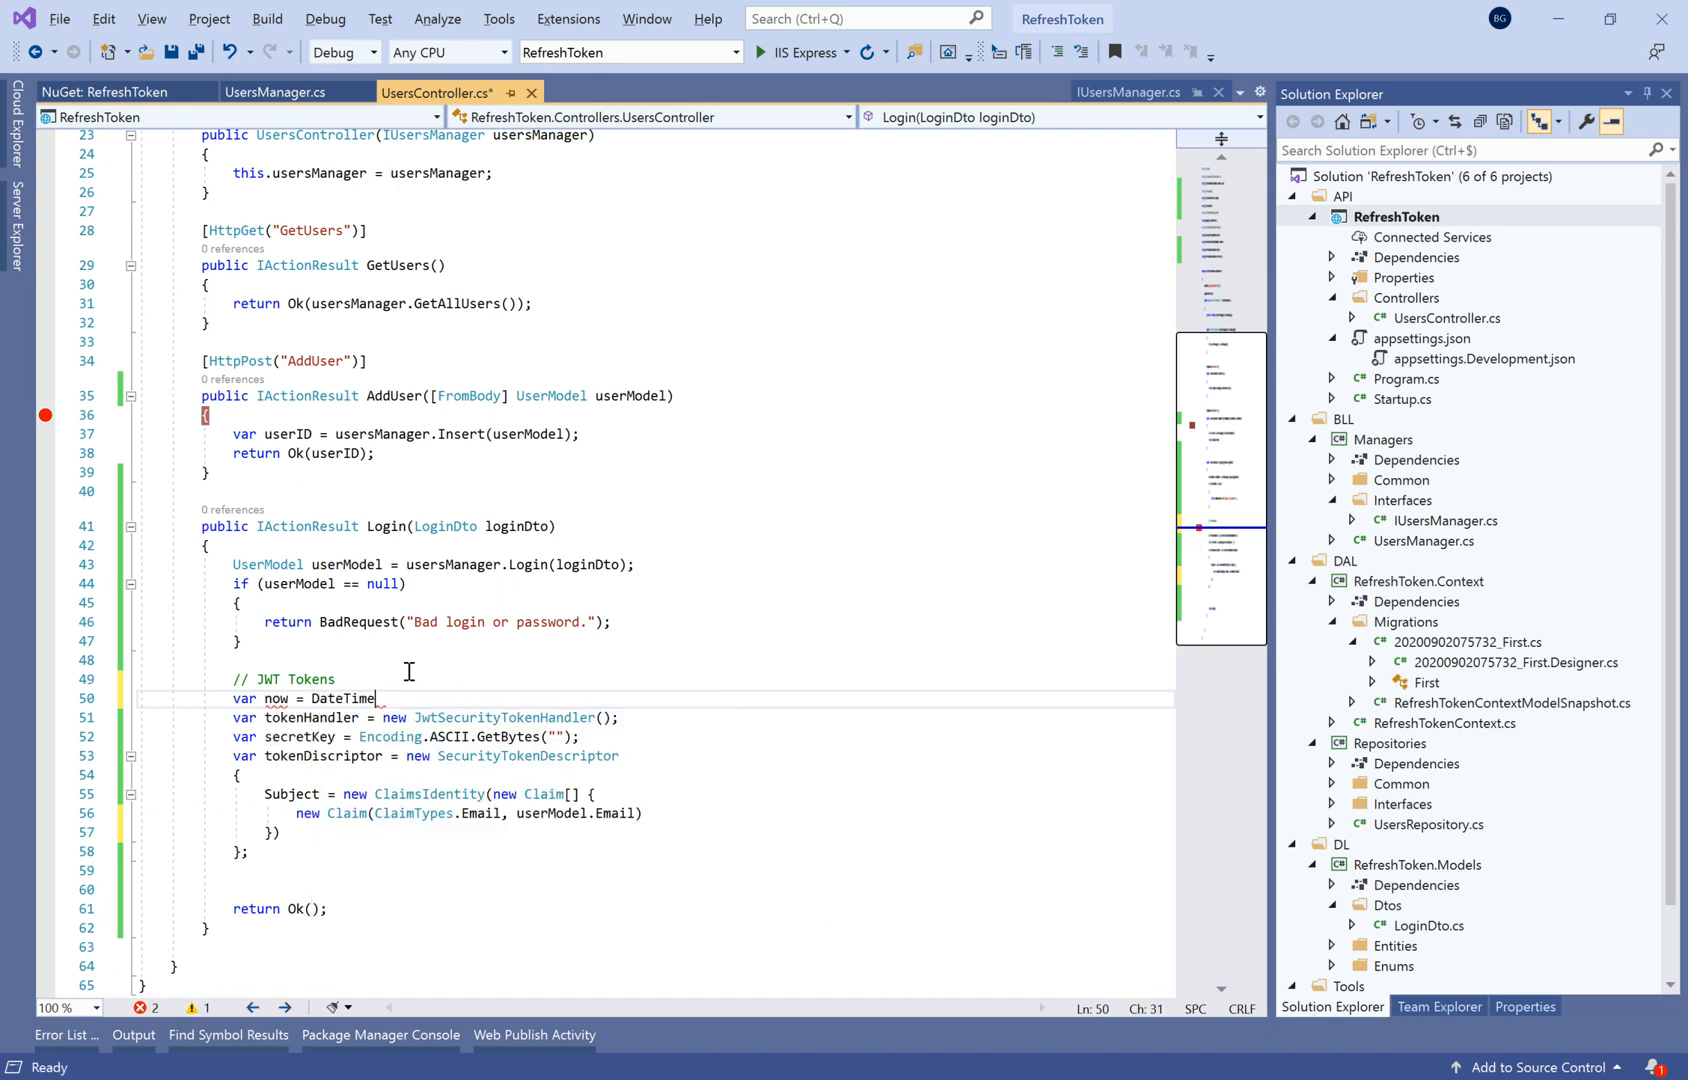
text(.Now)
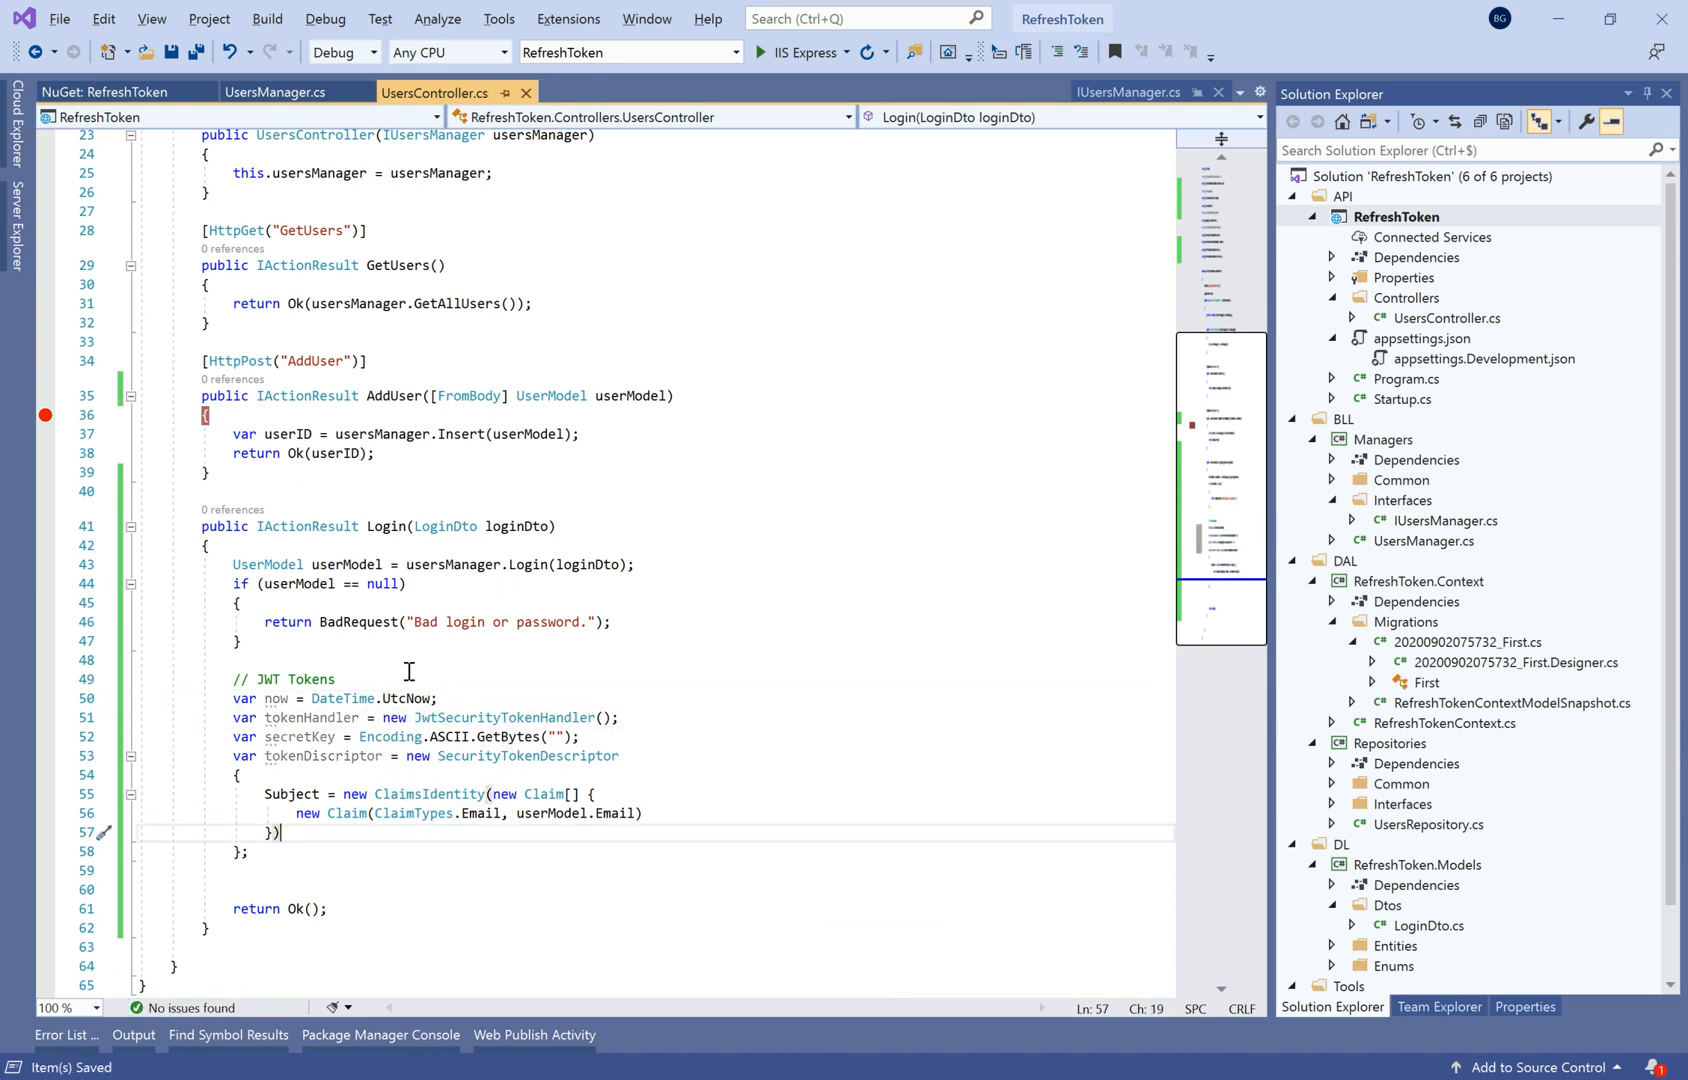
- Set Expires = now.AddMinutes(4) and HmacSha256 SigningCredentials with SymmetricSecurityKey(secretKey)
text(Exp)
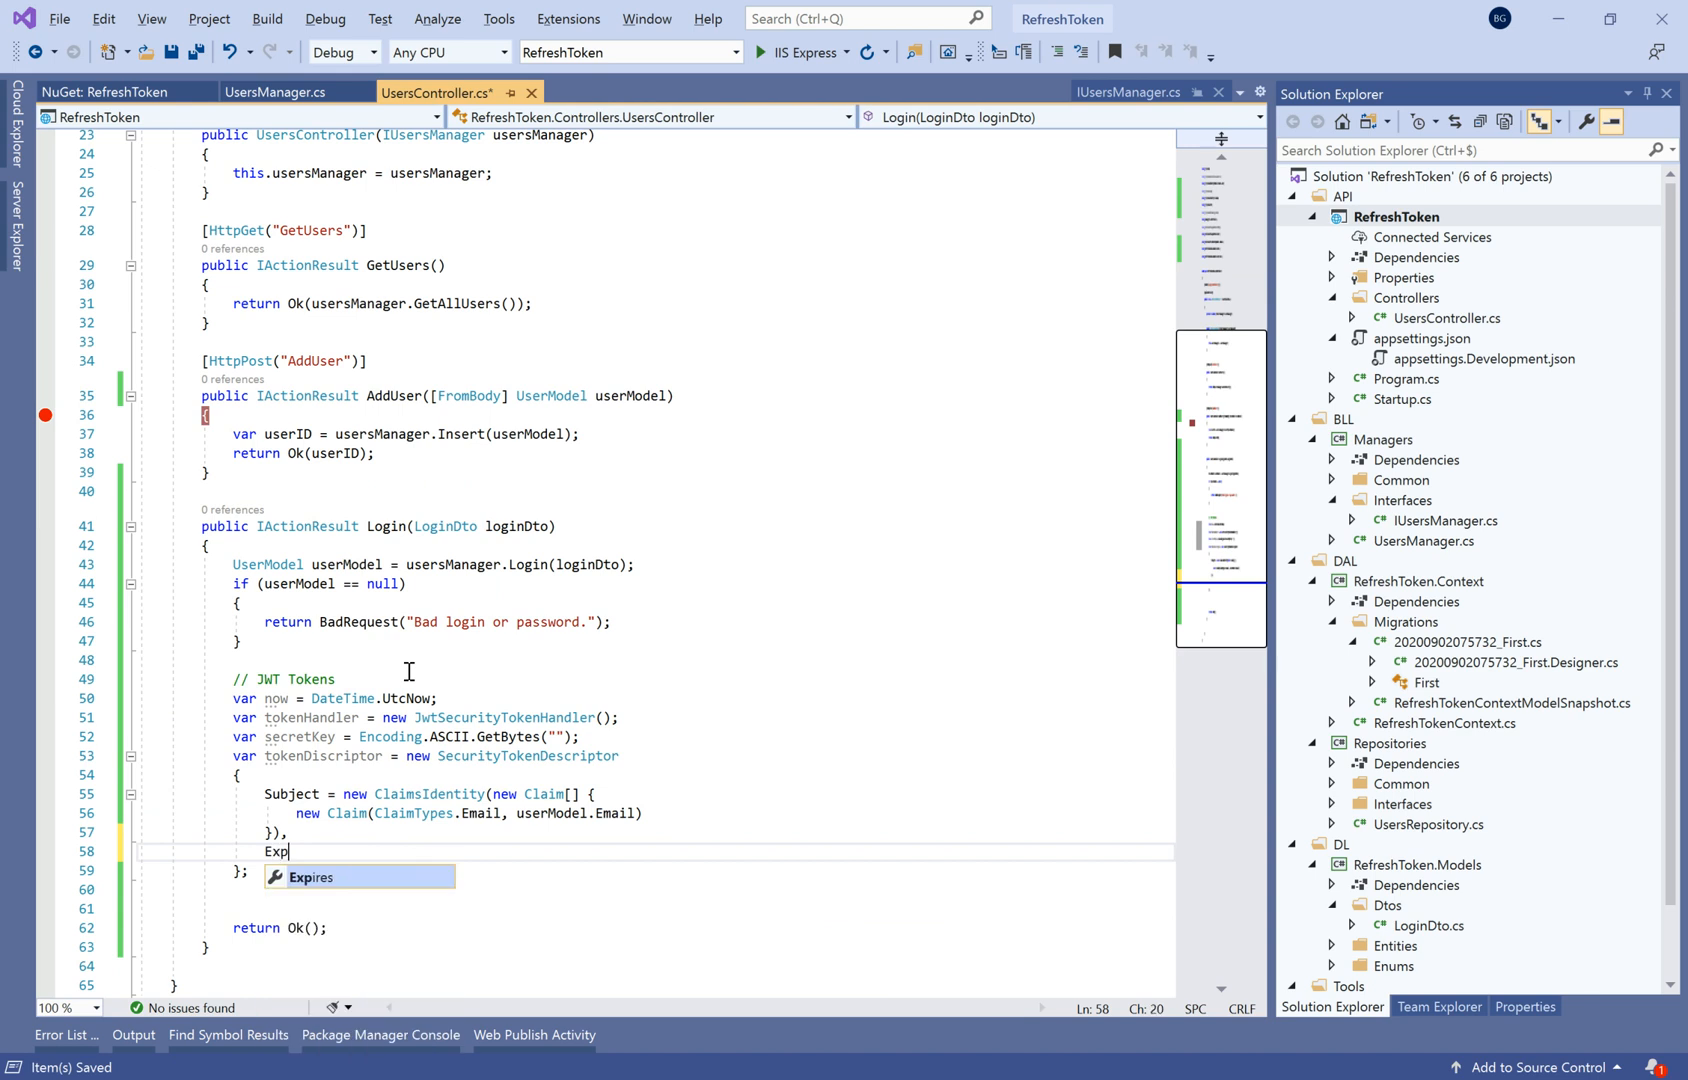
text(ires =)
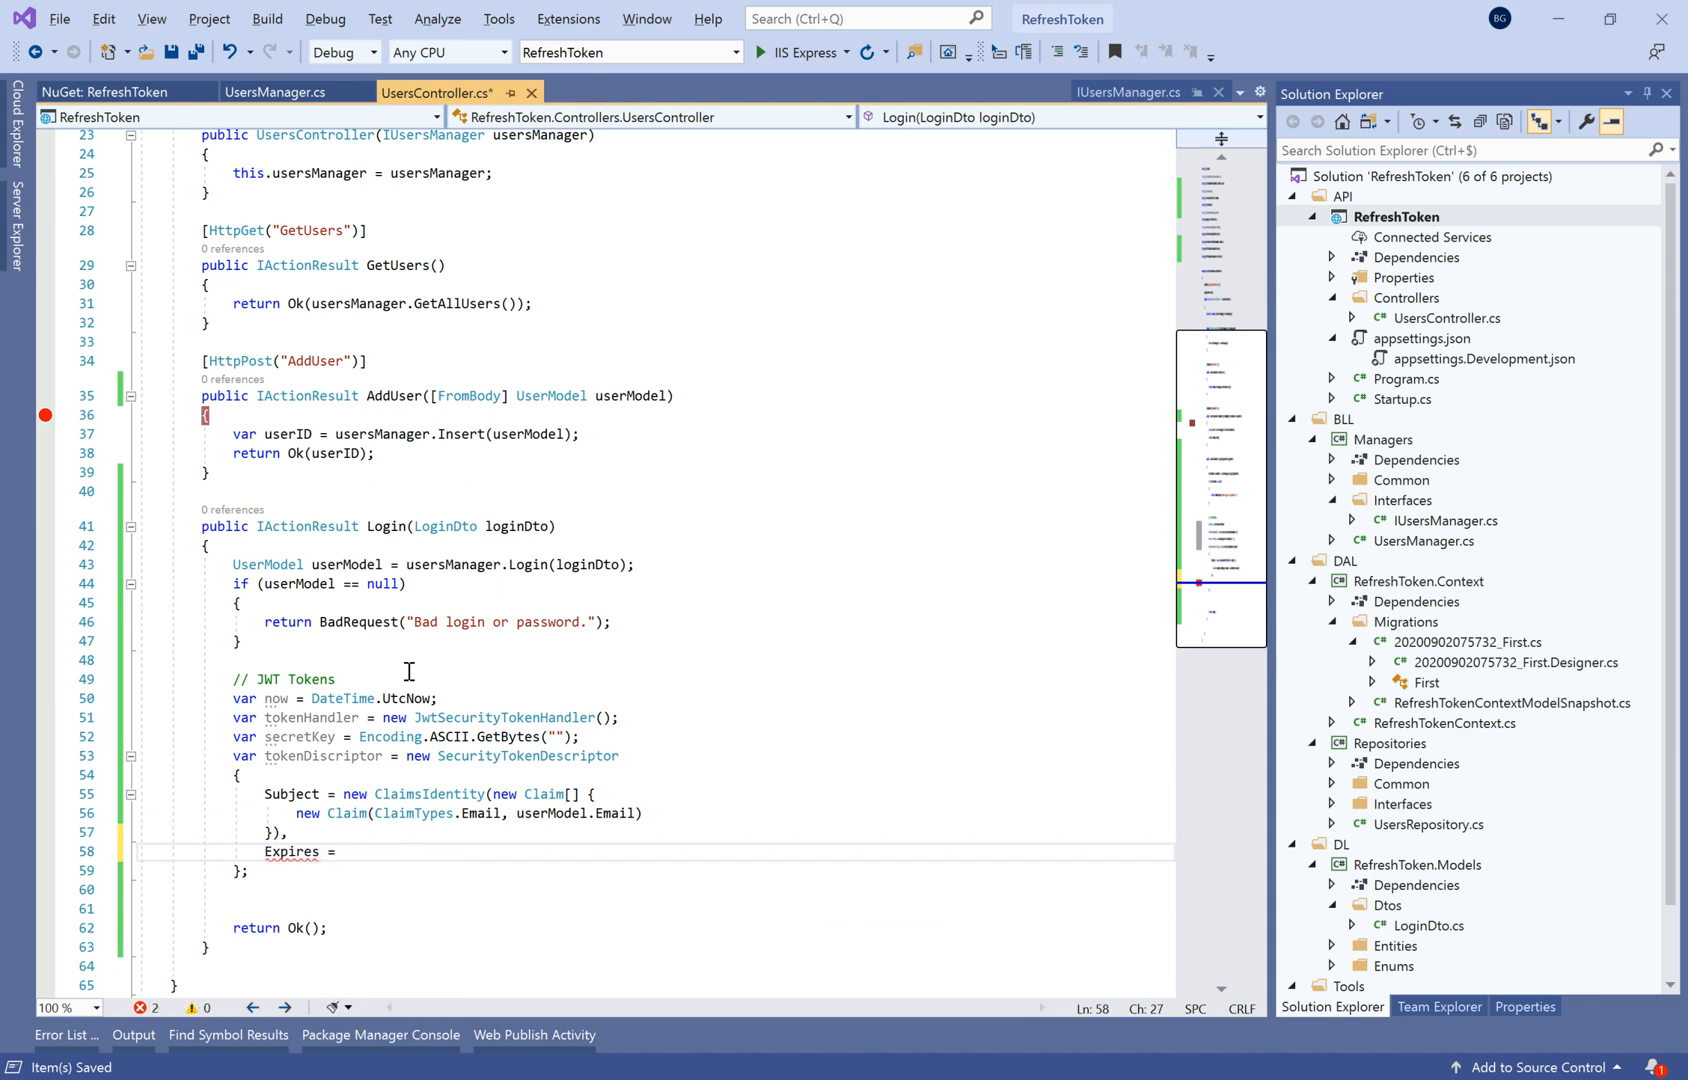
text(D)
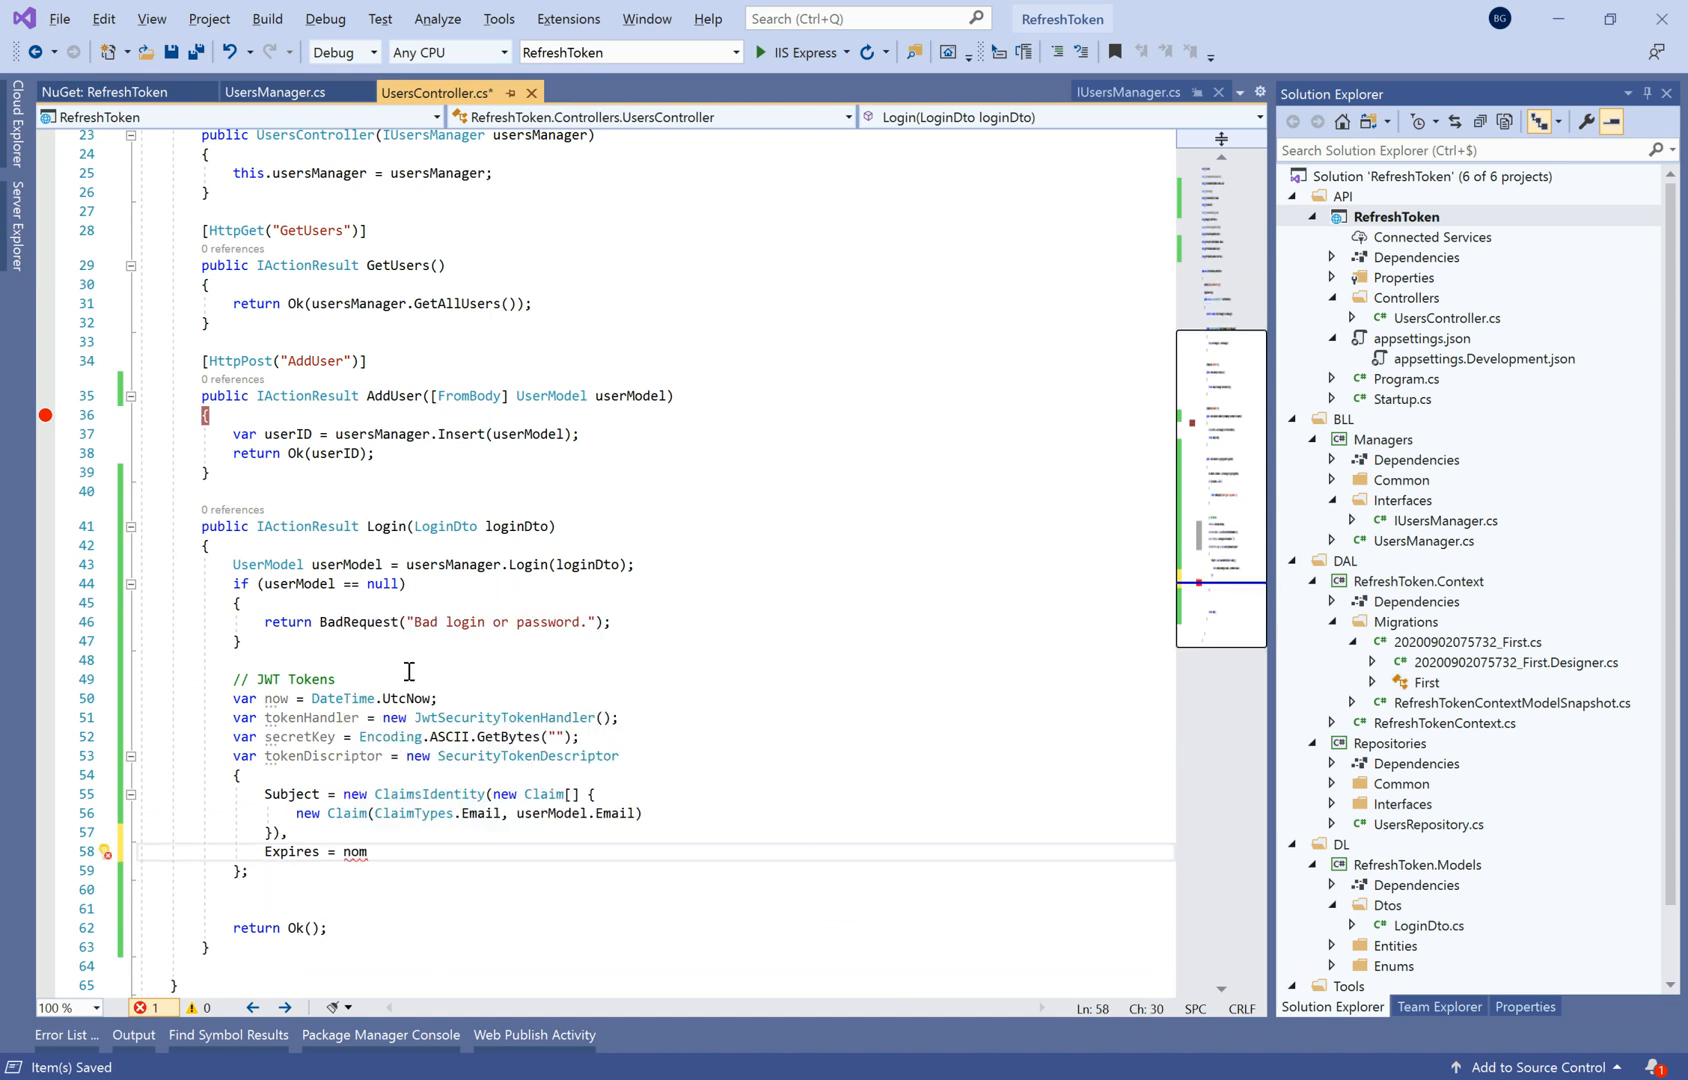
text(.Add)
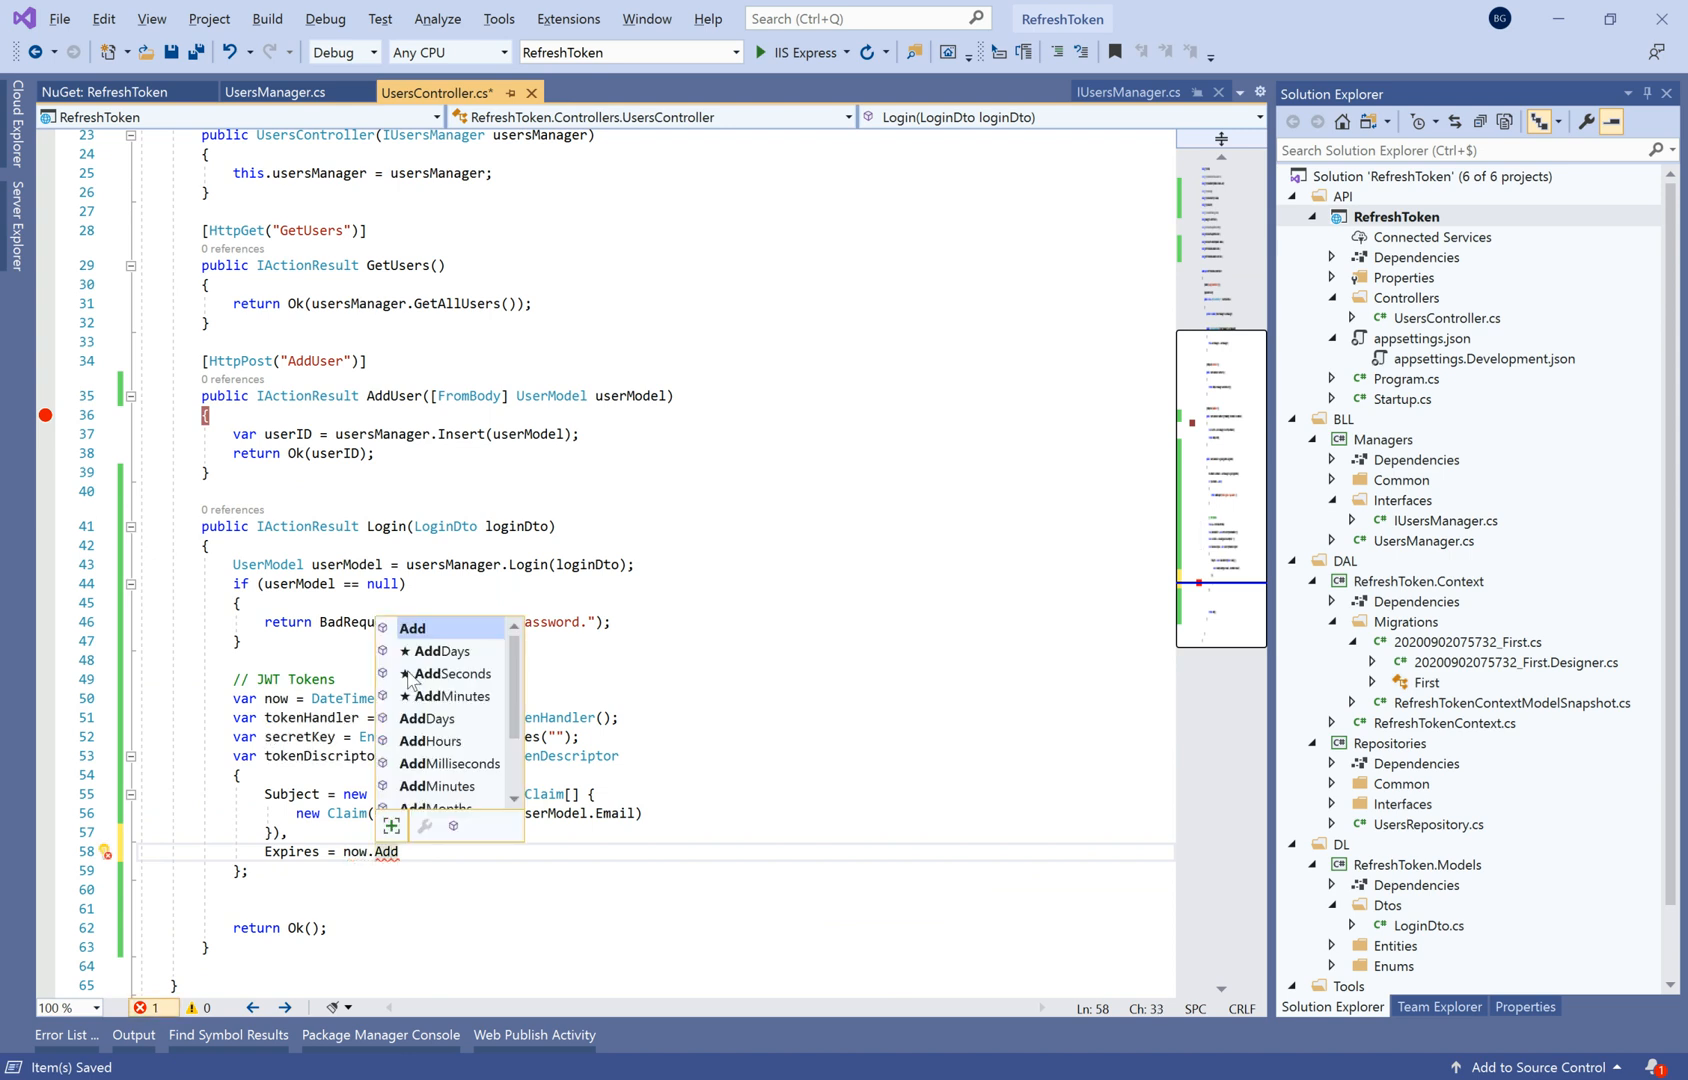
text(d)
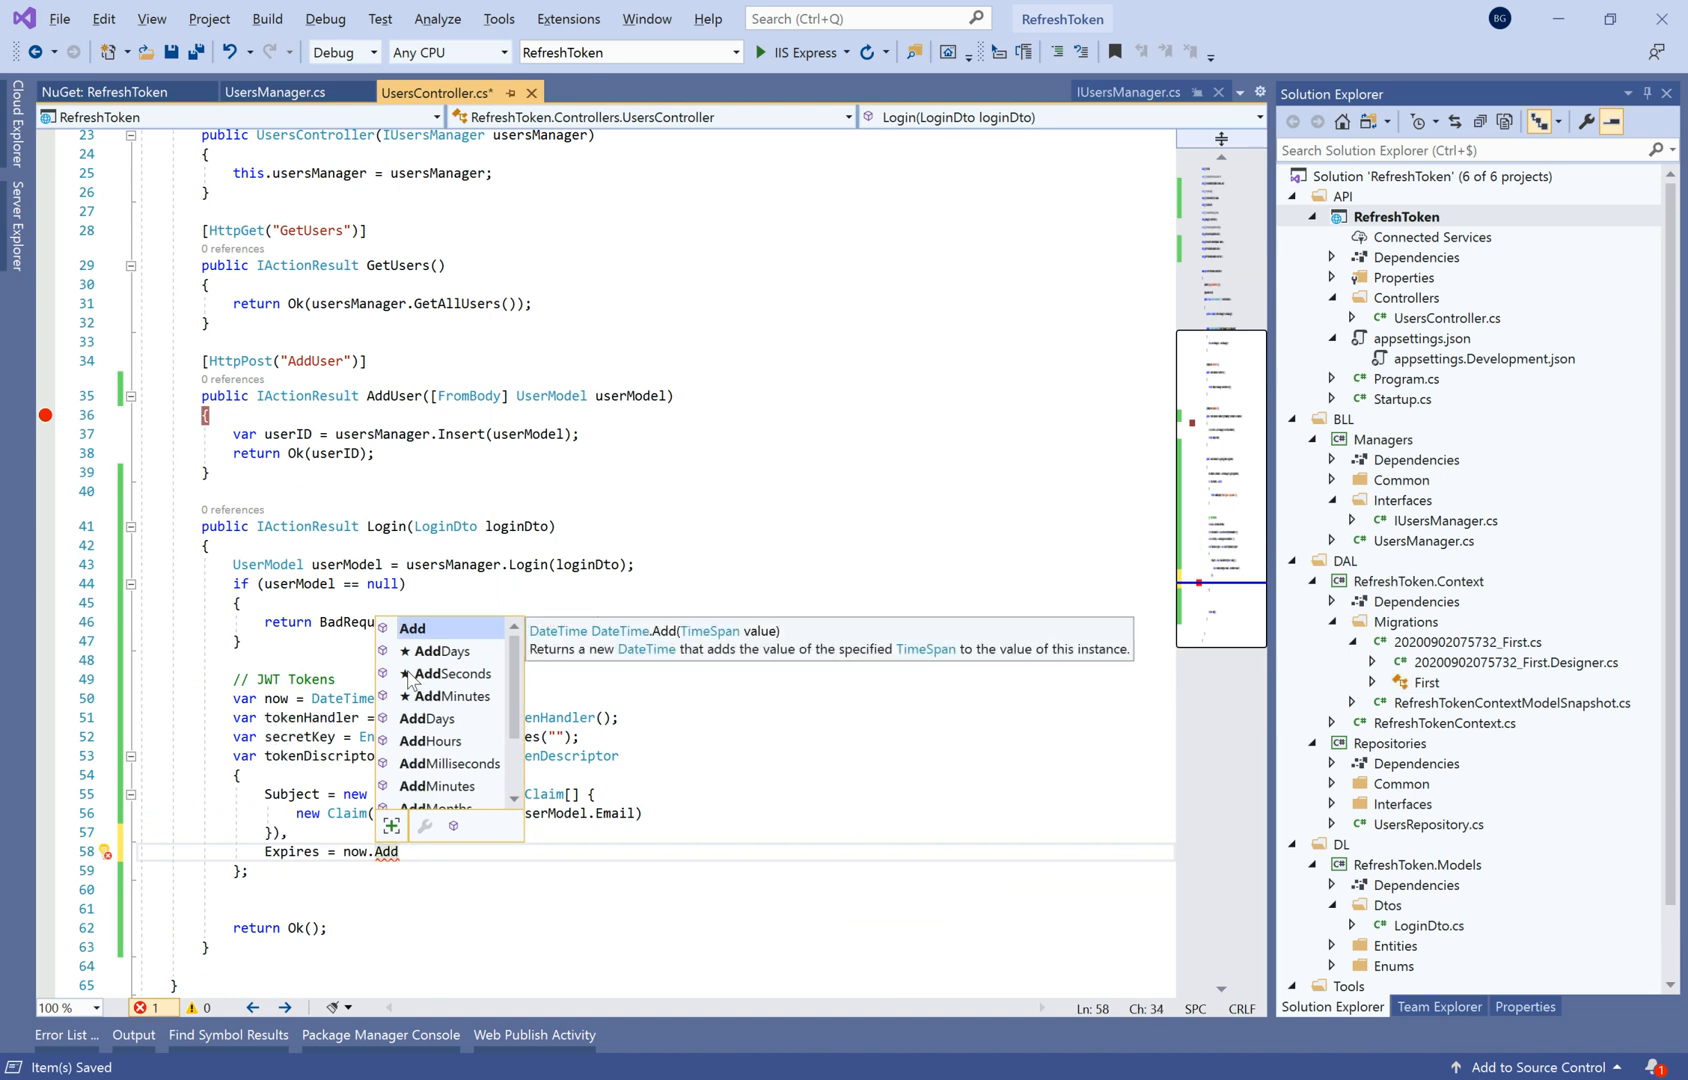
text(m)
text(SigningCredentials = new SigningCredentials(new SymmetricSecurityKey()
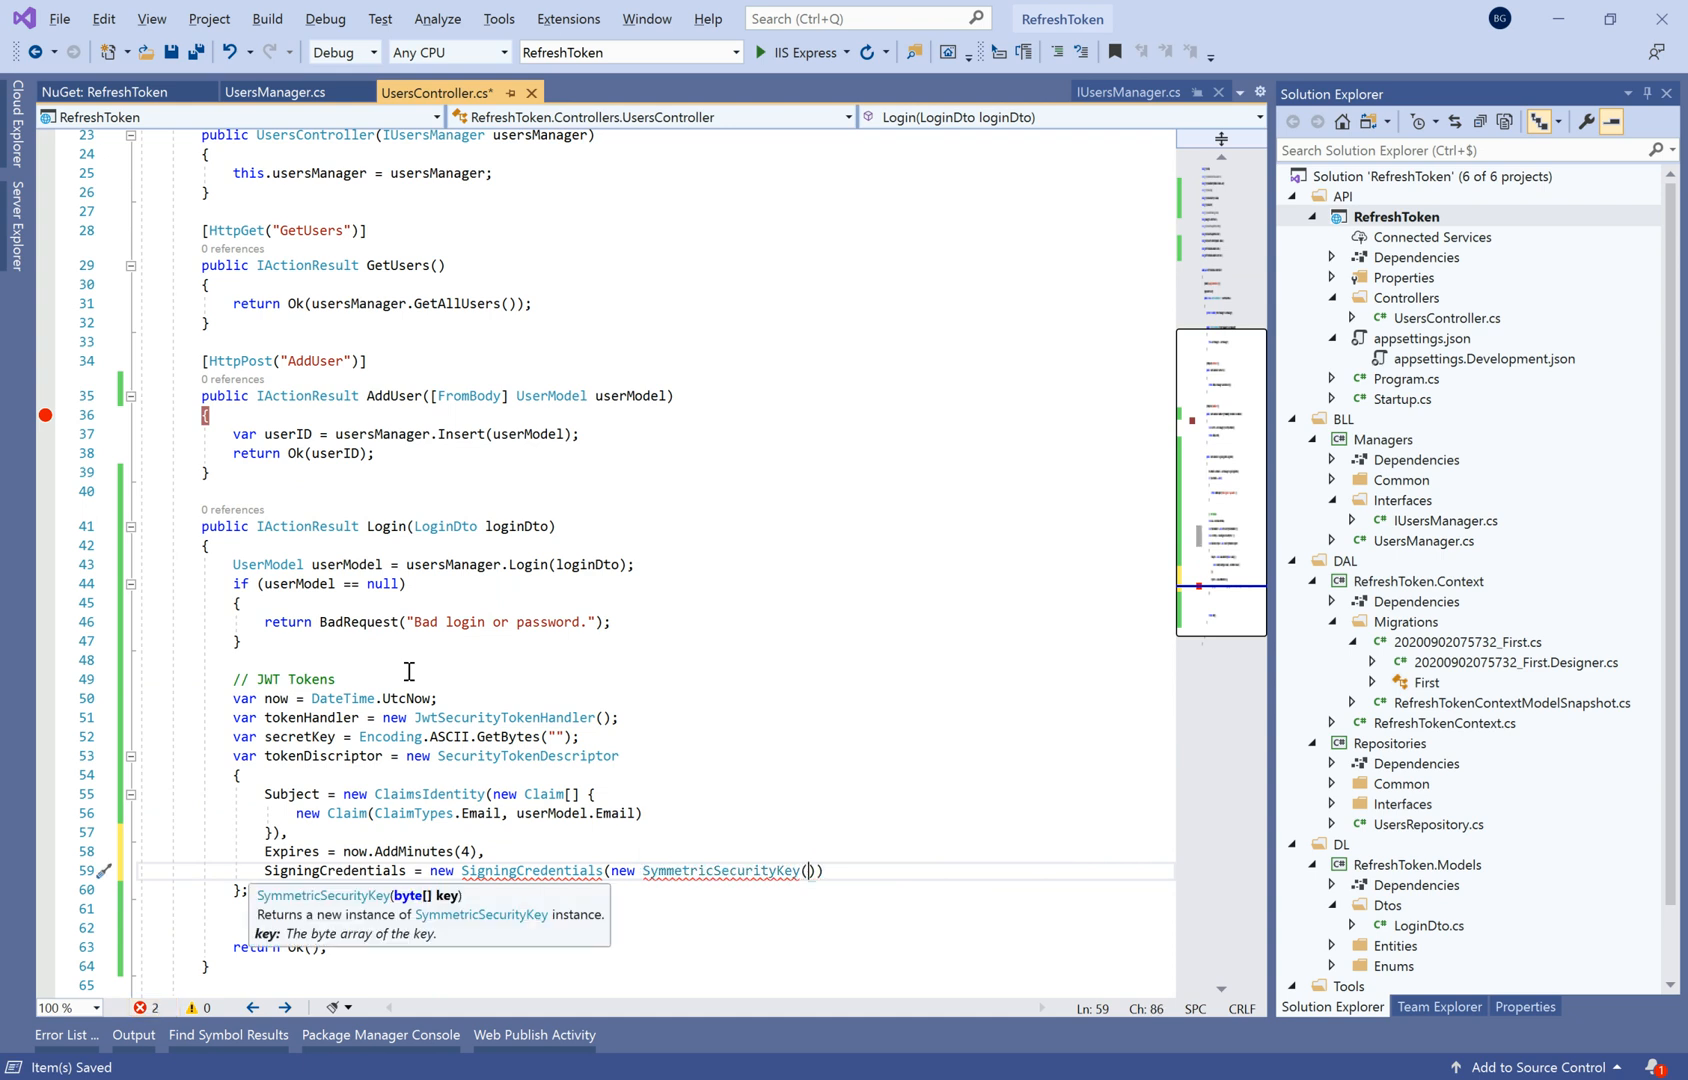
text(secretKey)
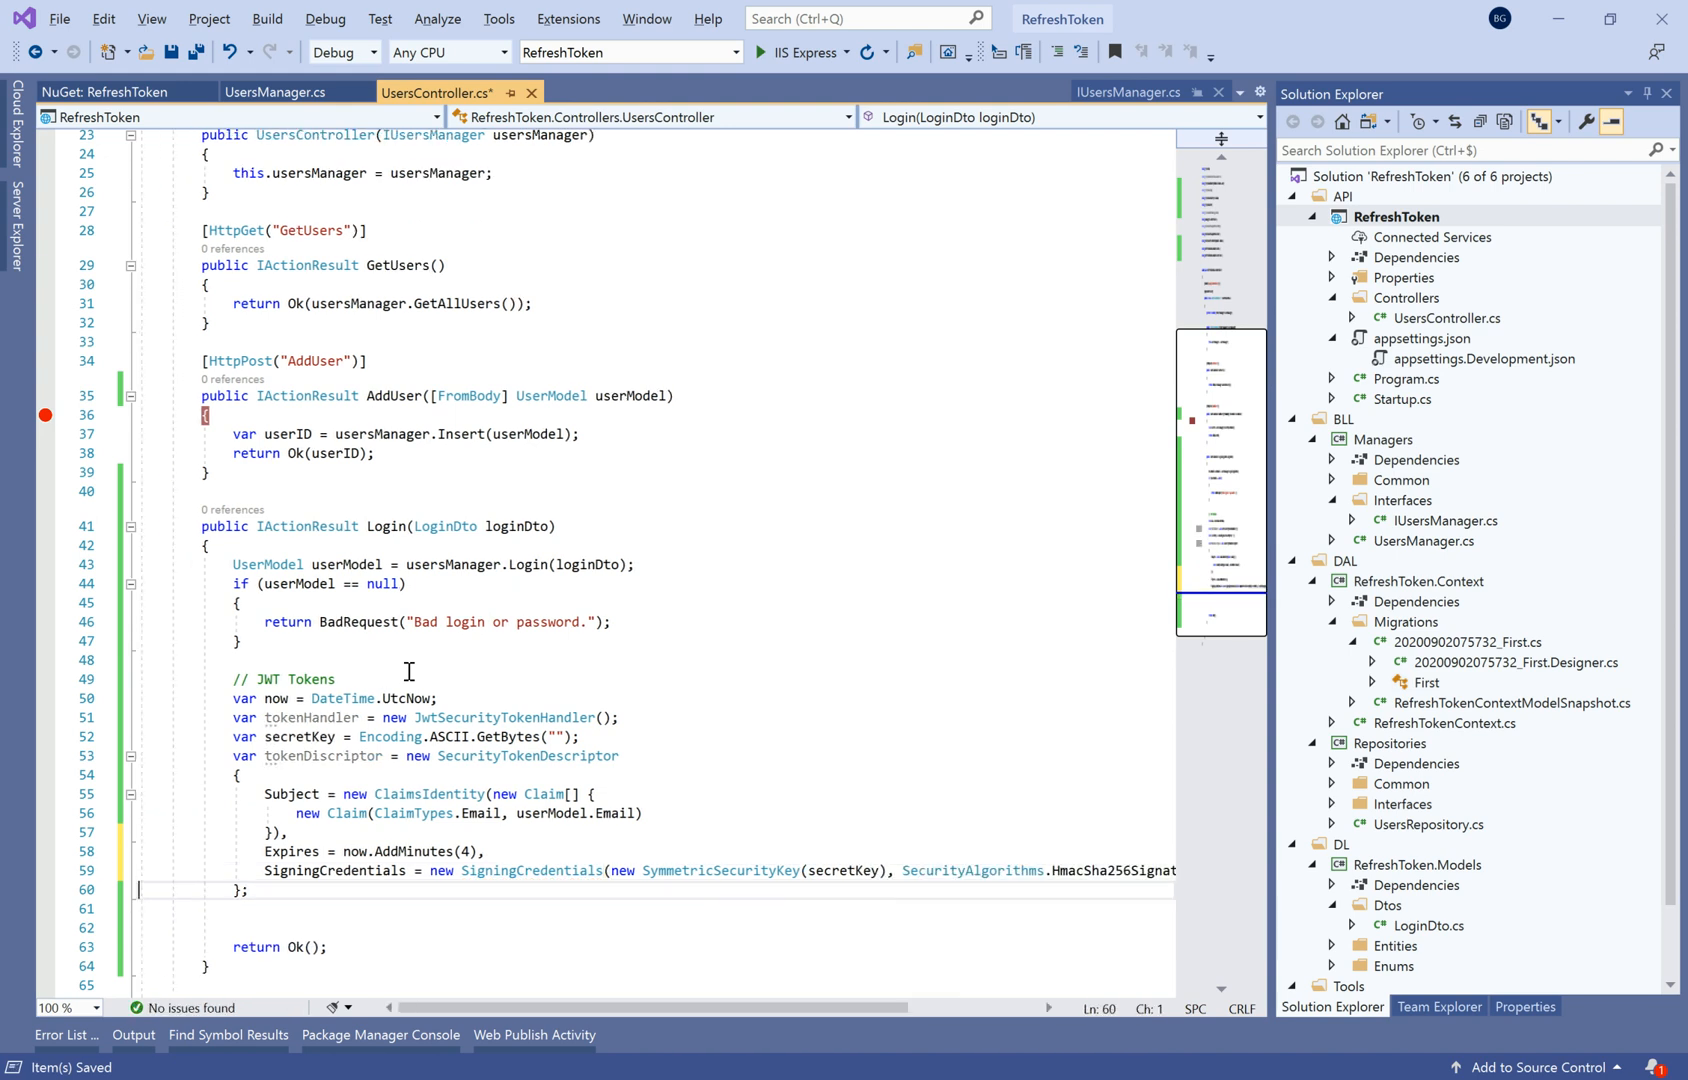
- Create the token with var token = tokenHandler.CreateToken(tokenDescriptor)
text(var token = tokenHandler.CreateToken()
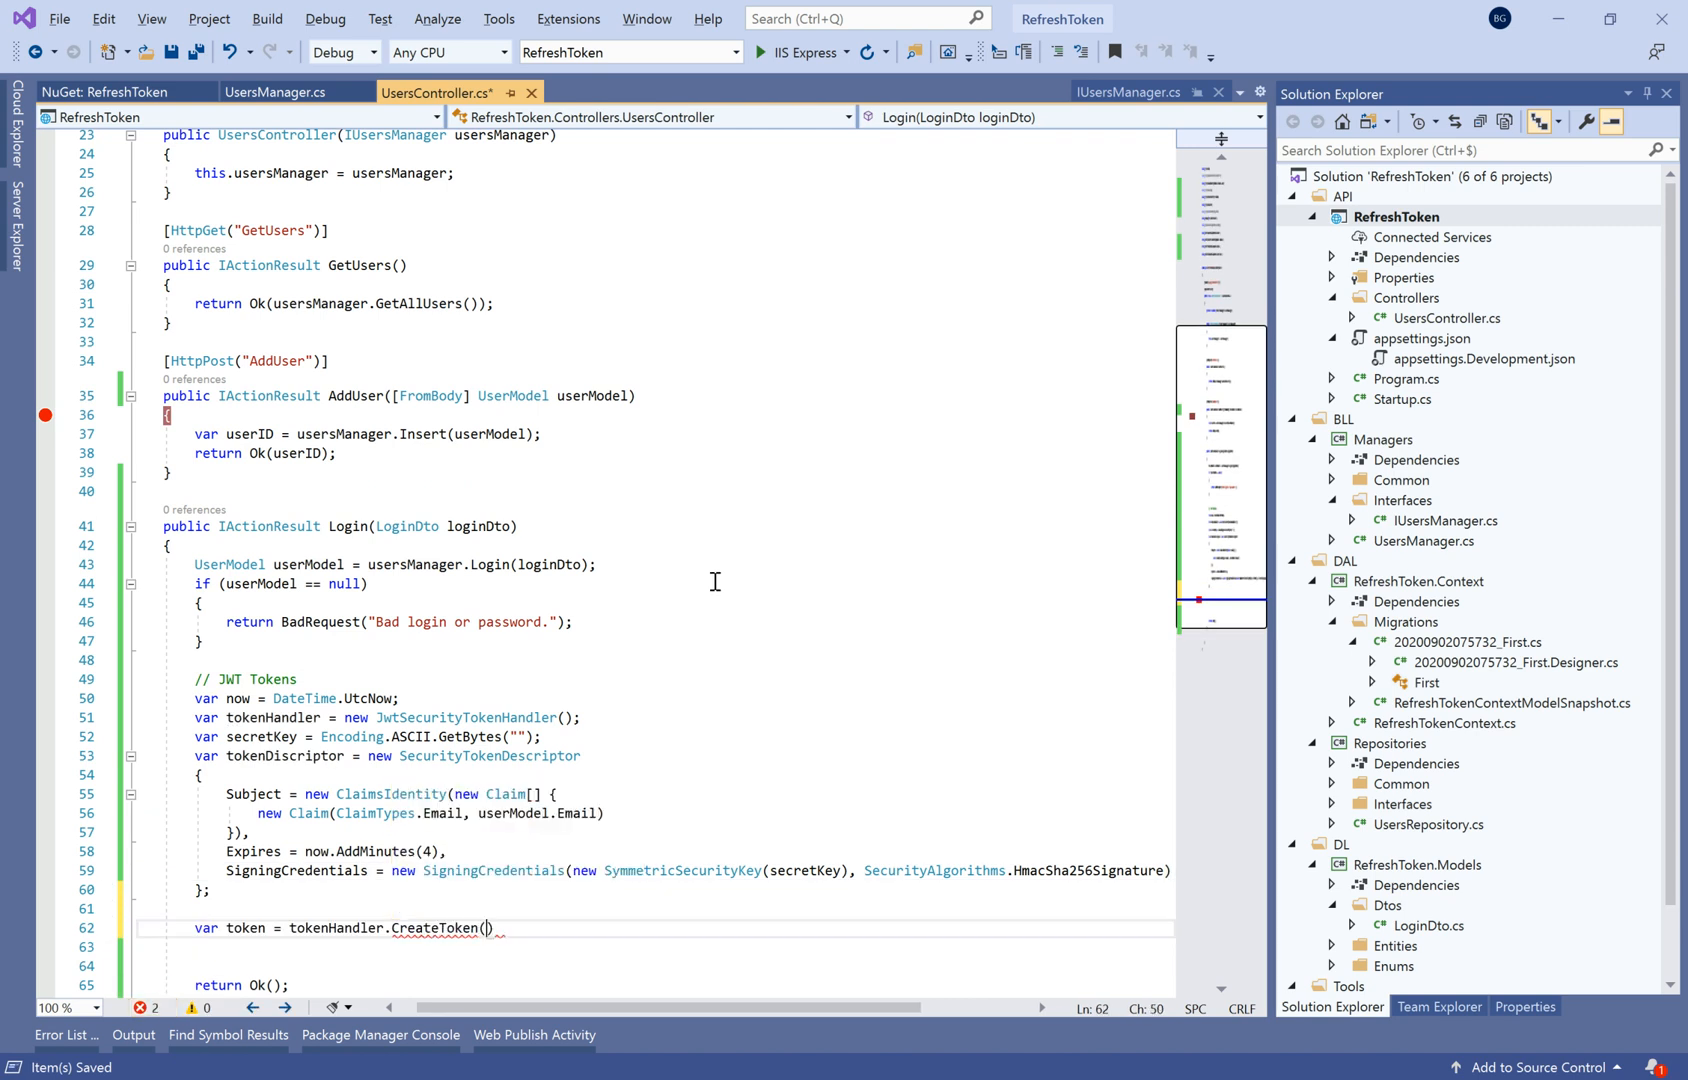
text(toek)
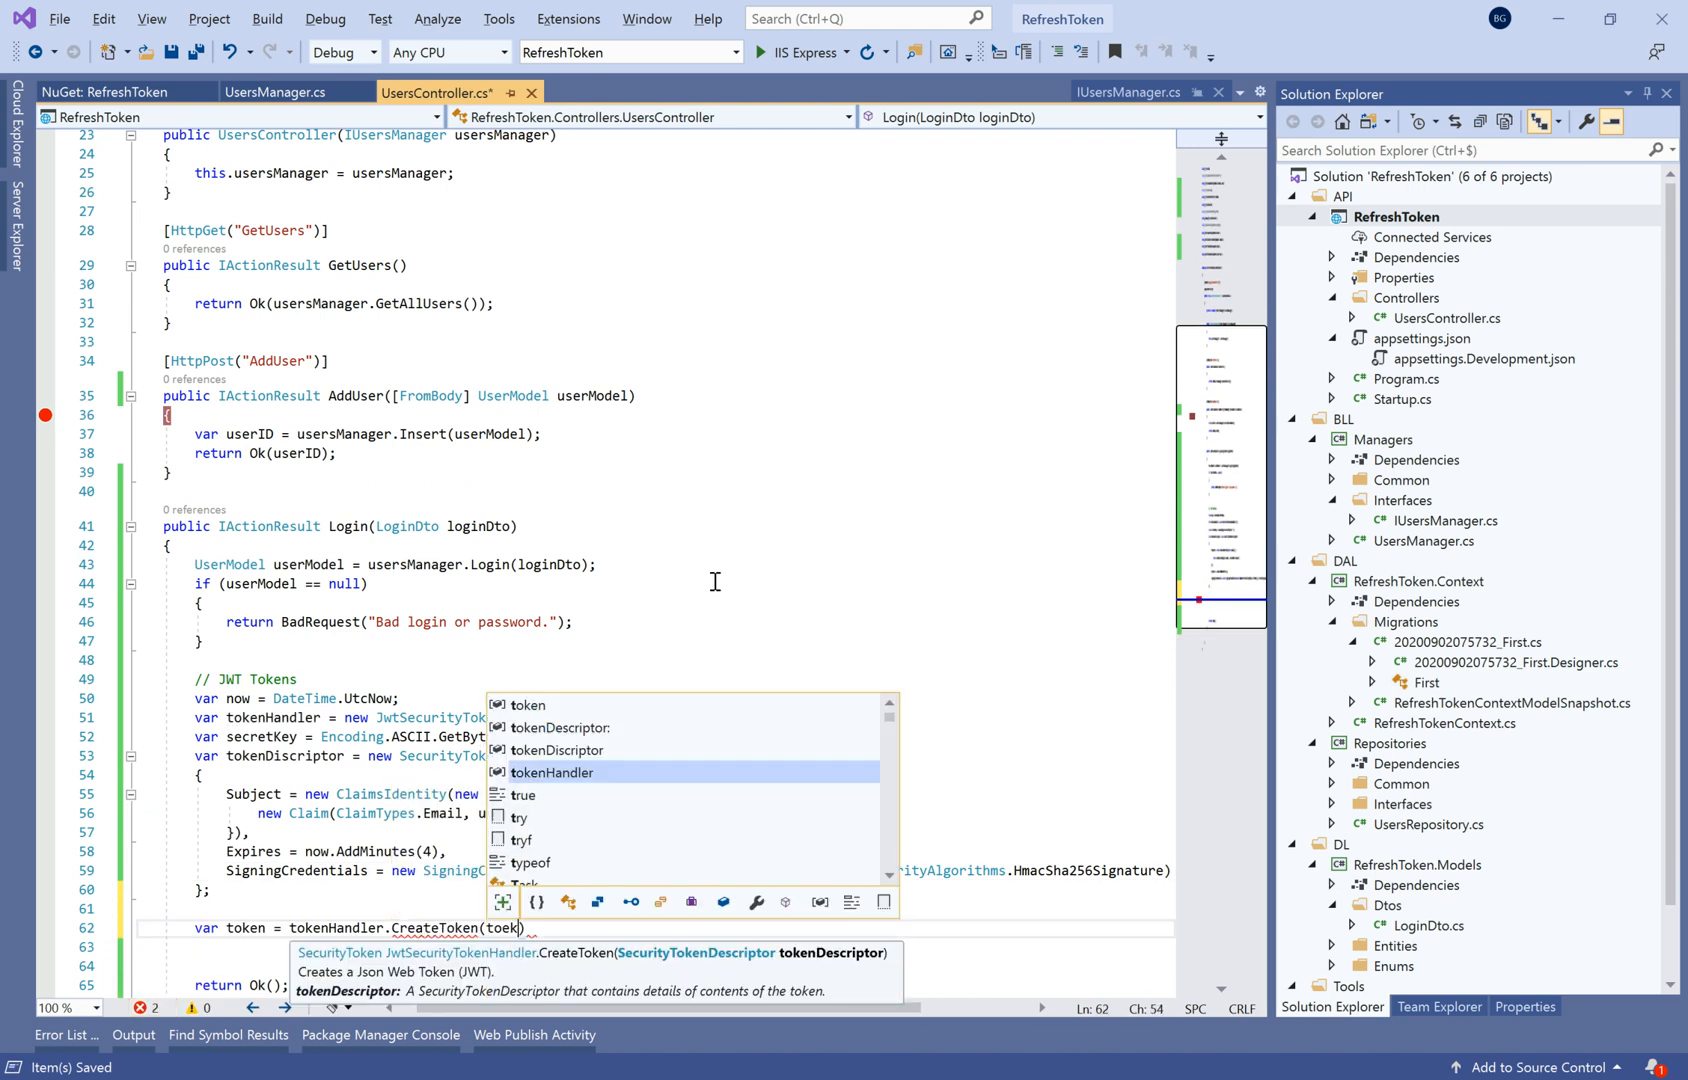
text(nDis)
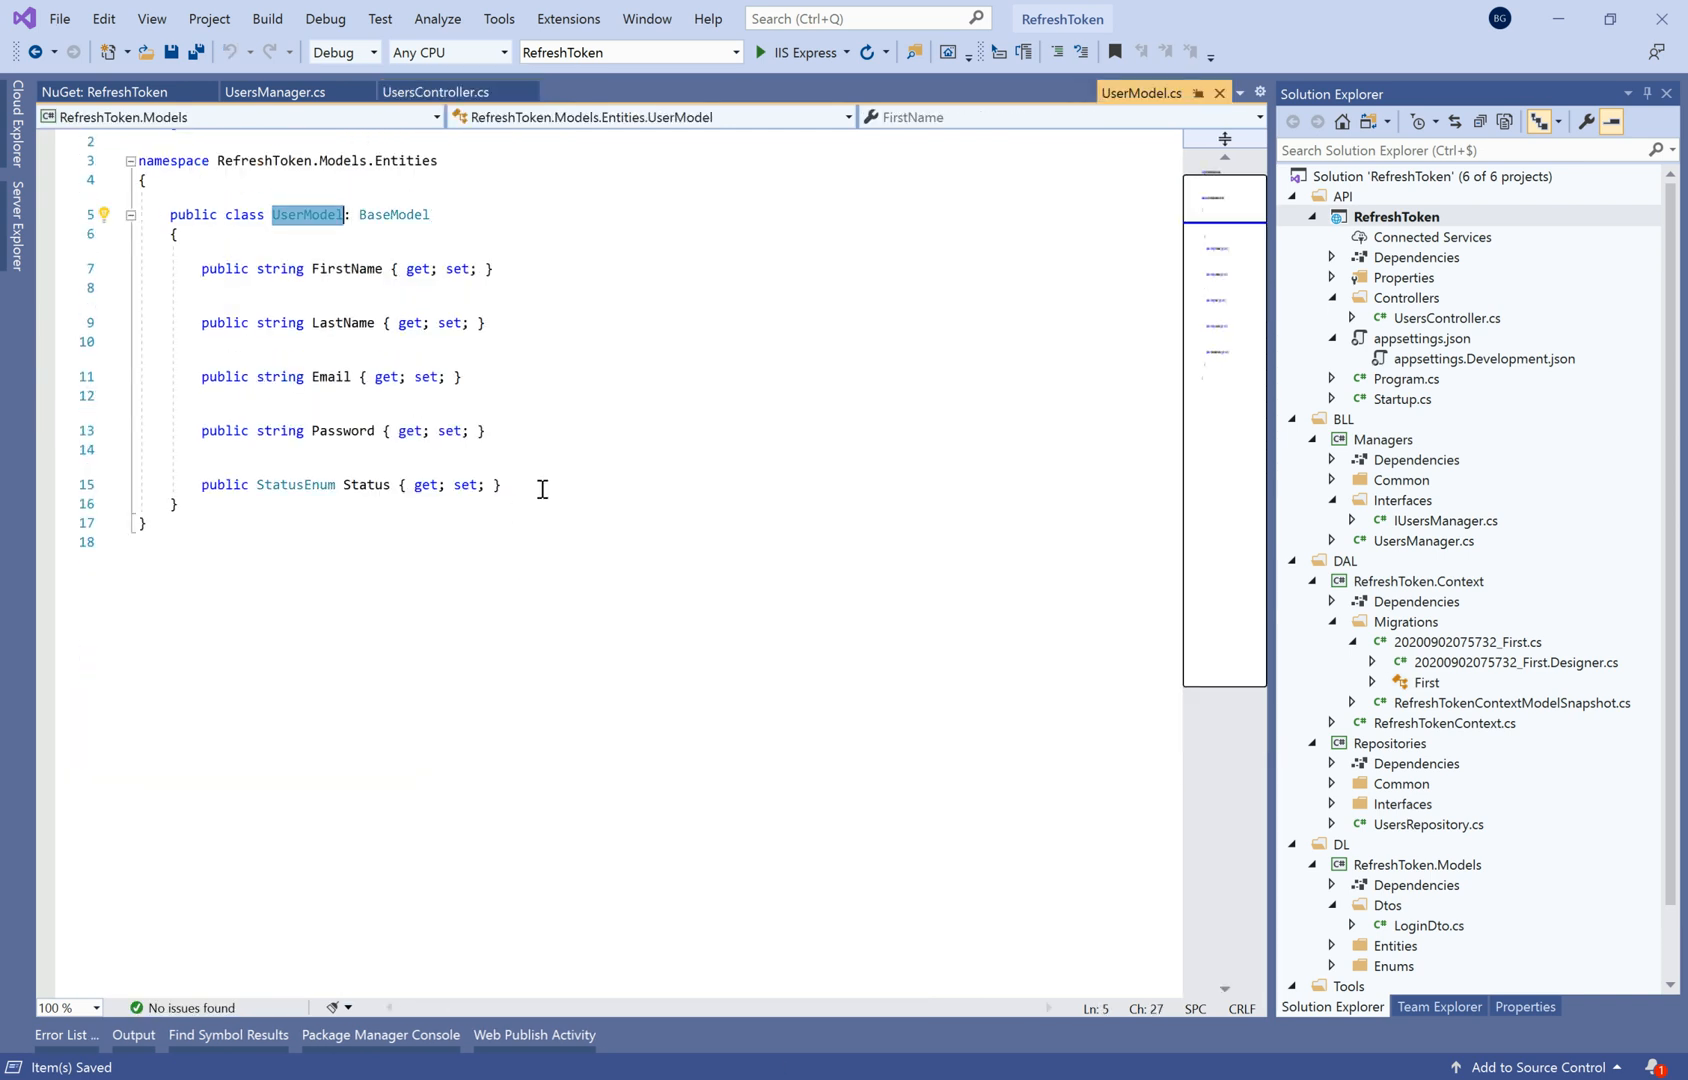
- Add public string Token { get; set; } to UserModel via the prop snippet and return to the controller
text(prop)
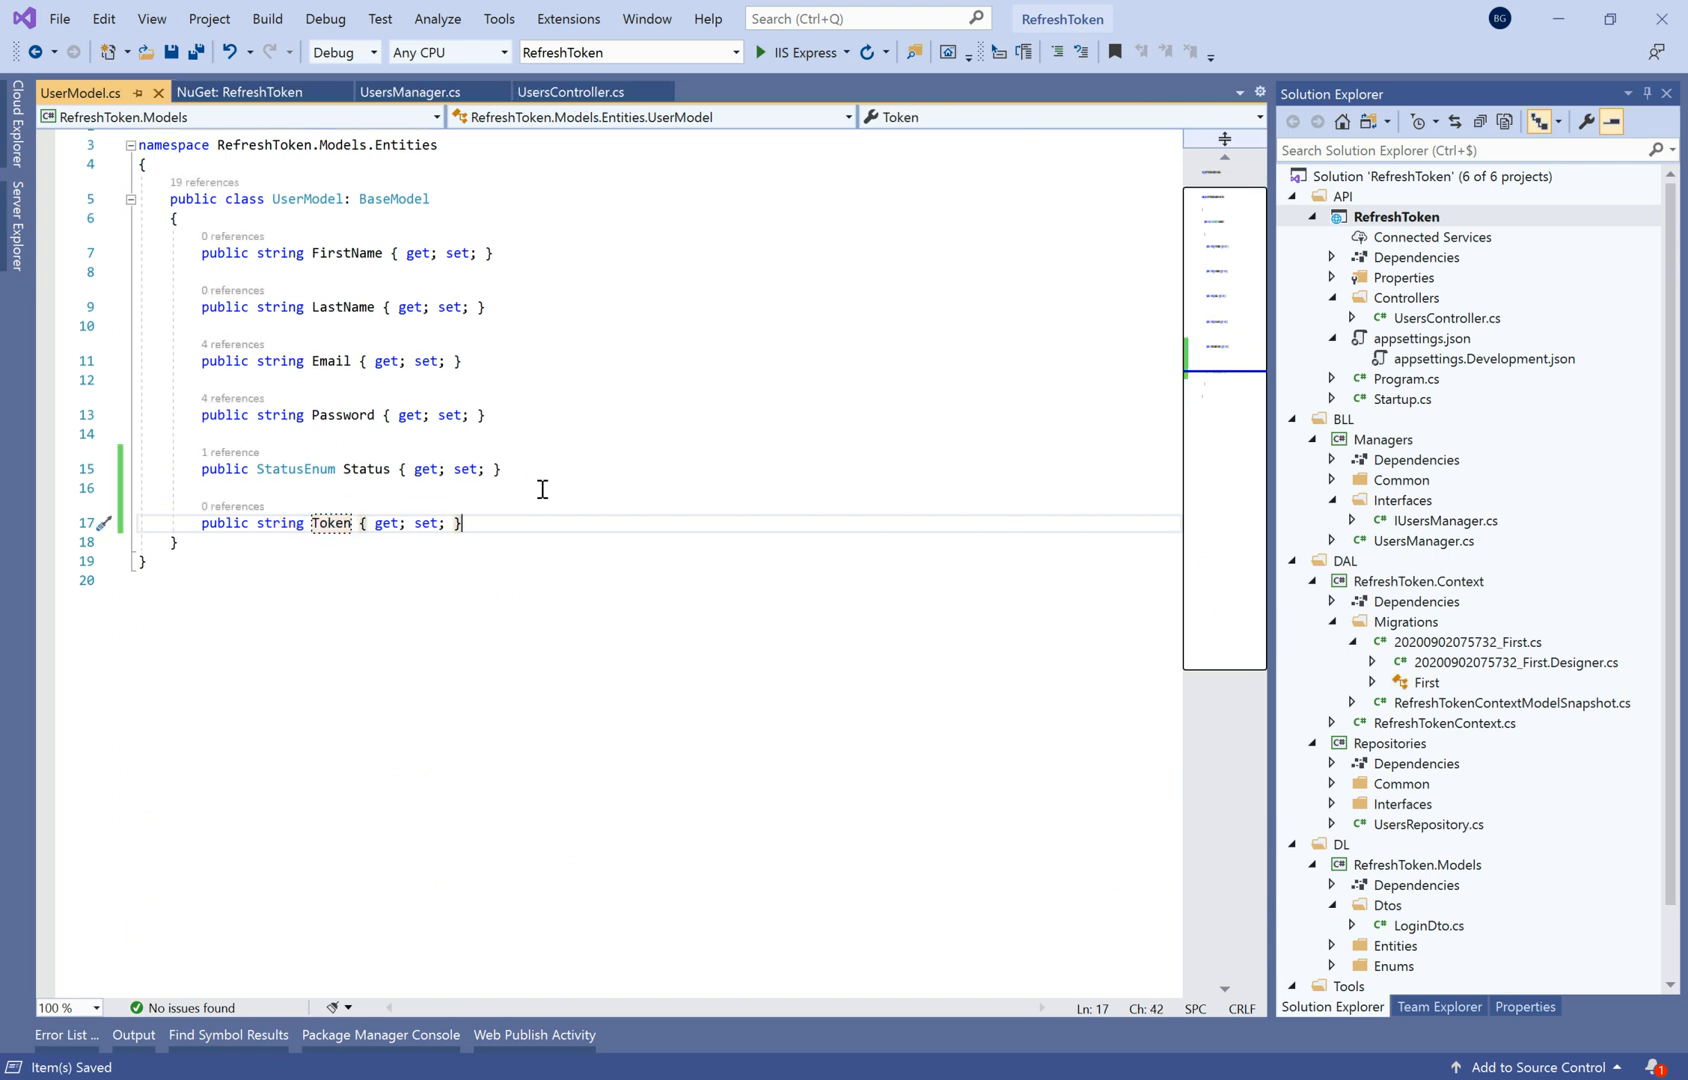
click(574, 92)
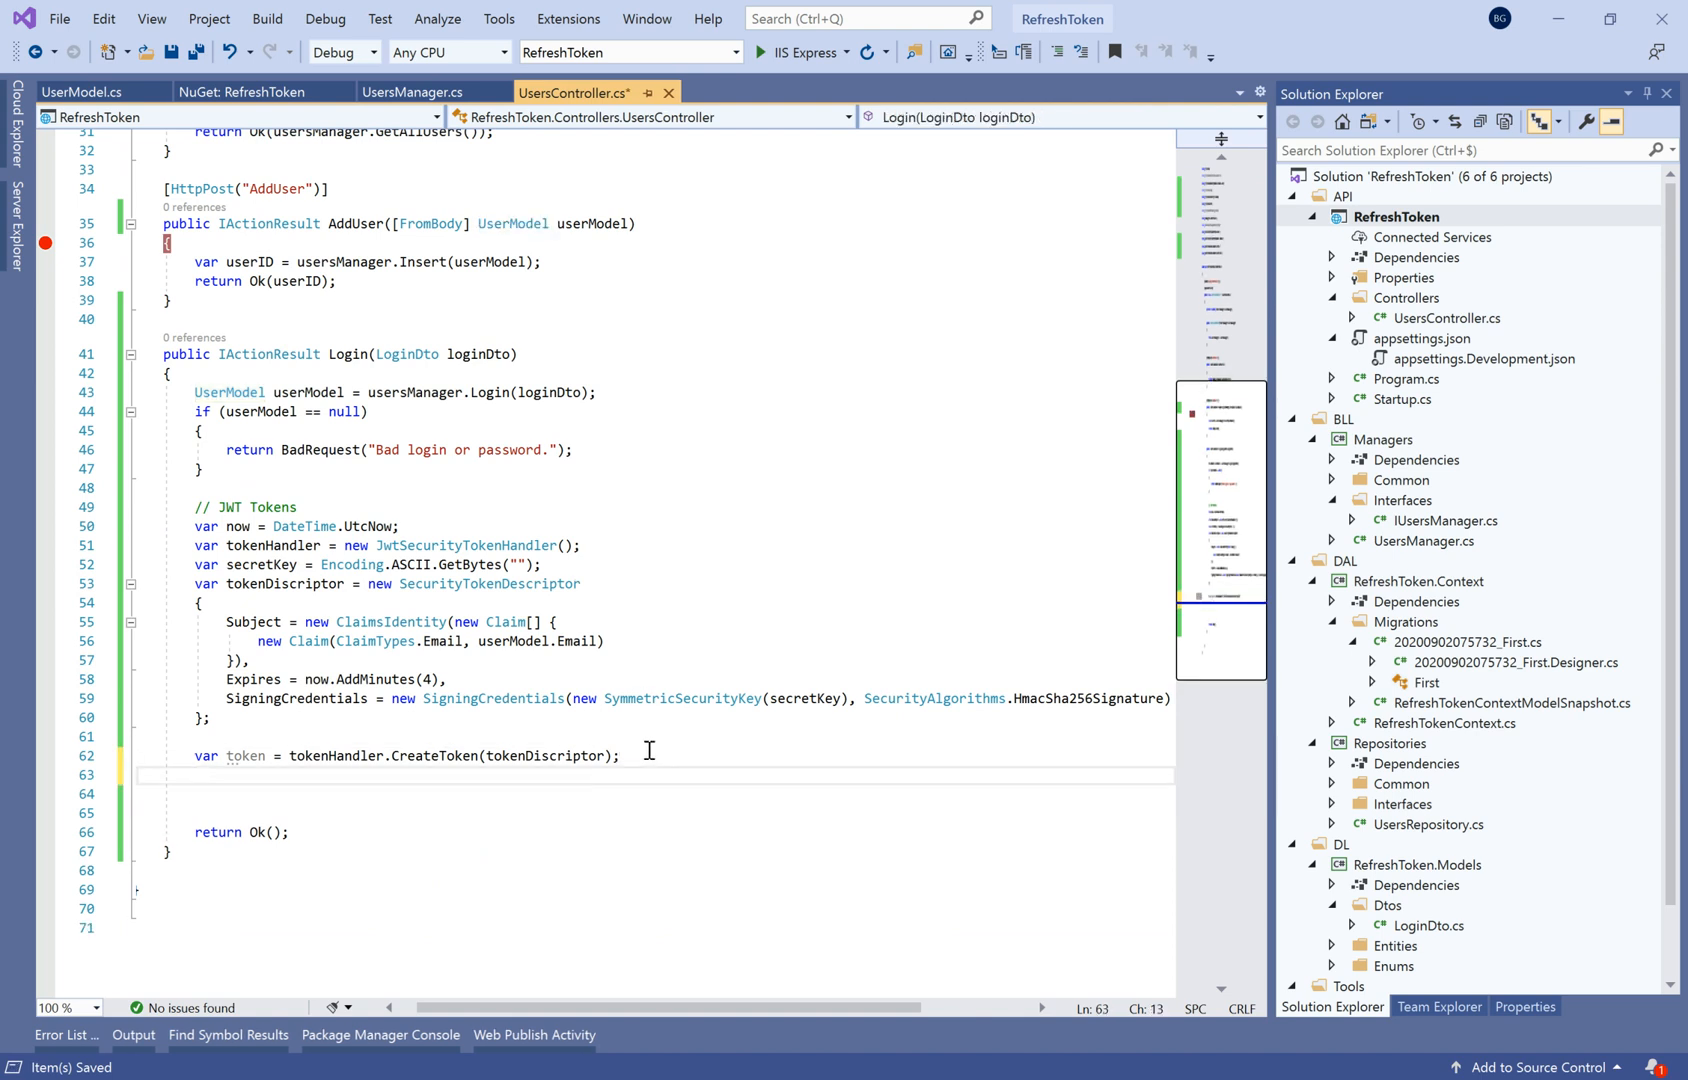
- Assign userModel.Token = tokenHandler.WriteToken(token) in Login and select the UserModel type
text(userM)
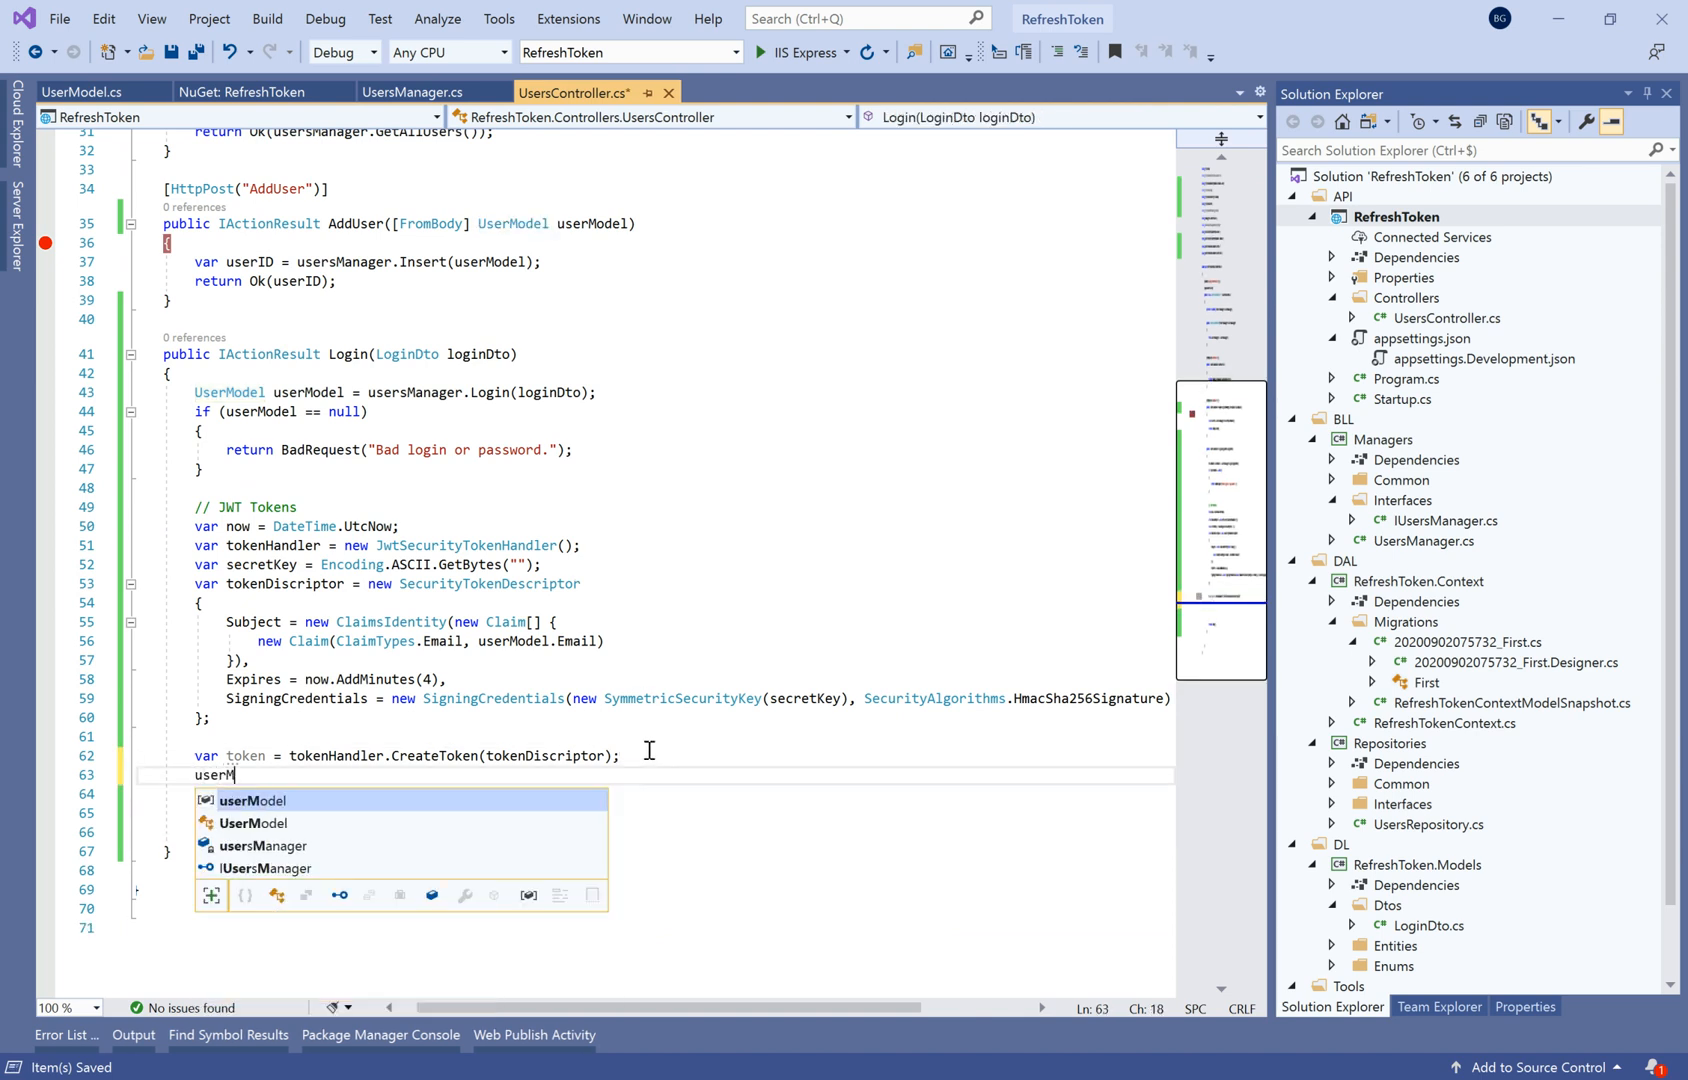
text(odel.Toek)
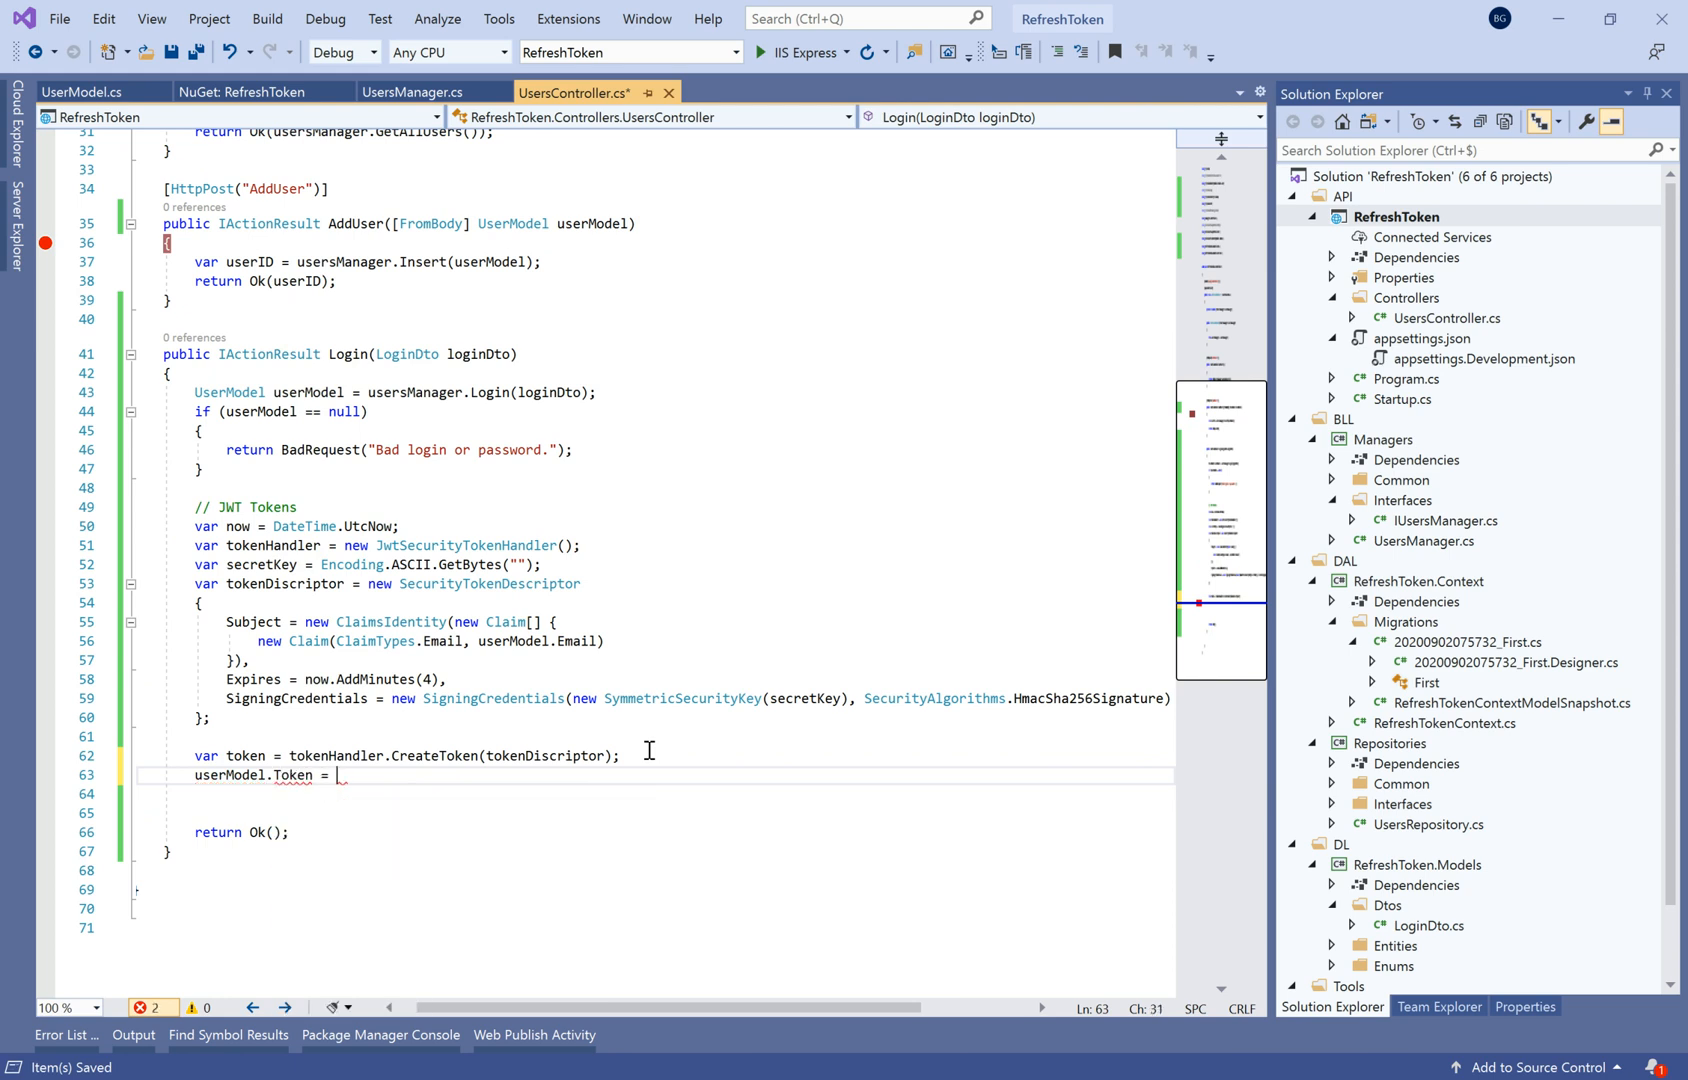
text(toekn)
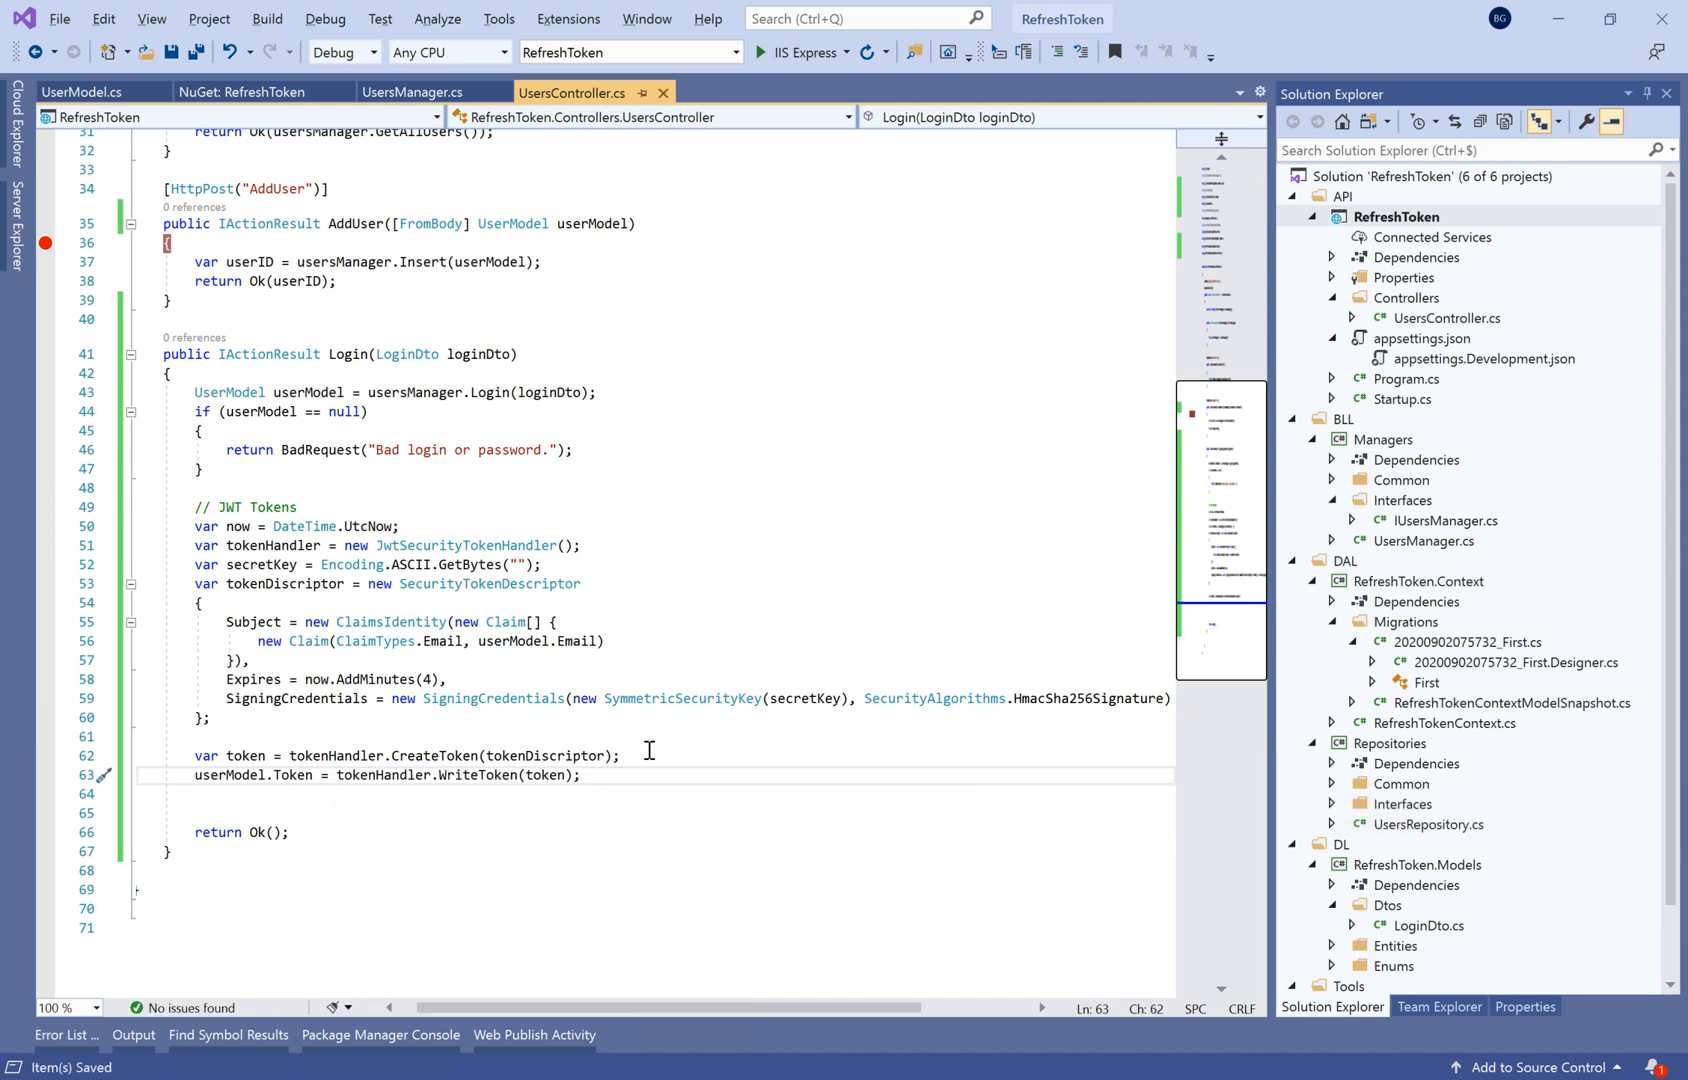
double_click(514, 222)
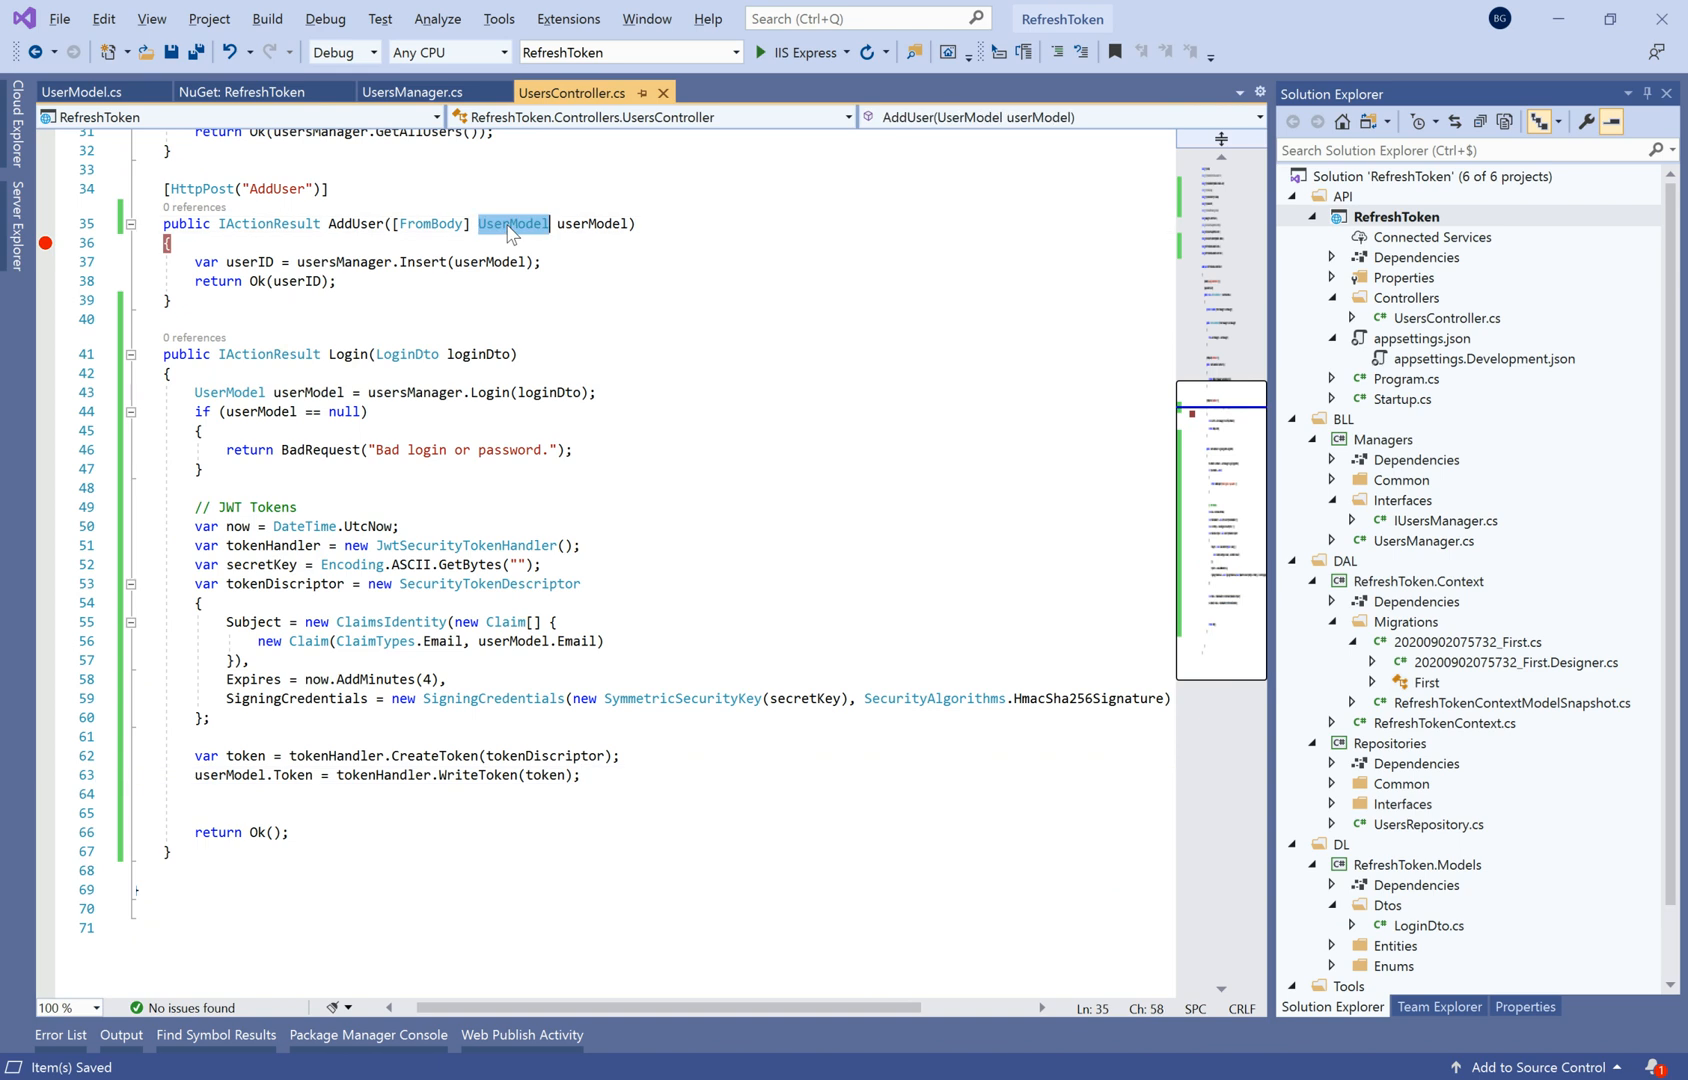
- Duplicate the Token property in UserModel as TokenExpires and check the Login code
double_click(514, 222)
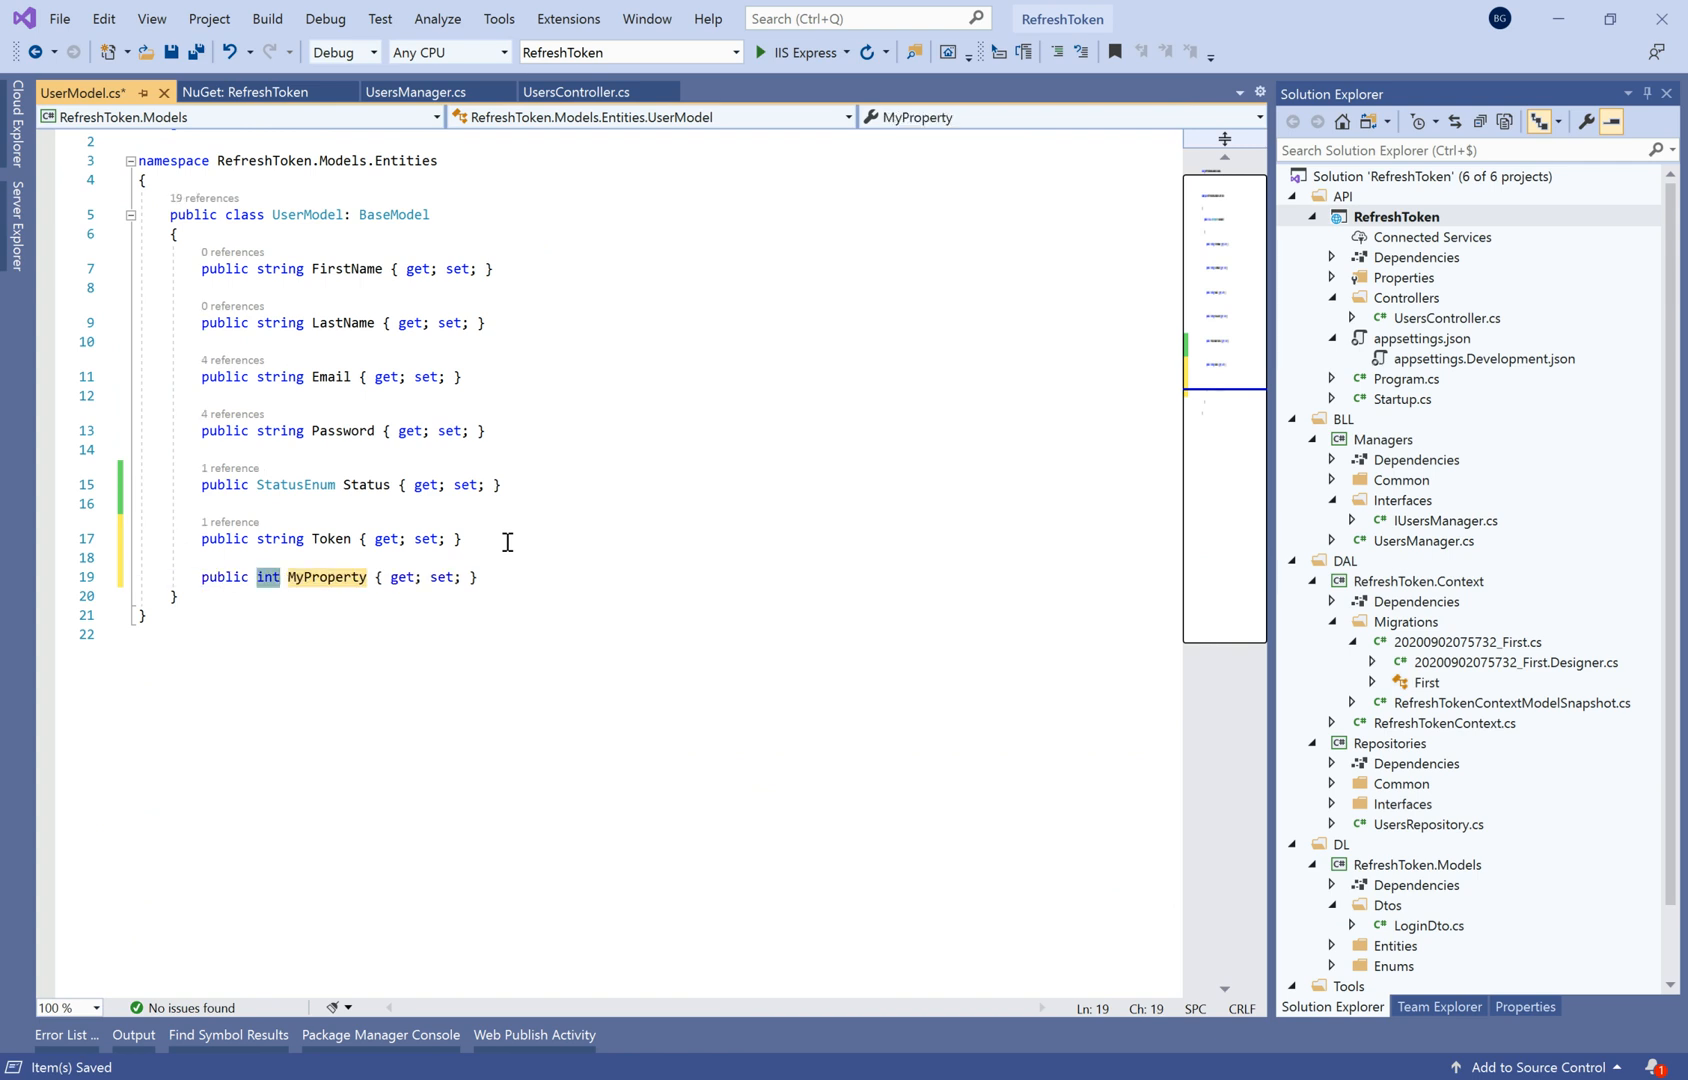
text(string)
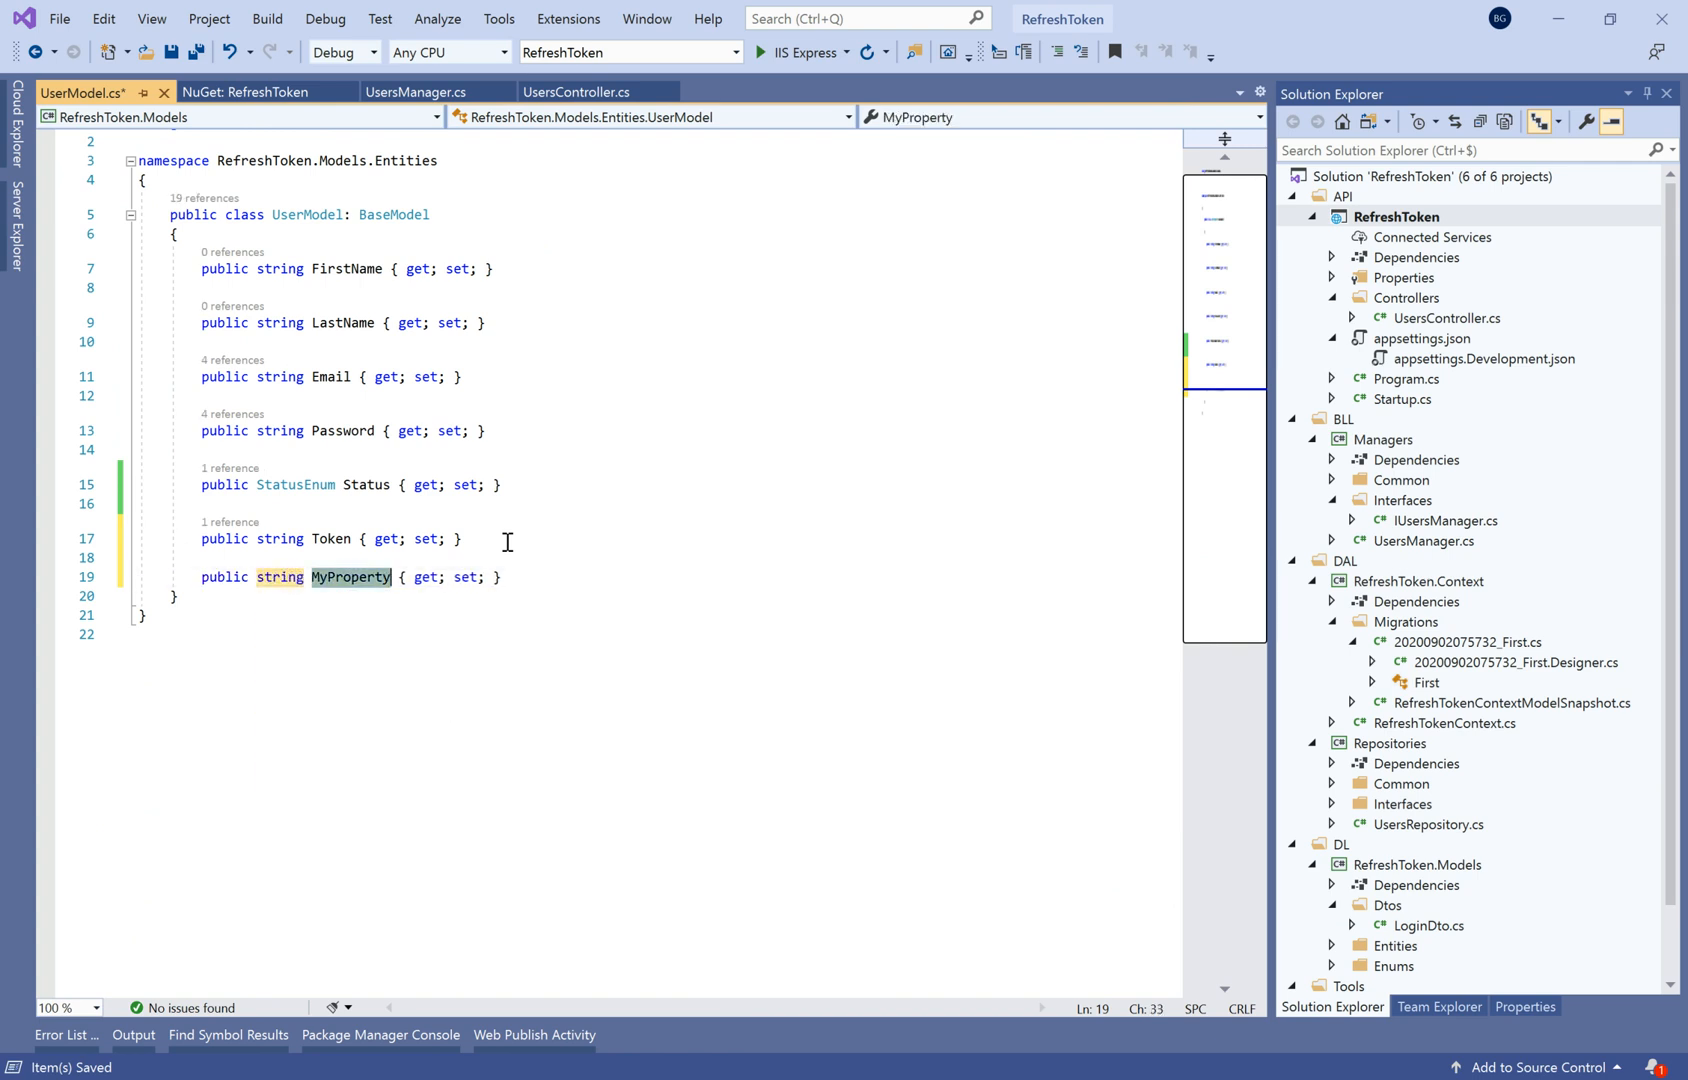
text(Token)
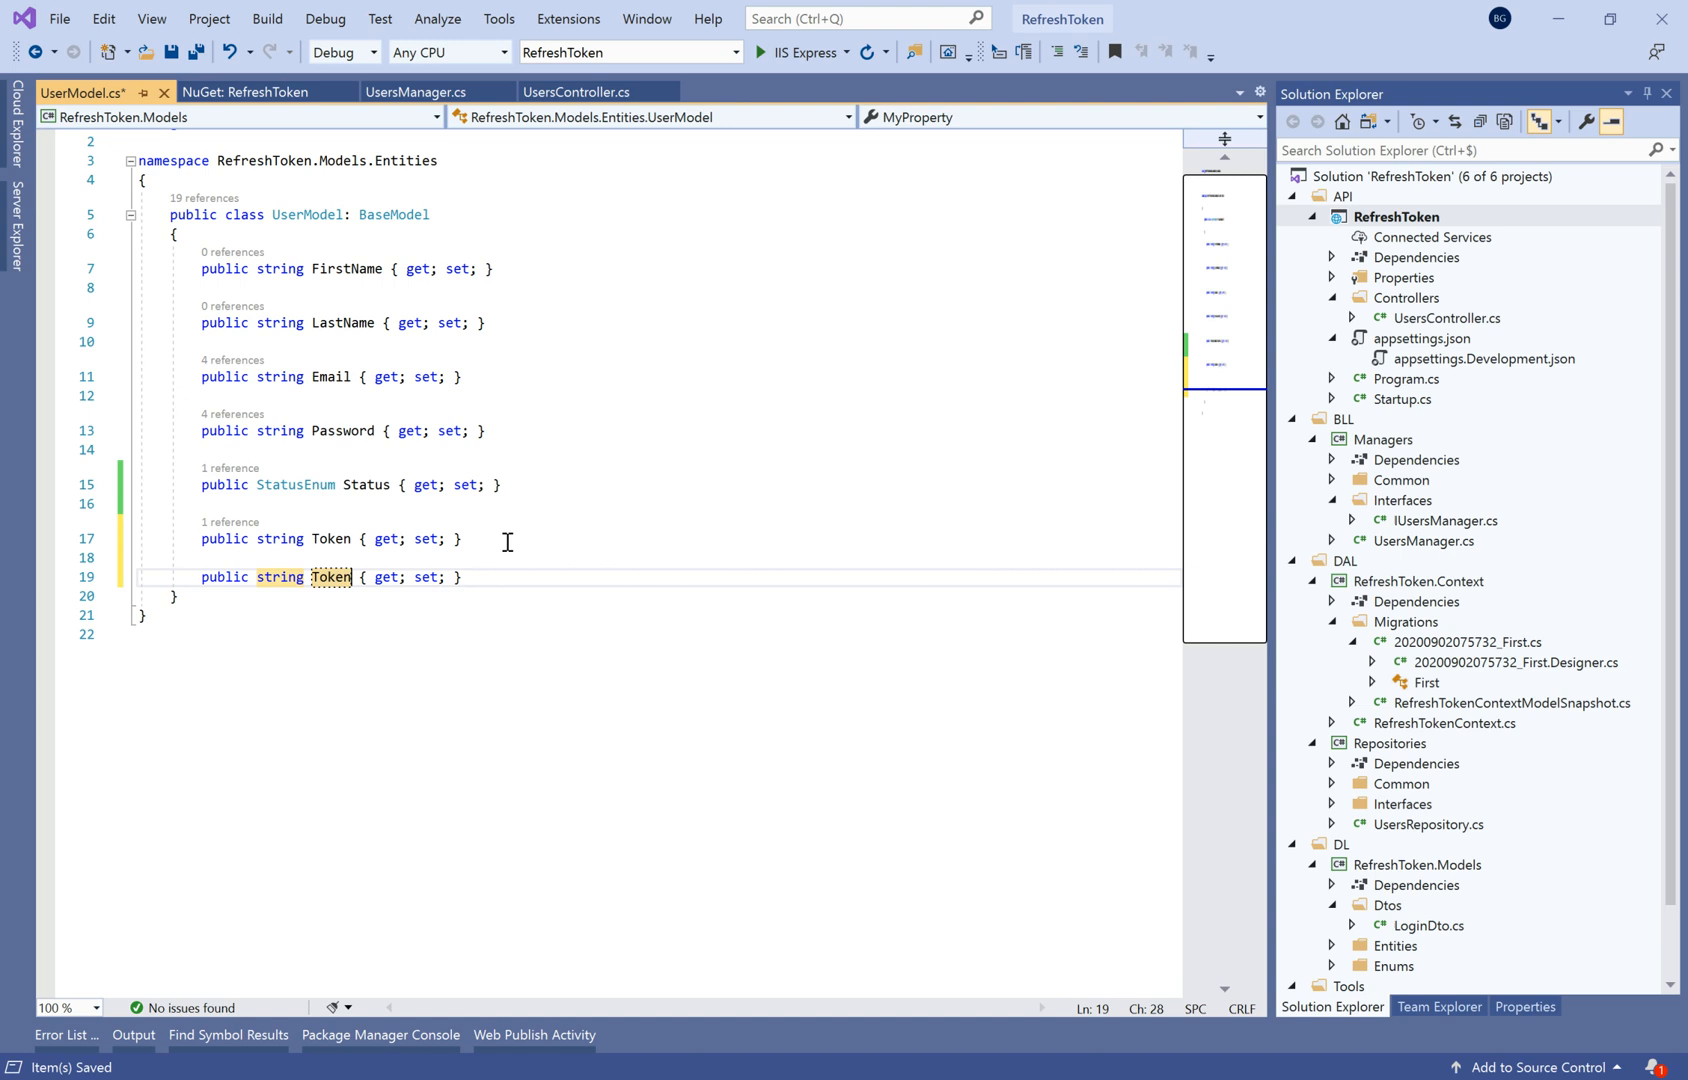
text(Expires)
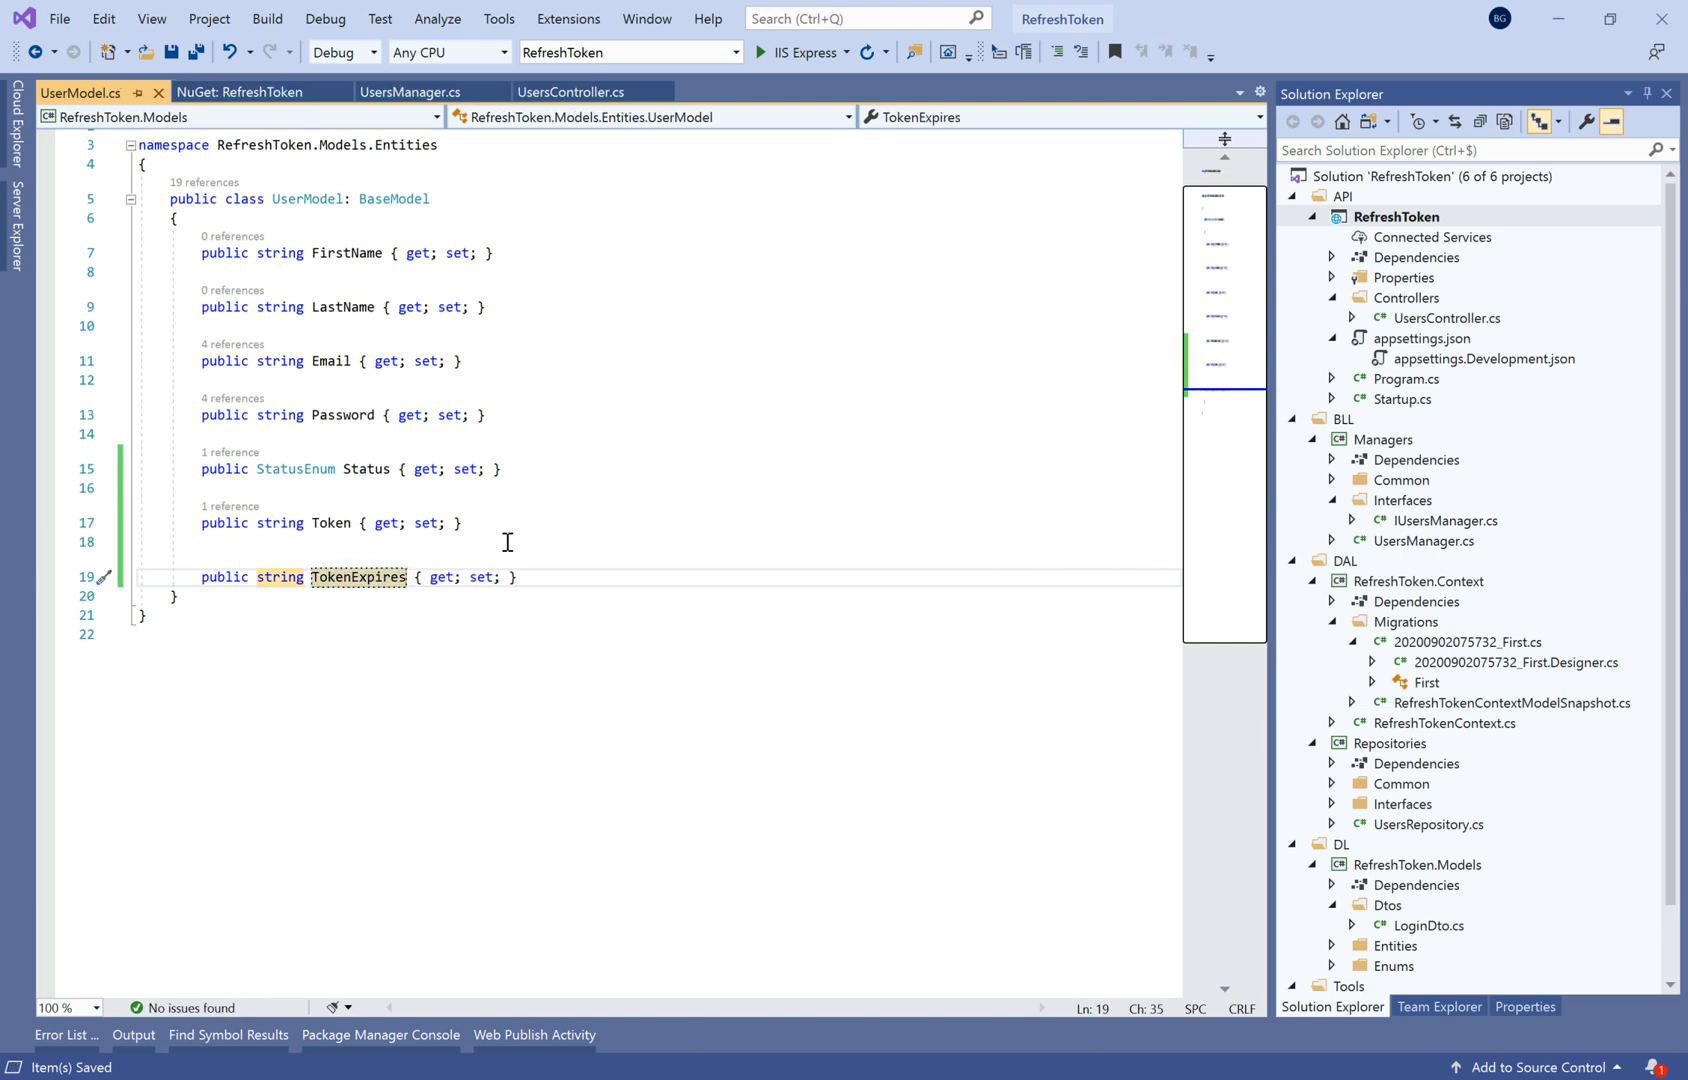
click(572, 92)
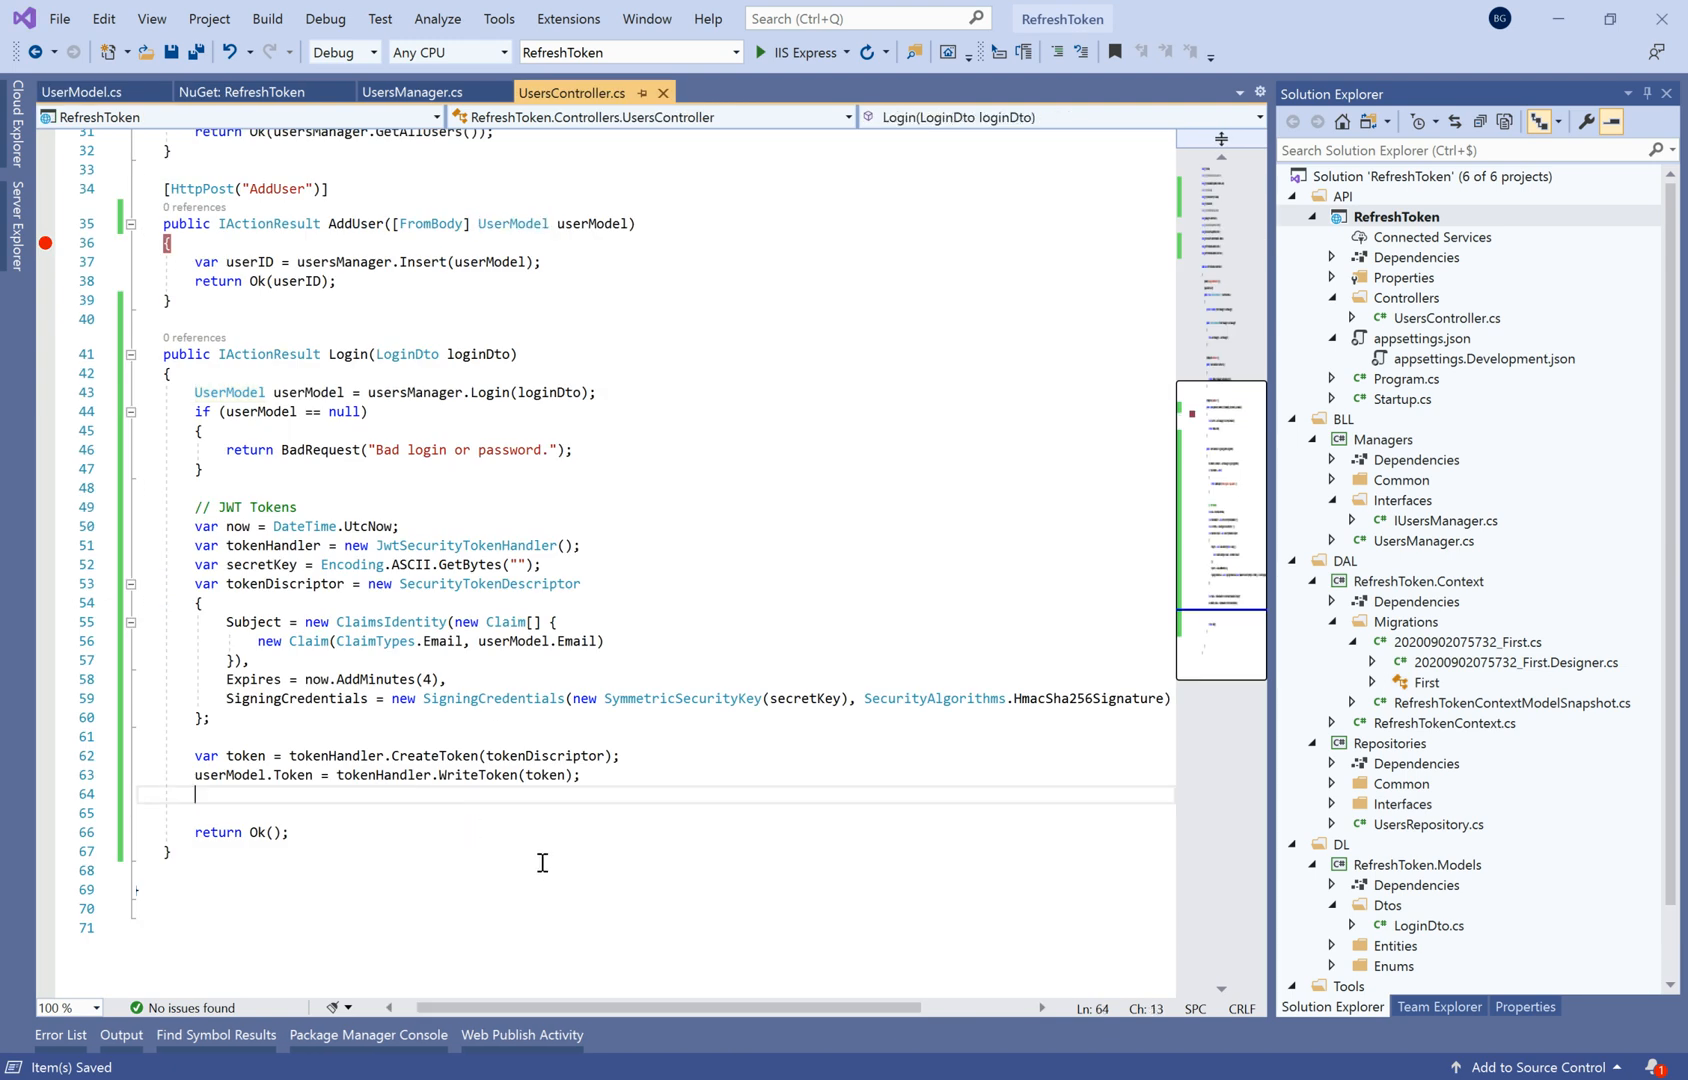
- Change TokenExpires to type DateTime and save UserModel
click(80, 92)
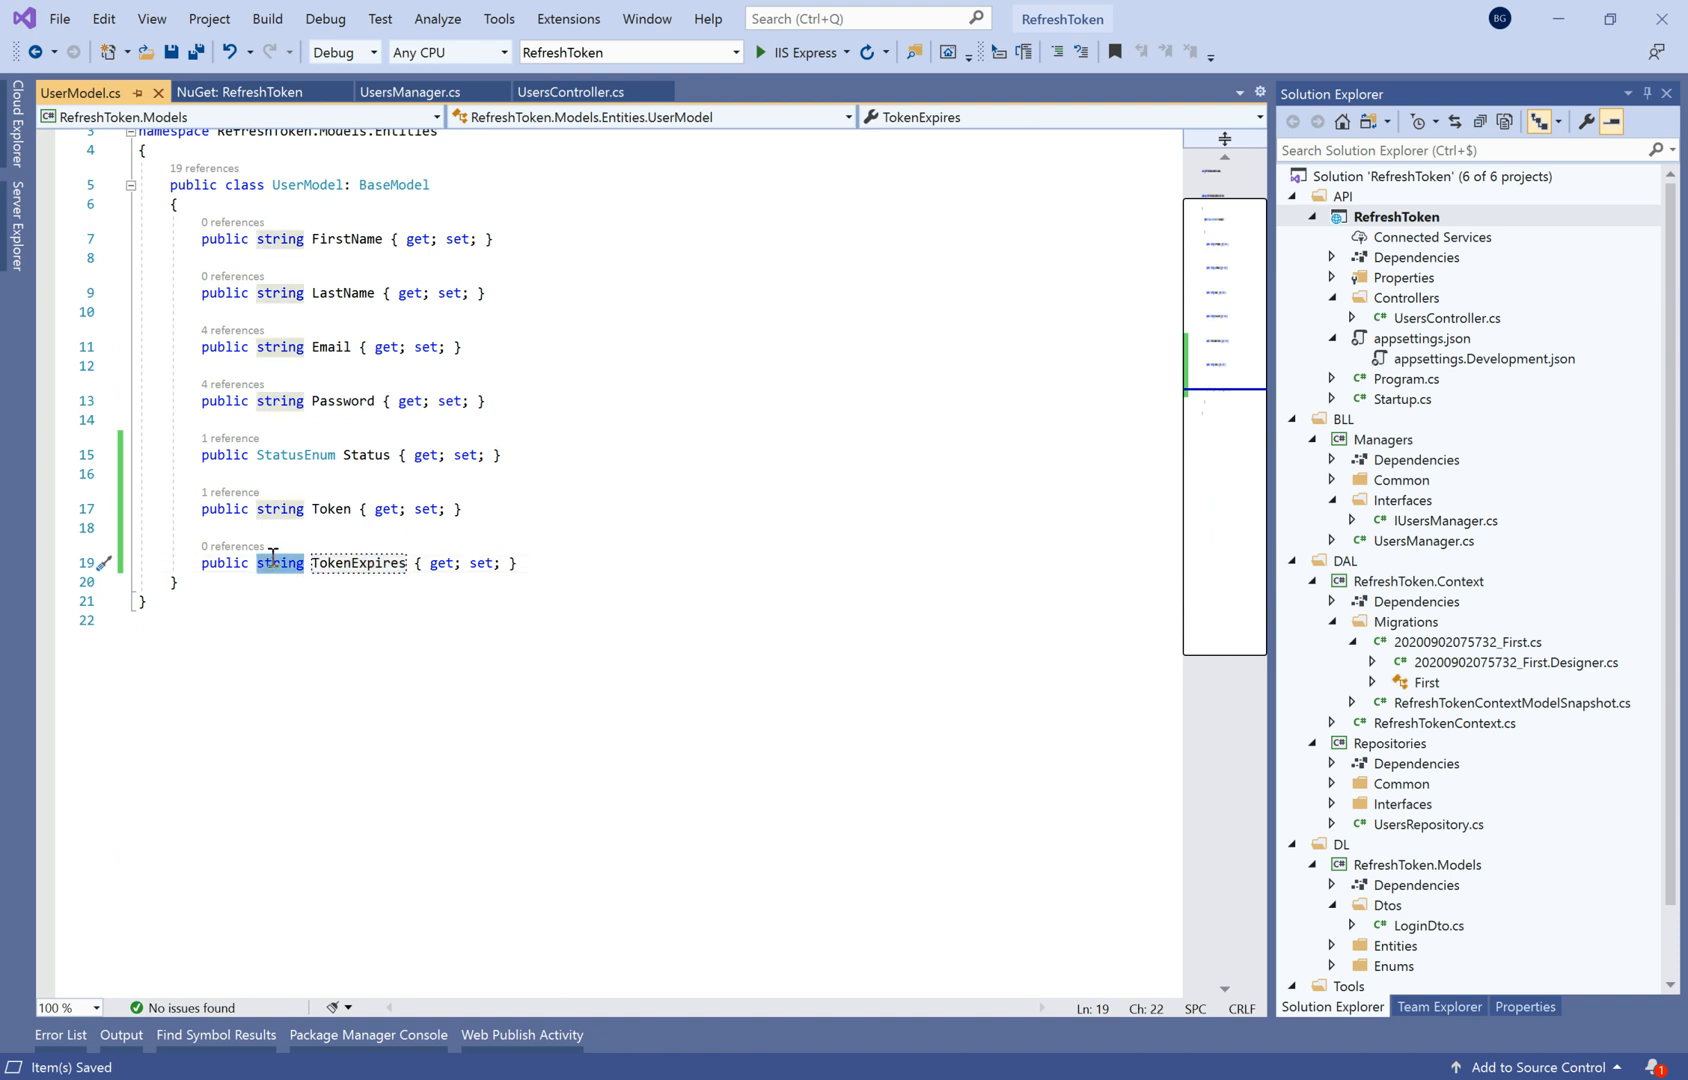
text(Date)
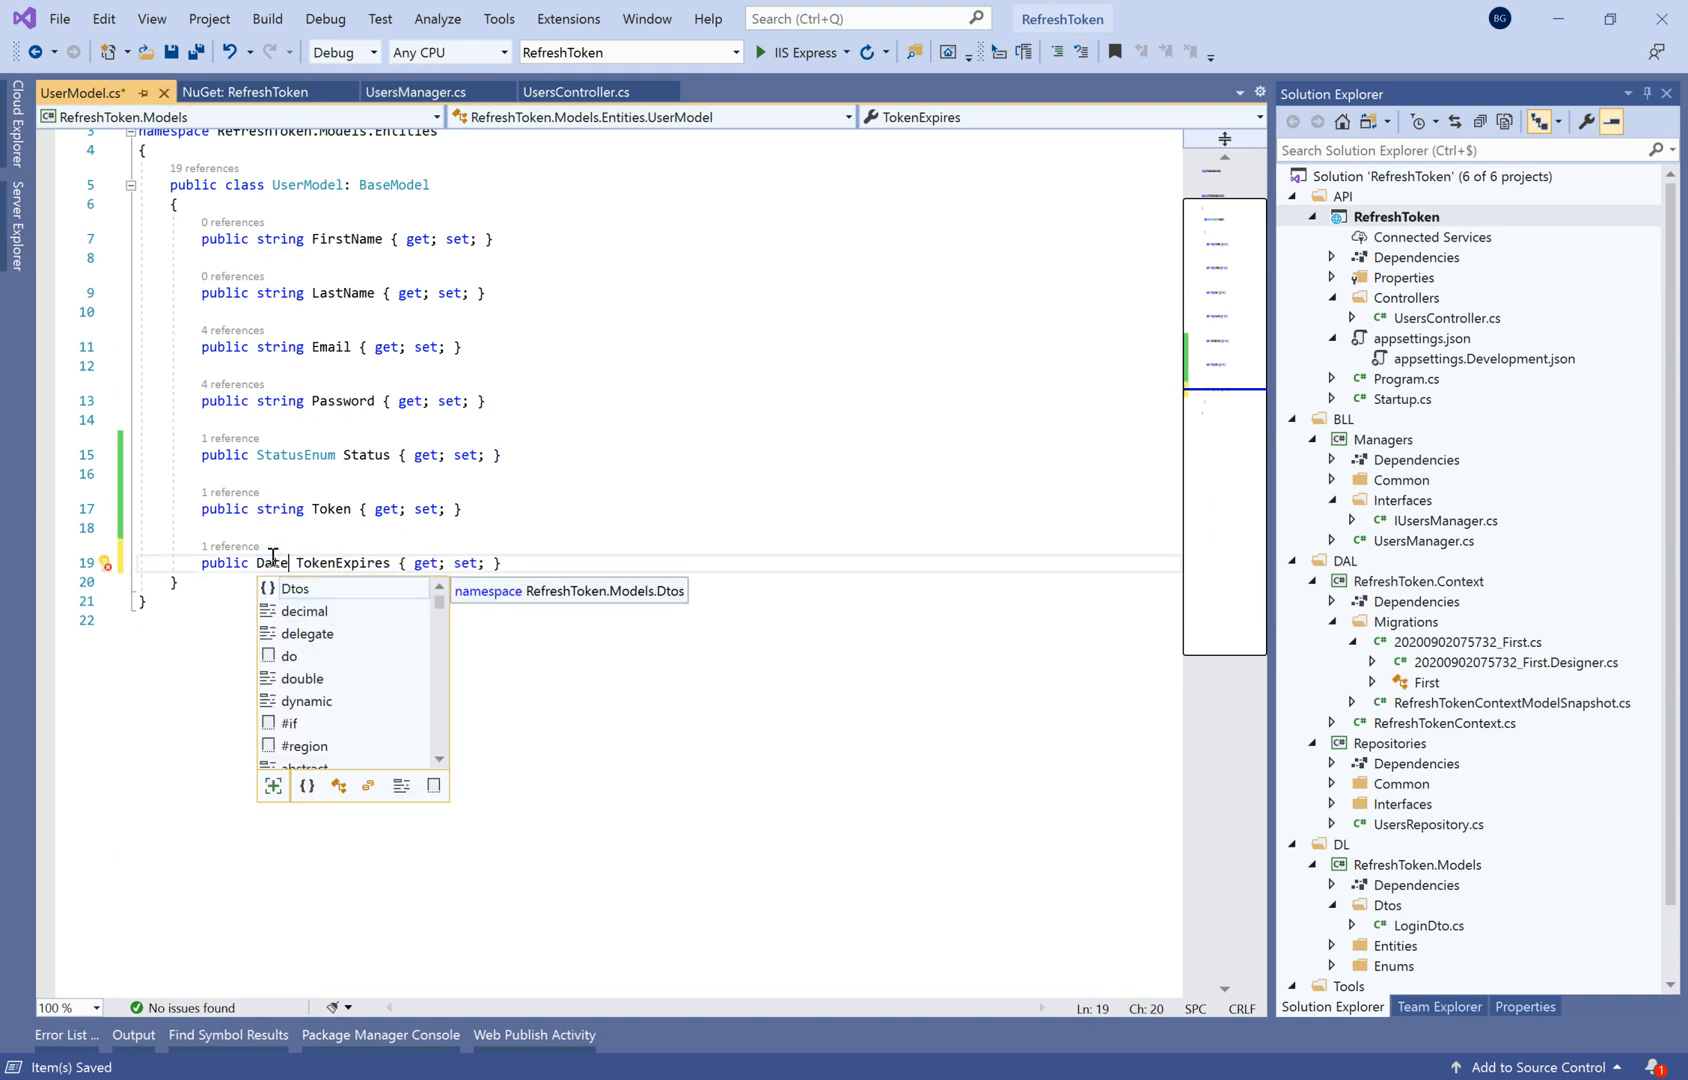
text(Ti)
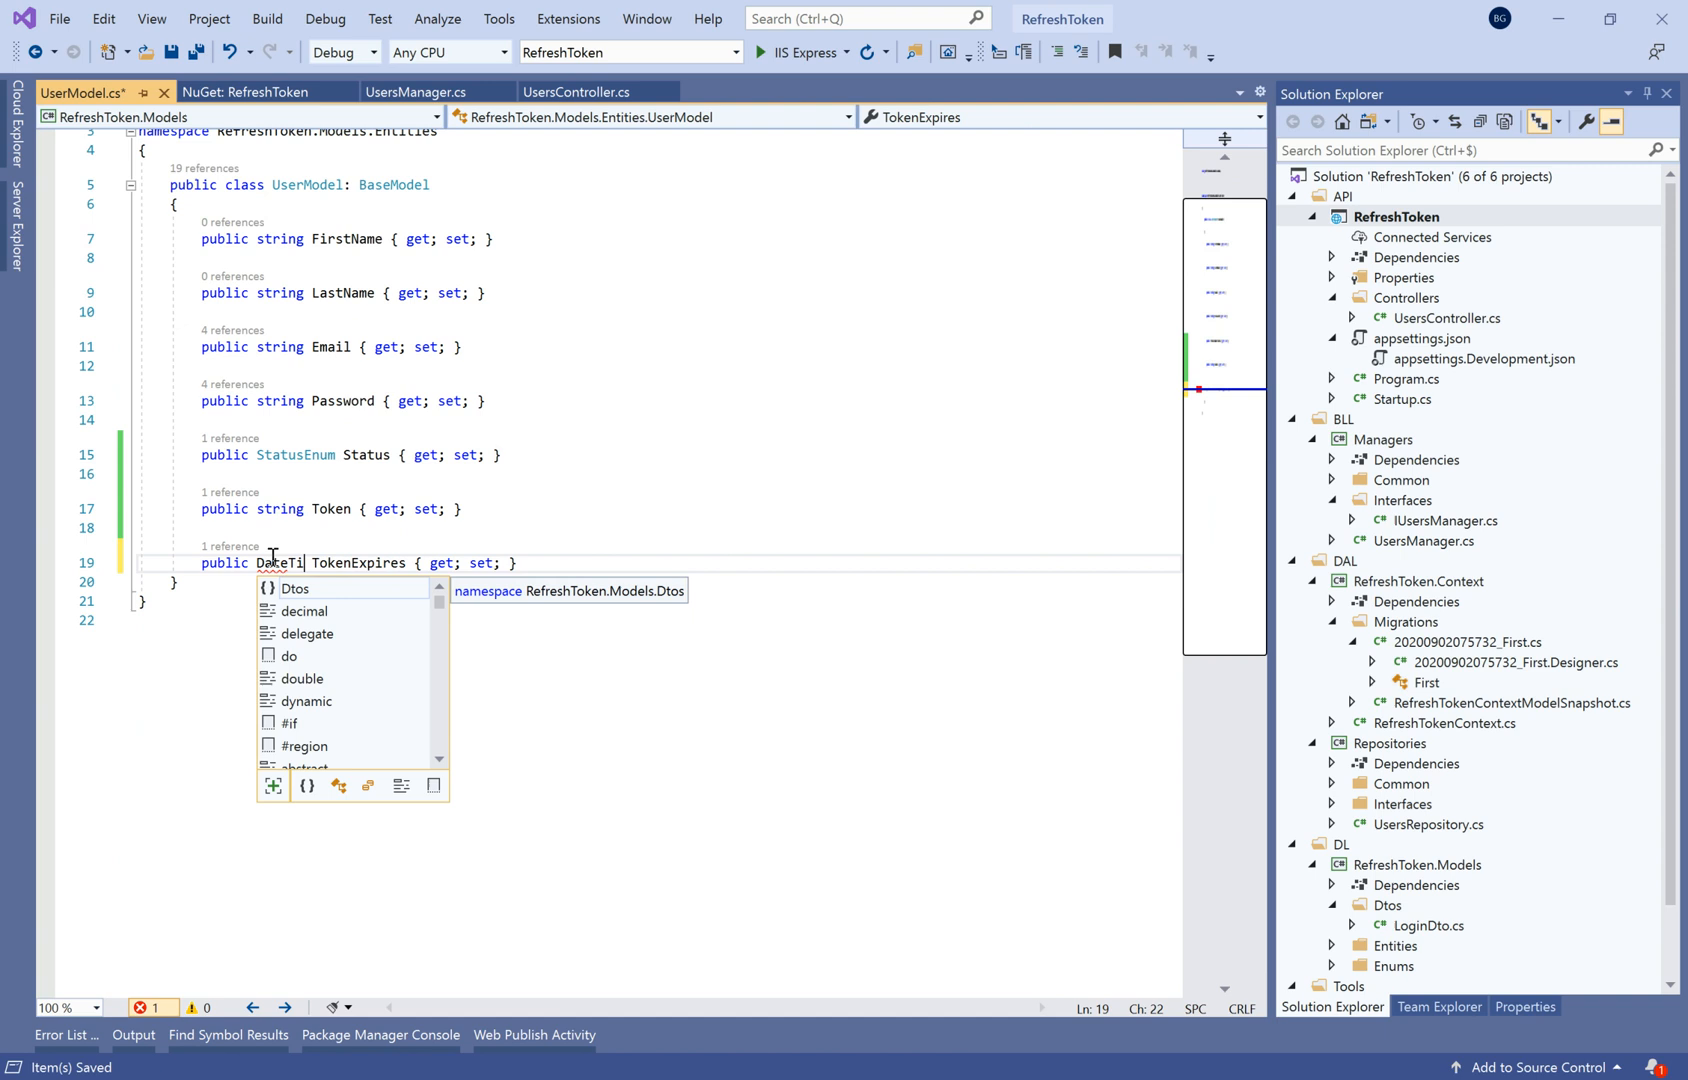
text(me)
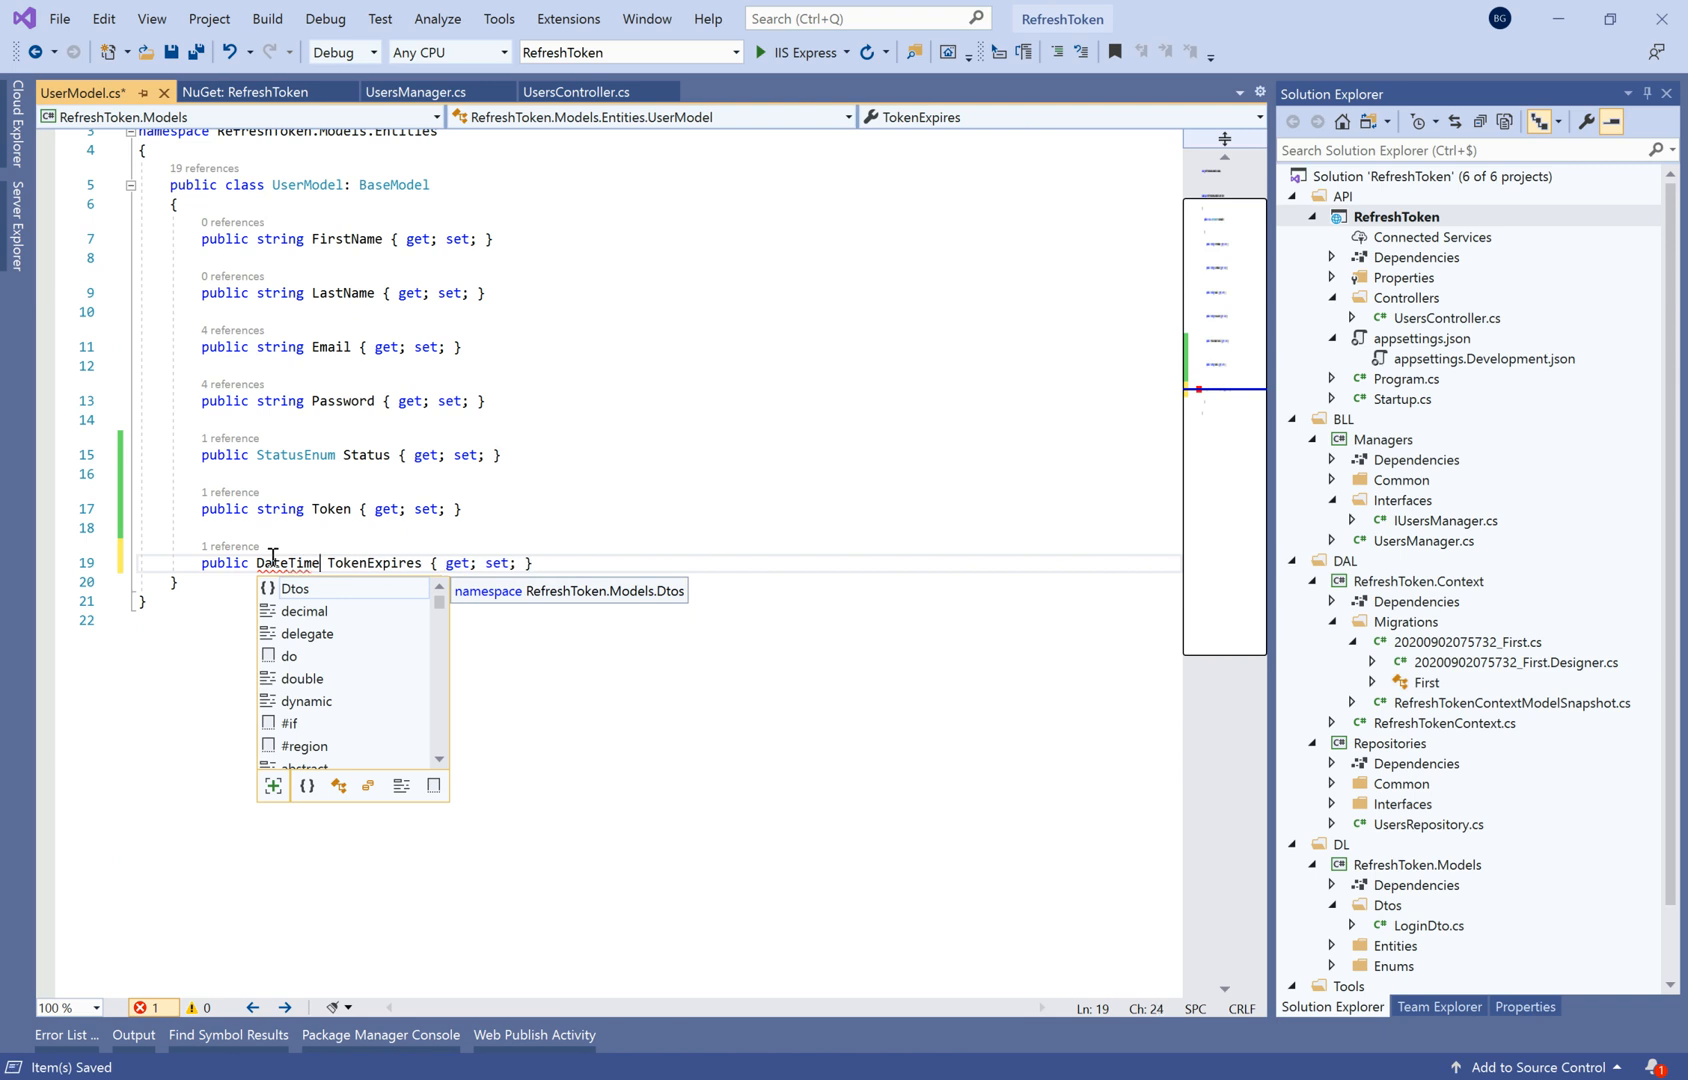
key(Escape)
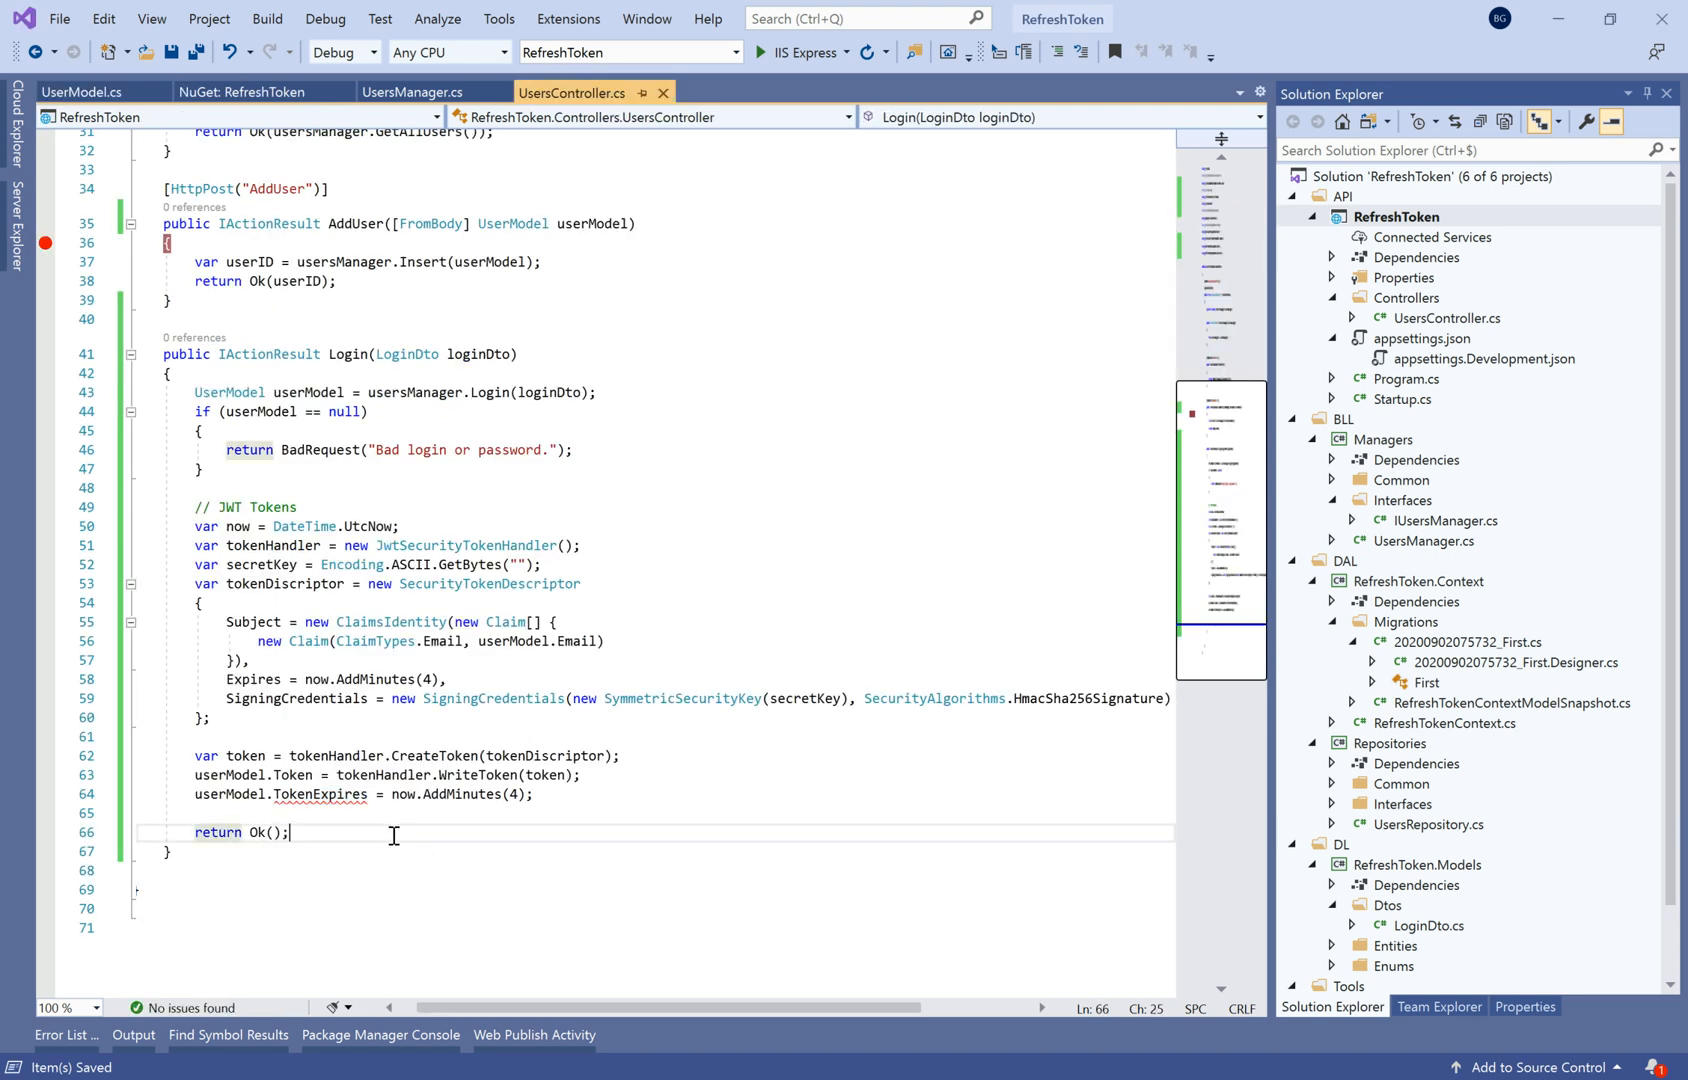
- Return Ok(userModel) from Login instead of an empty Ok()
text(userModel)
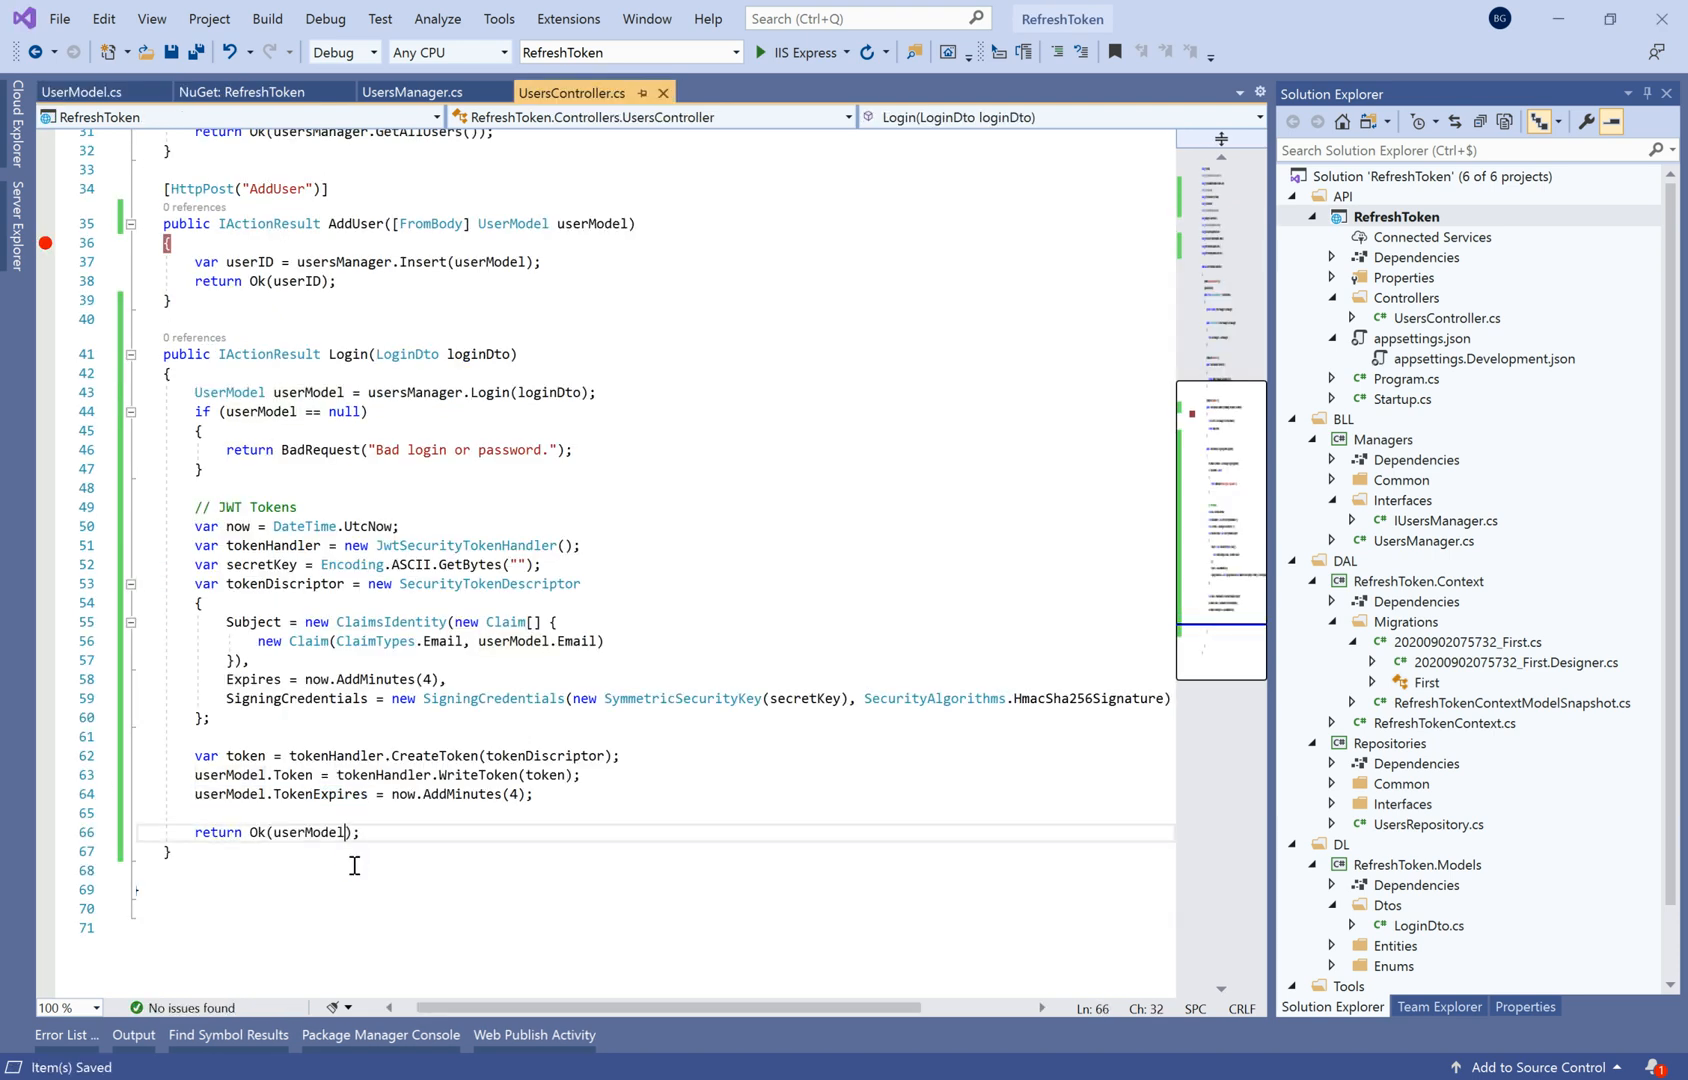
mouse_move(262, 832)
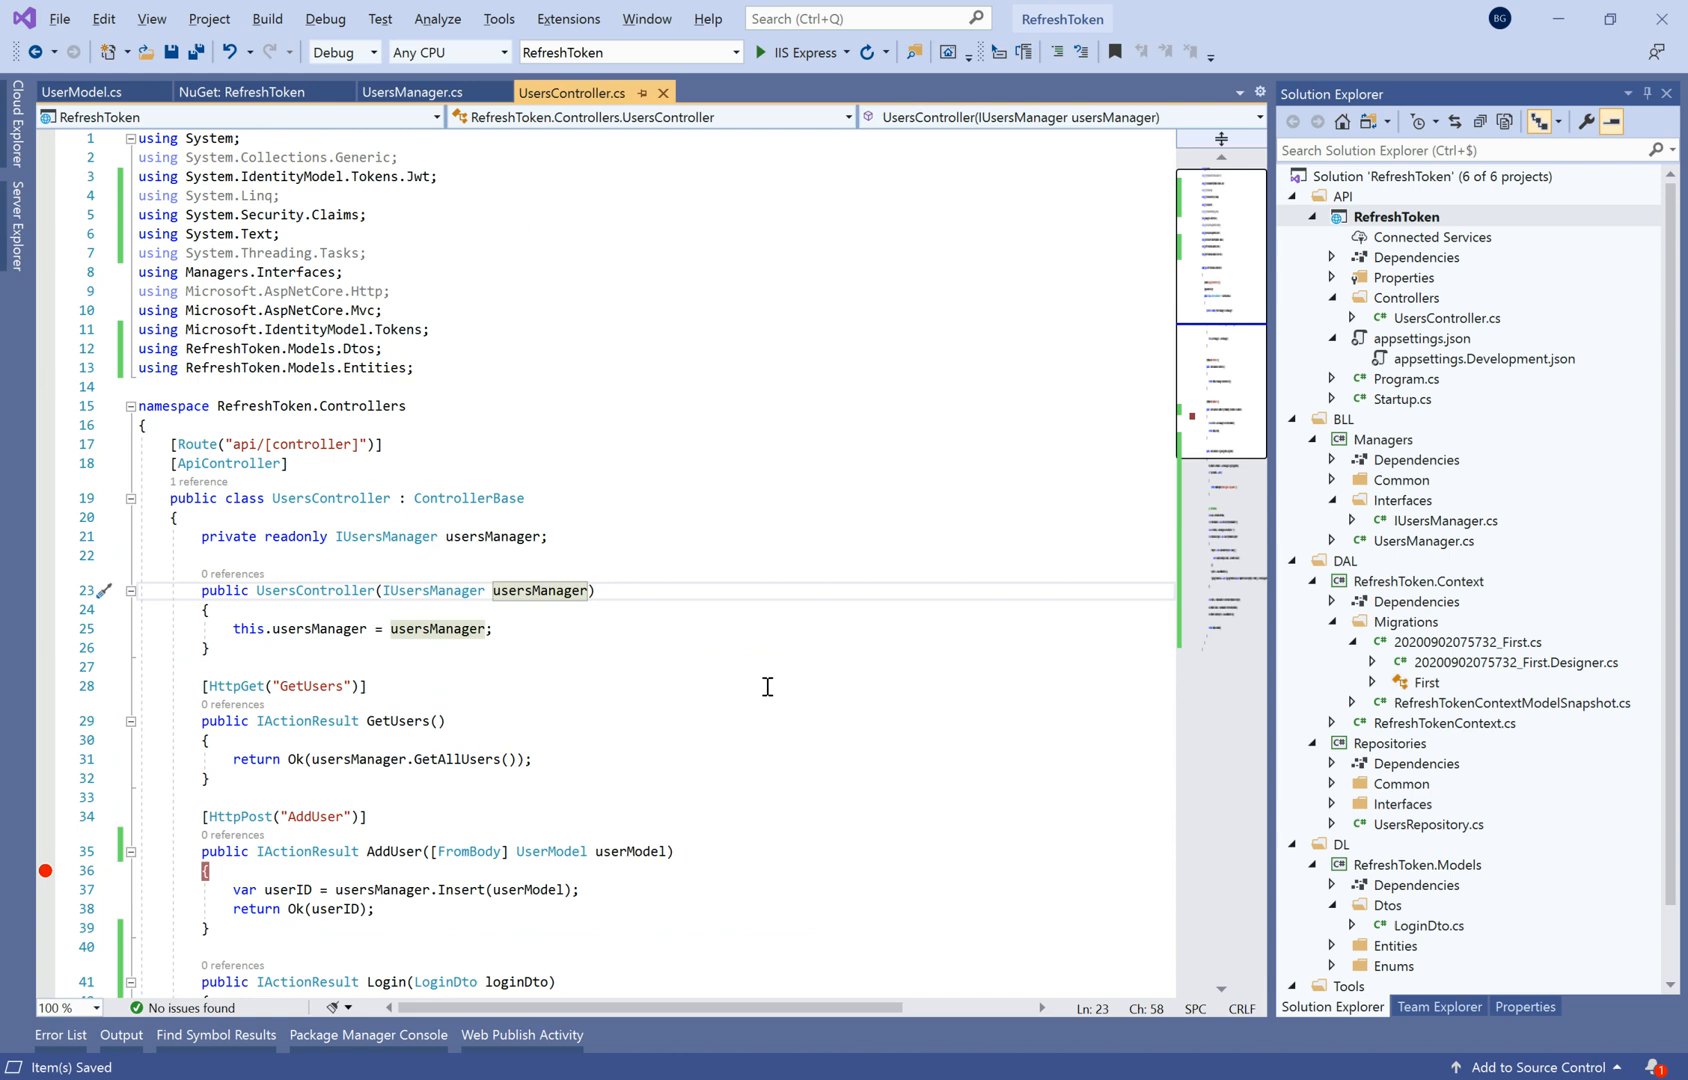
- Add an IOptions<AppSettings> appSettings parameter to the UsersController constructor
text(,)
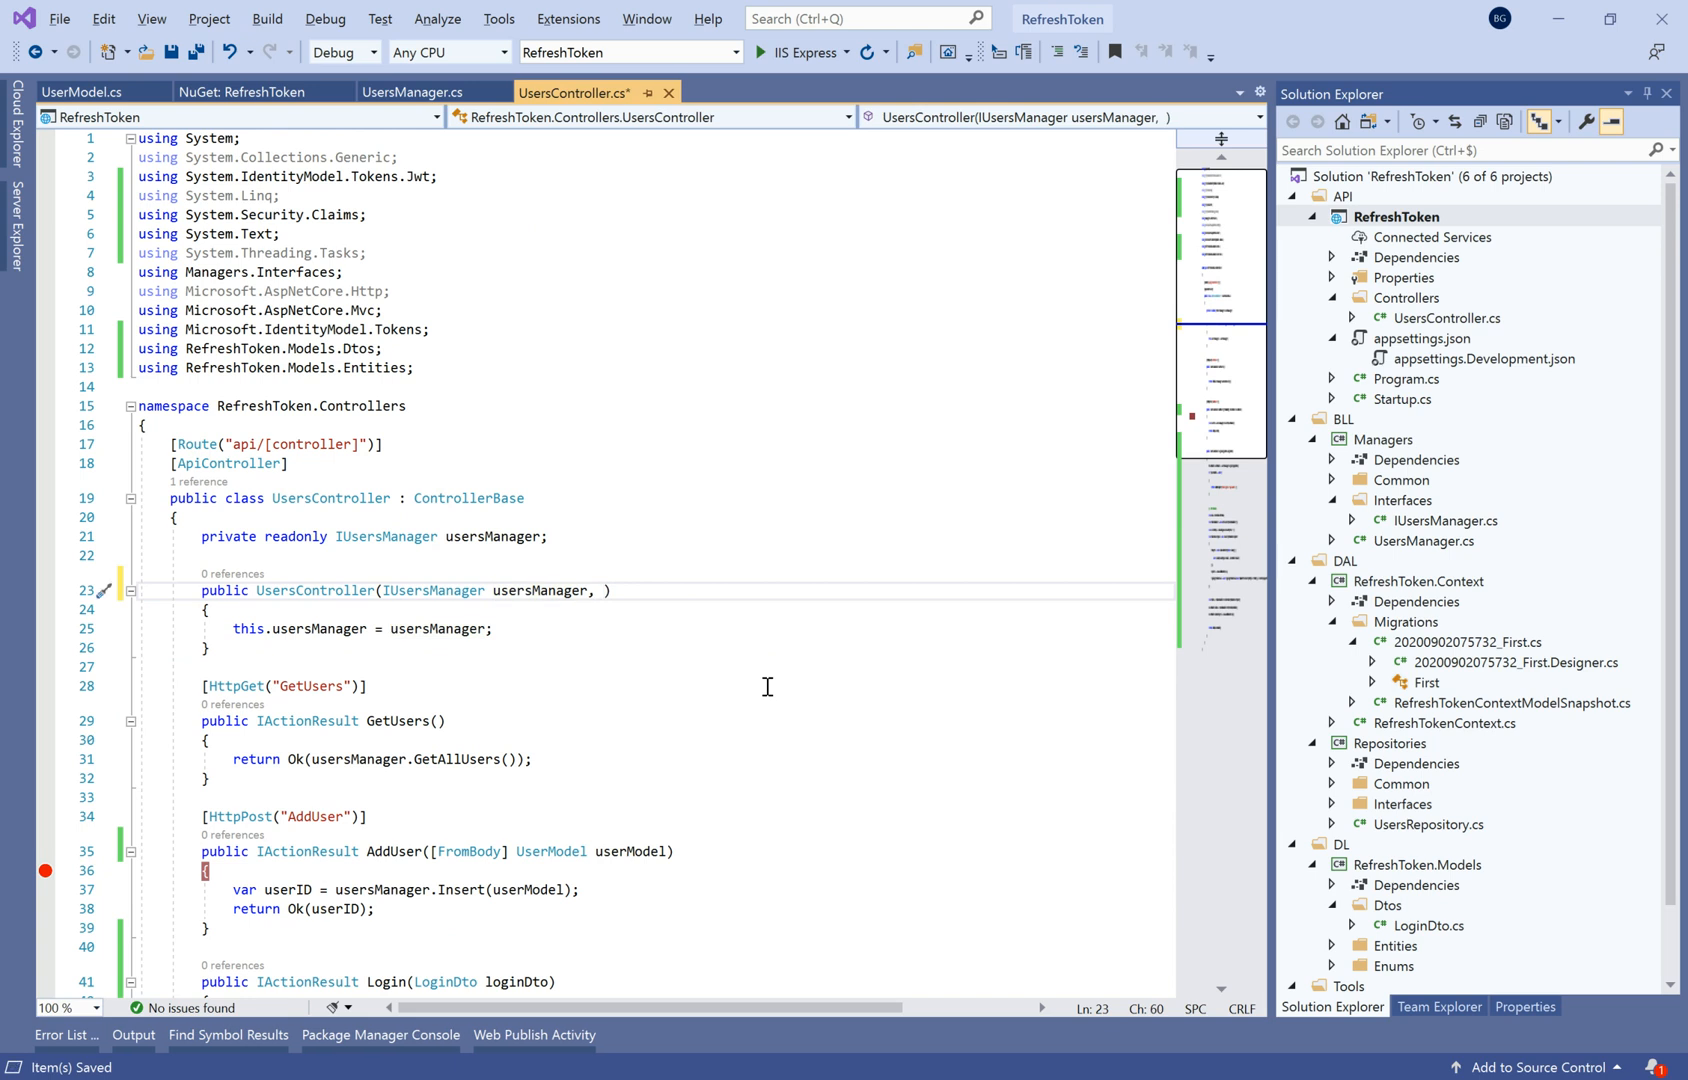
text(IOptions<AppSettings> appSettings)
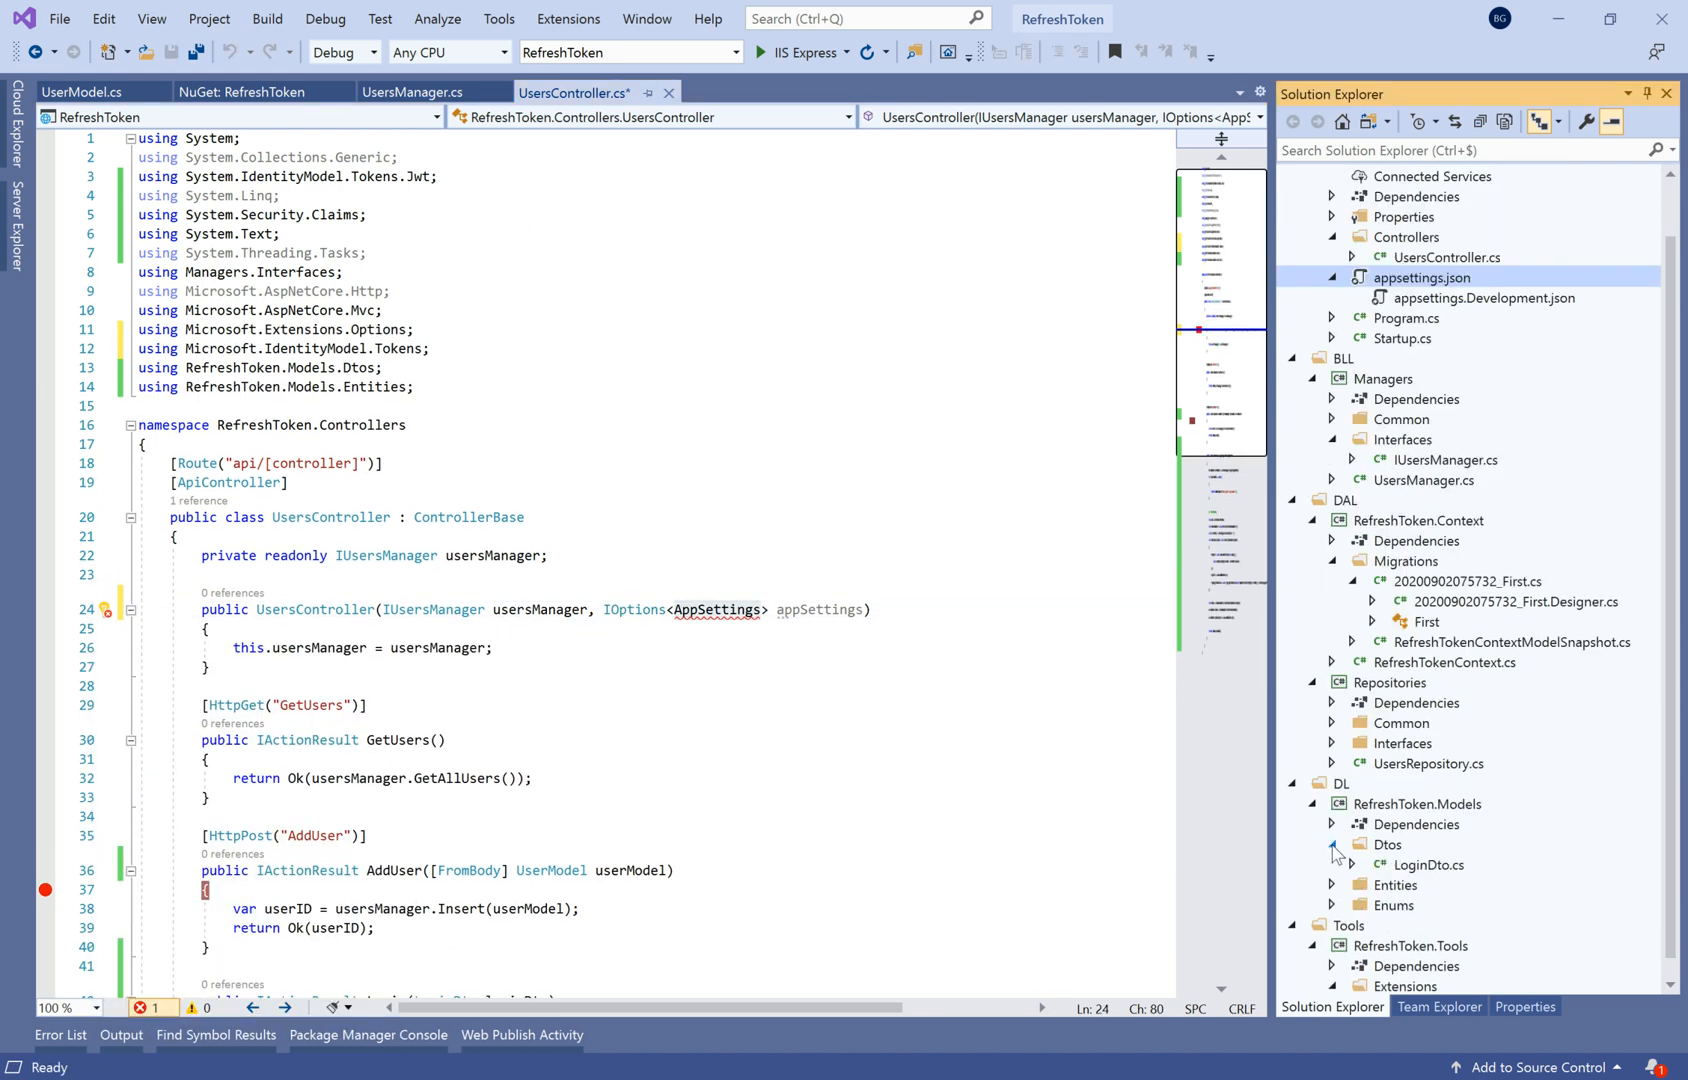
- Add a public AppSettings class to RefreshToken.Models with a SecretKey string property
right_click(1416, 804)
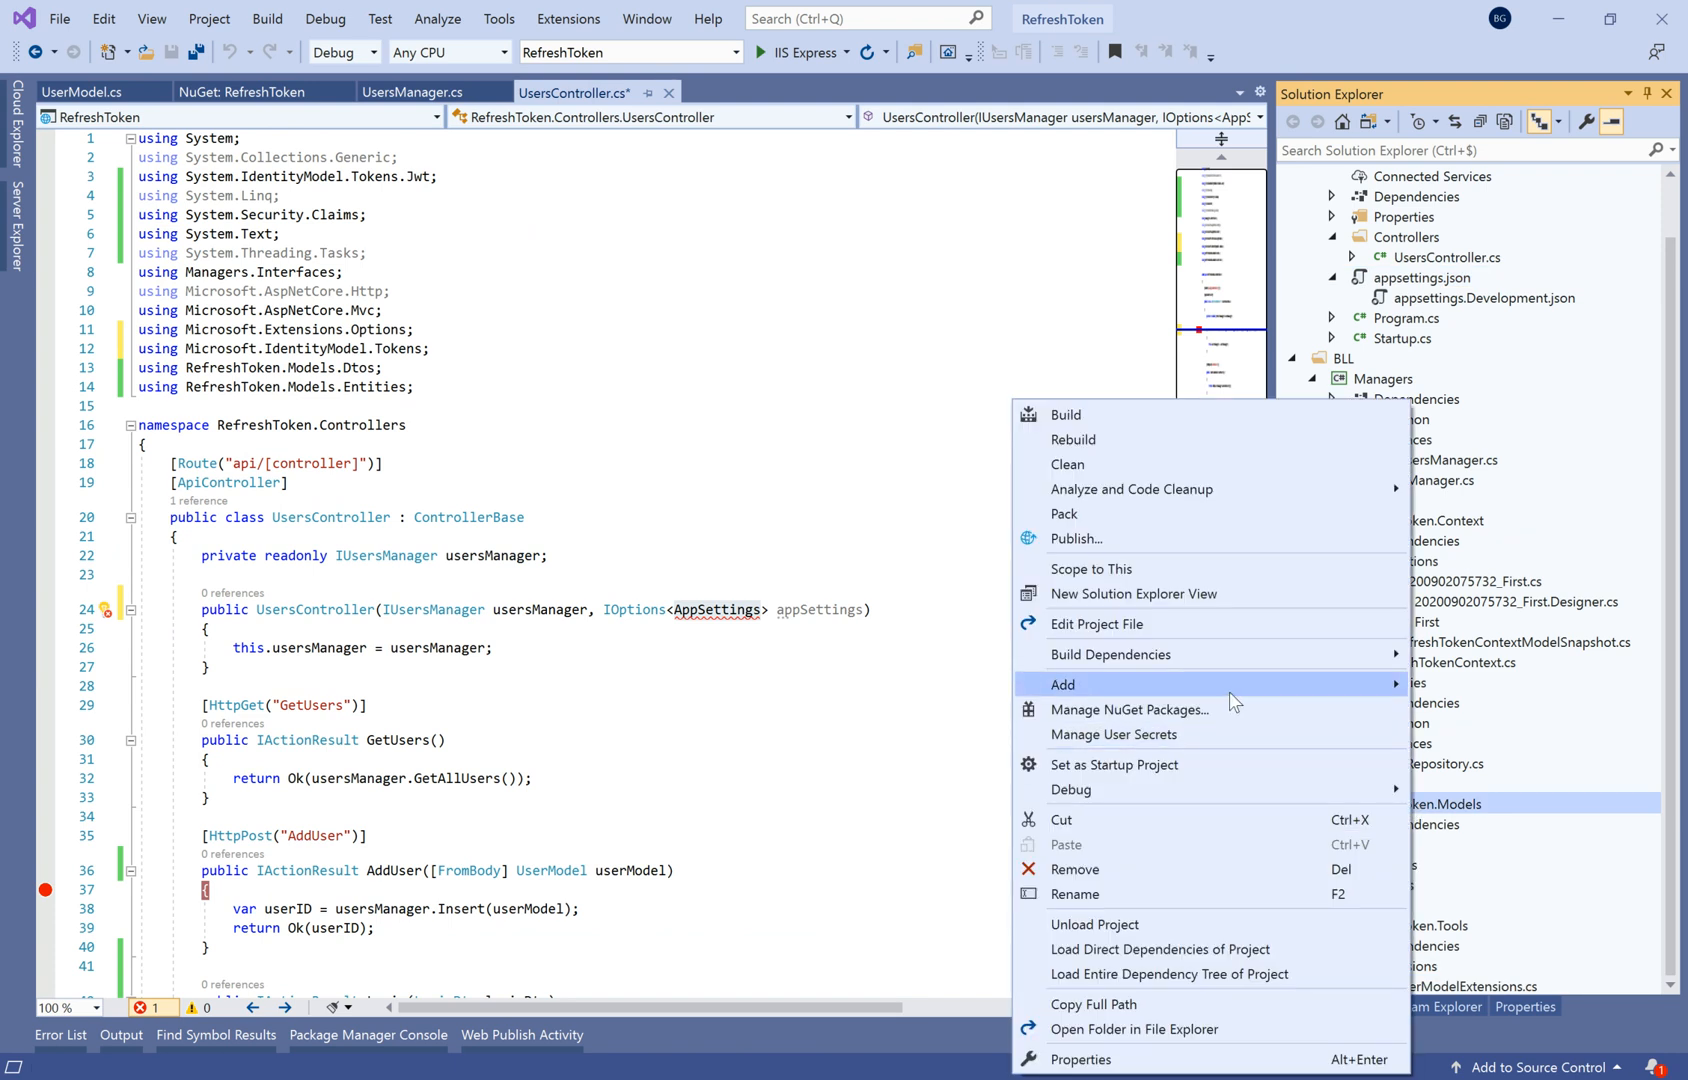
mouse_move(1062, 684)
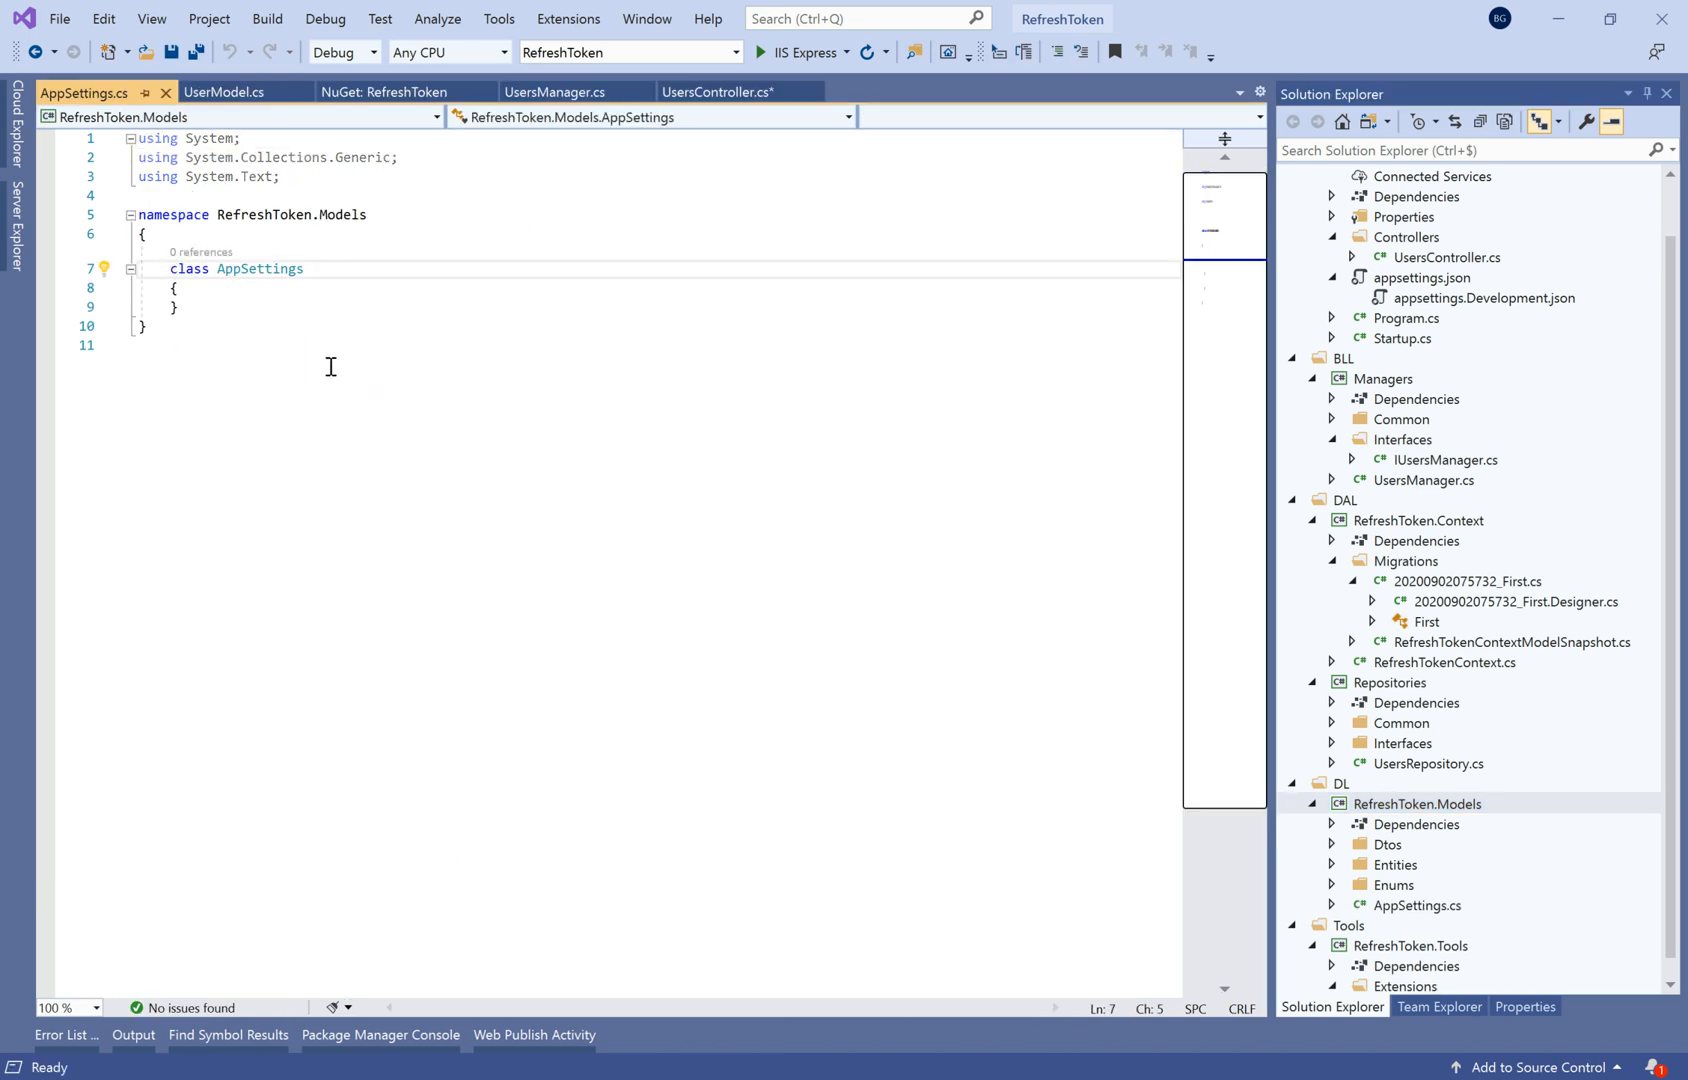
text(pro)
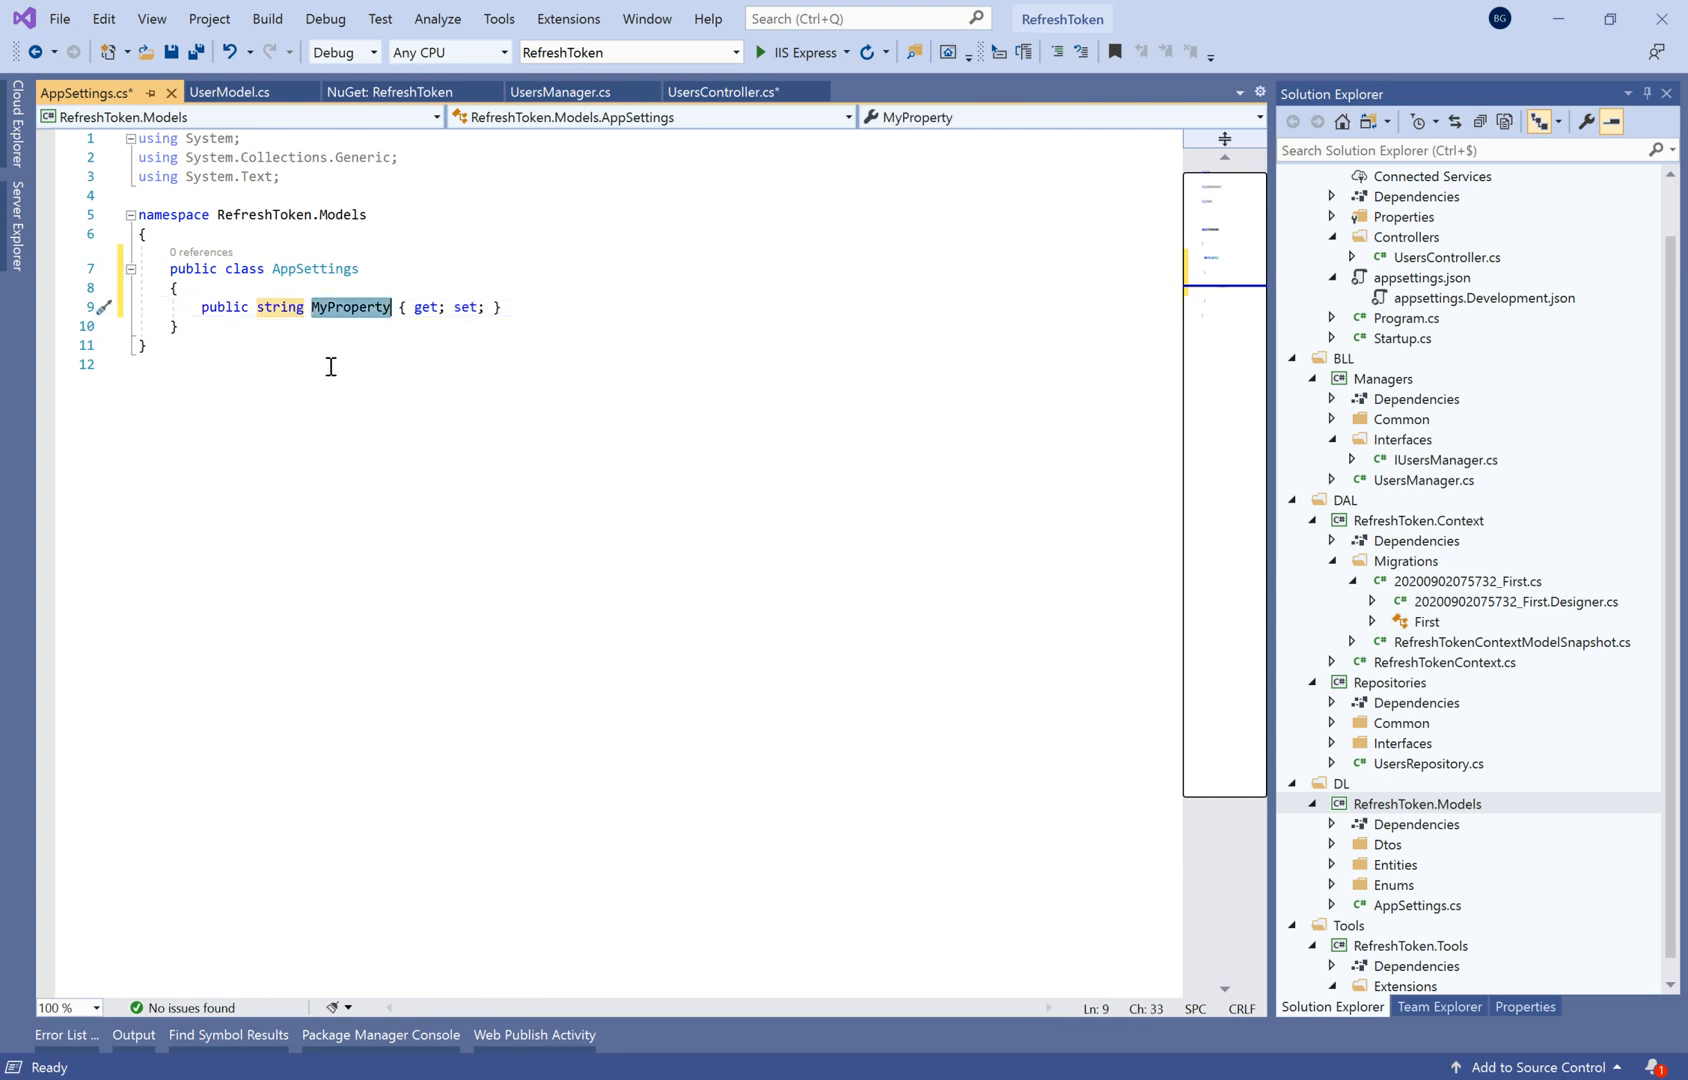
text(SecretKe)
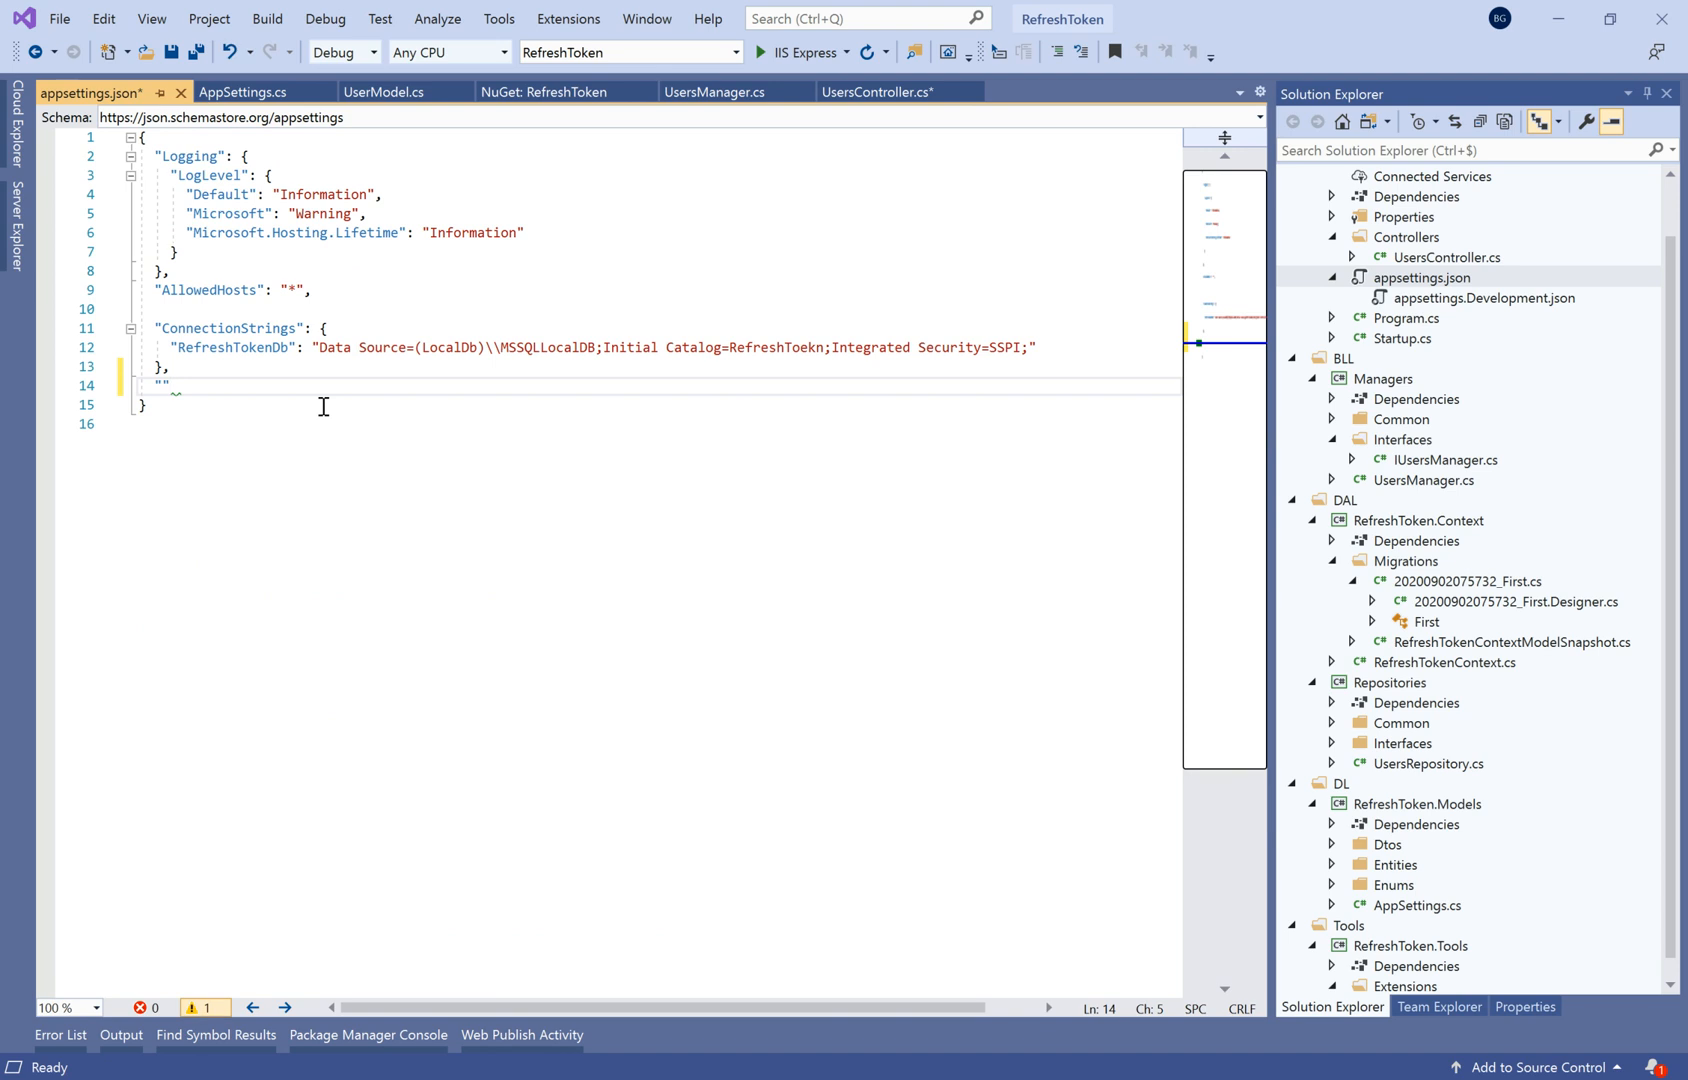
- Add an "AppSettings" section to appsettings.json with a long random "SecretKey" string and save
text(AppSettings)
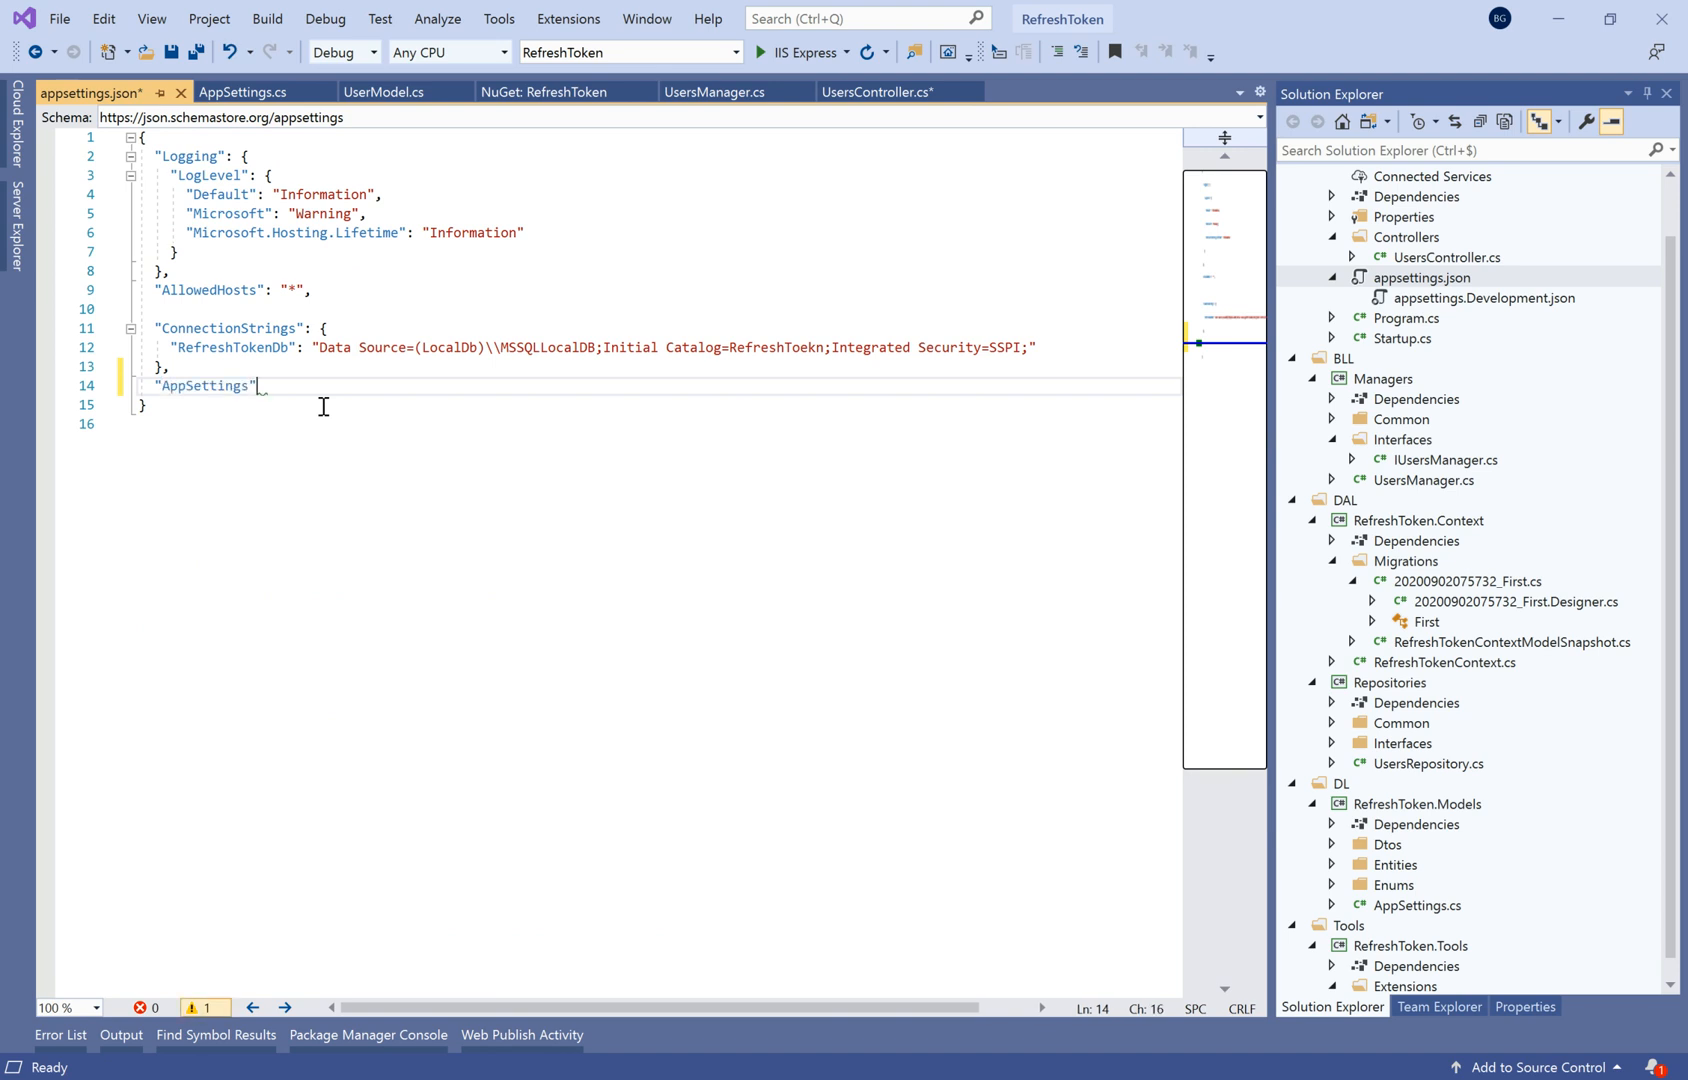
text({)
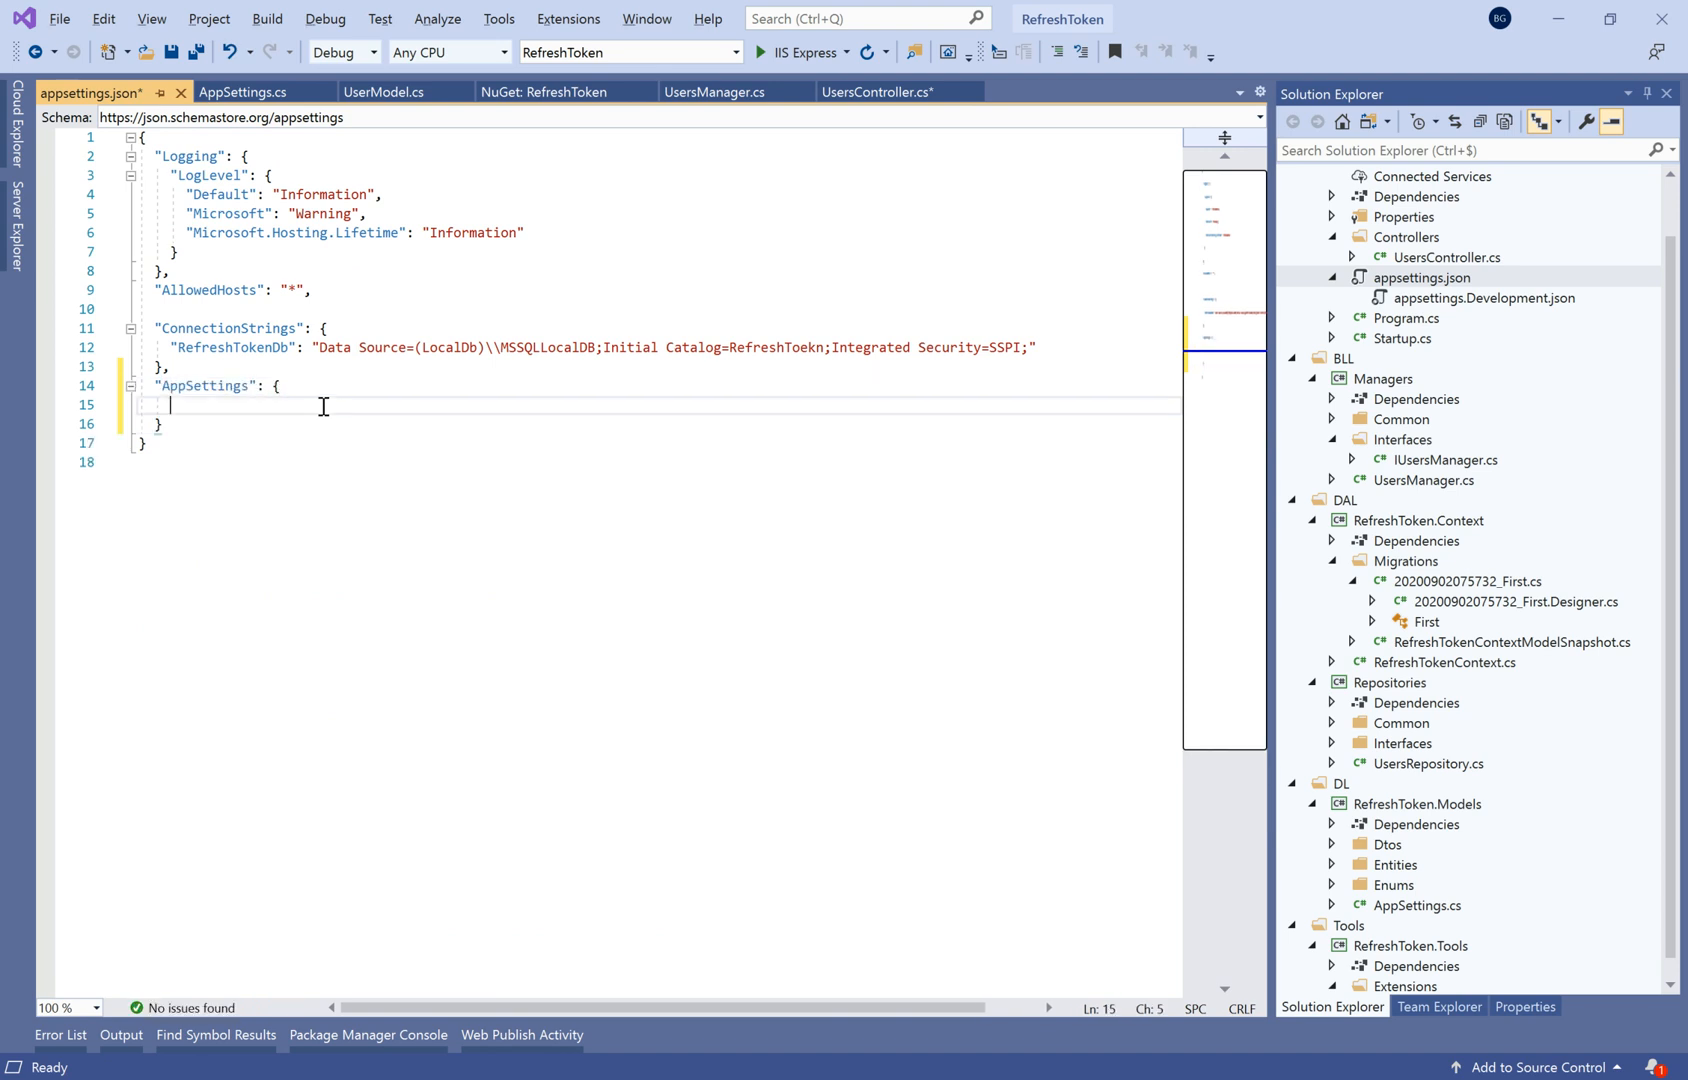
text(")
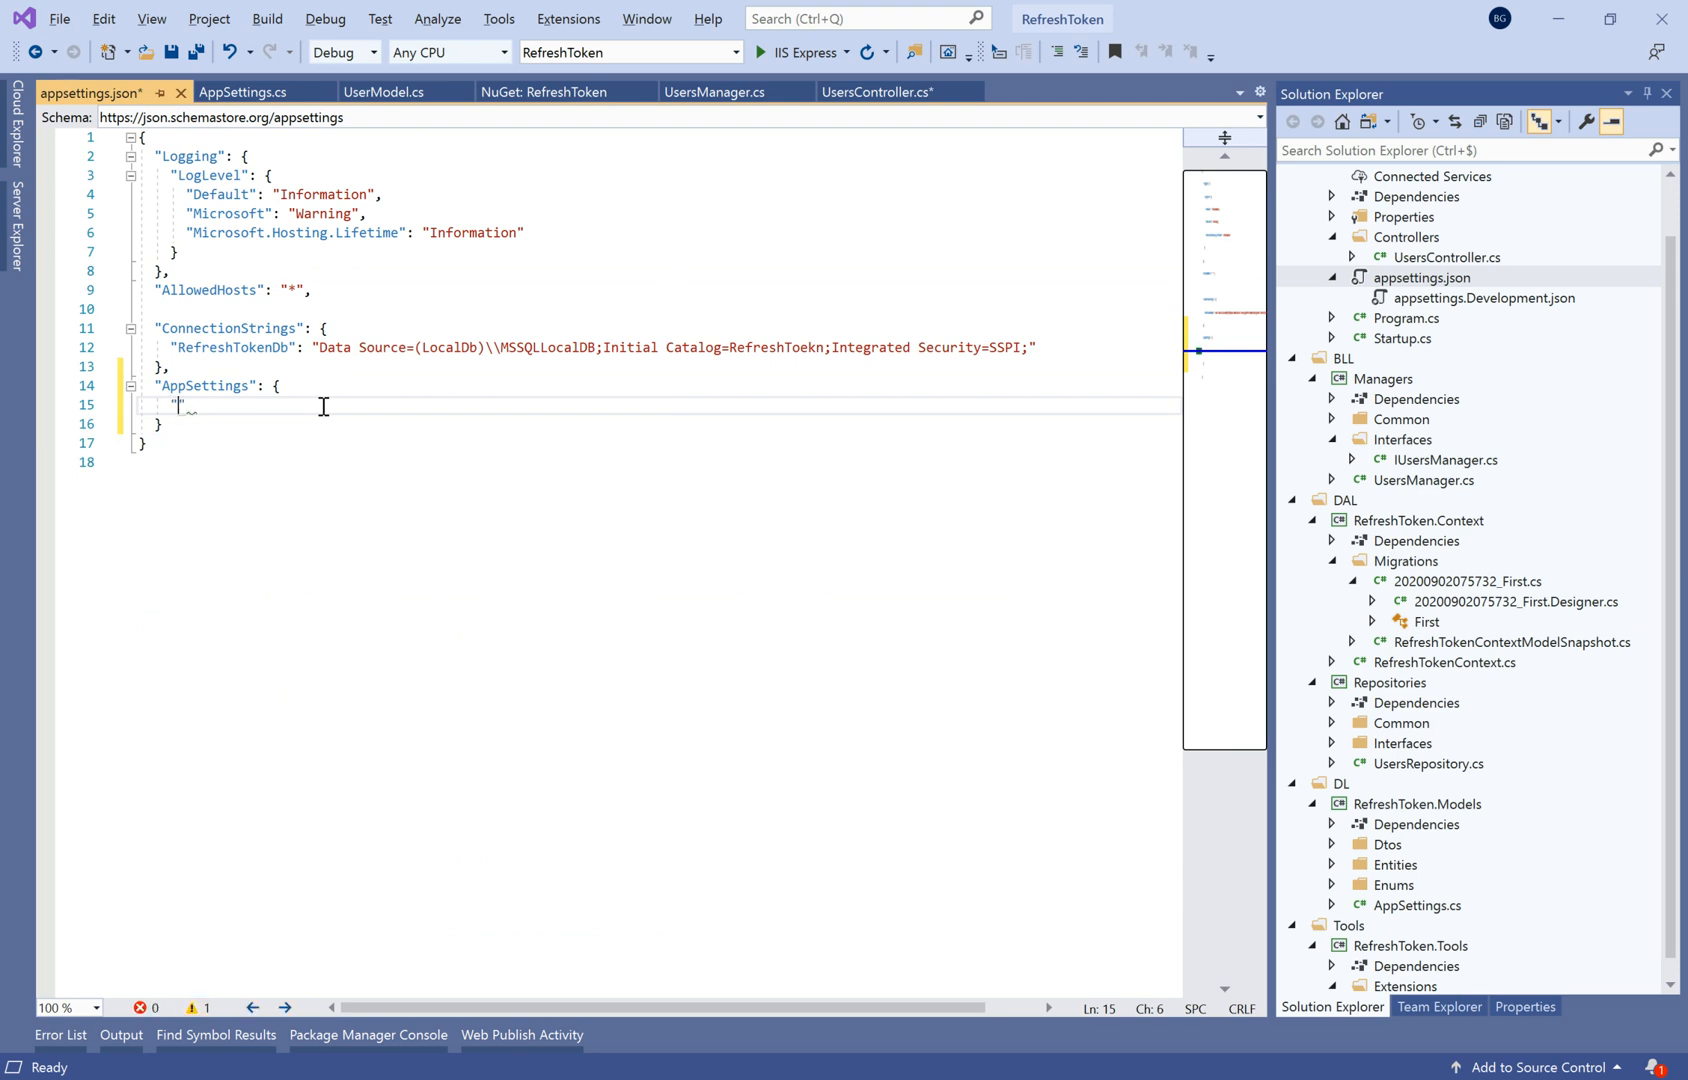
text(Secr)
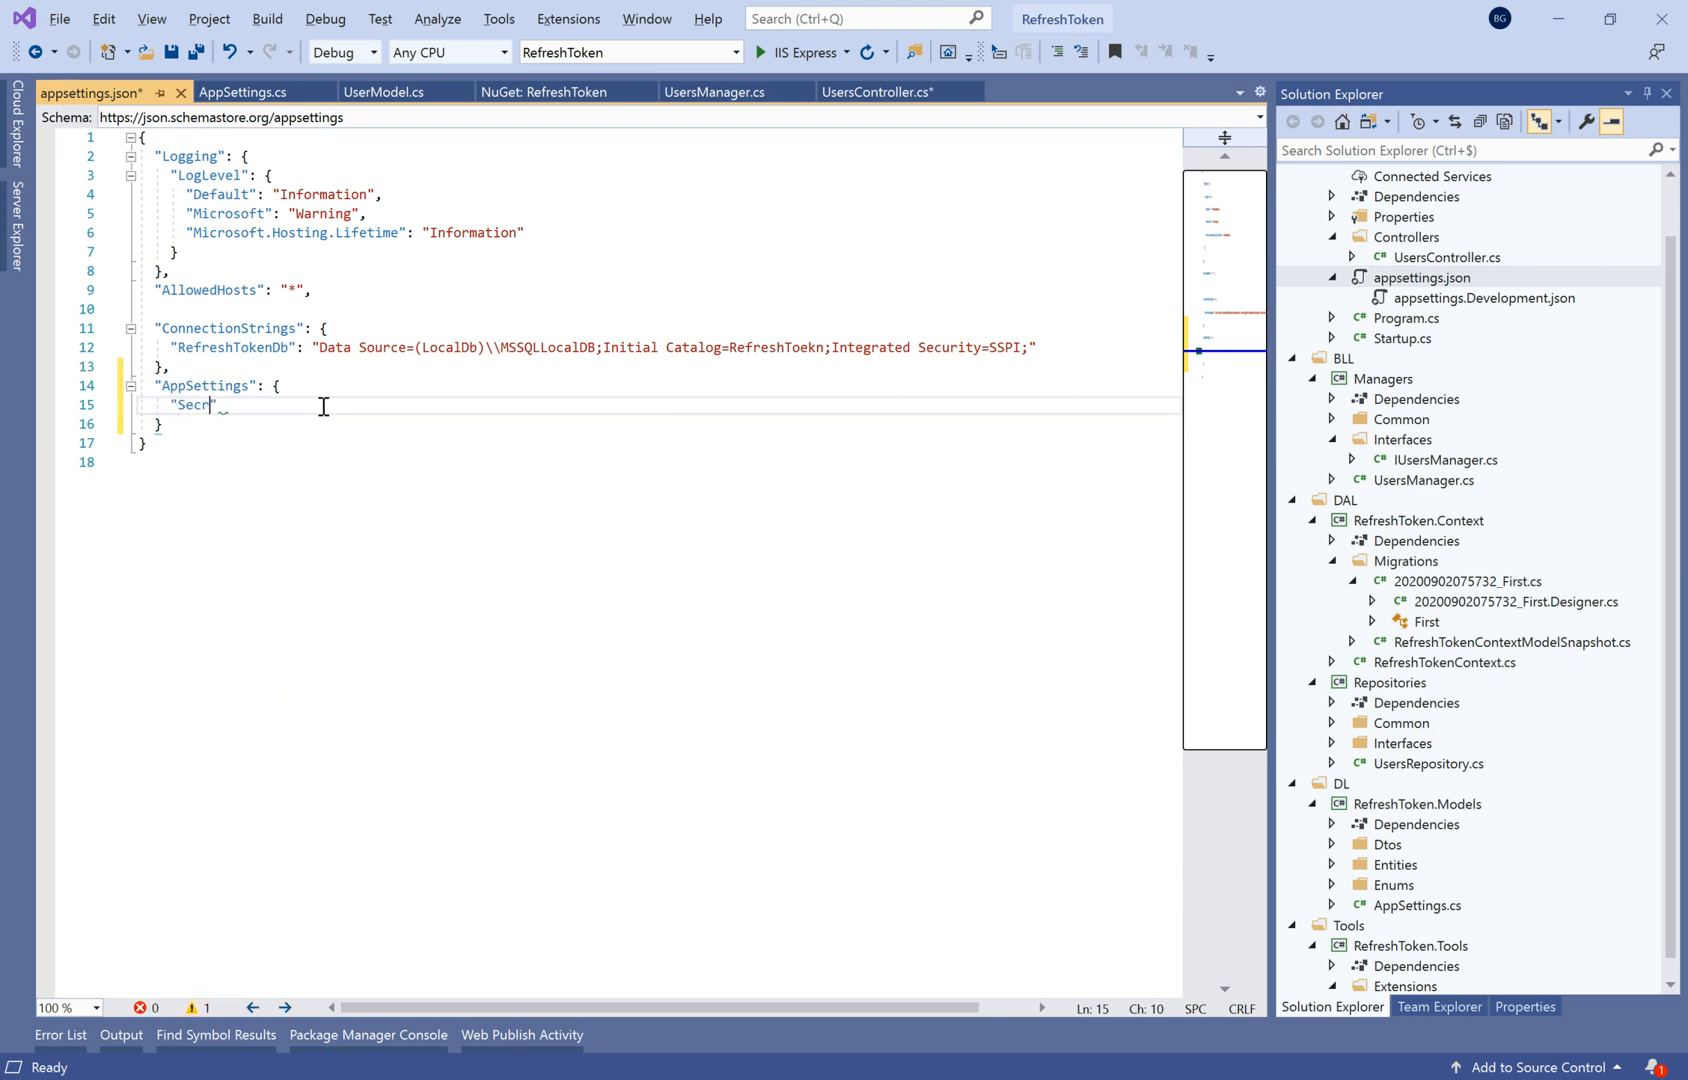
text(etKey)
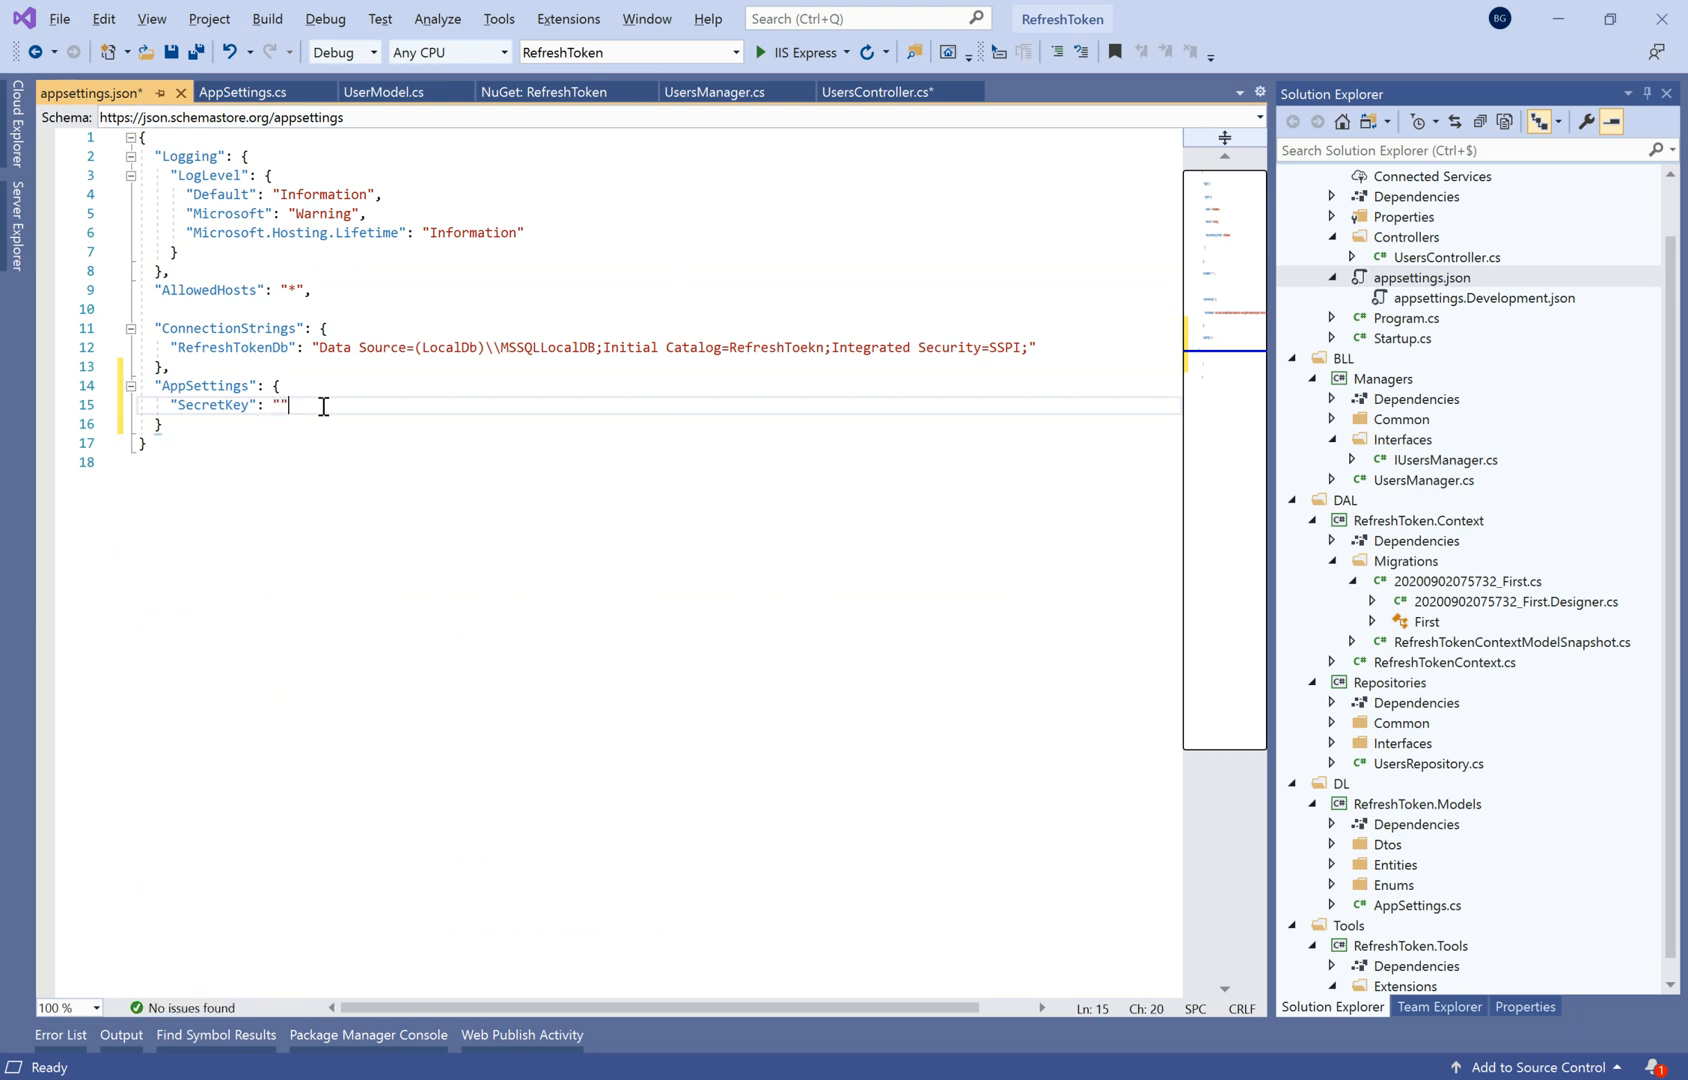
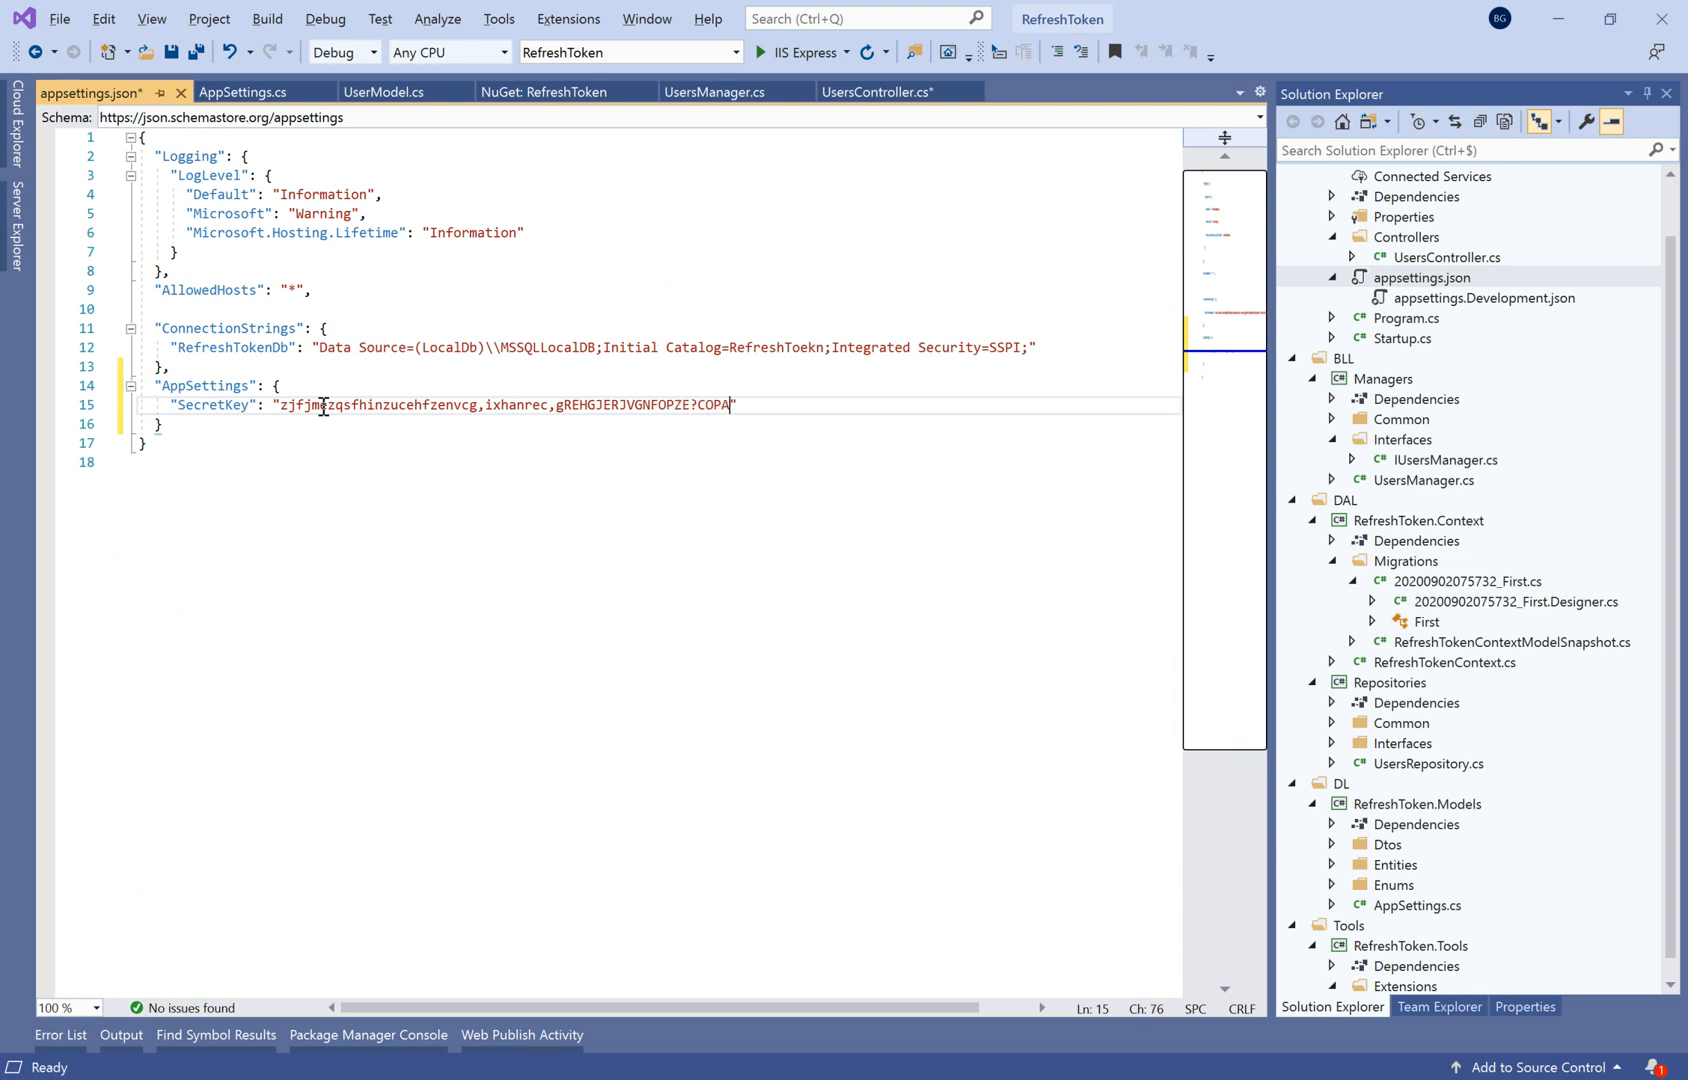
key(ctrl+s)
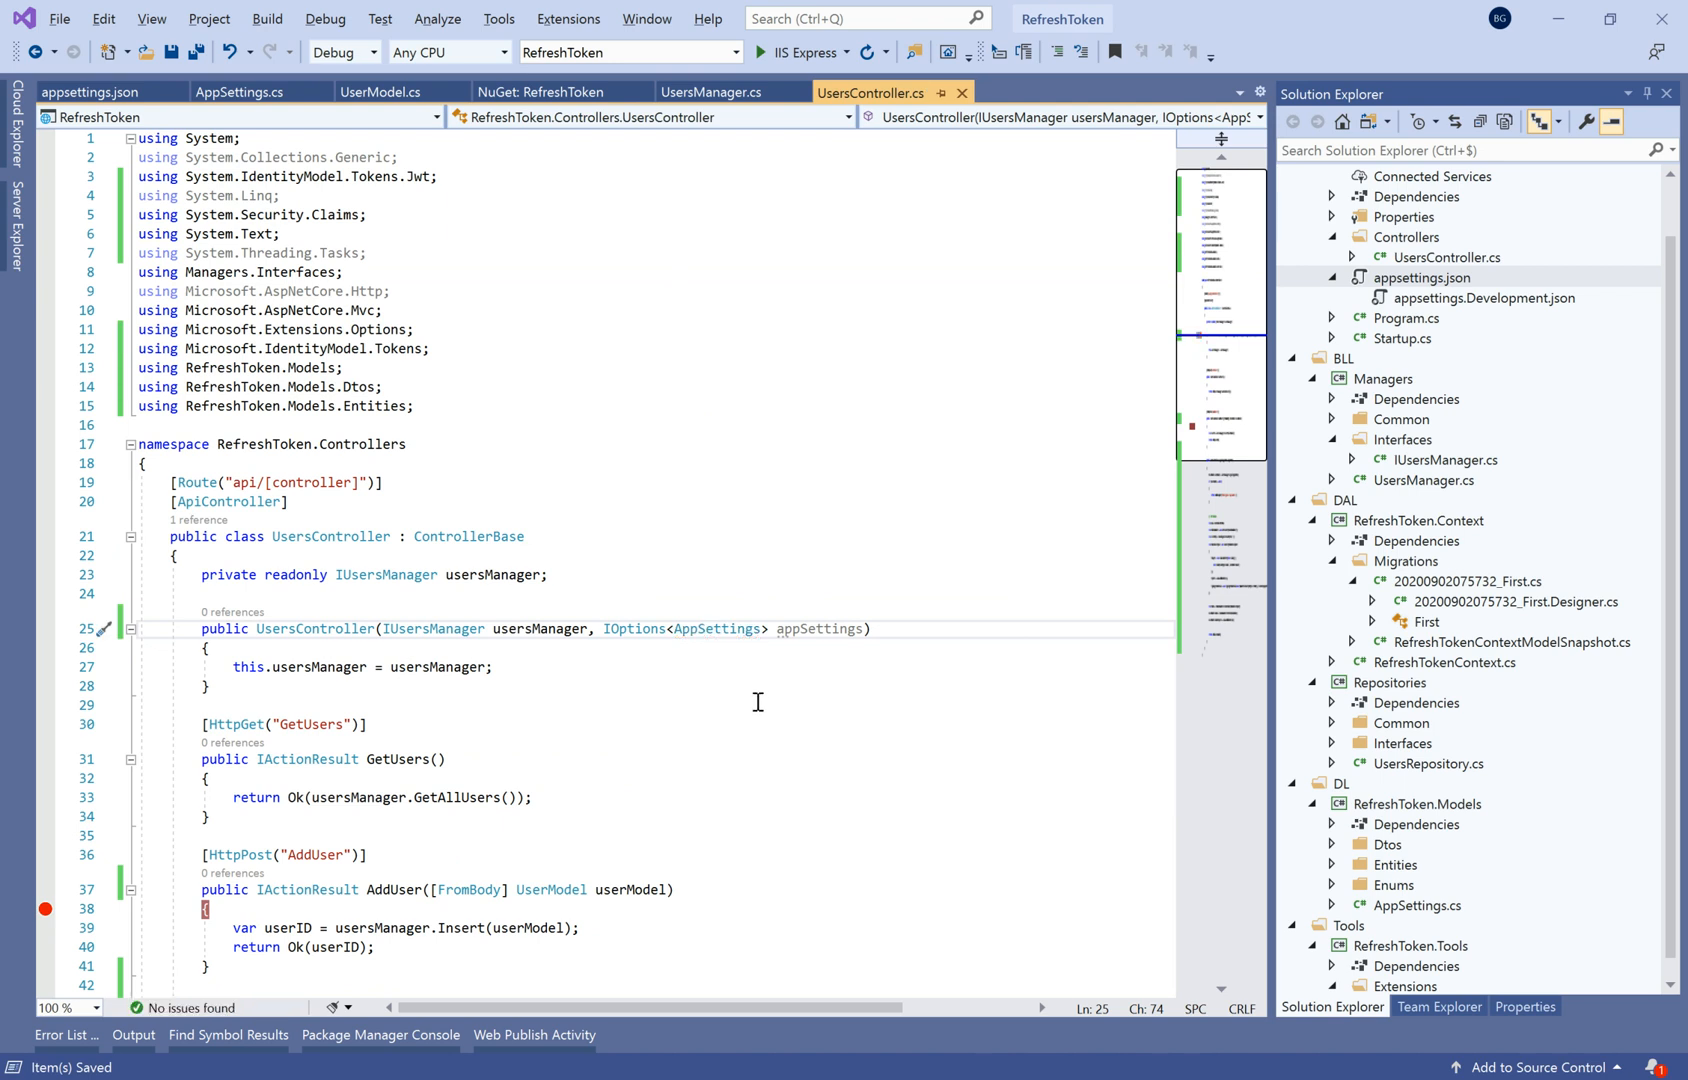
- Store appSettings.Value in a private appSettings field of UsersController
click(820, 628)
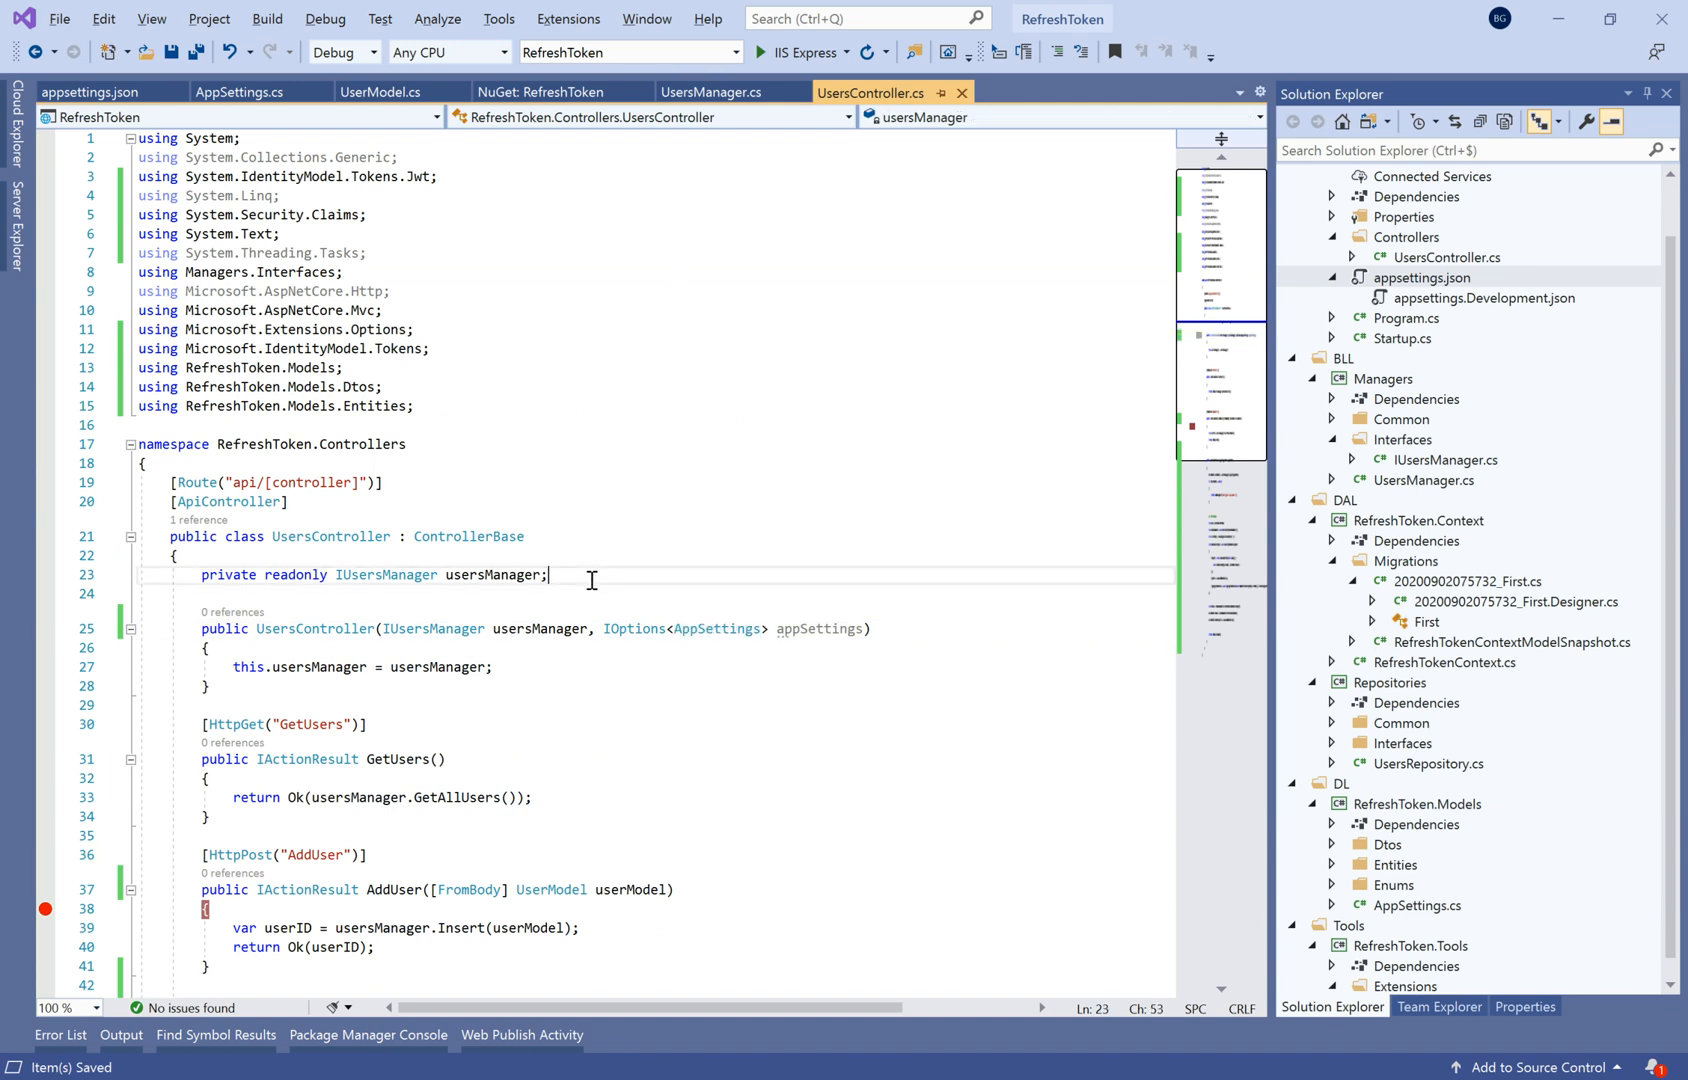
text(private readonly AppSettings appSettings;)
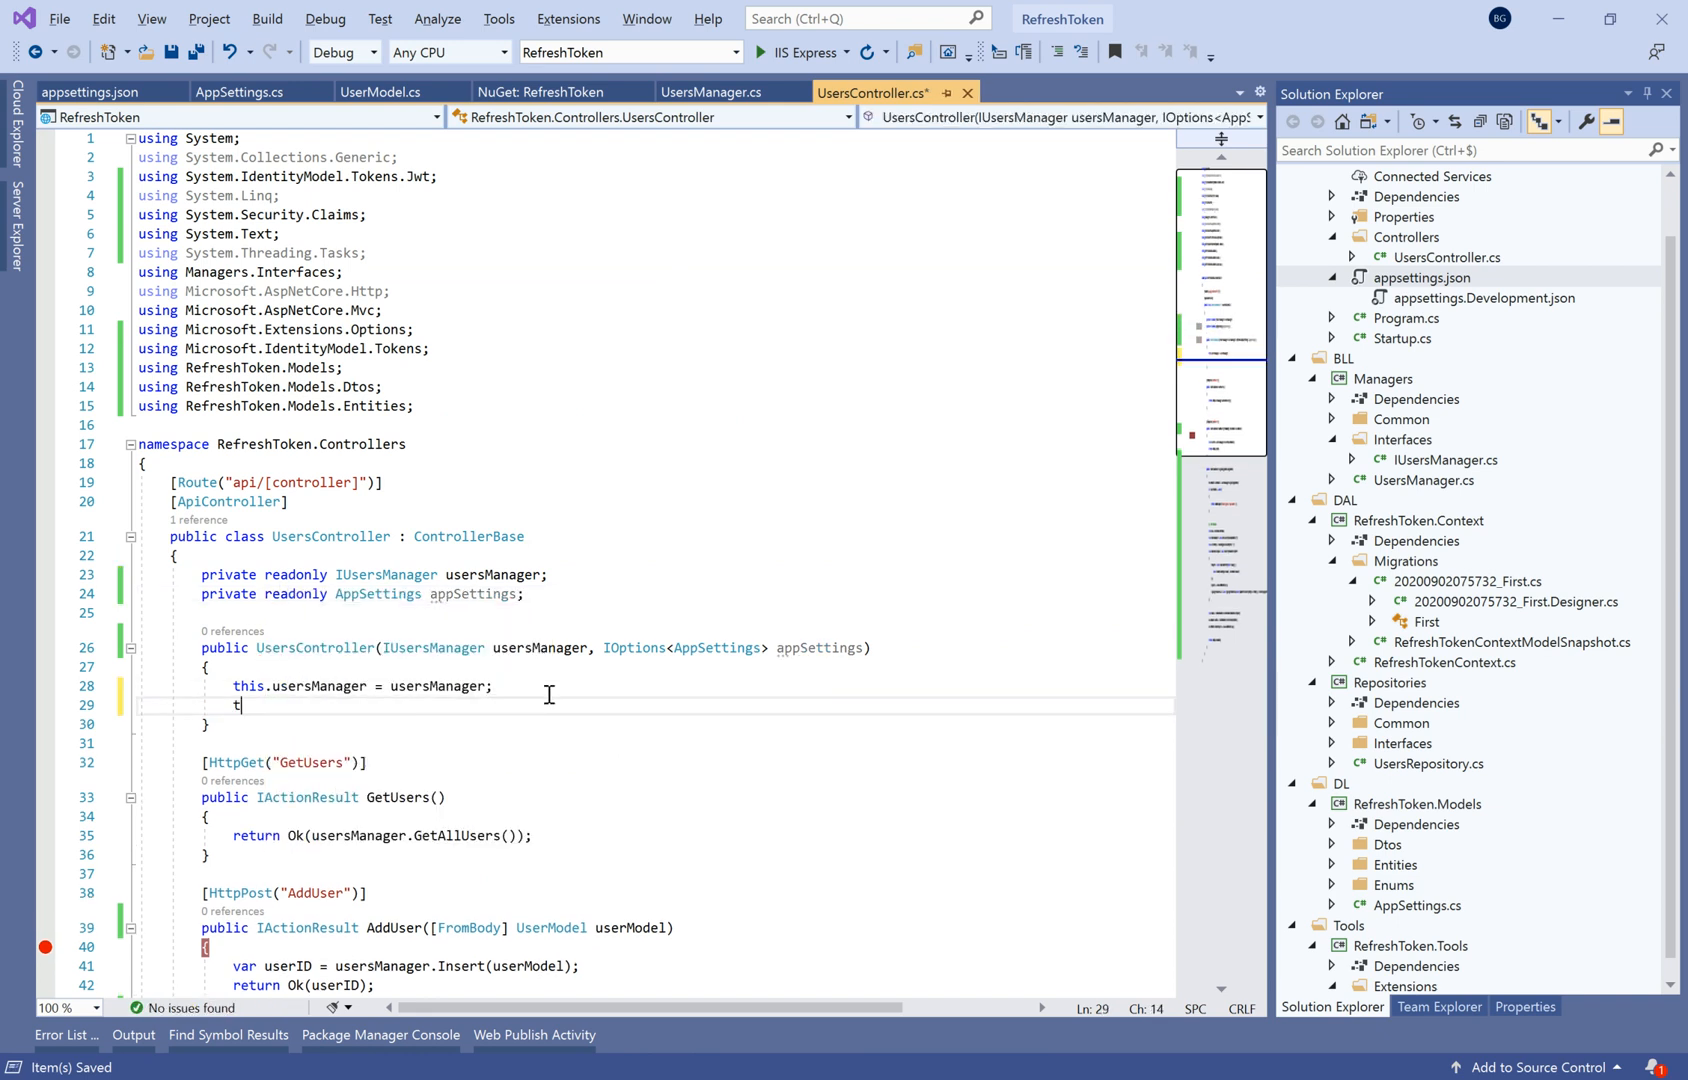
text(his.appSettings)
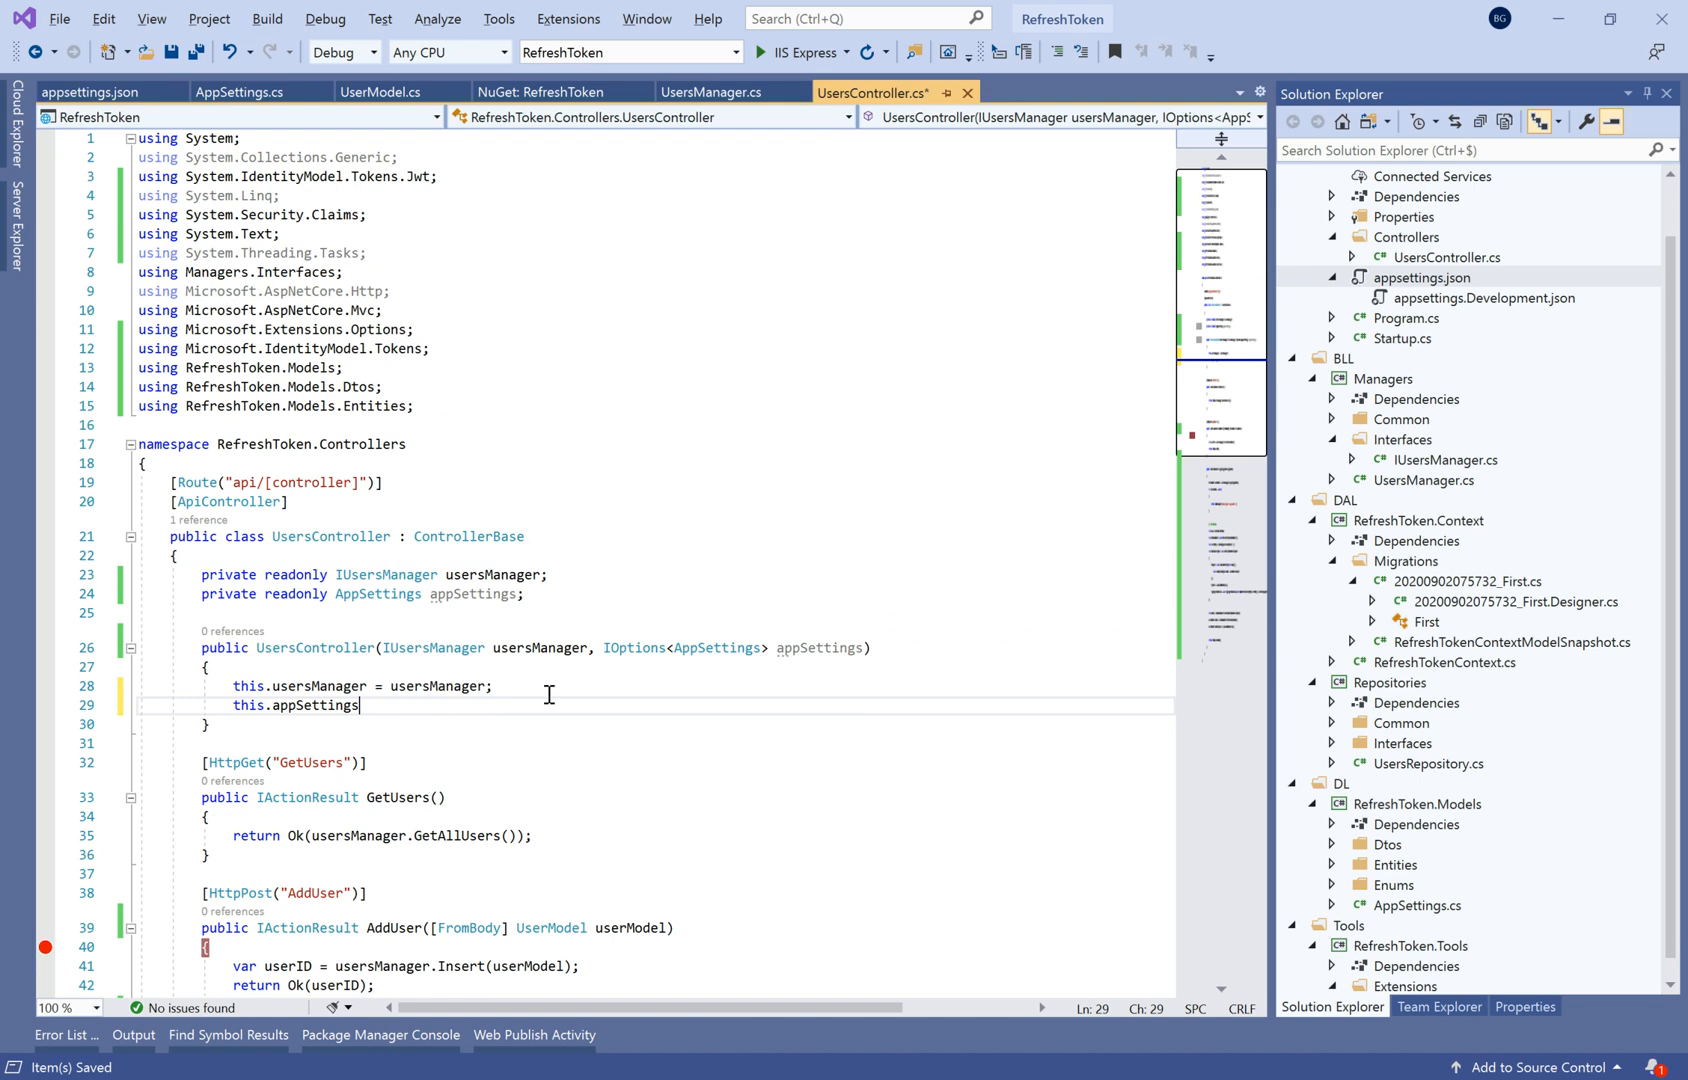
text(= appSettings.Value;)
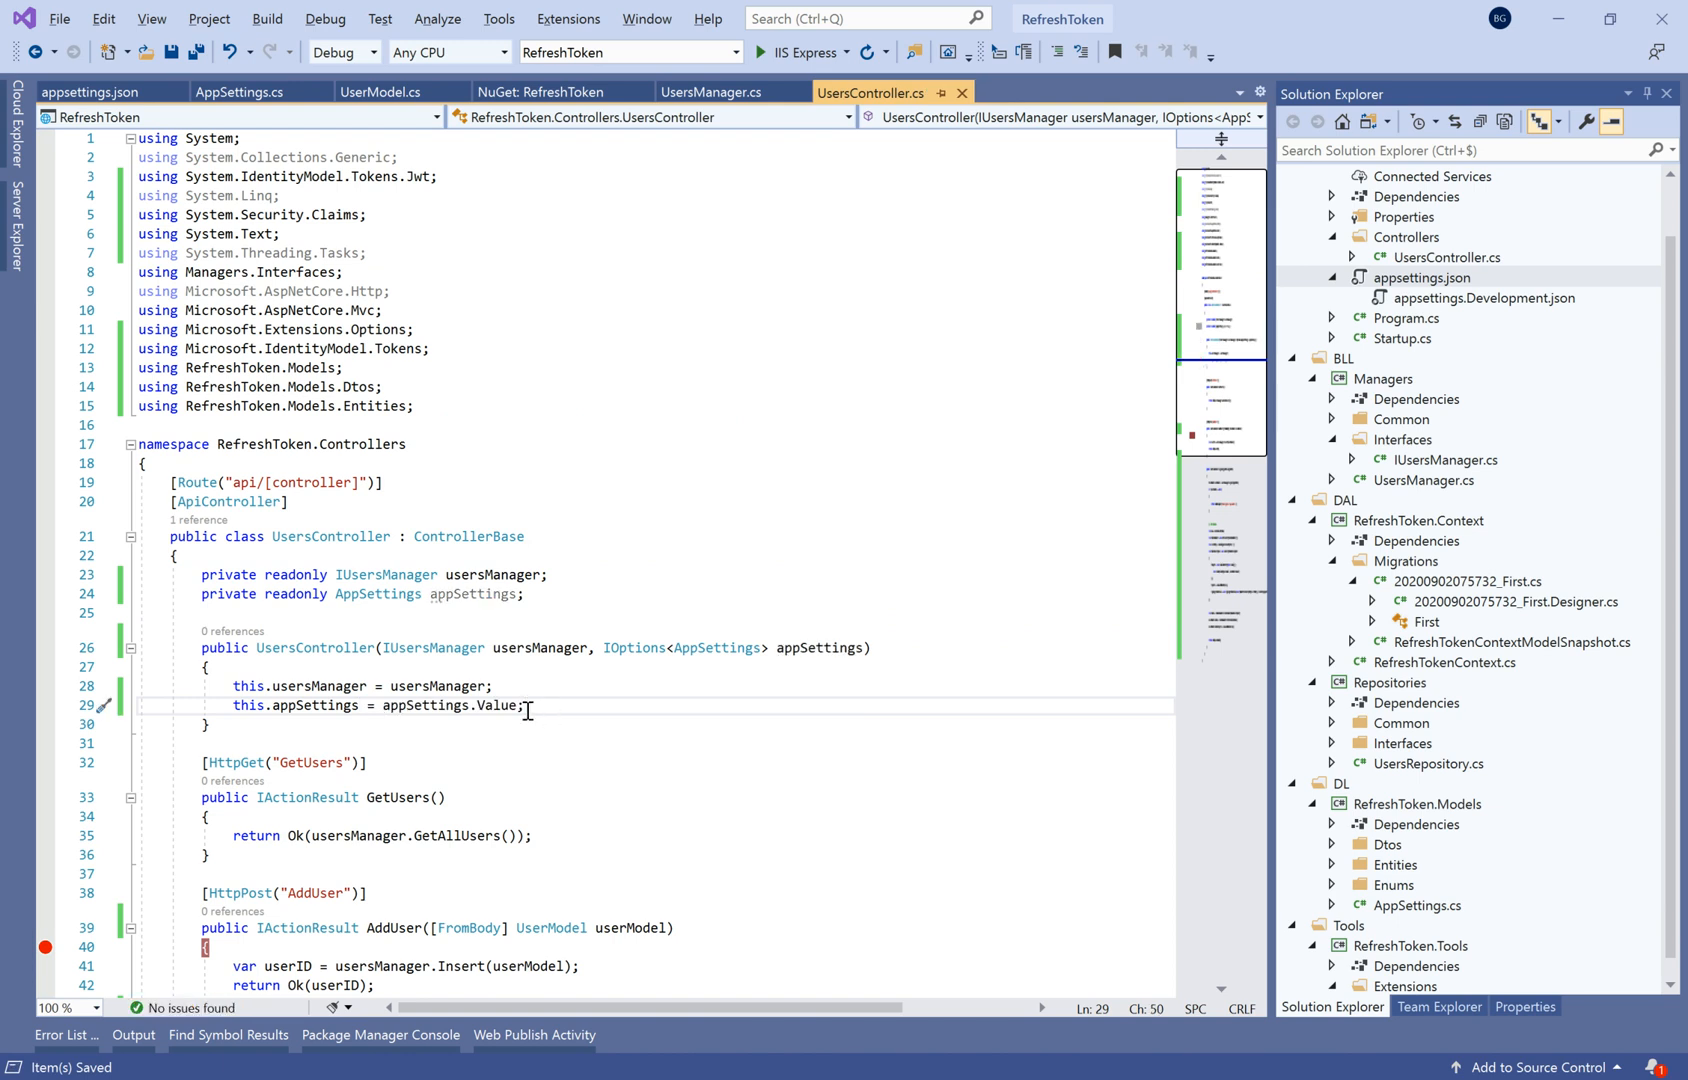
- Derive the token secretKey from appSettings.SecretKey in the Login action
scroll(down, 3)
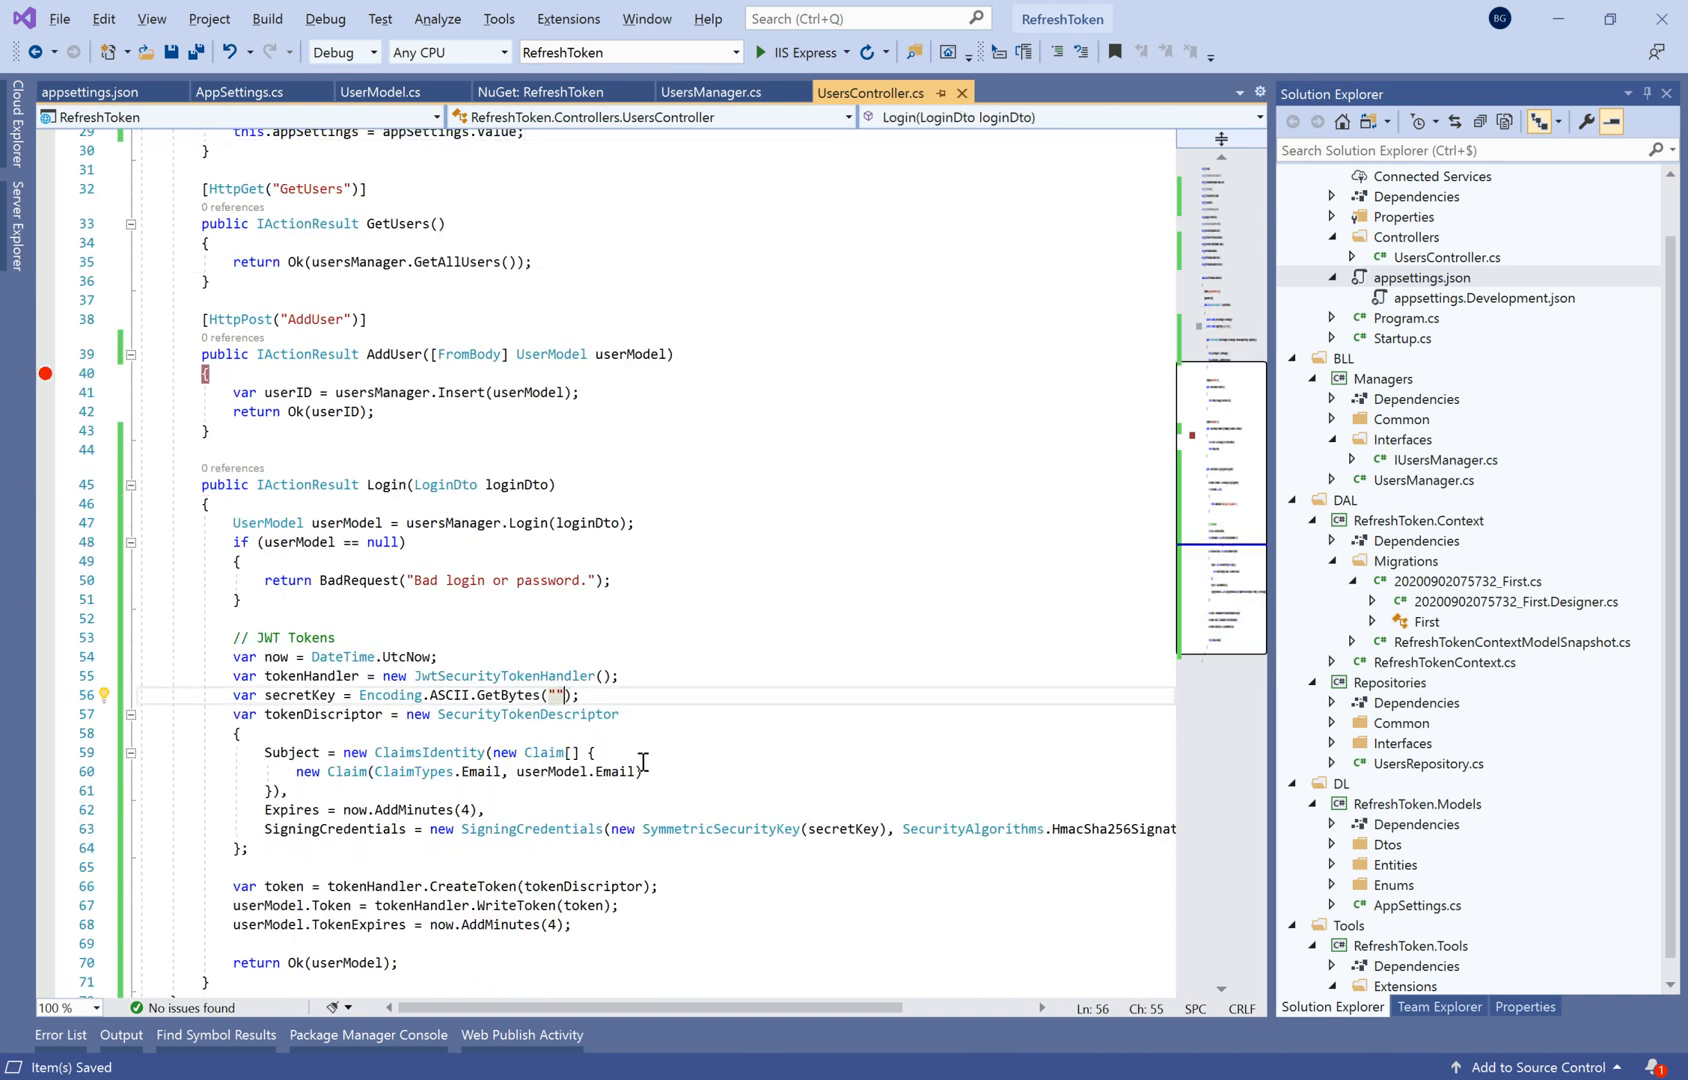
text(appse)
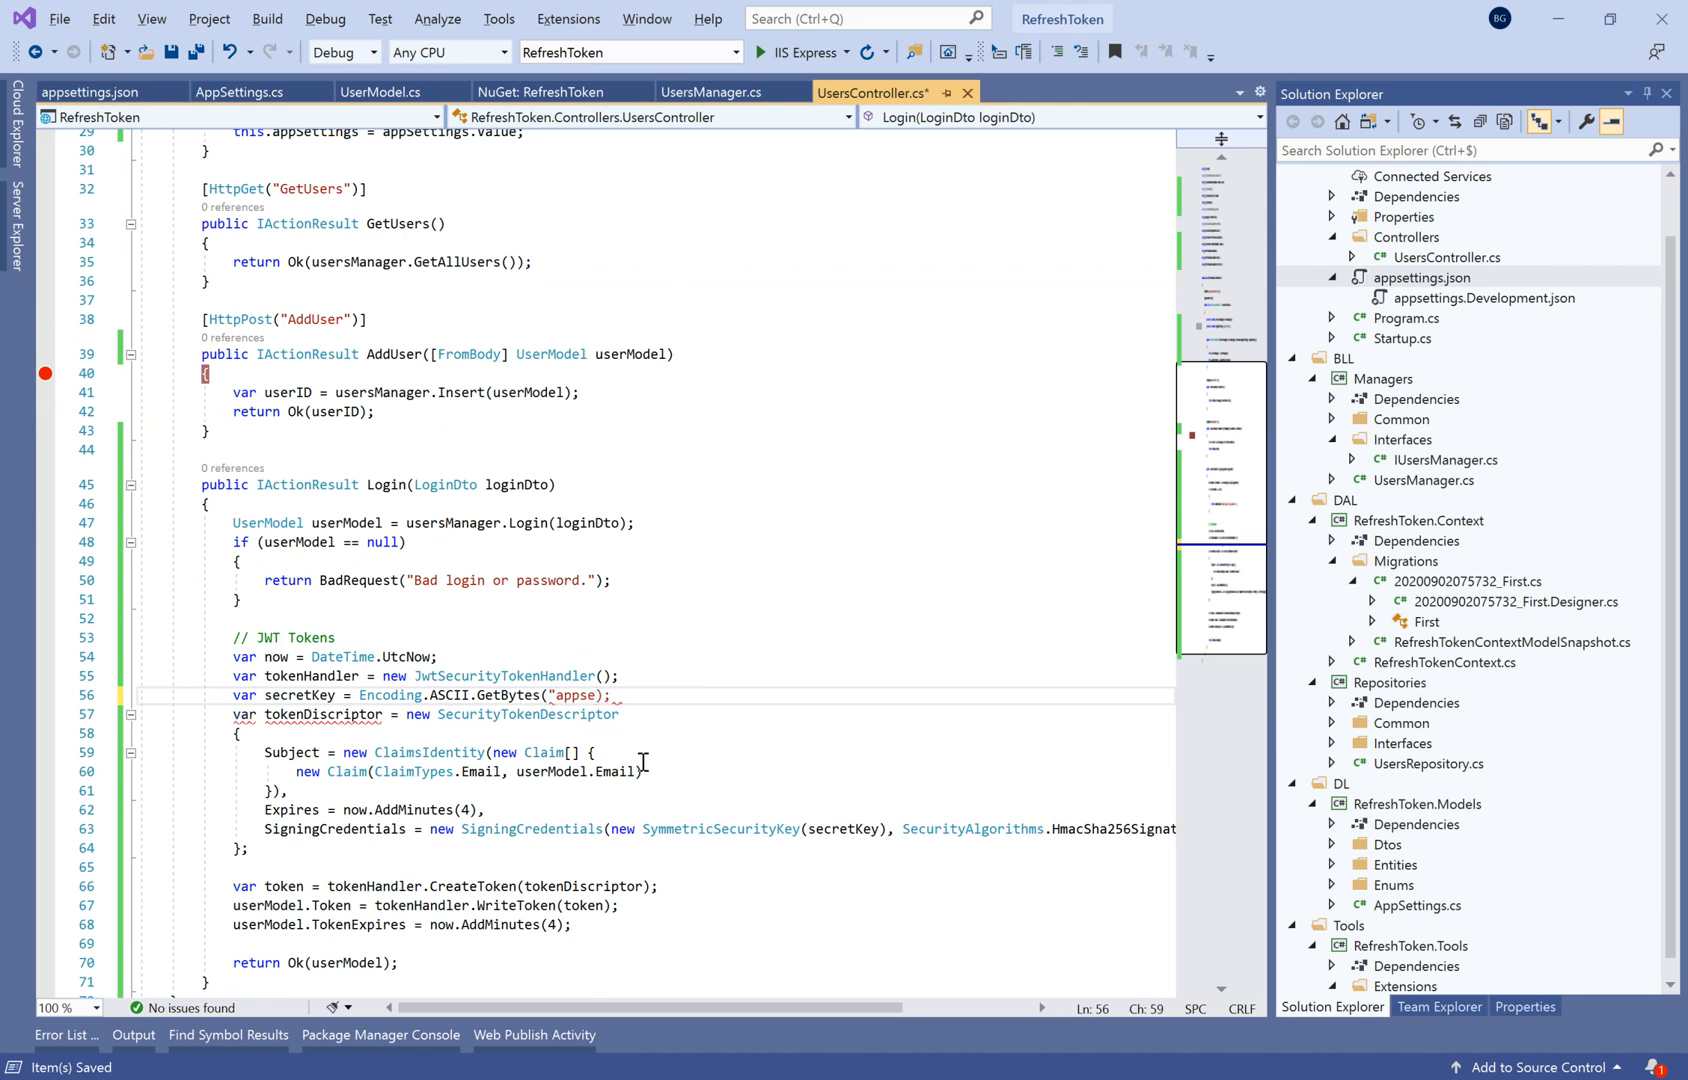
text(a)
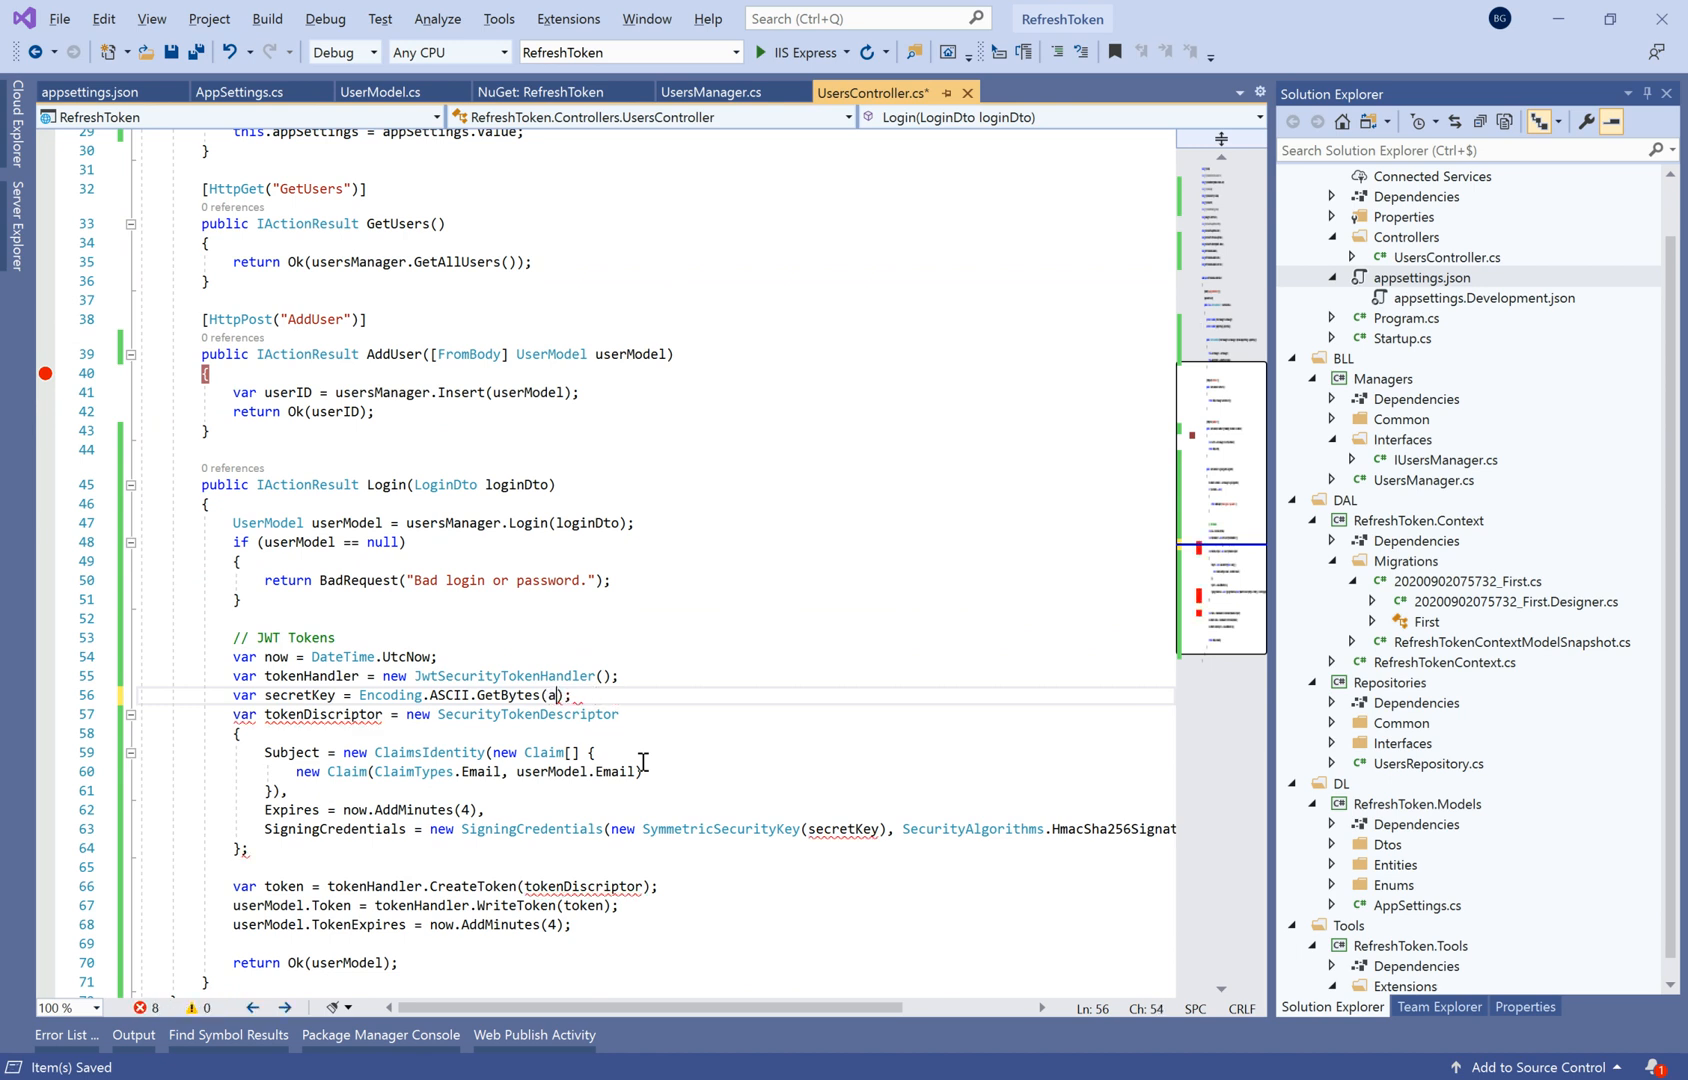
text(ppSettings.SecretKey)
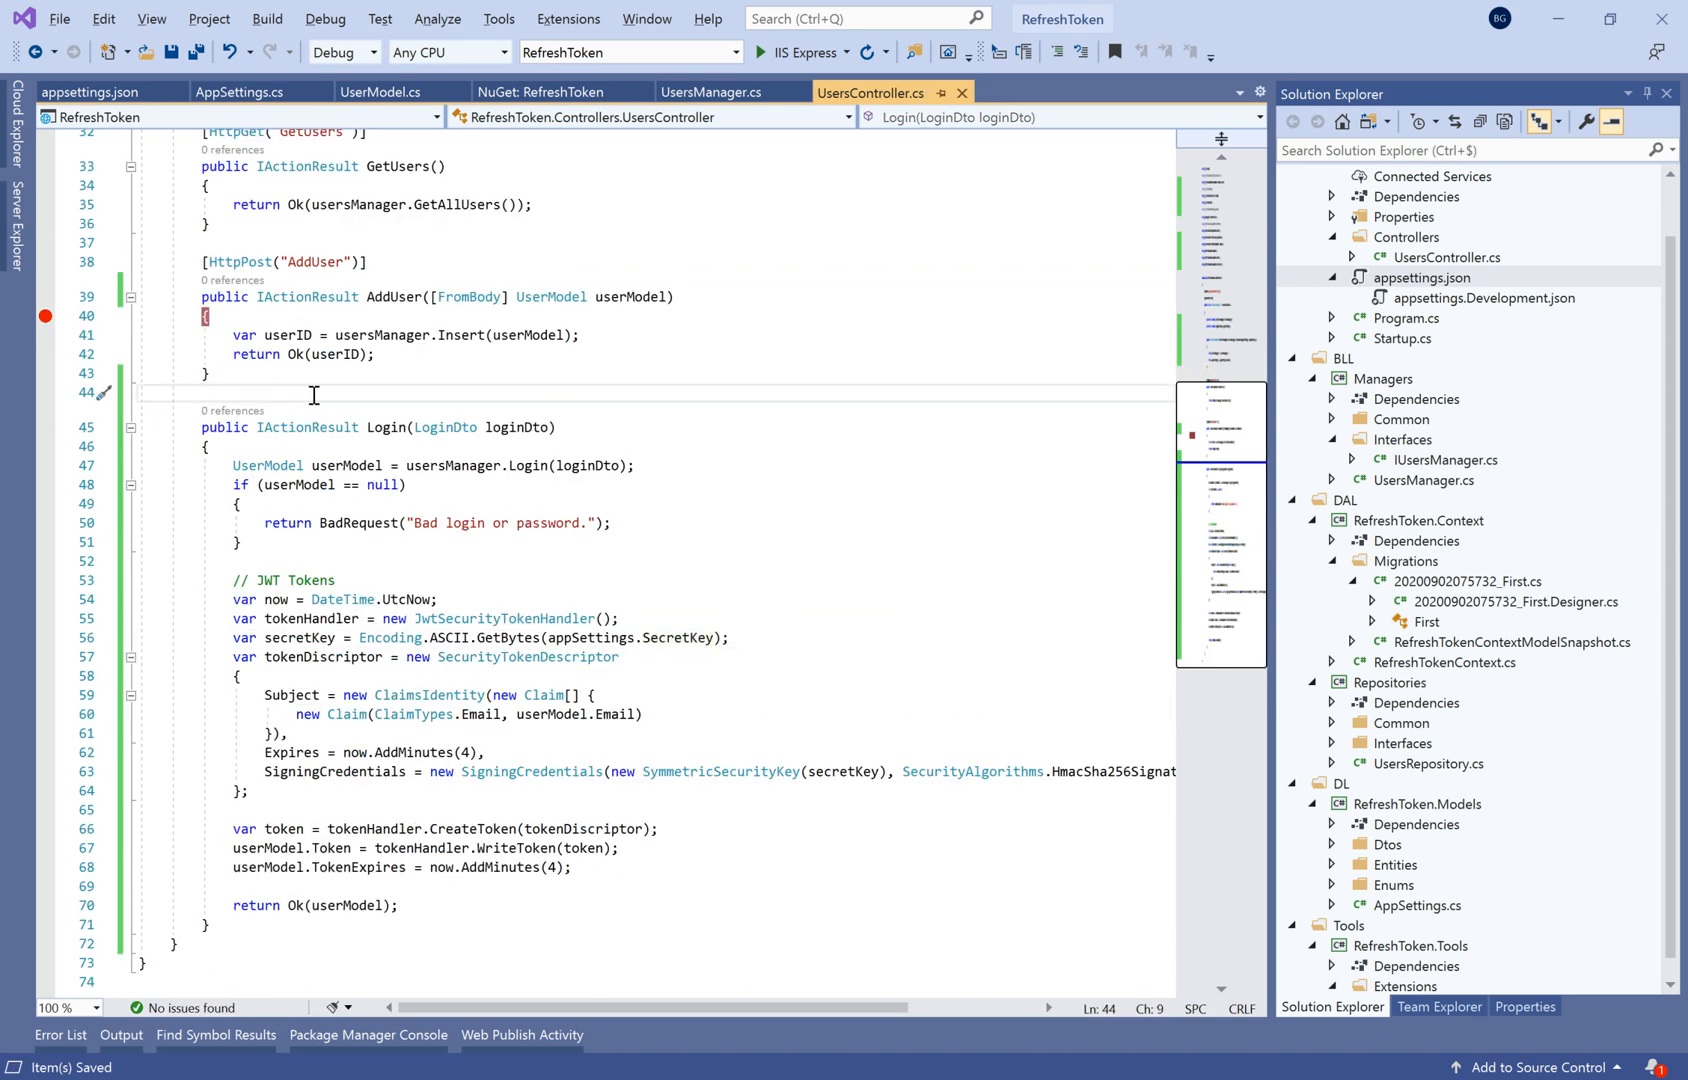
text({)
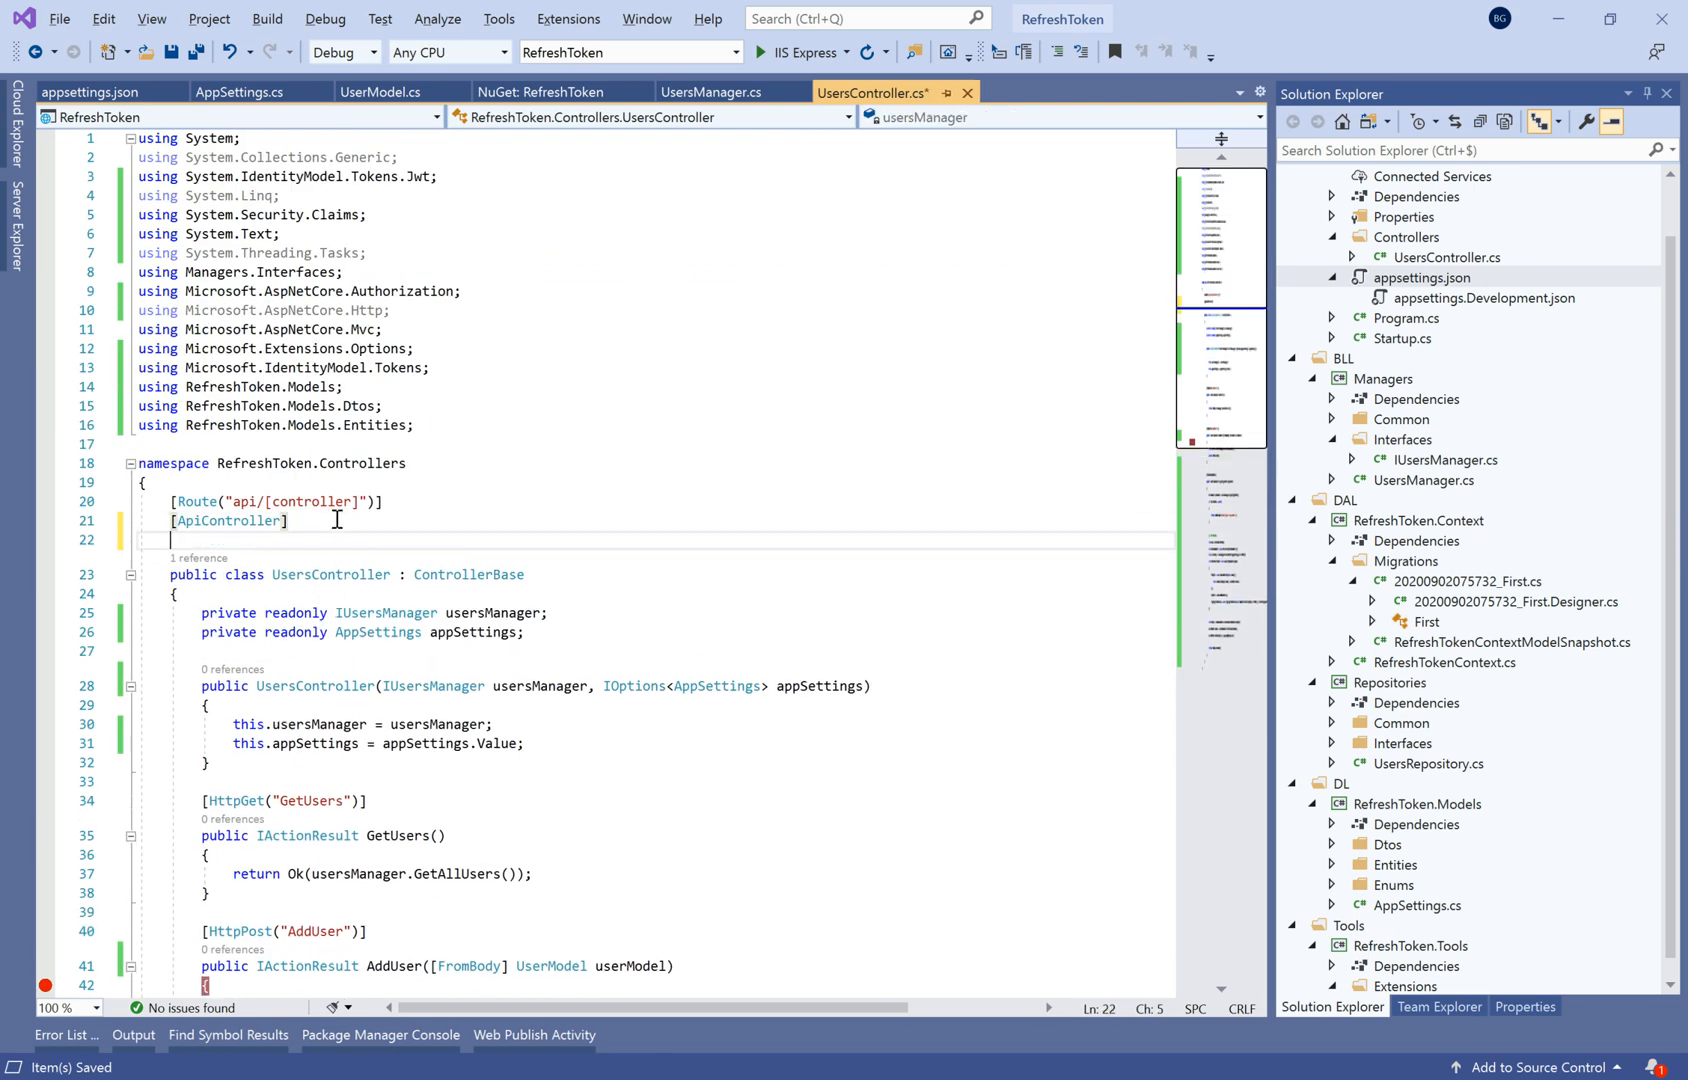
- Mark UsersController with [Authorize], then move to Startup.cs
text([Authorize])
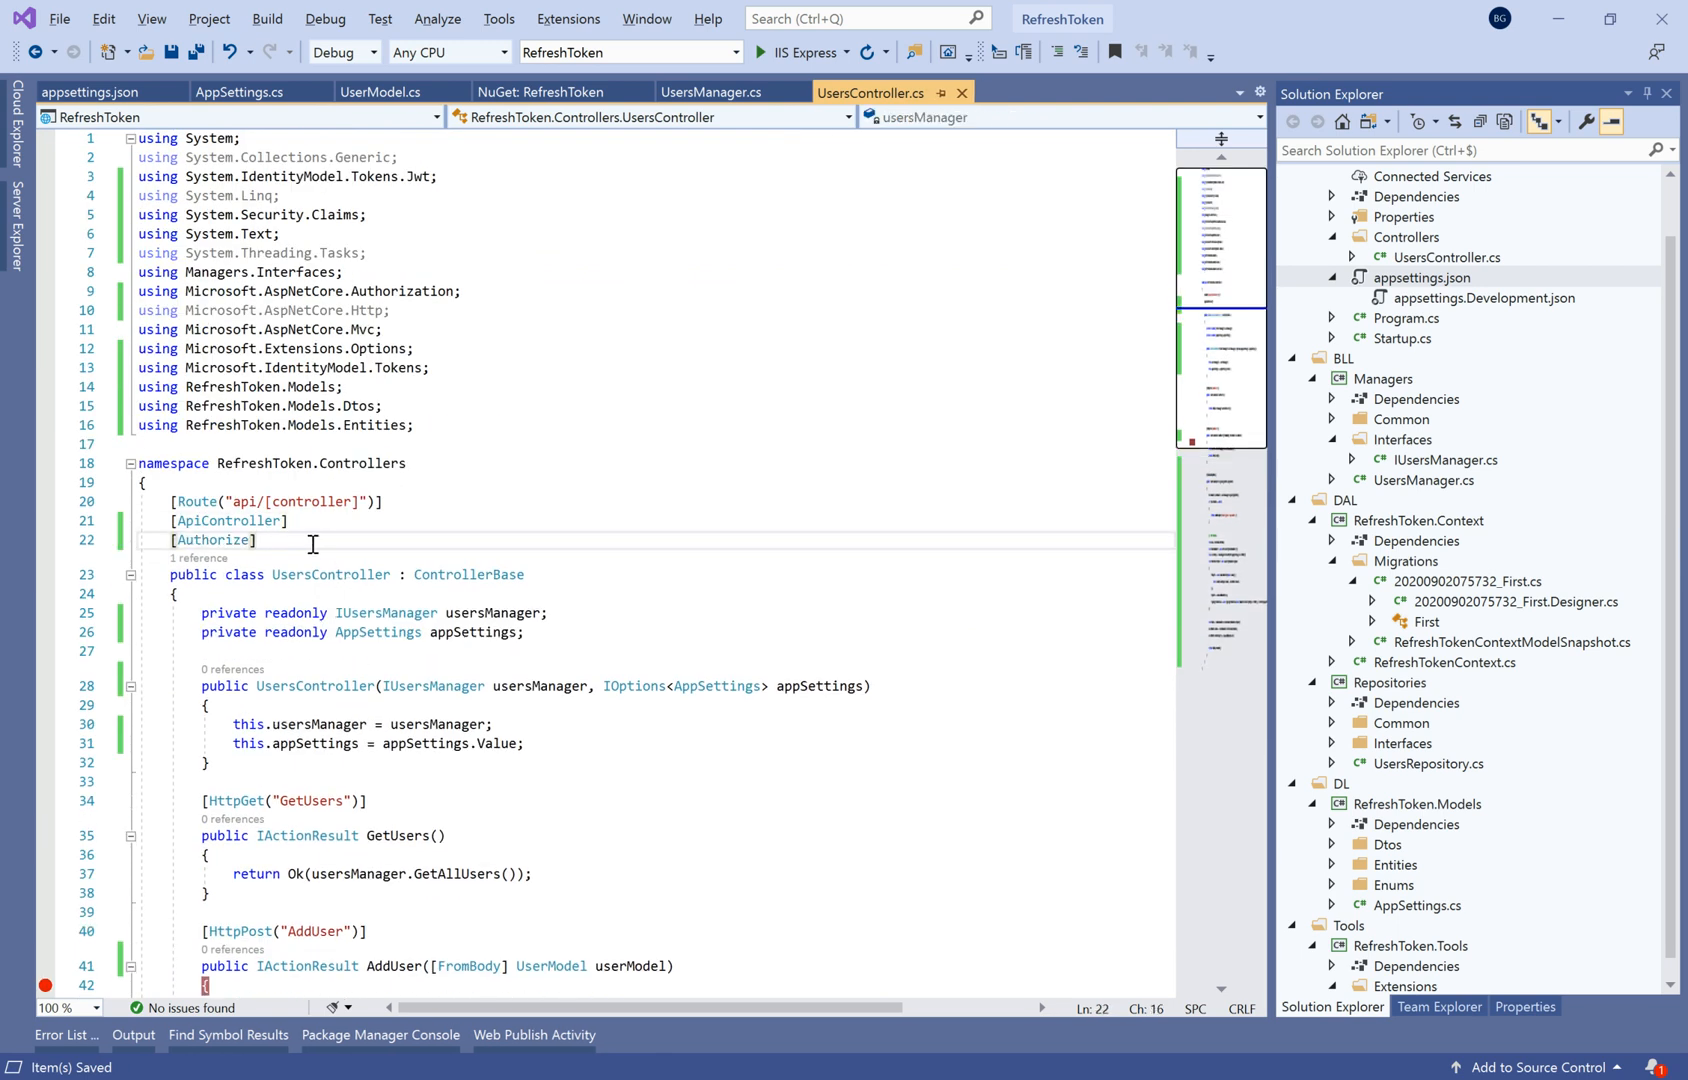
click(1402, 338)
text(// Cong)
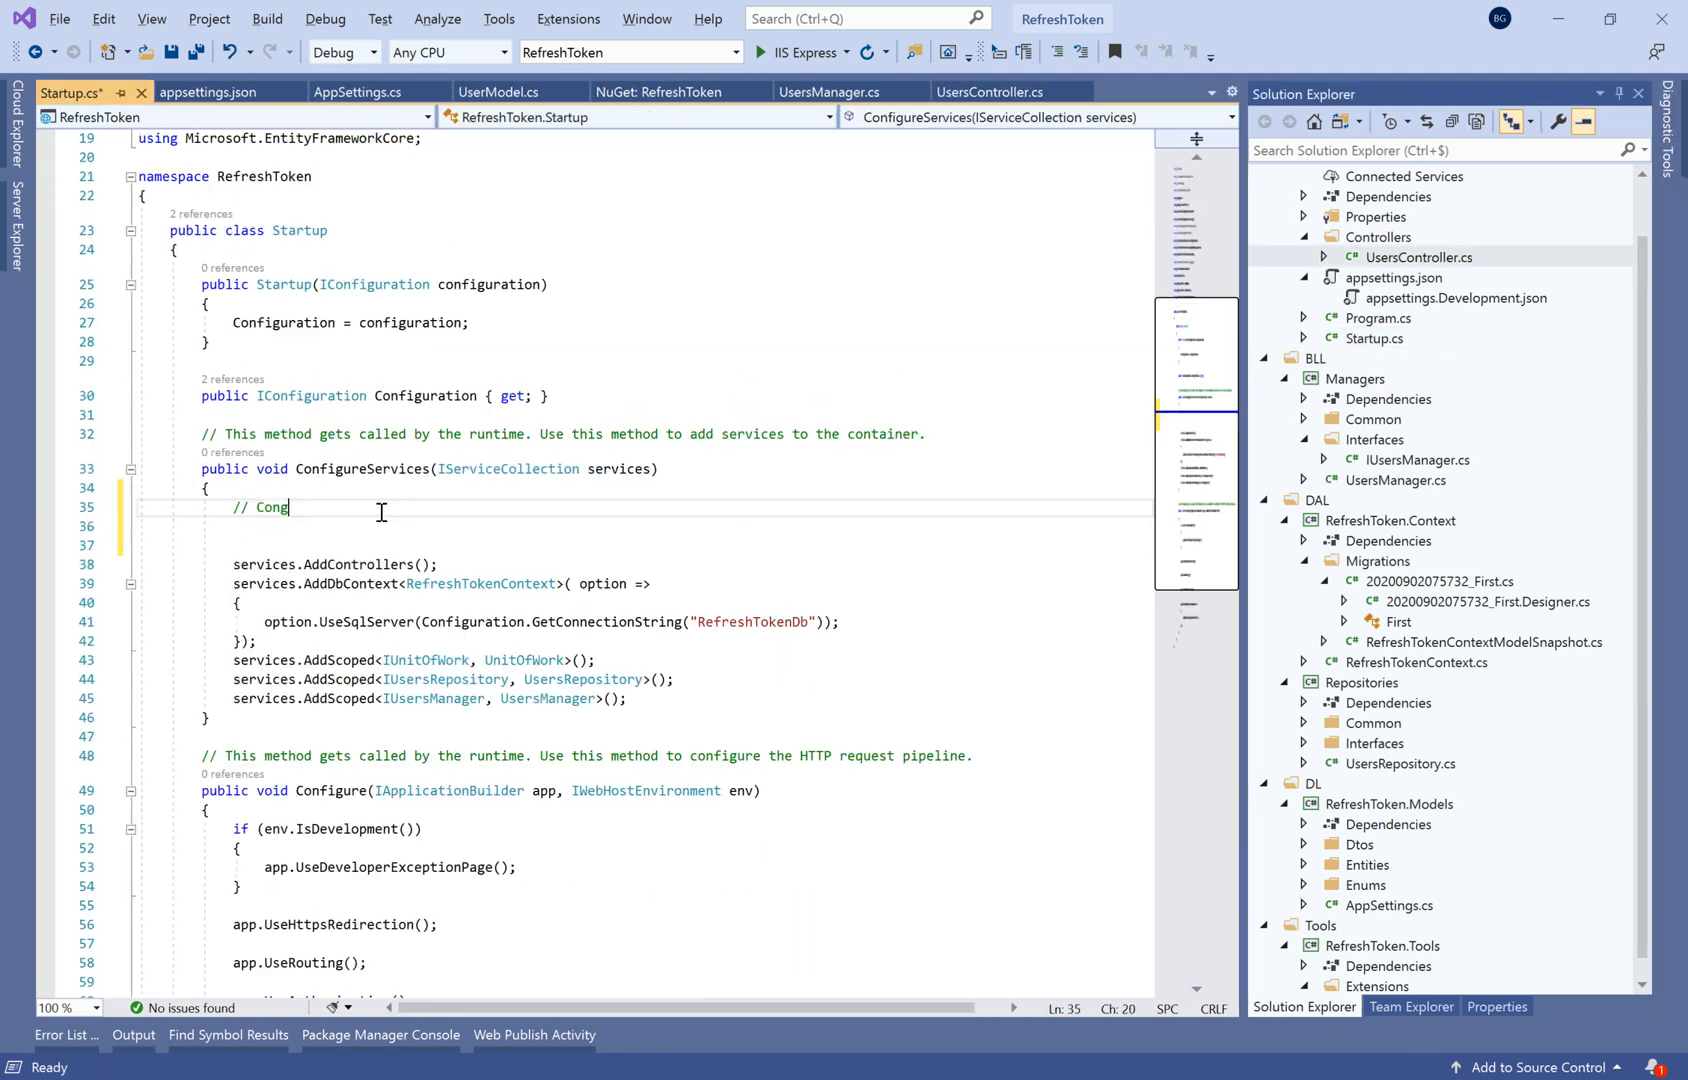
- Begin services.AddAuthentication in ConfigureServices and install the JwtBearer package via Quick Actions
text(i)
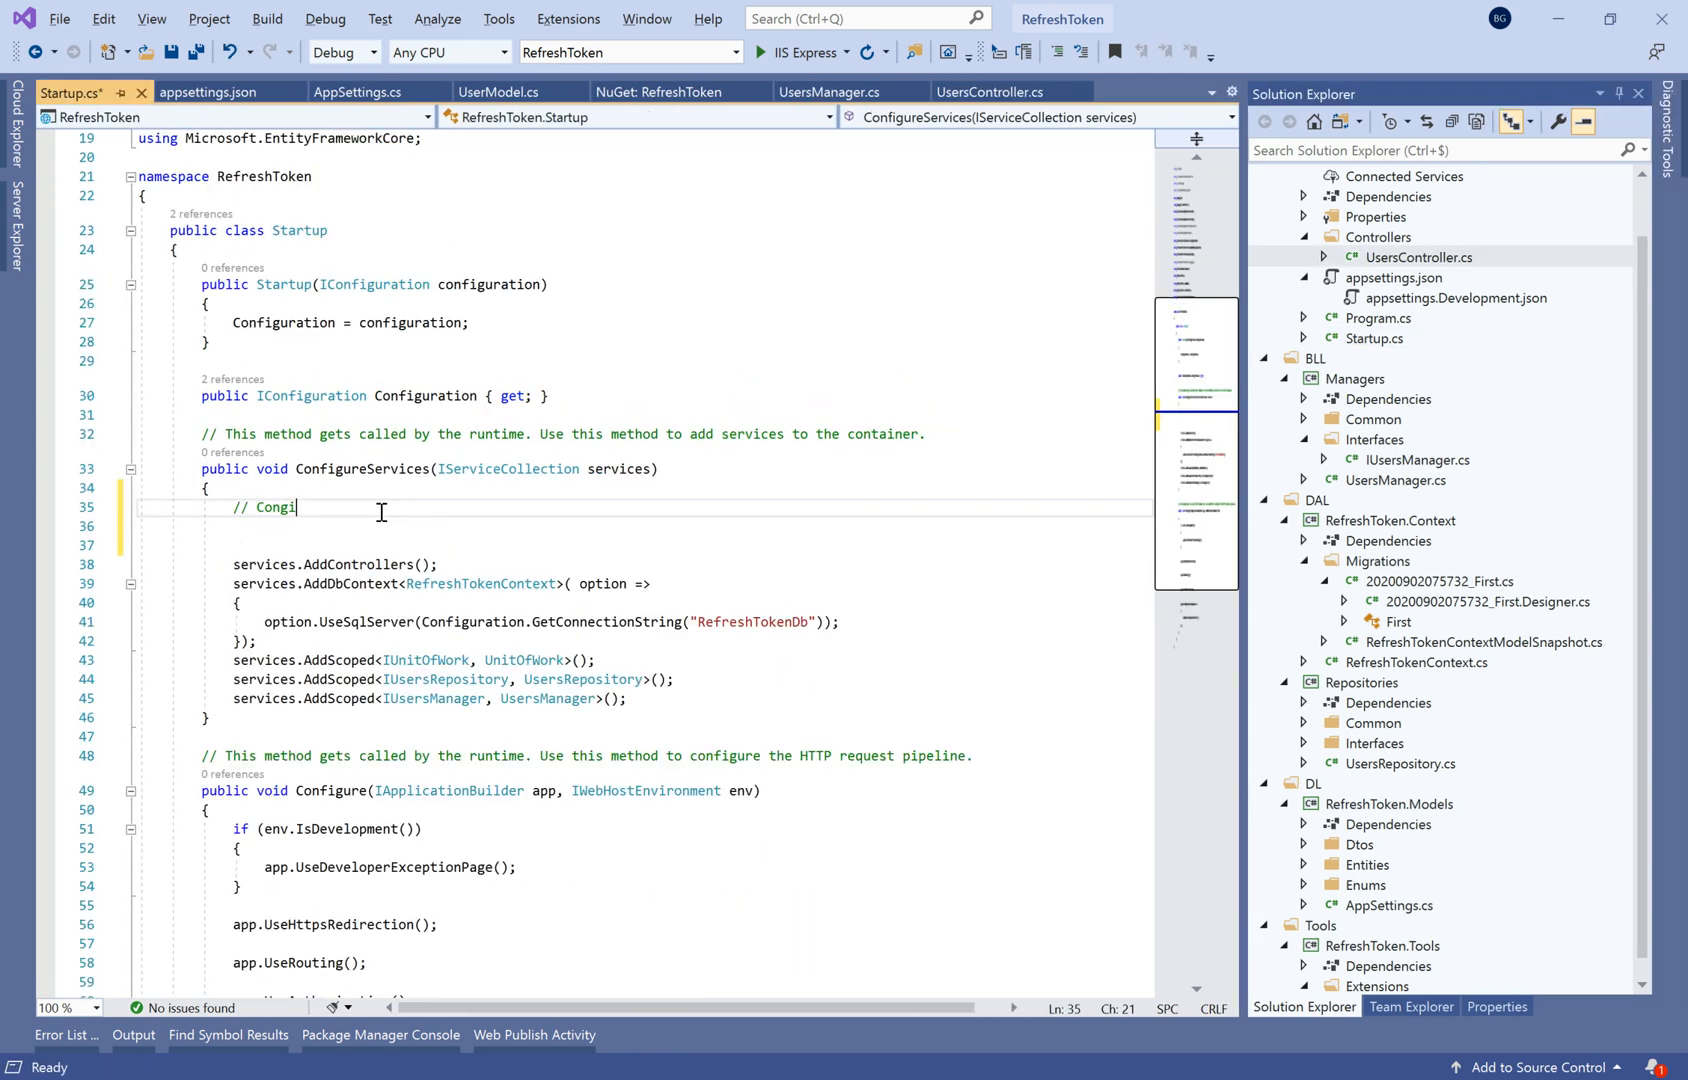
key(Backspace)
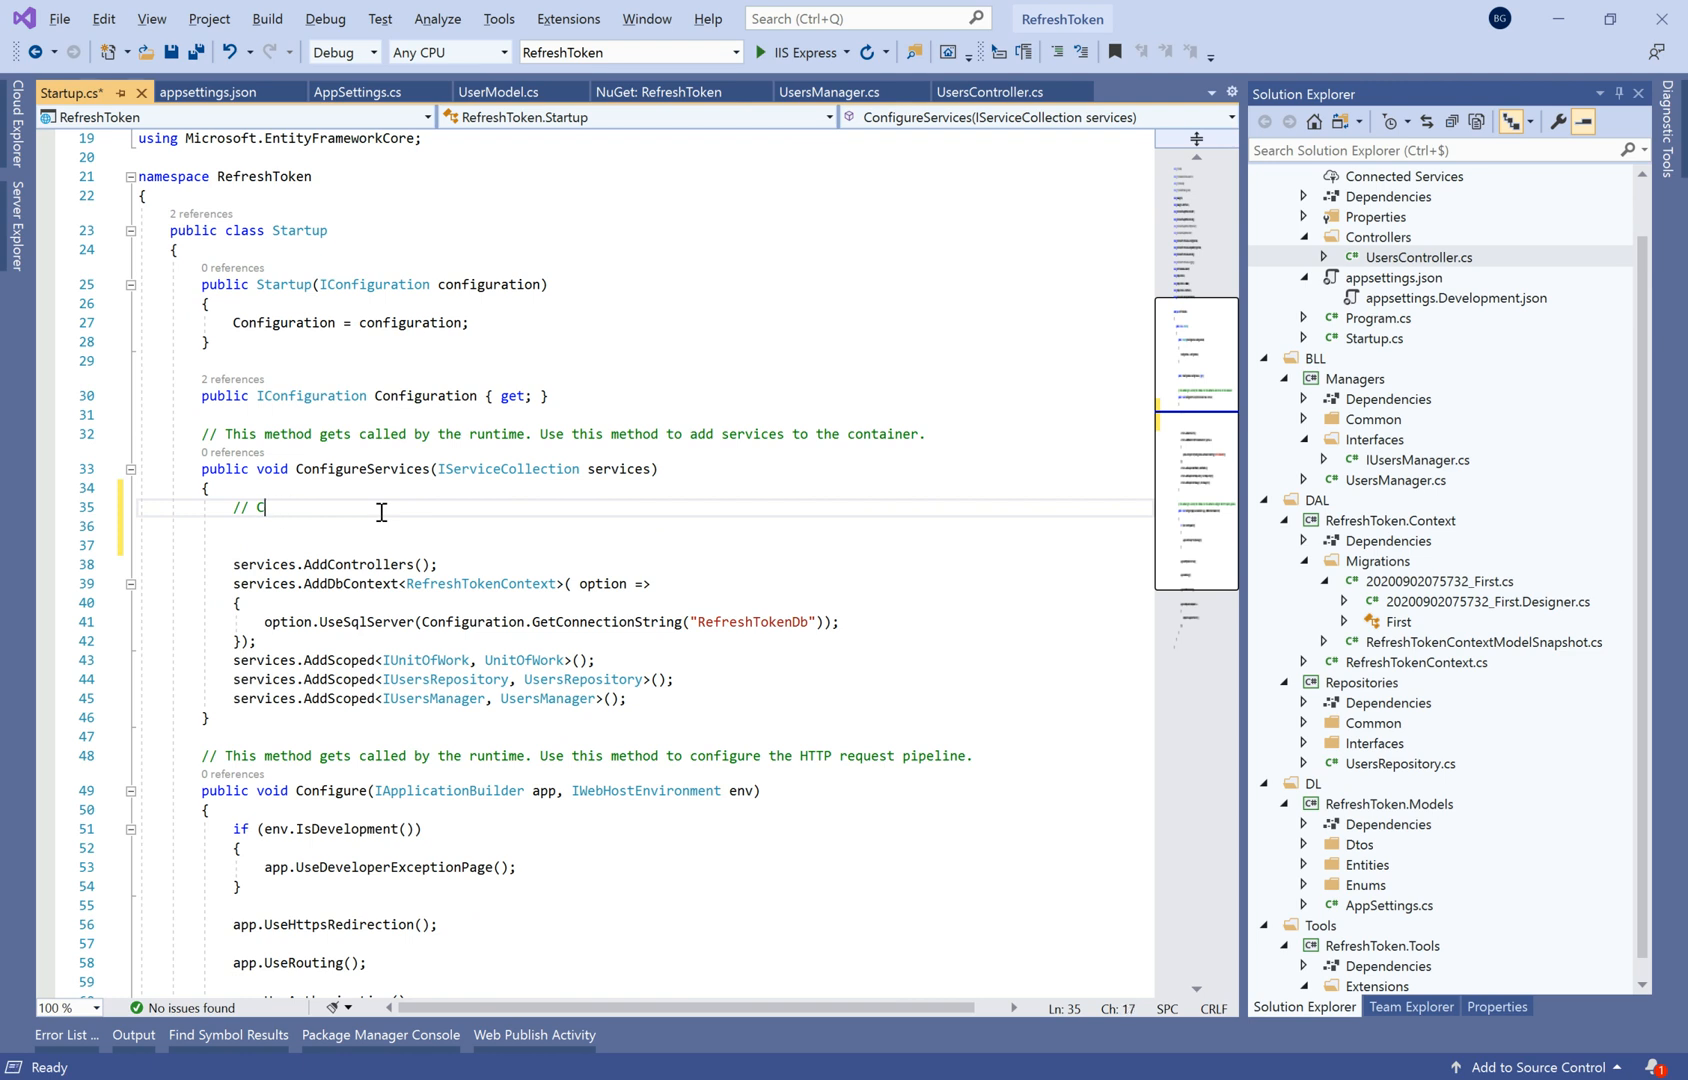
text(onfigure JWT authentication)
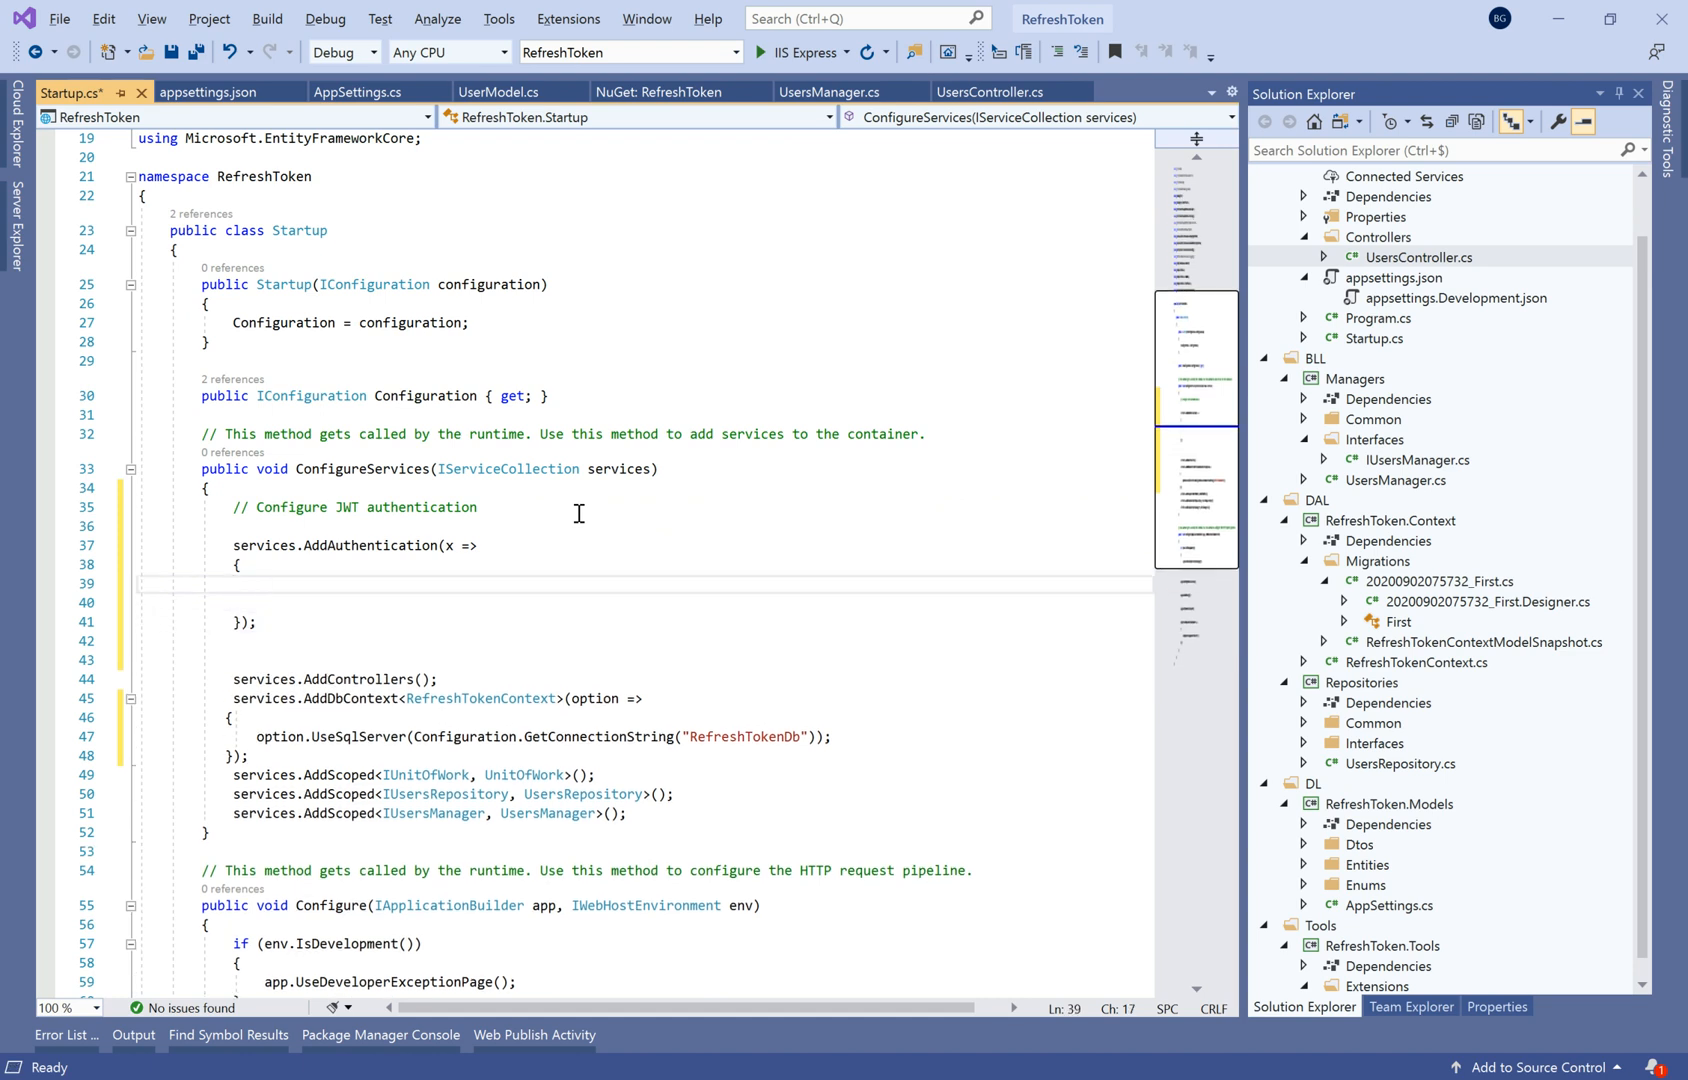
text(x.DefaultAuthenticateScheme)
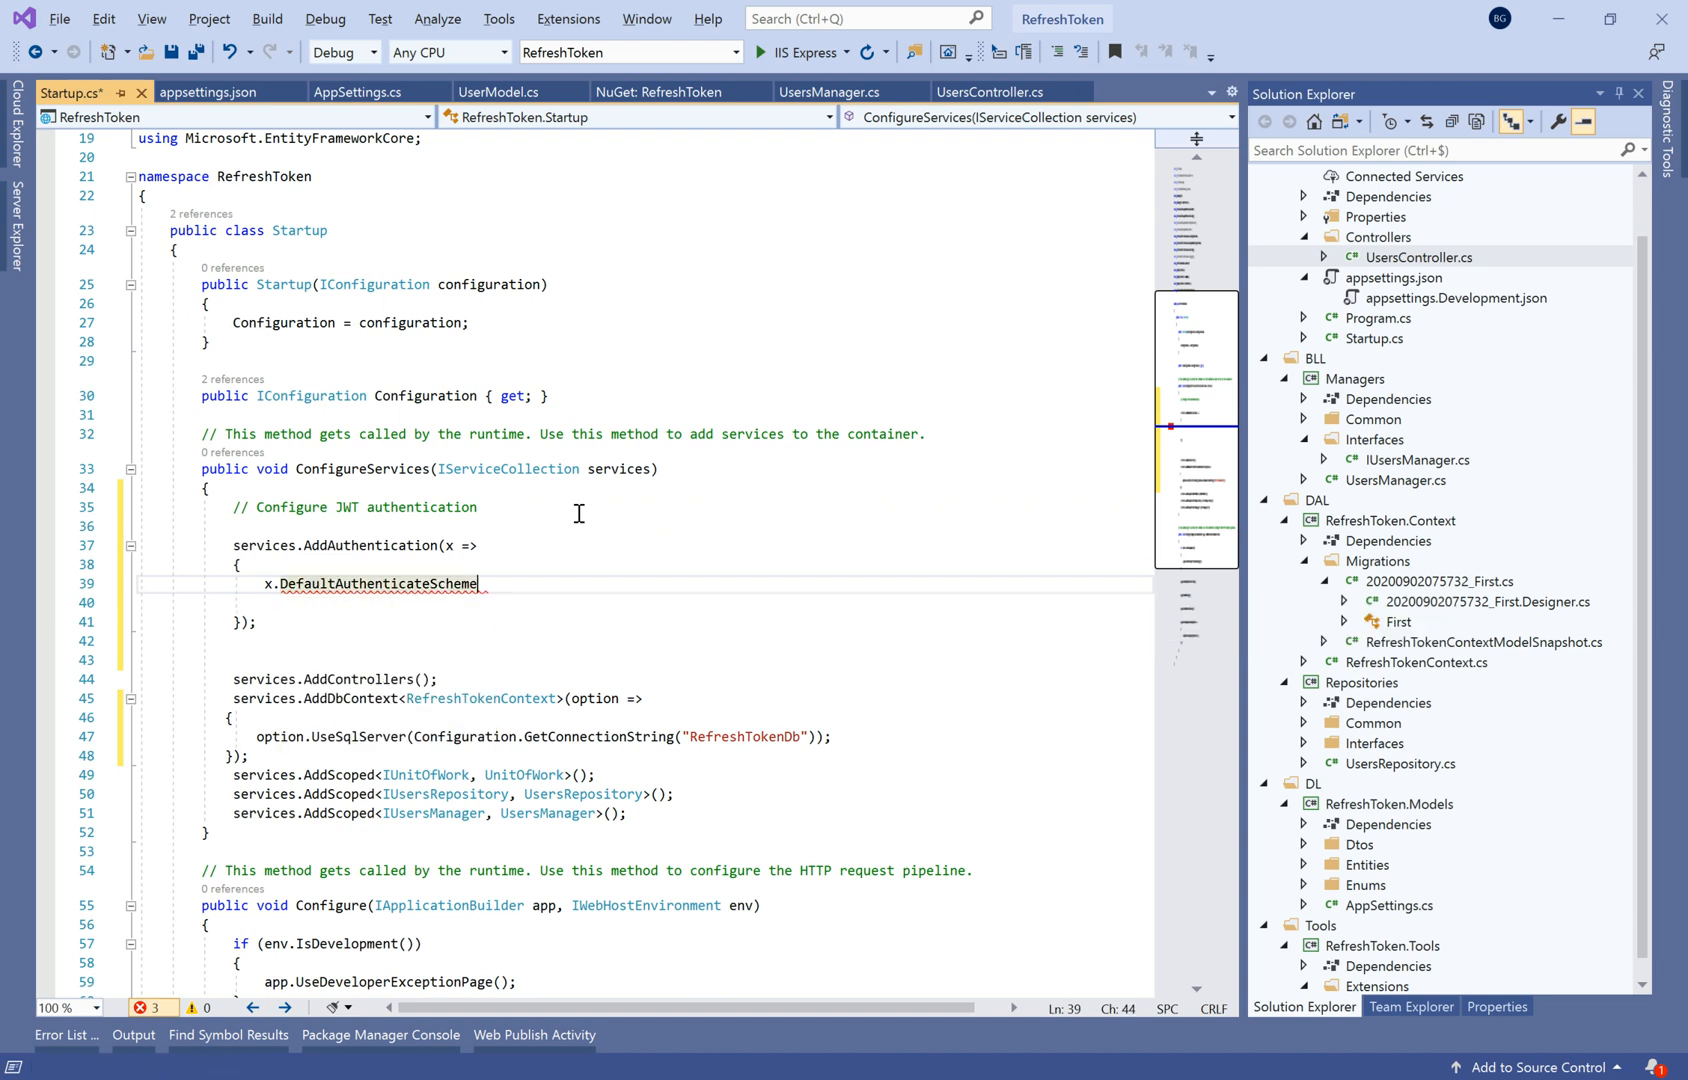
text(= JwtBearerDefaults)
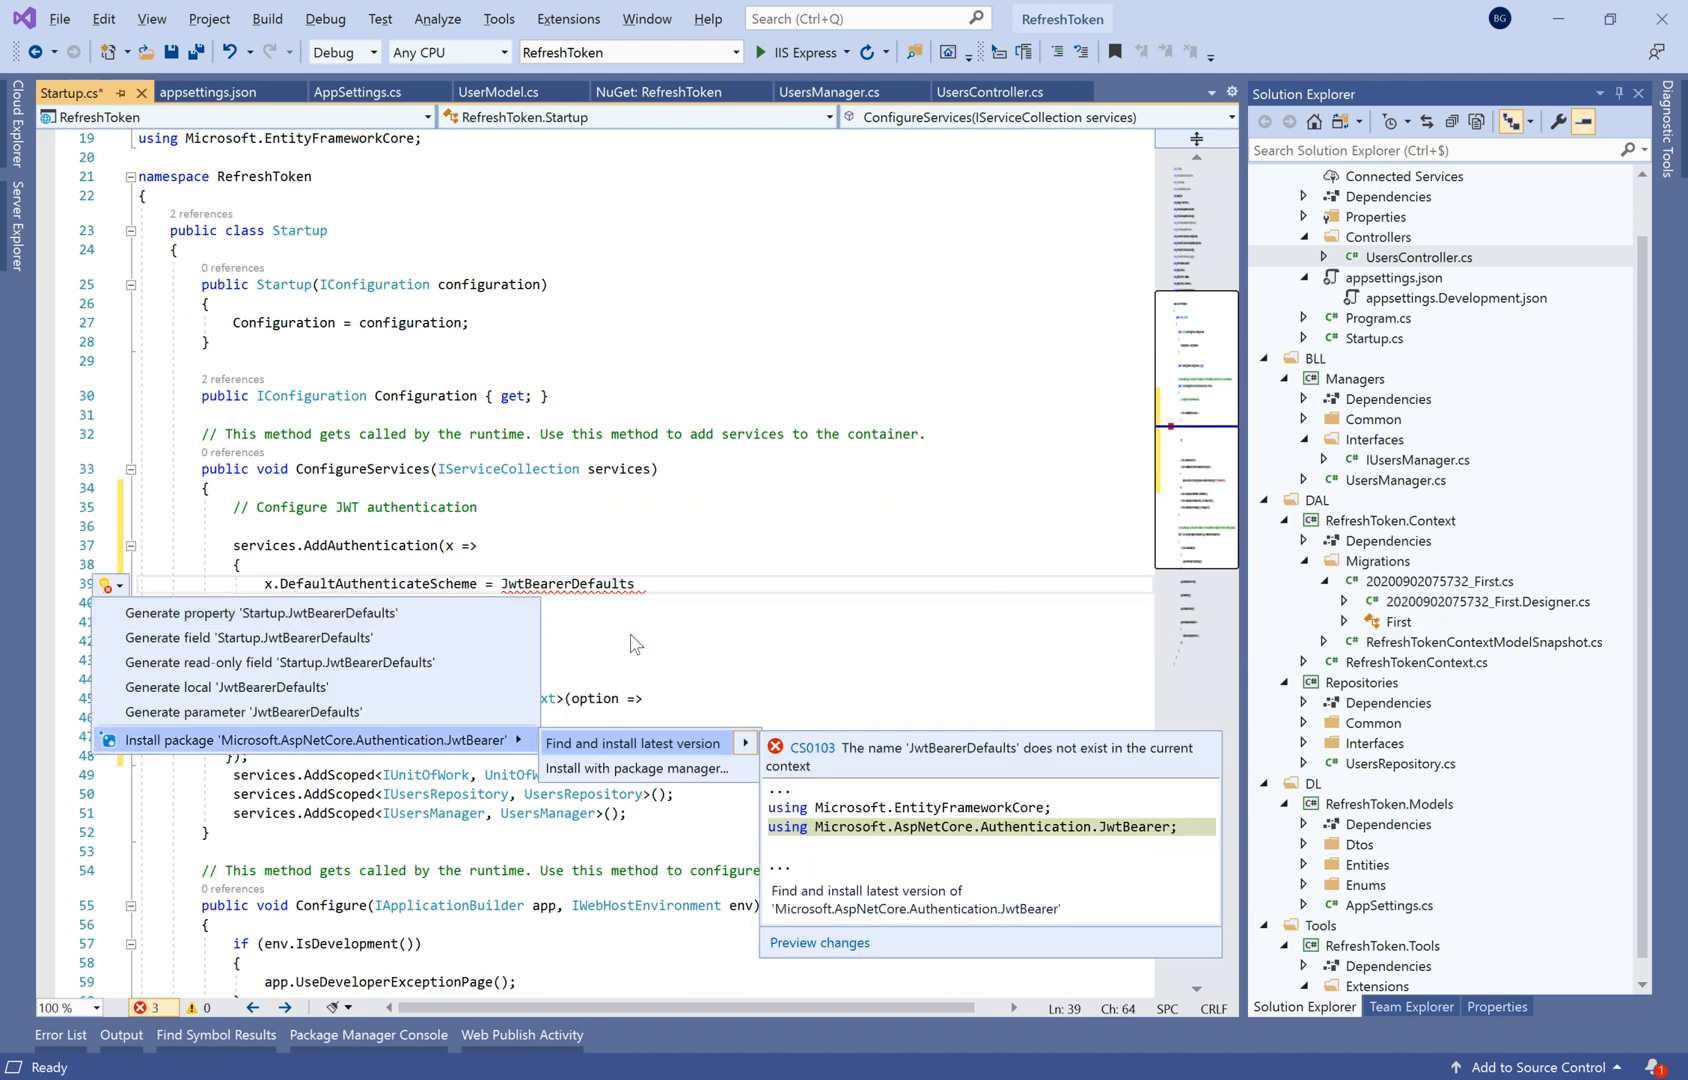
click(314, 740)
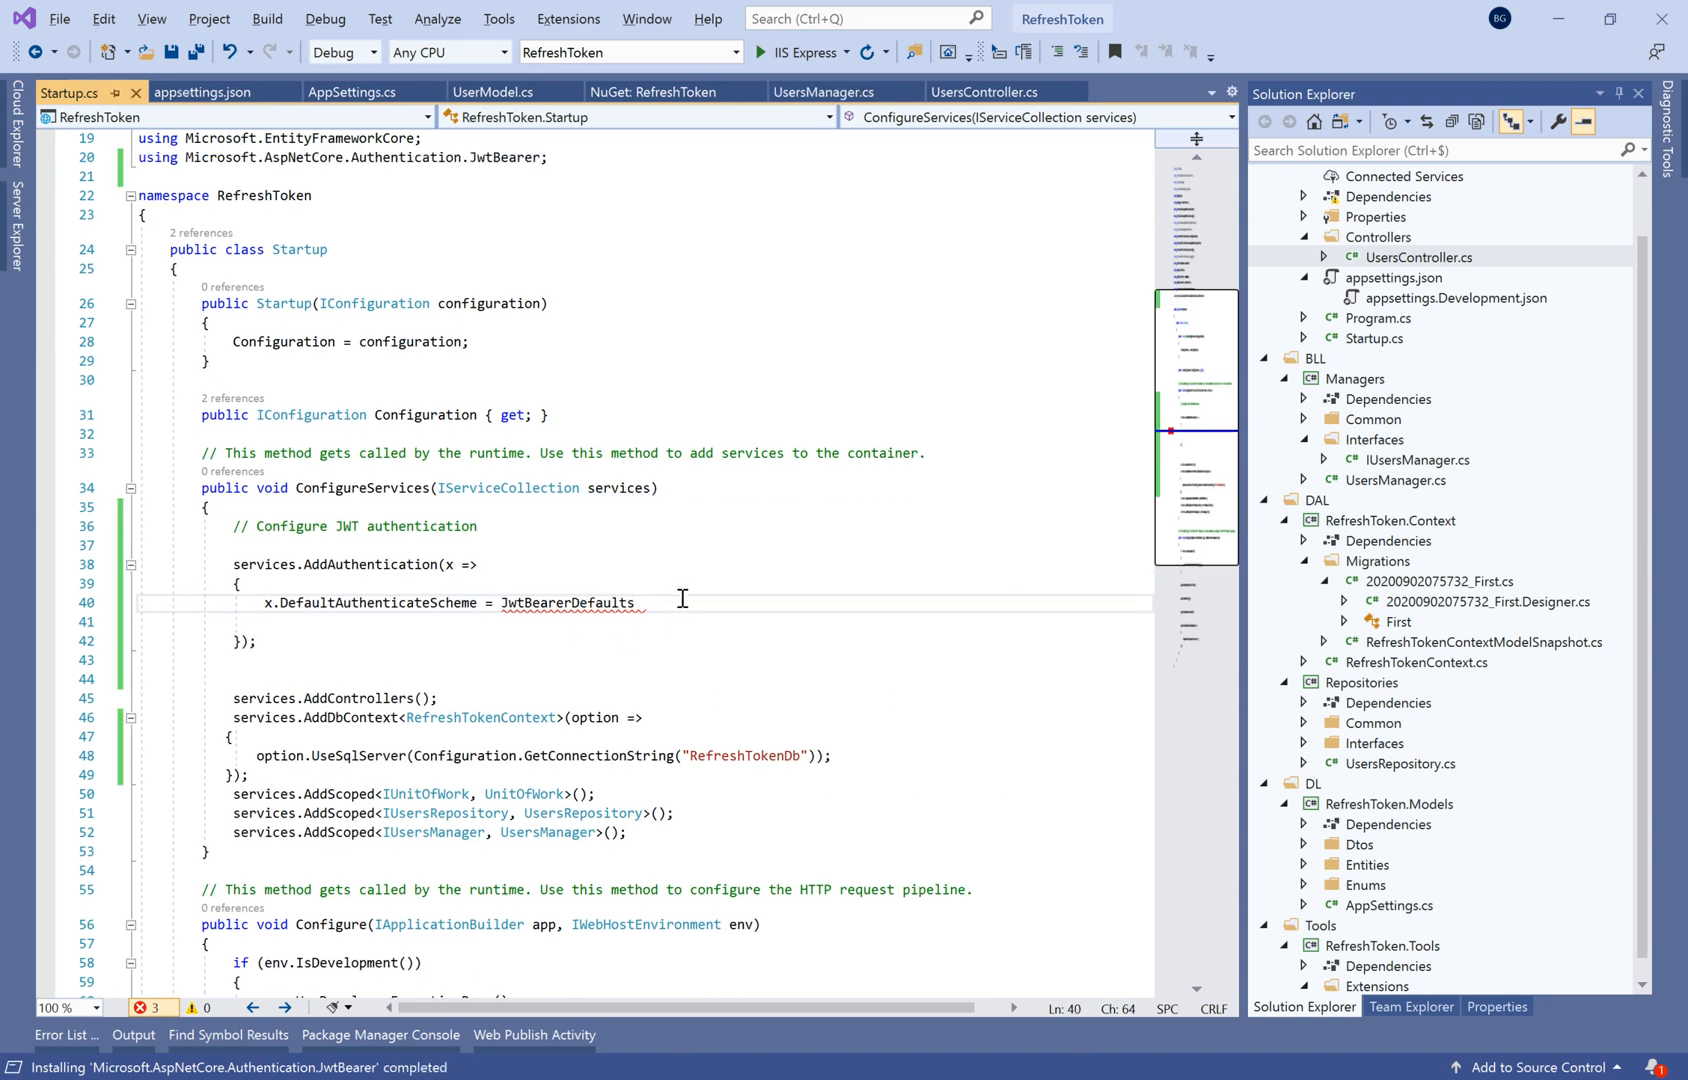
- Set DefaultAuthenticateScheme and DefaultChallengeScheme to JwtBearerDefaults.AuthenticationScheme and start AddJwtBearer
text(.)
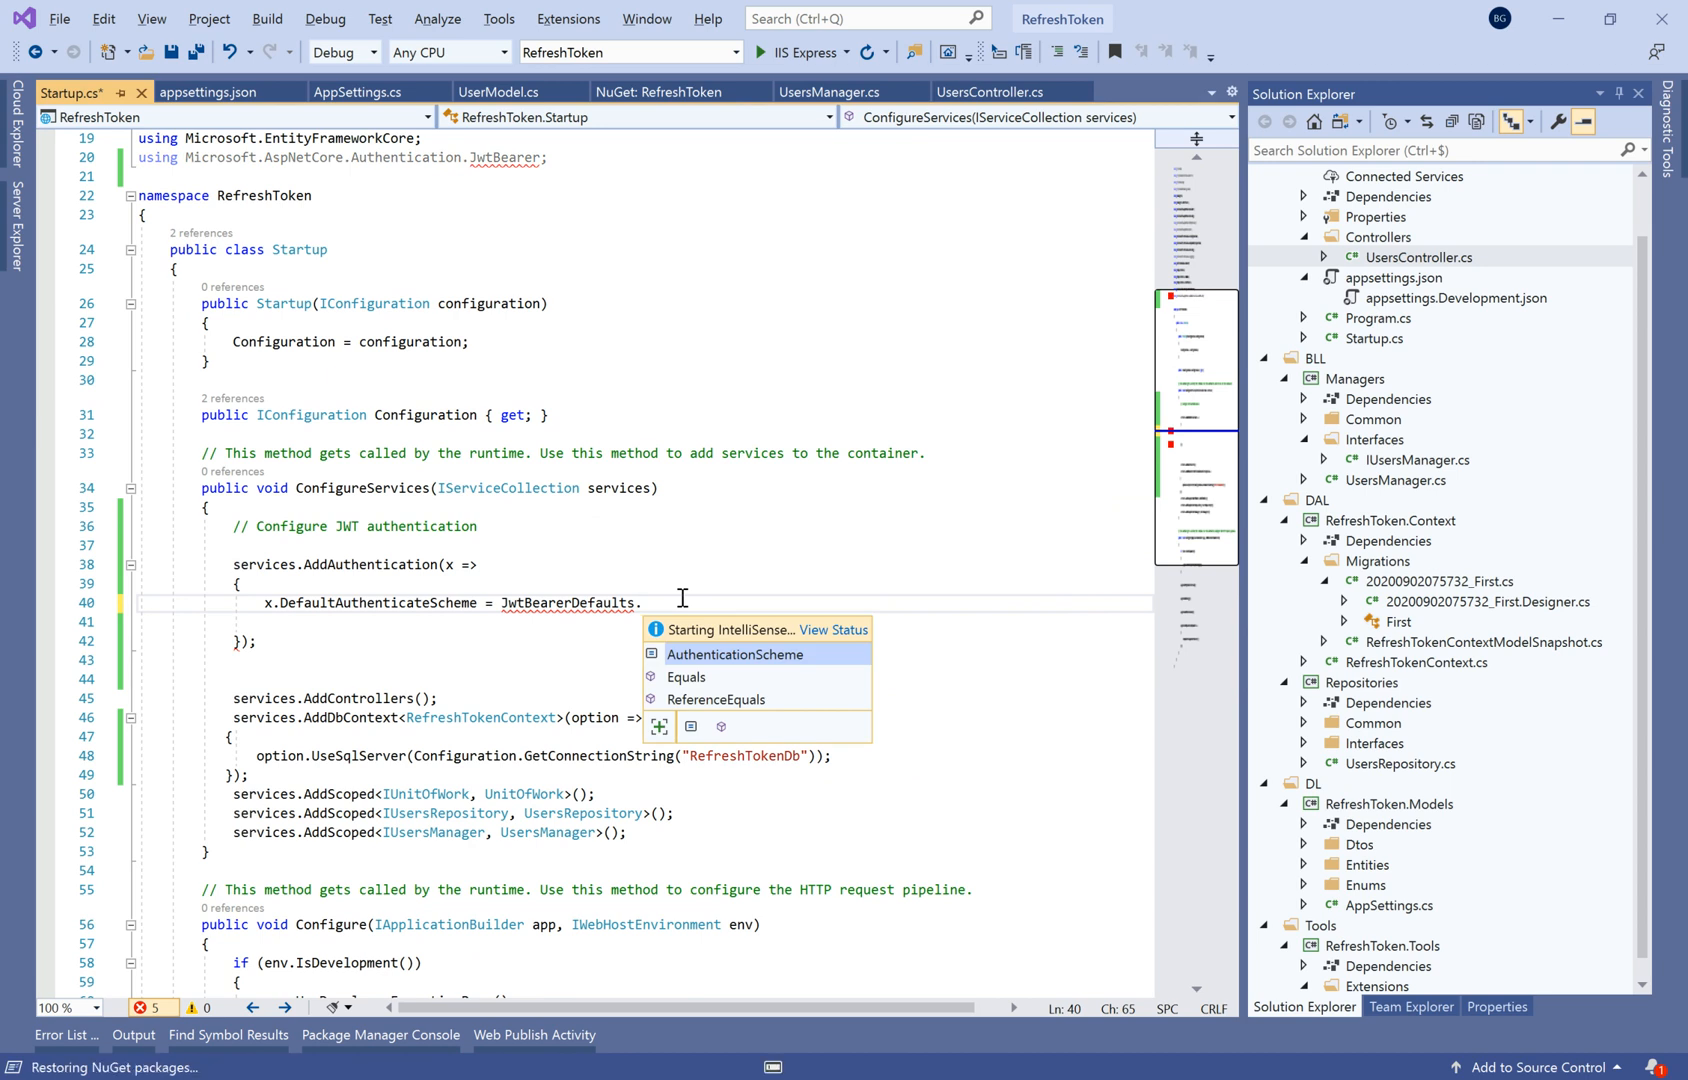
text(AuthenticationScheme)
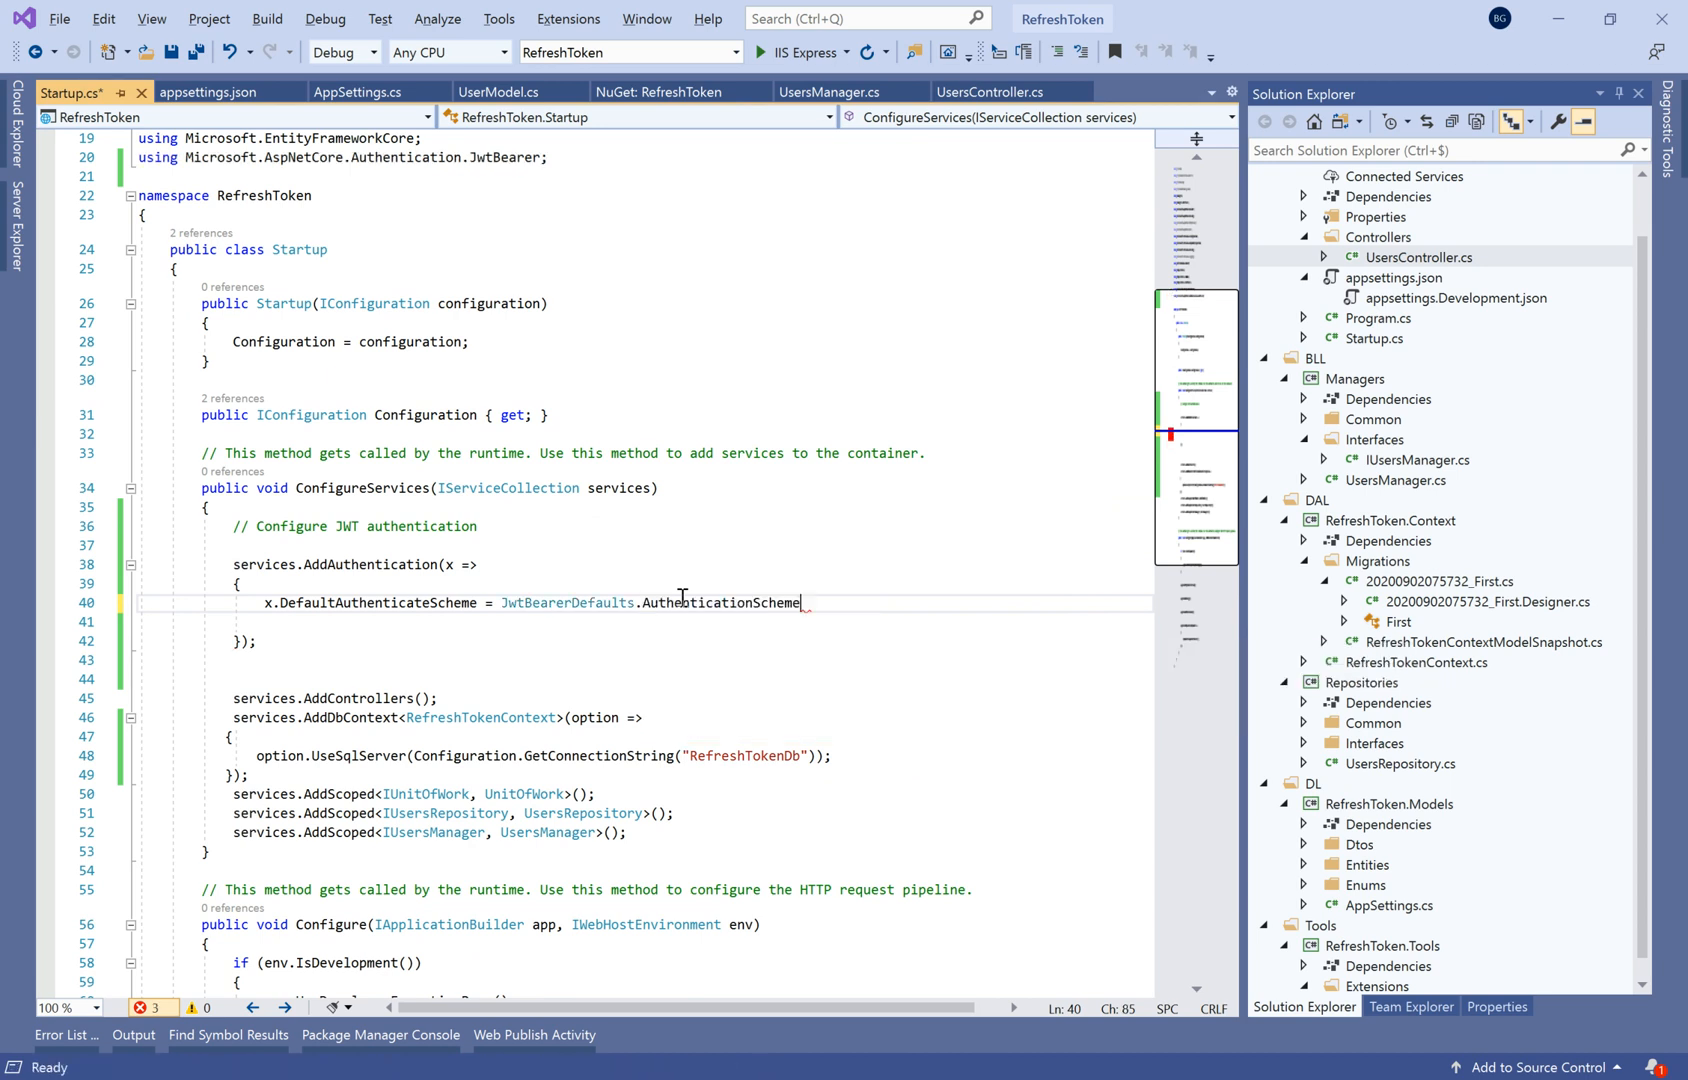
text(x.DefaultChallengeScheme = J)
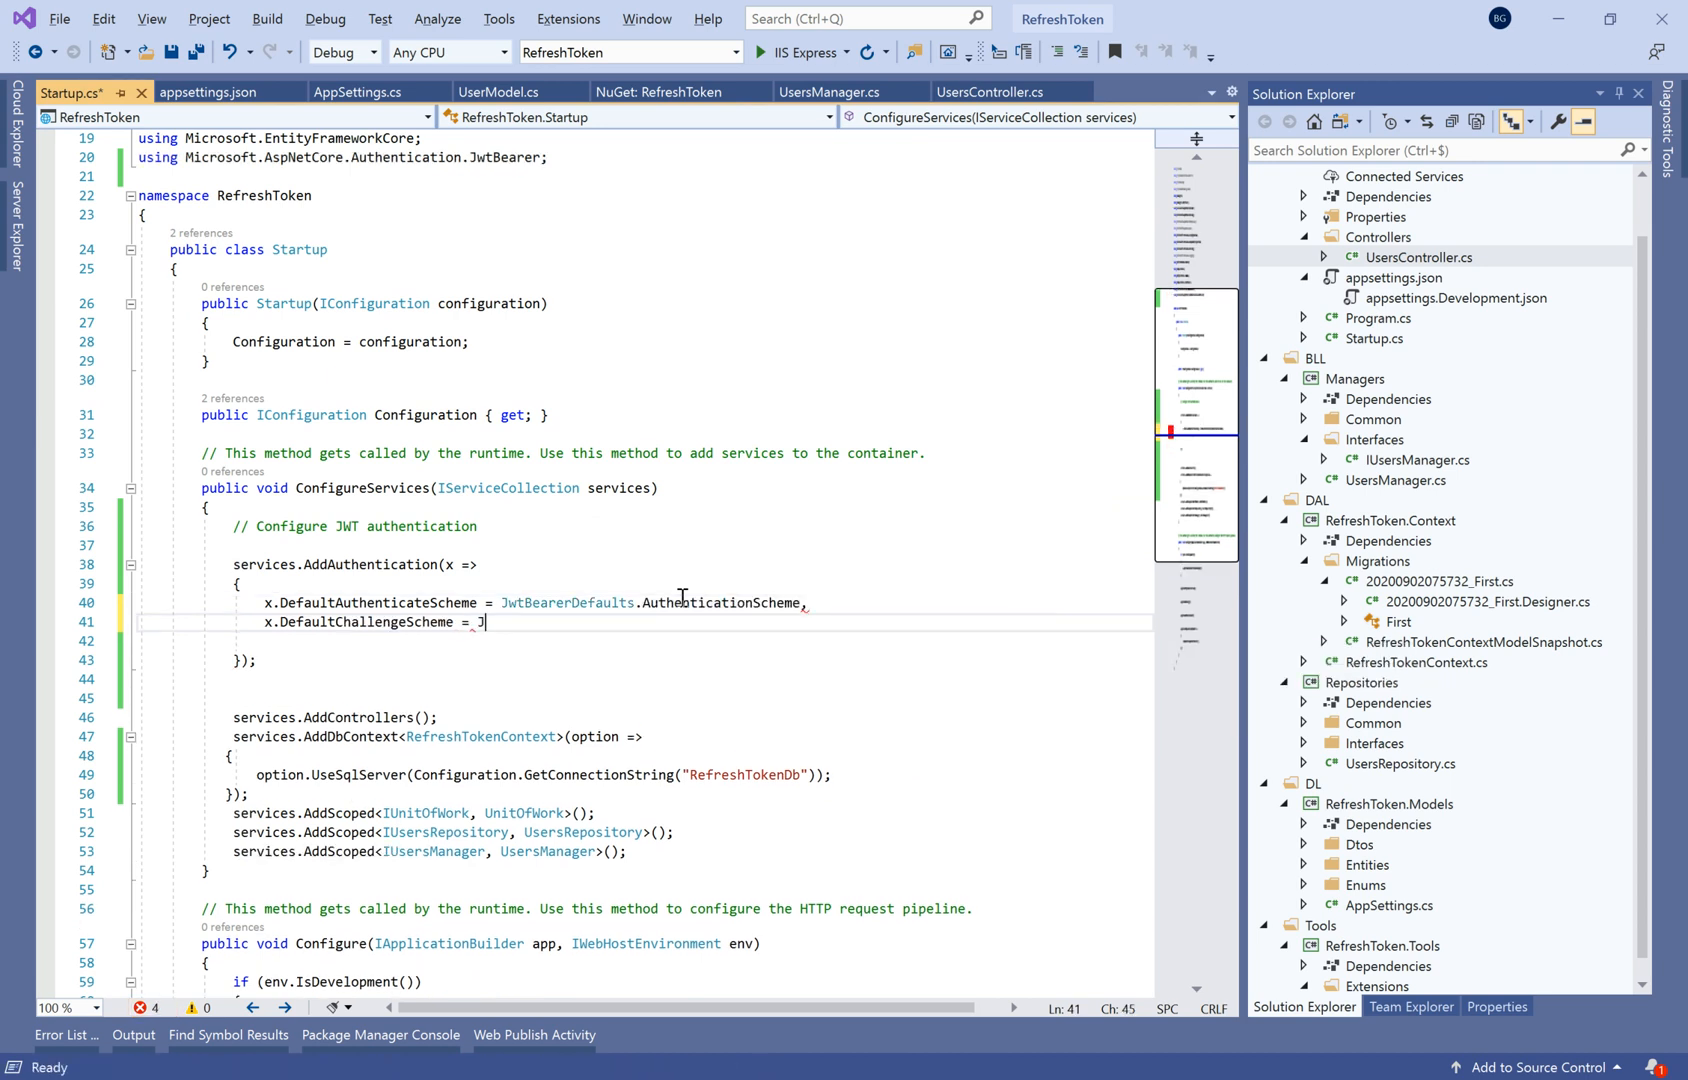
text(w)
click(642, 660)
text(}).AddJwtBearer(x=> { )
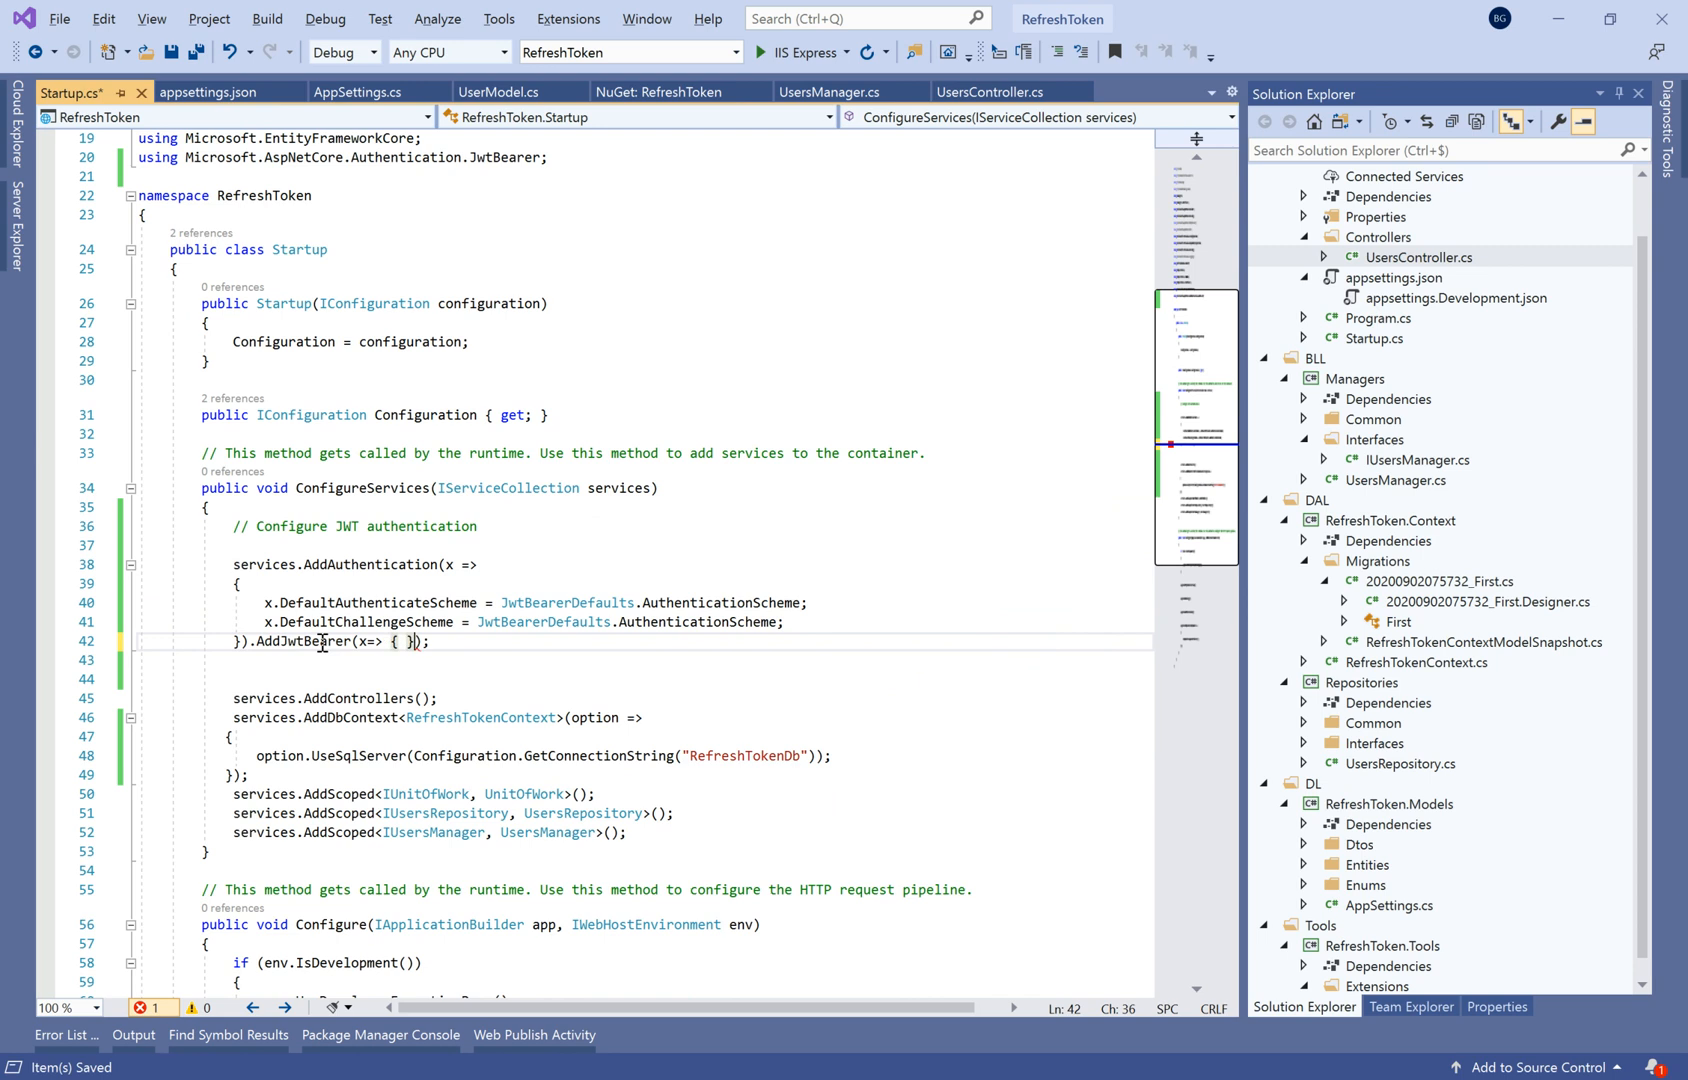
key(enter)
text(x.SaveToken = true;)
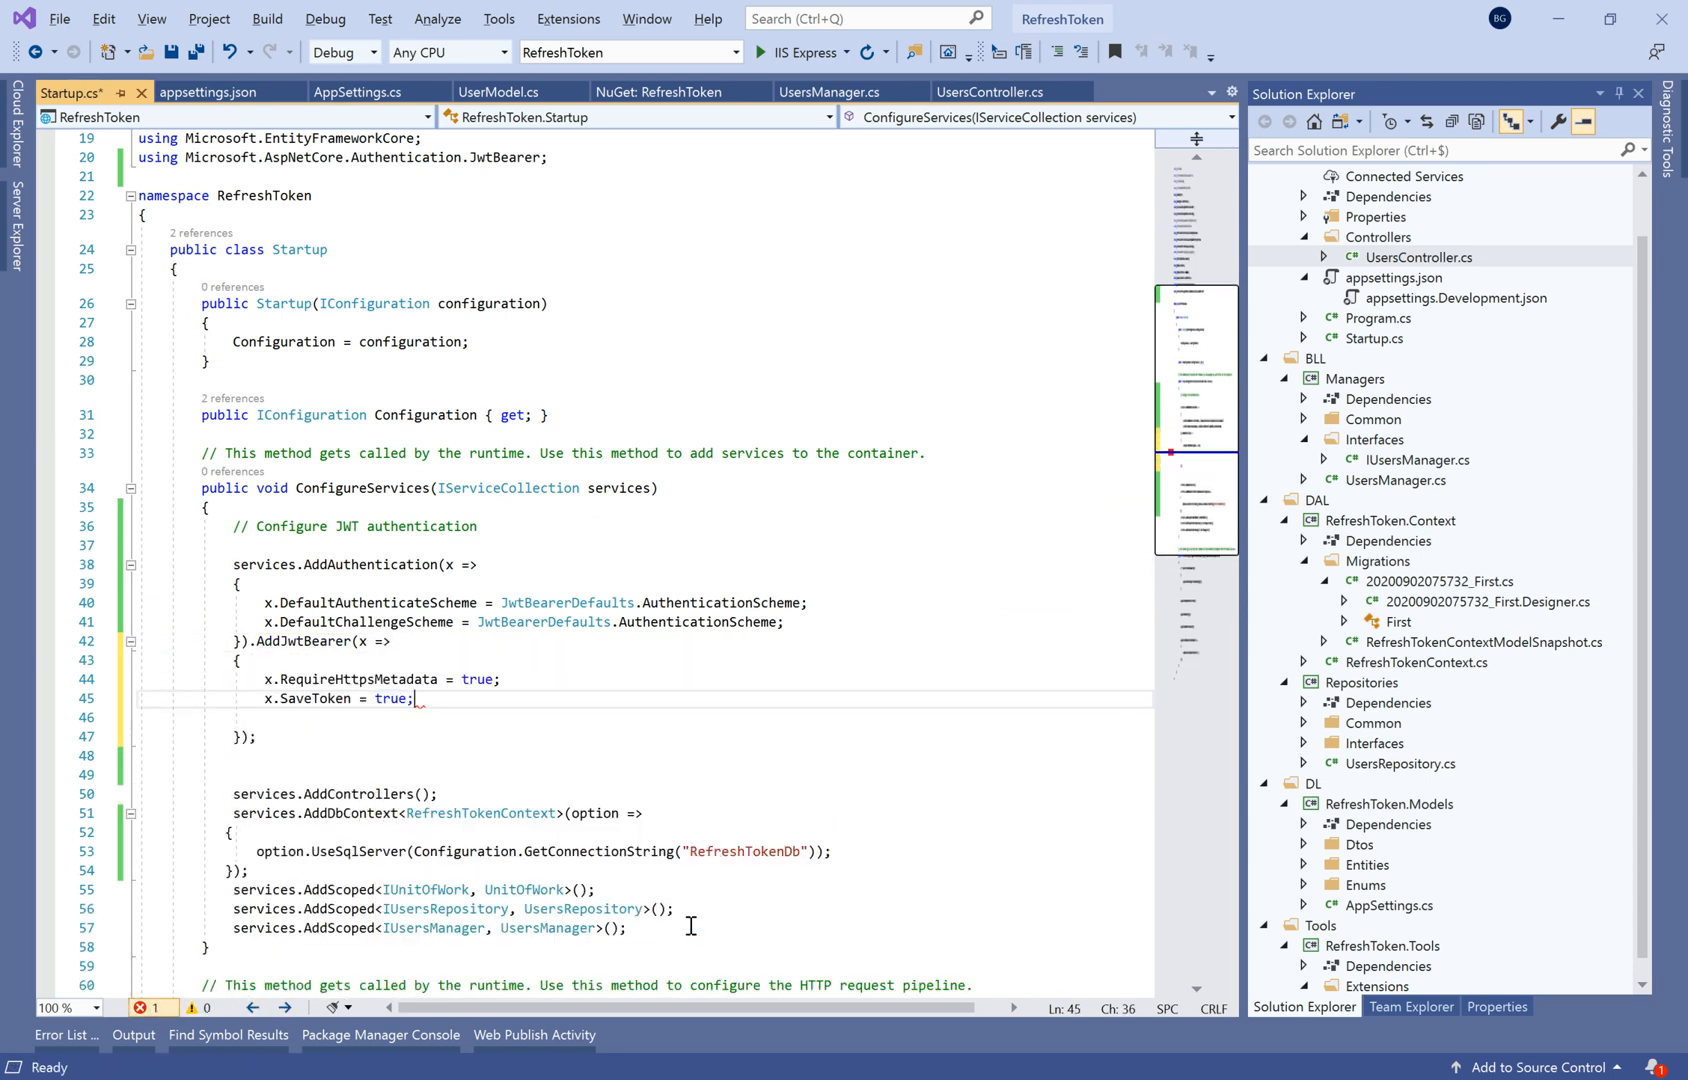
- Set TokenValidationParameters with ValidateLifetime true and ClockSkew of TimeSpan.Zero
text(x.TokenValidationParameters = new)
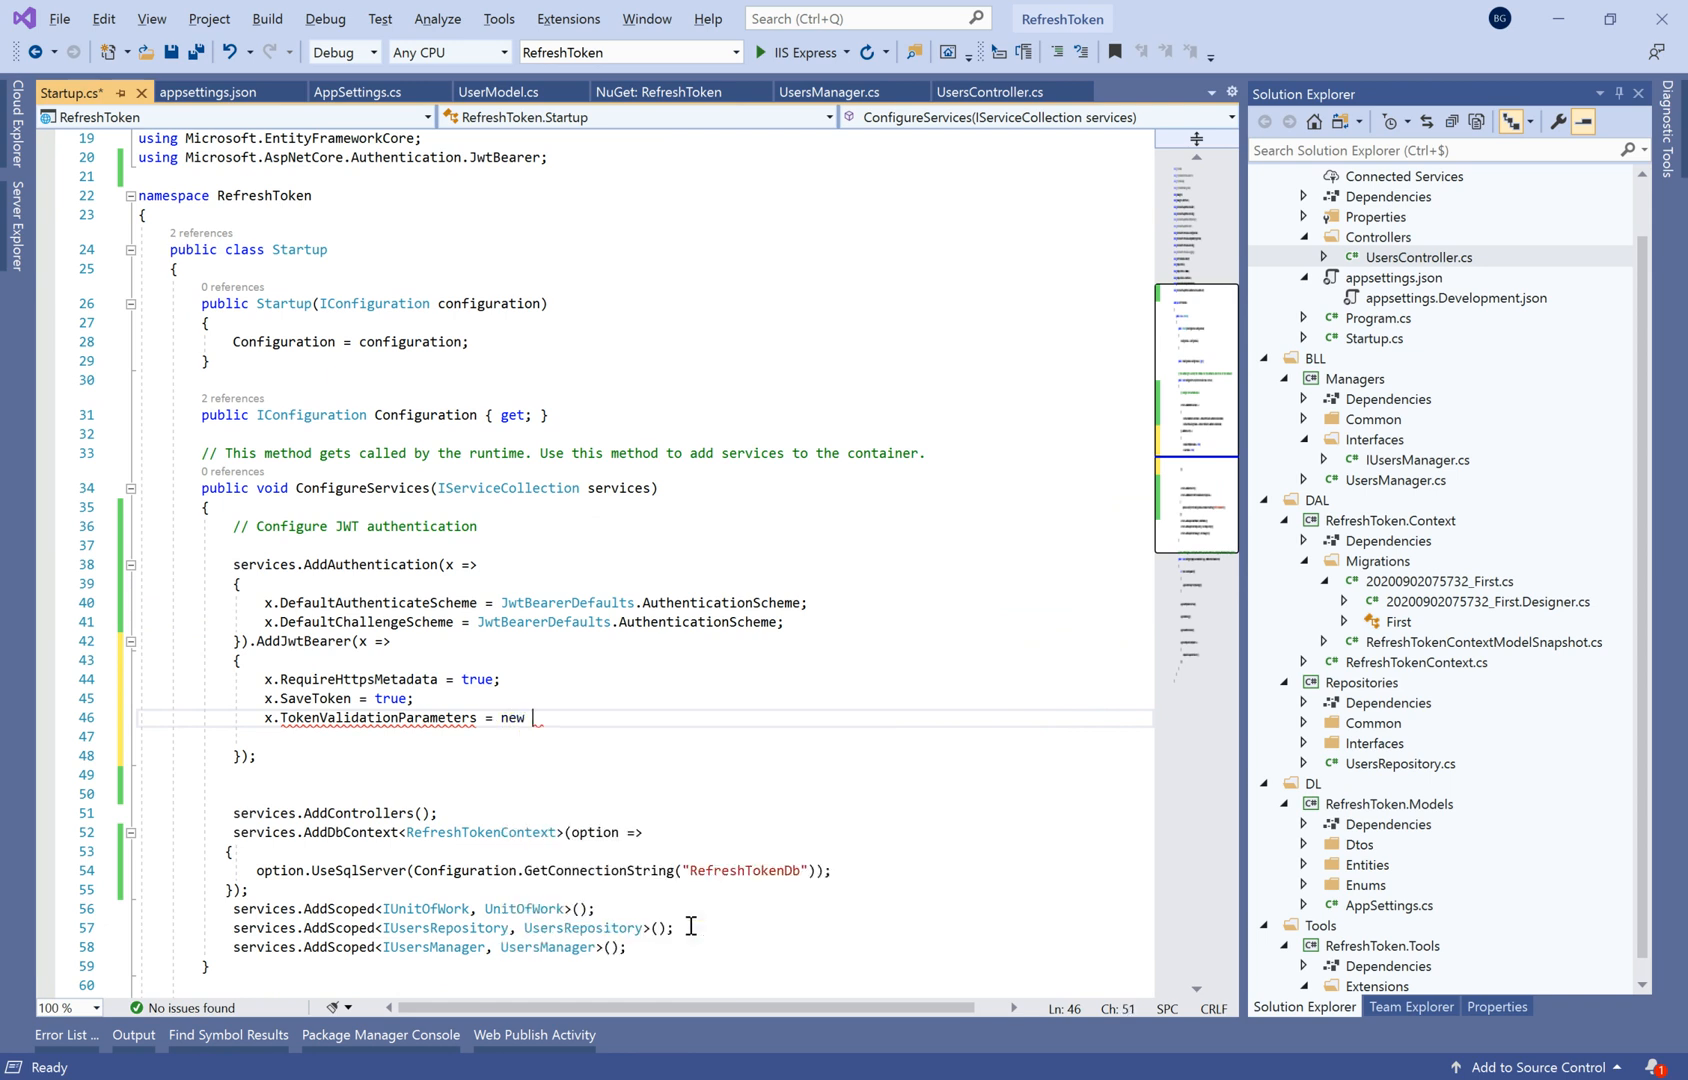
text(Microsoft.IdentityModel.Tokens.TokenValidationParameters)
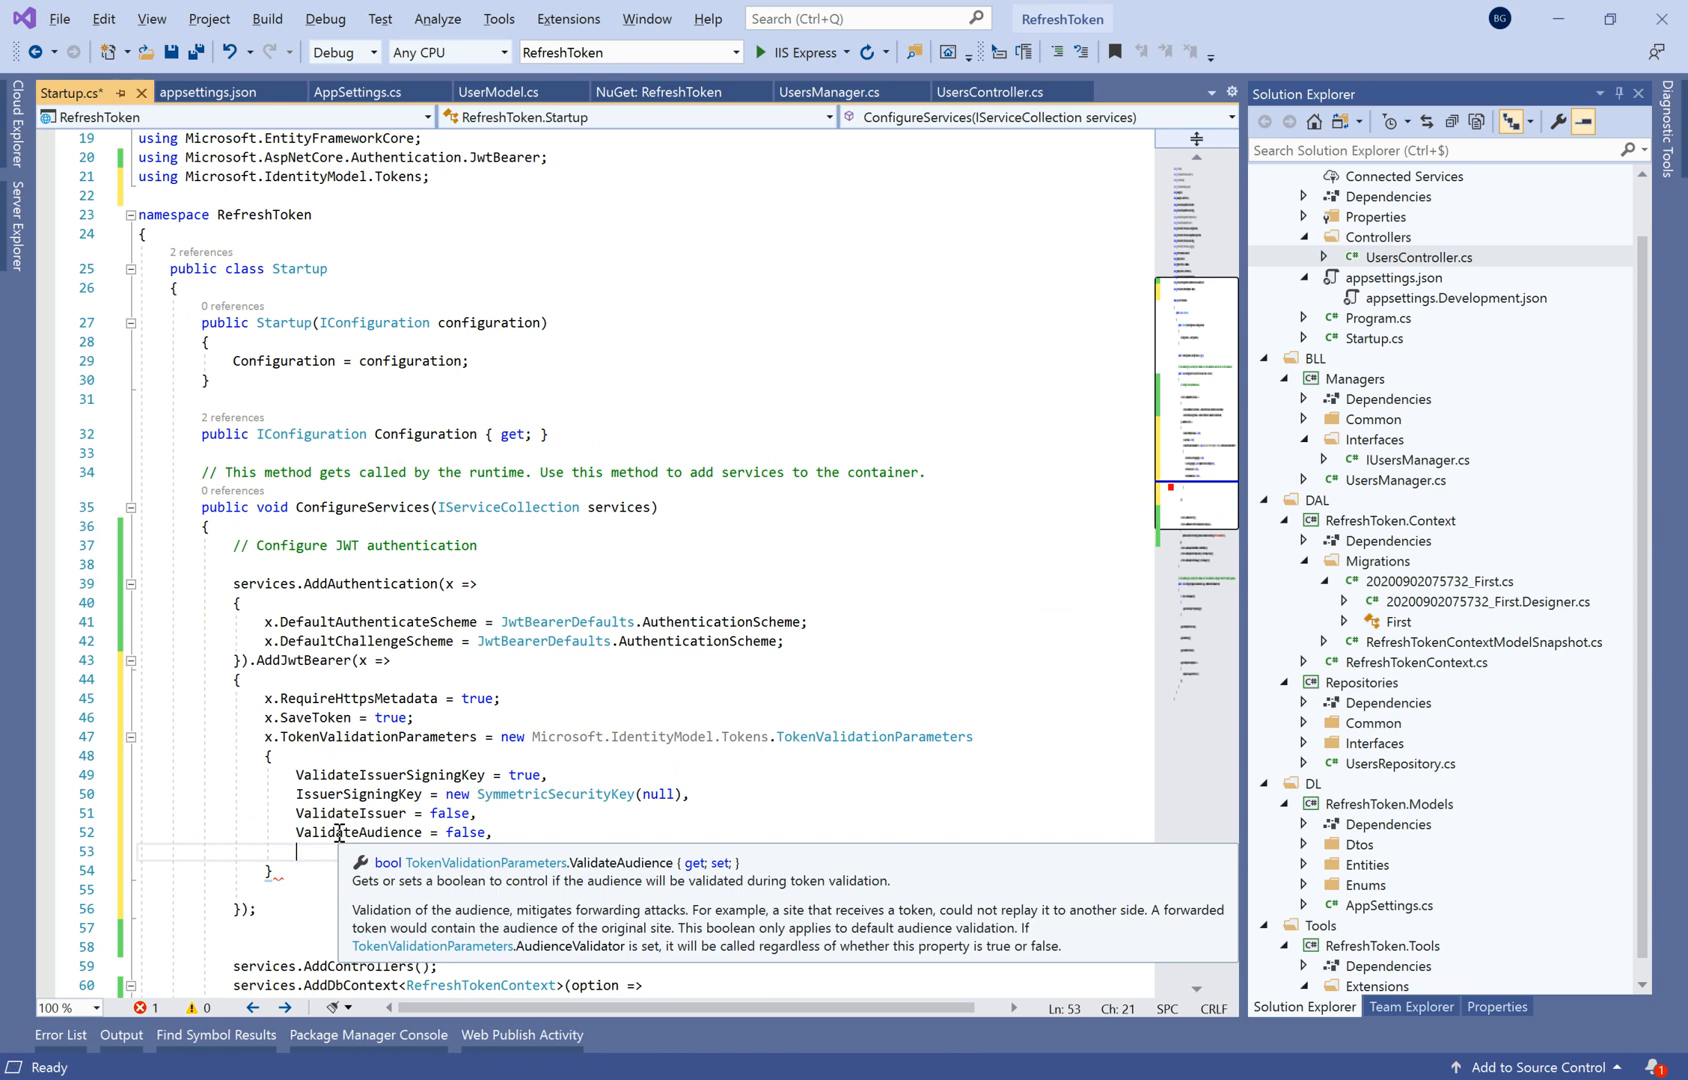
text(ValidateLifetime = true,)
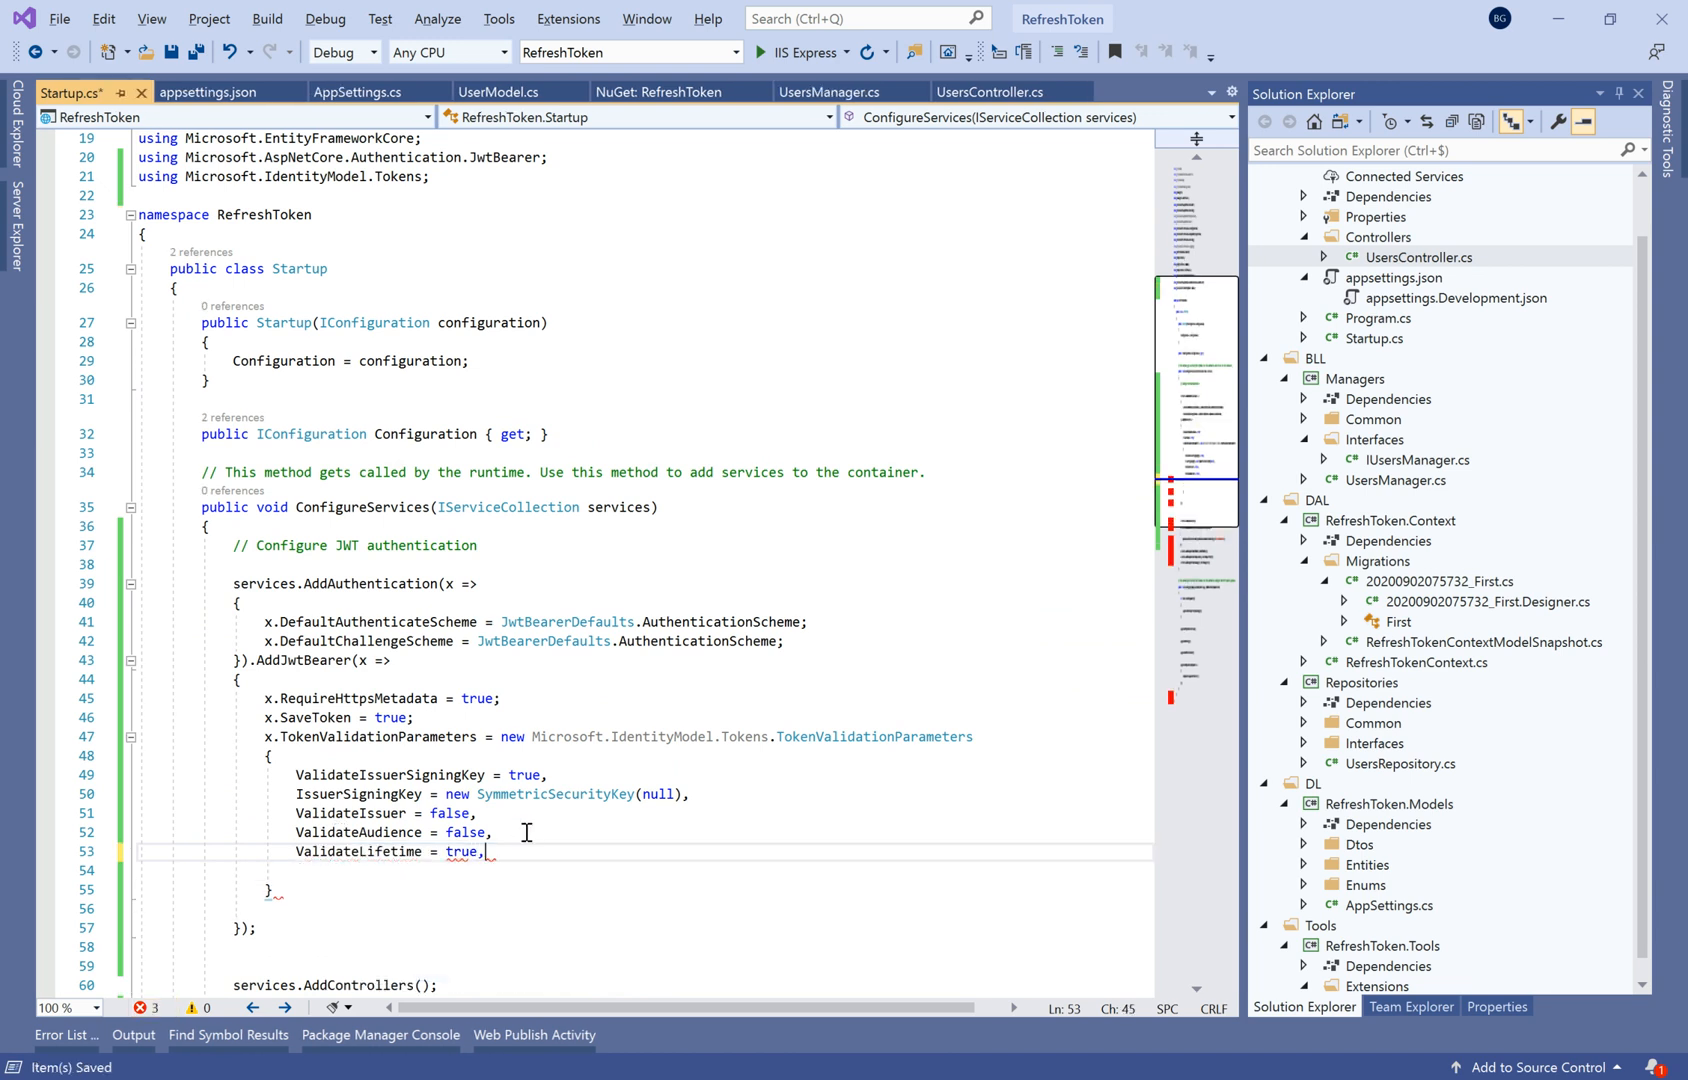
text(ClockSkew = TimeSpan.Zero)
click(646, 890)
text(;)
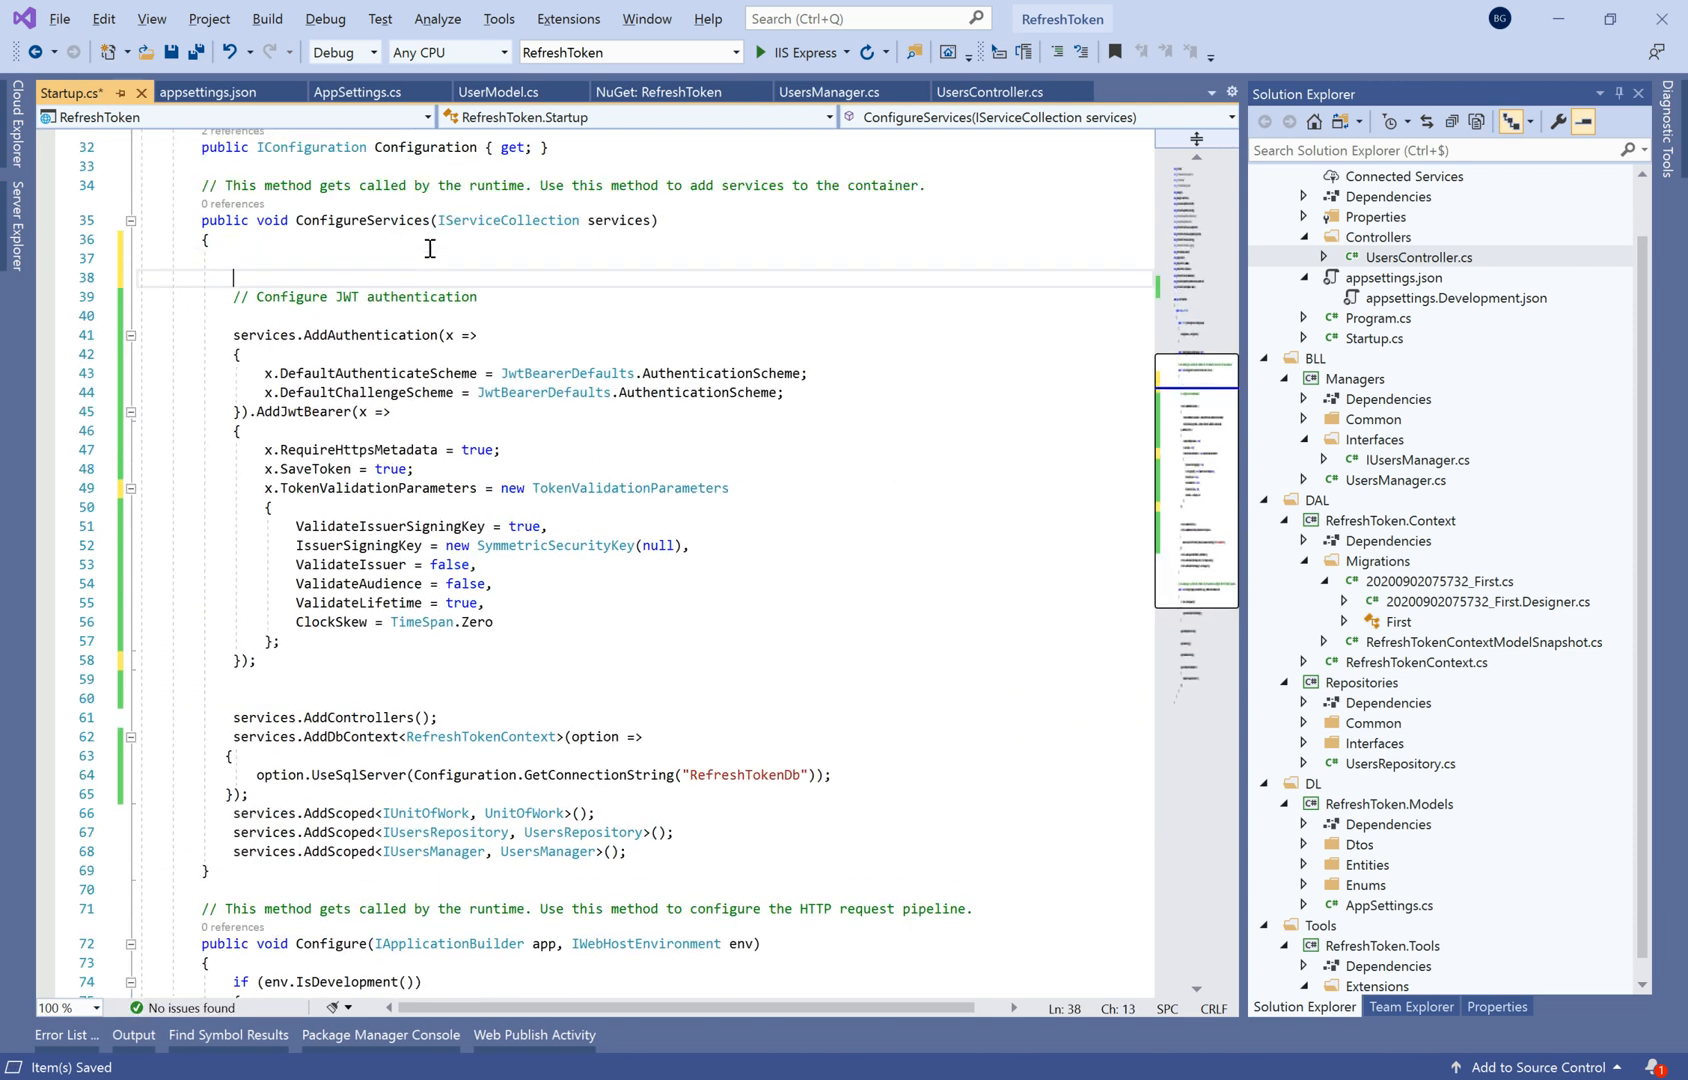
- Read the AppSettings configuration section into an appSettings variable, importing its namespace
text(var appSettingsSection = Configuration.GetSection("AppSettings");)
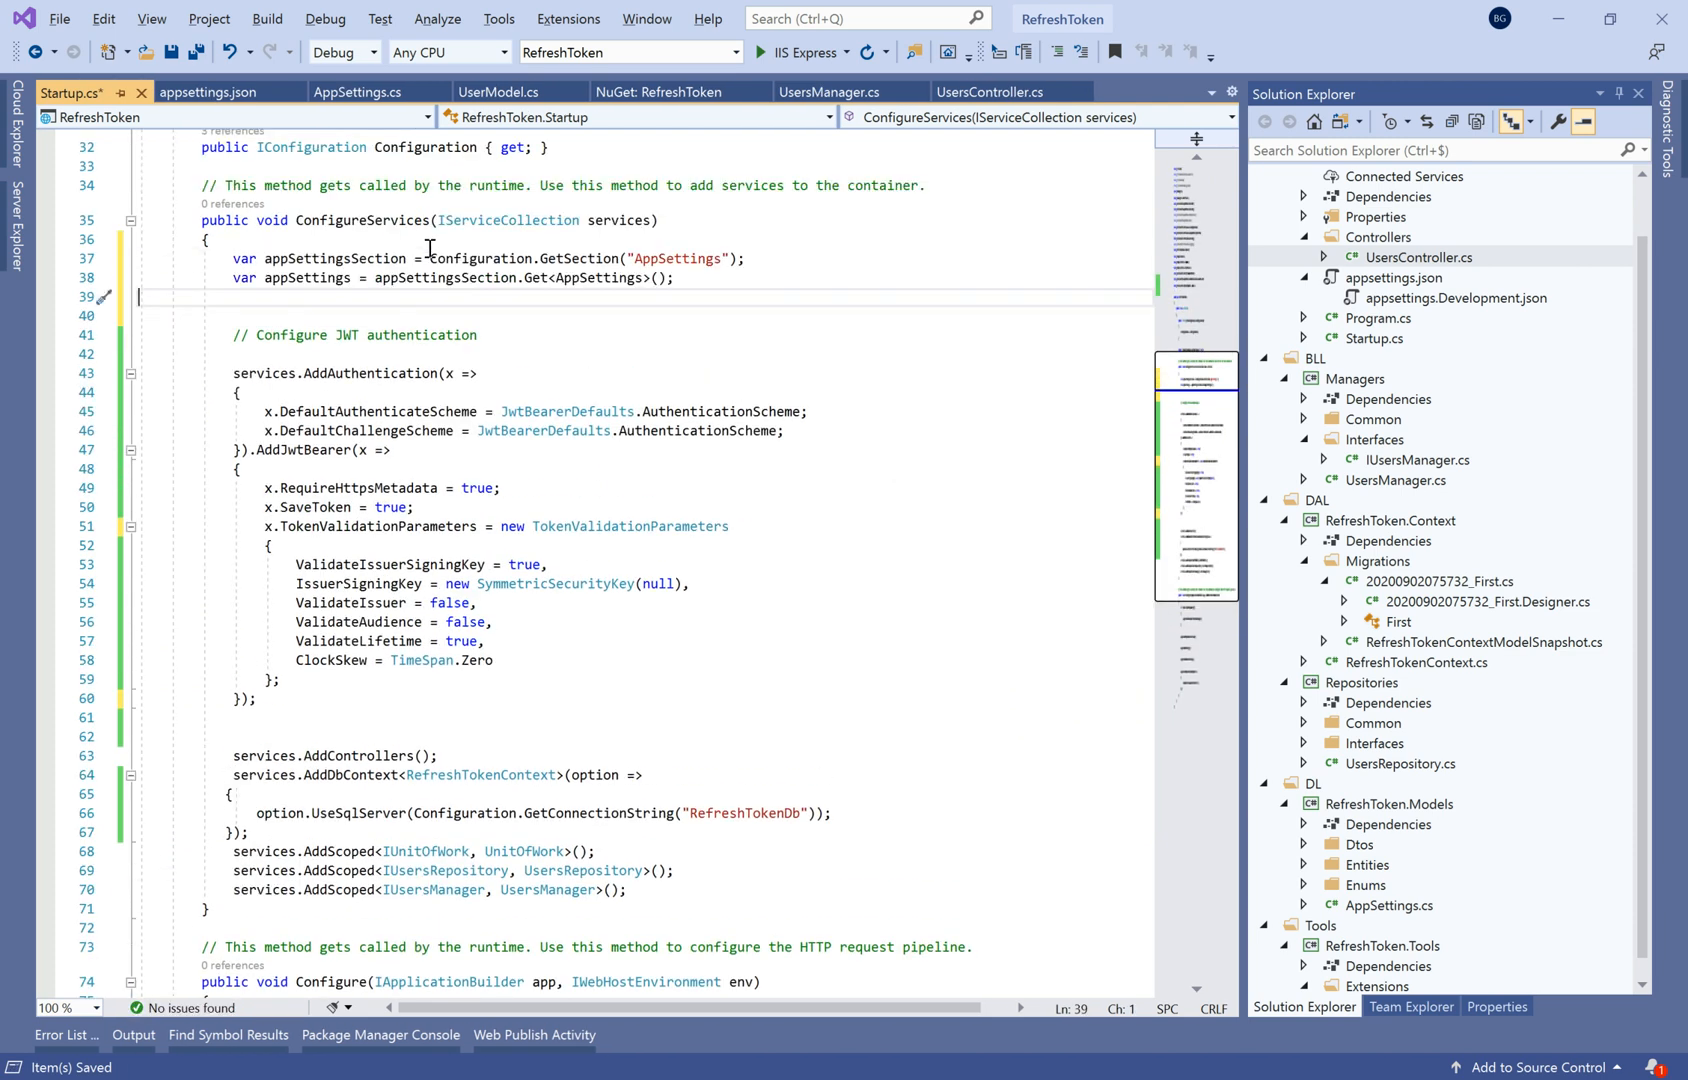
click(108, 278)
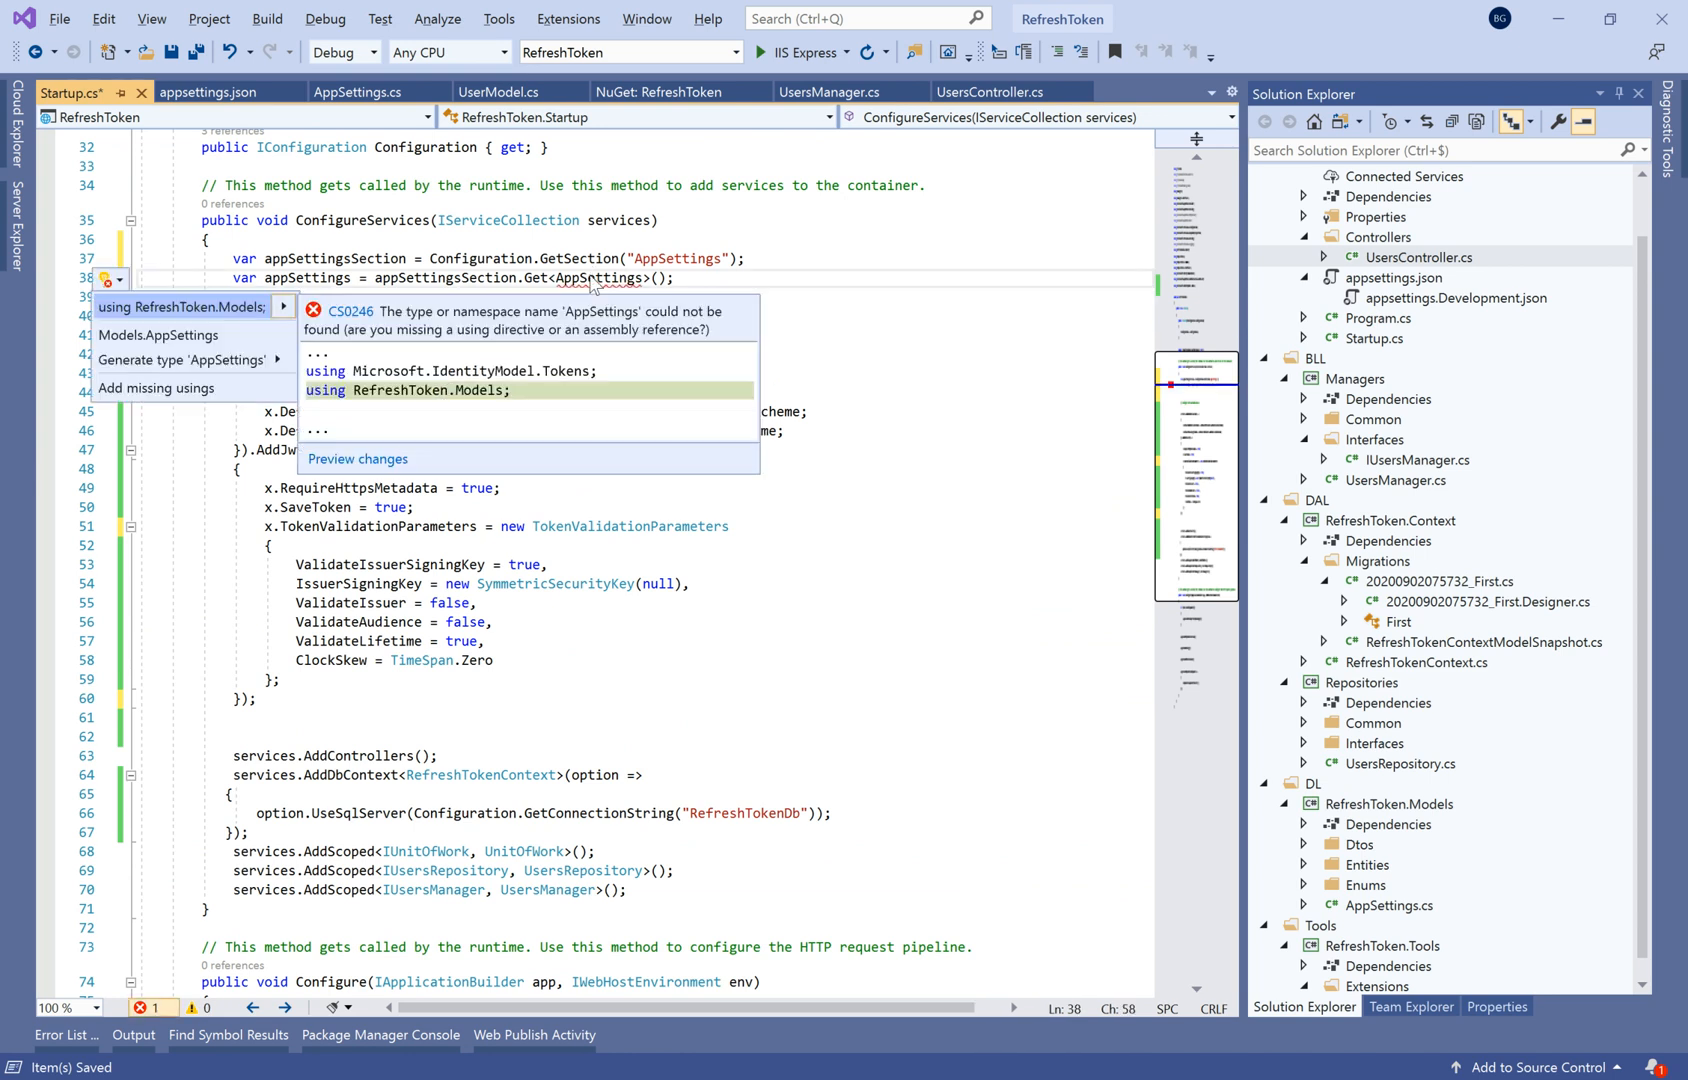
click(184, 306)
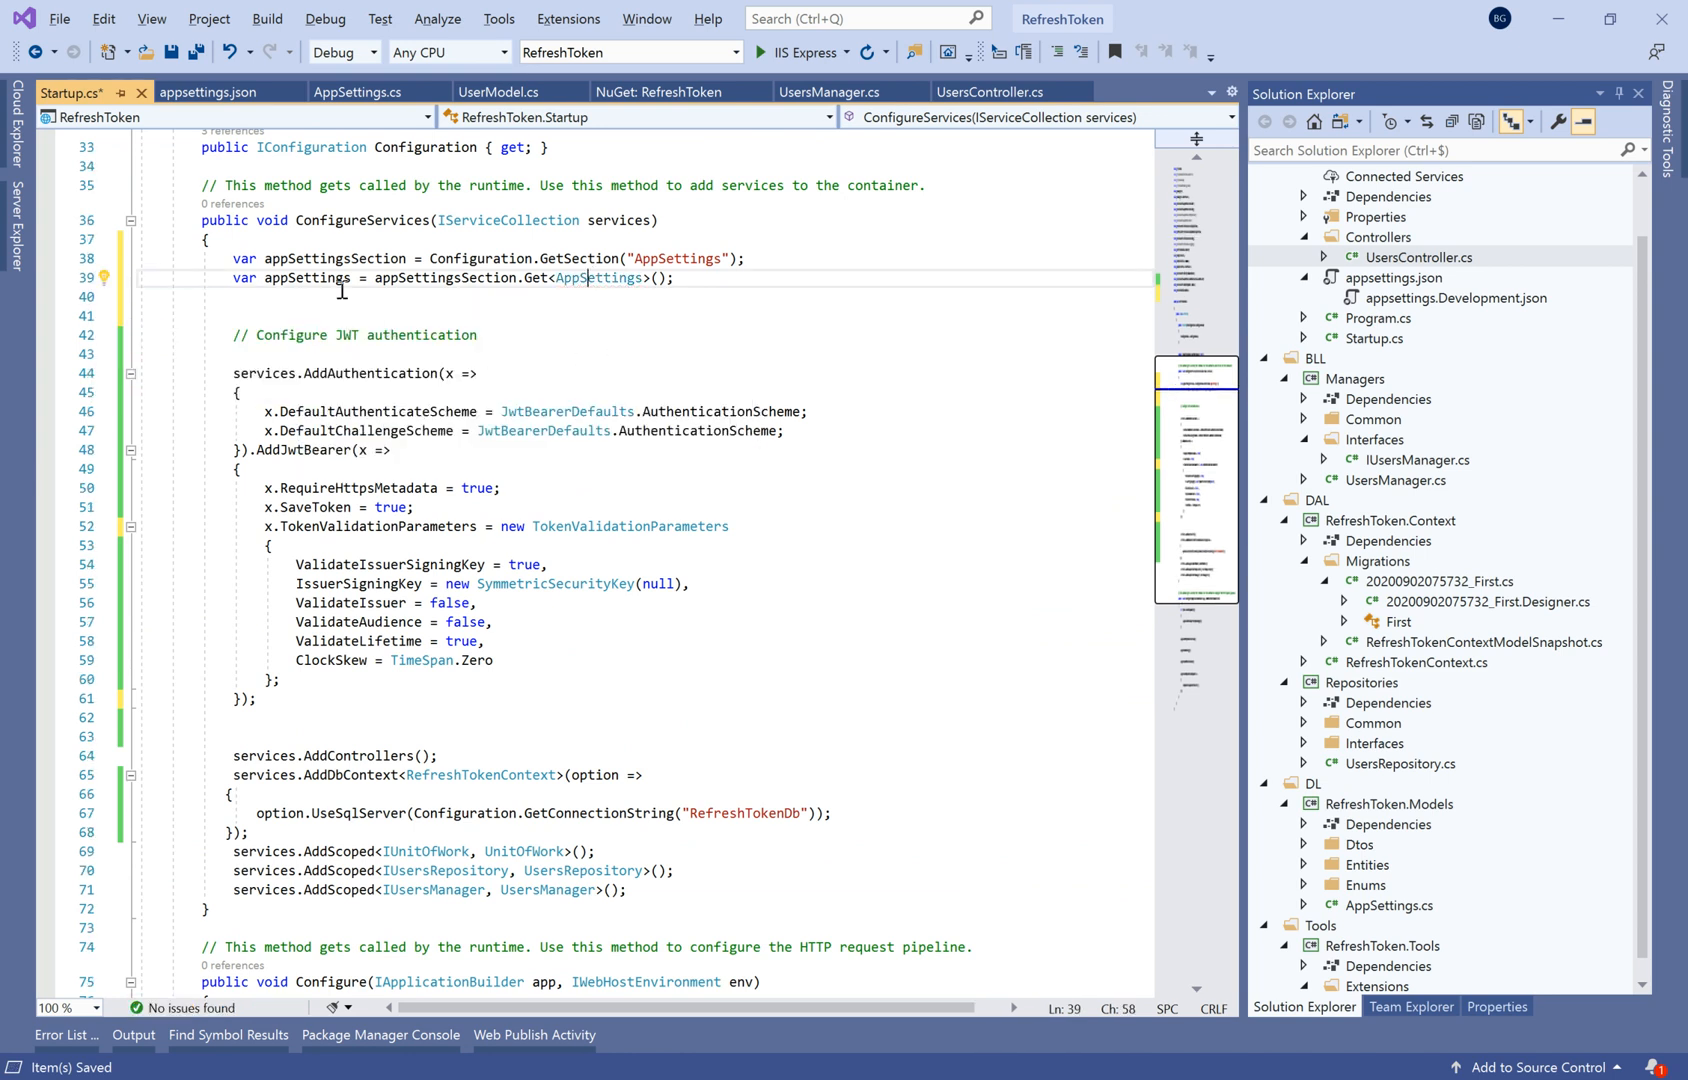
click(282, 258)
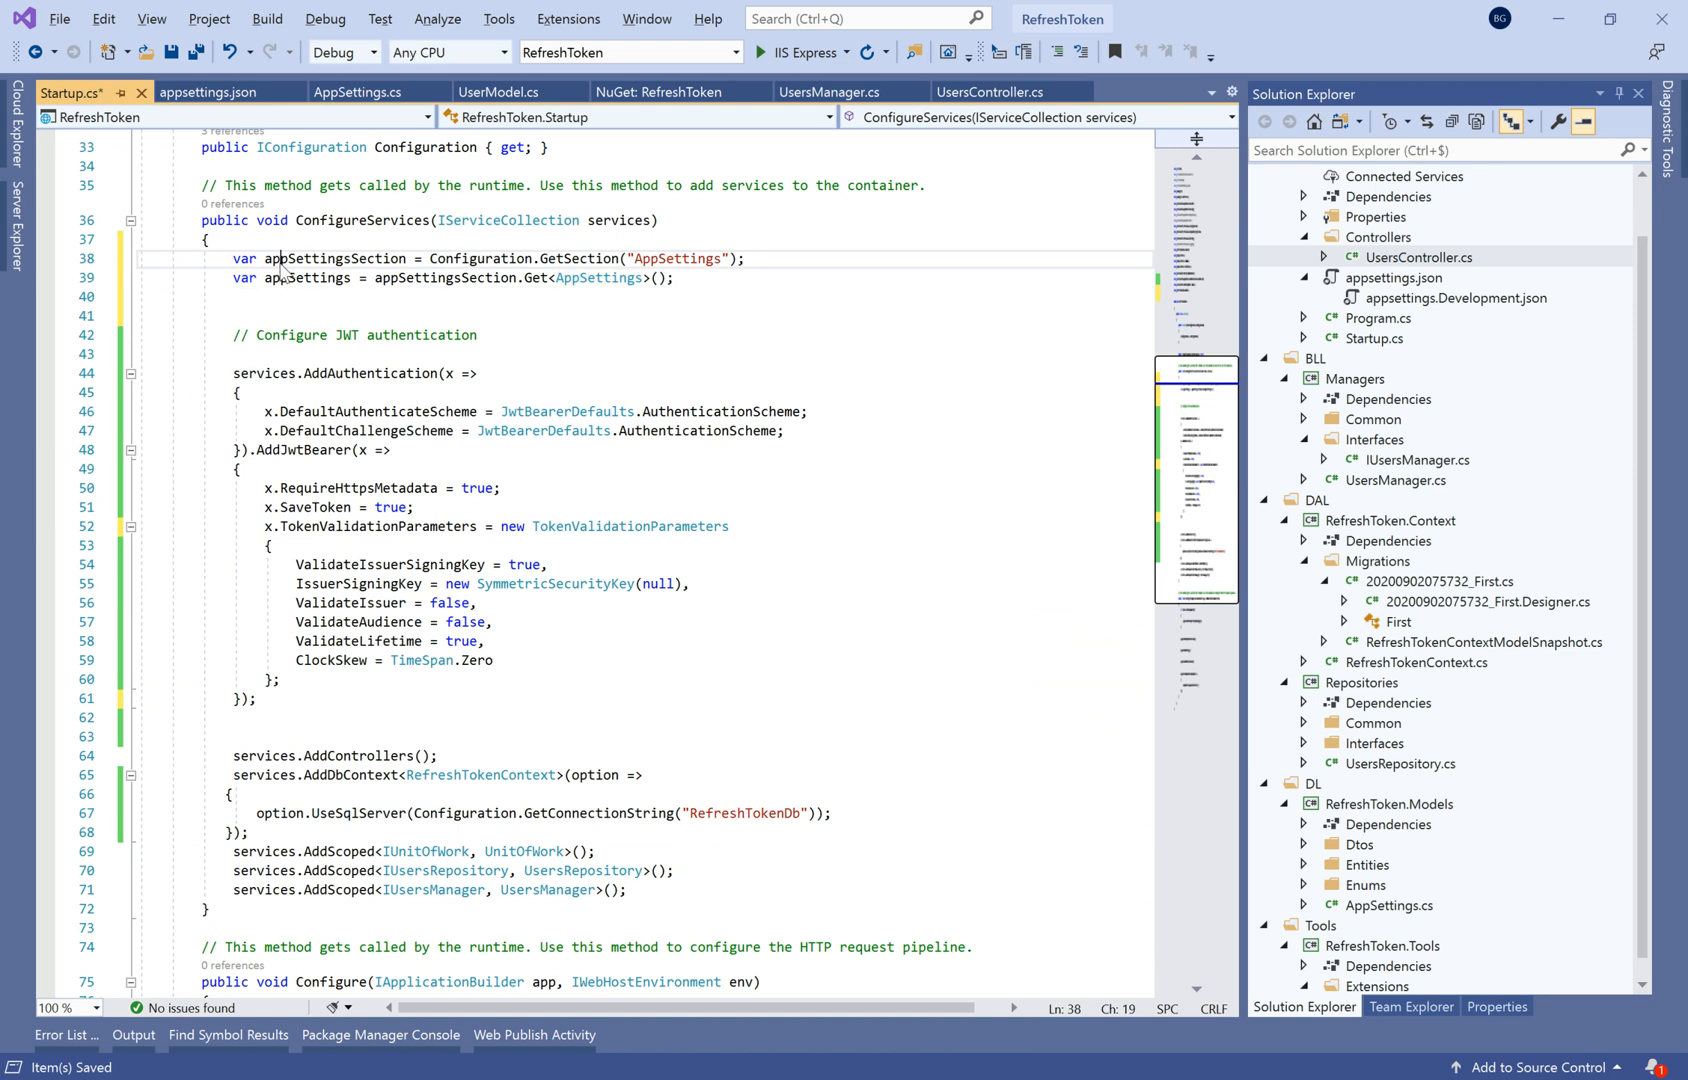
double_click(306, 278)
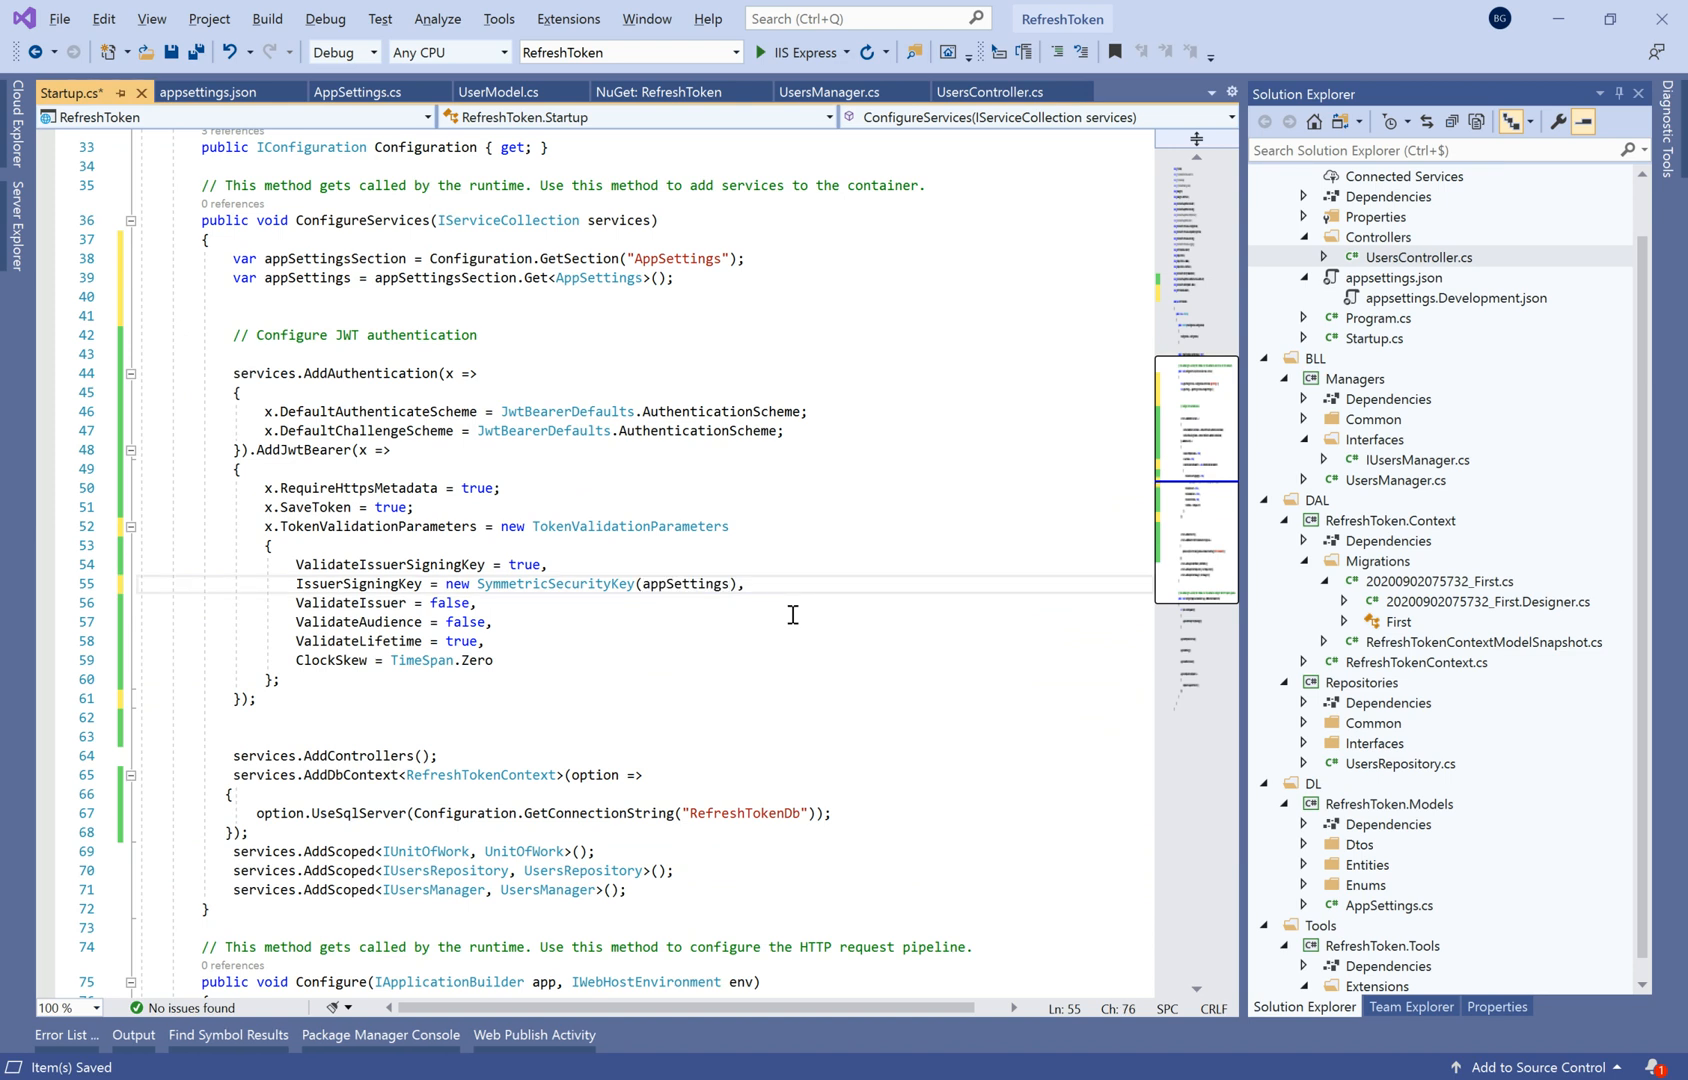
- Set IssuerSigningKey from Encoding.ASCII.GetBytes(appSettings.SecretKey) and run the API with IIS Express
text(.SecretKey)
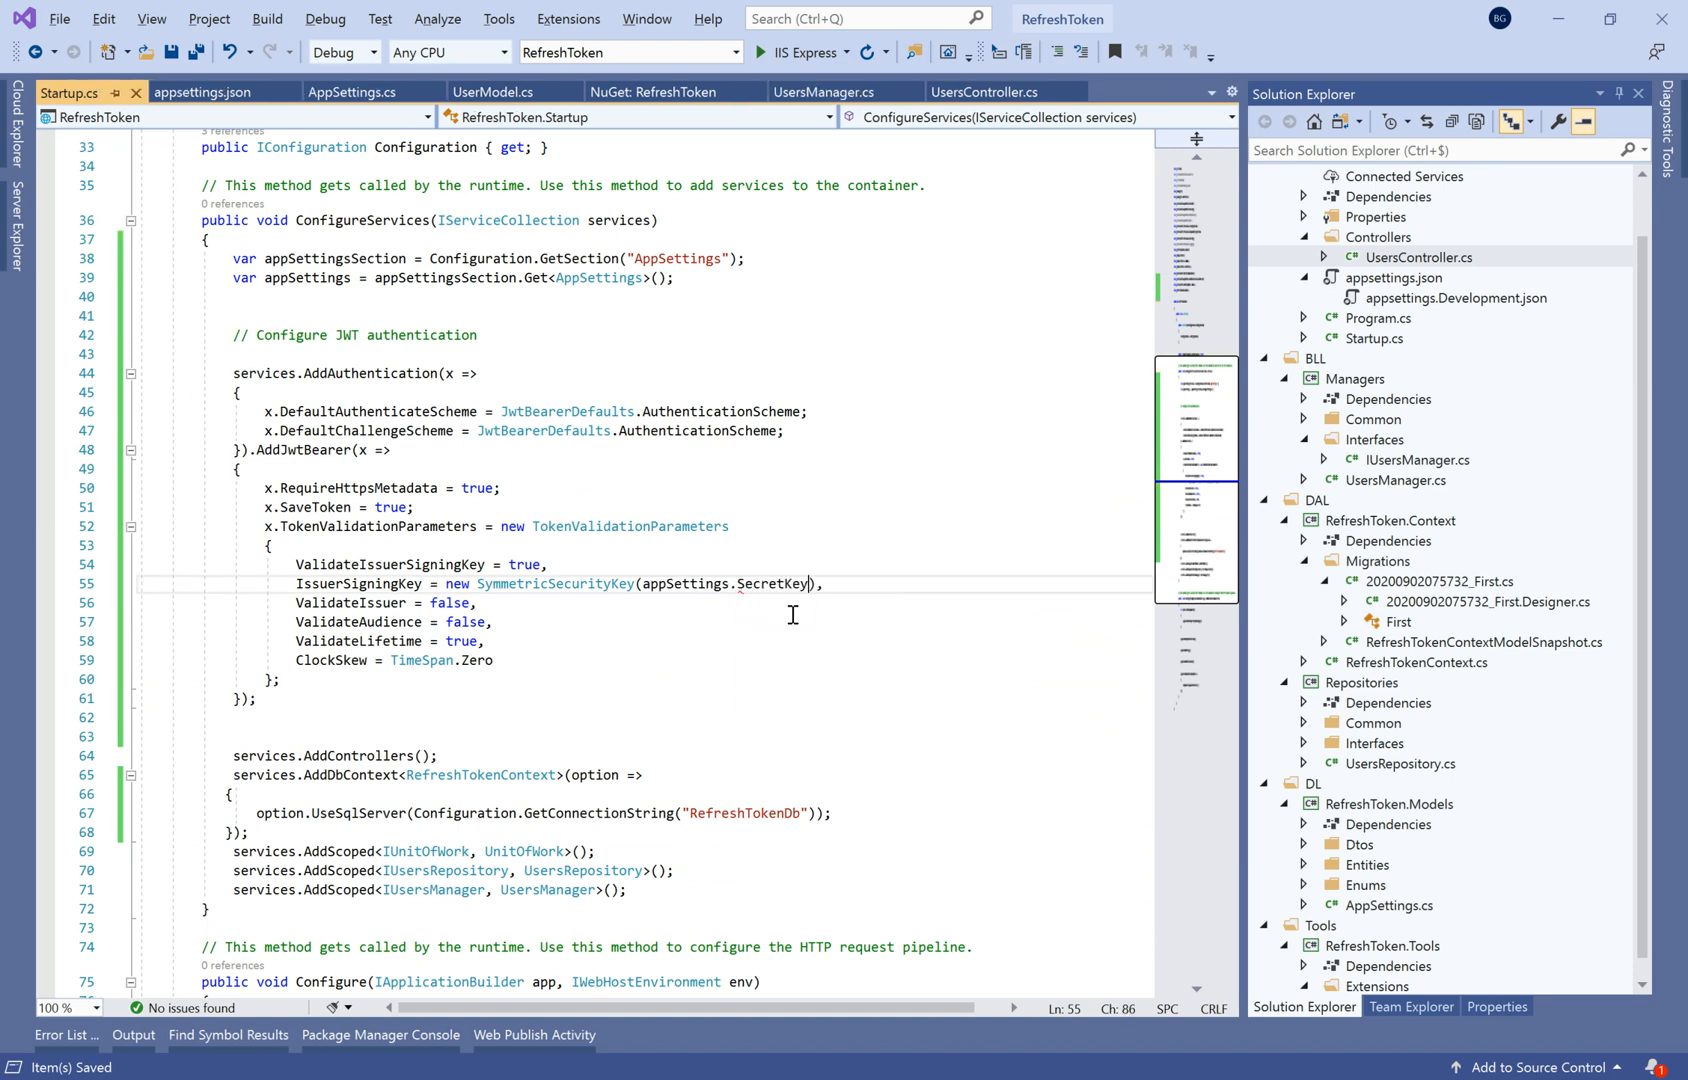
text(Encoding.)
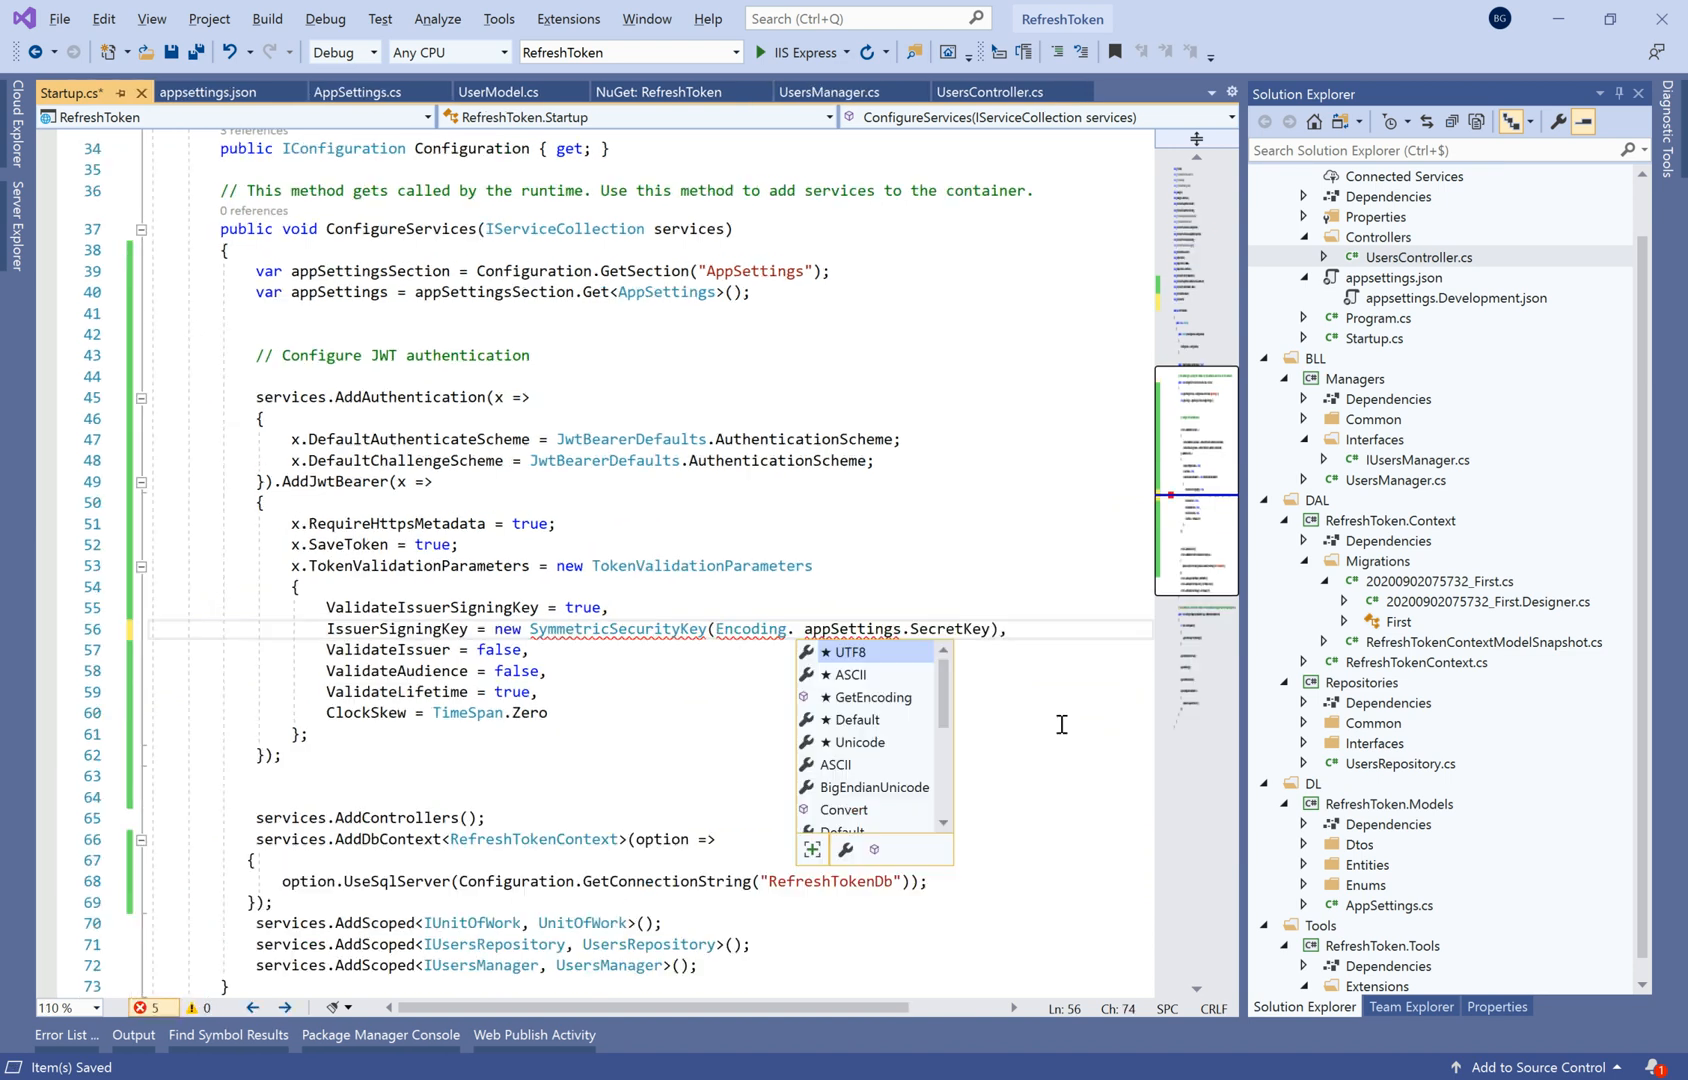
text(ASCII.G)
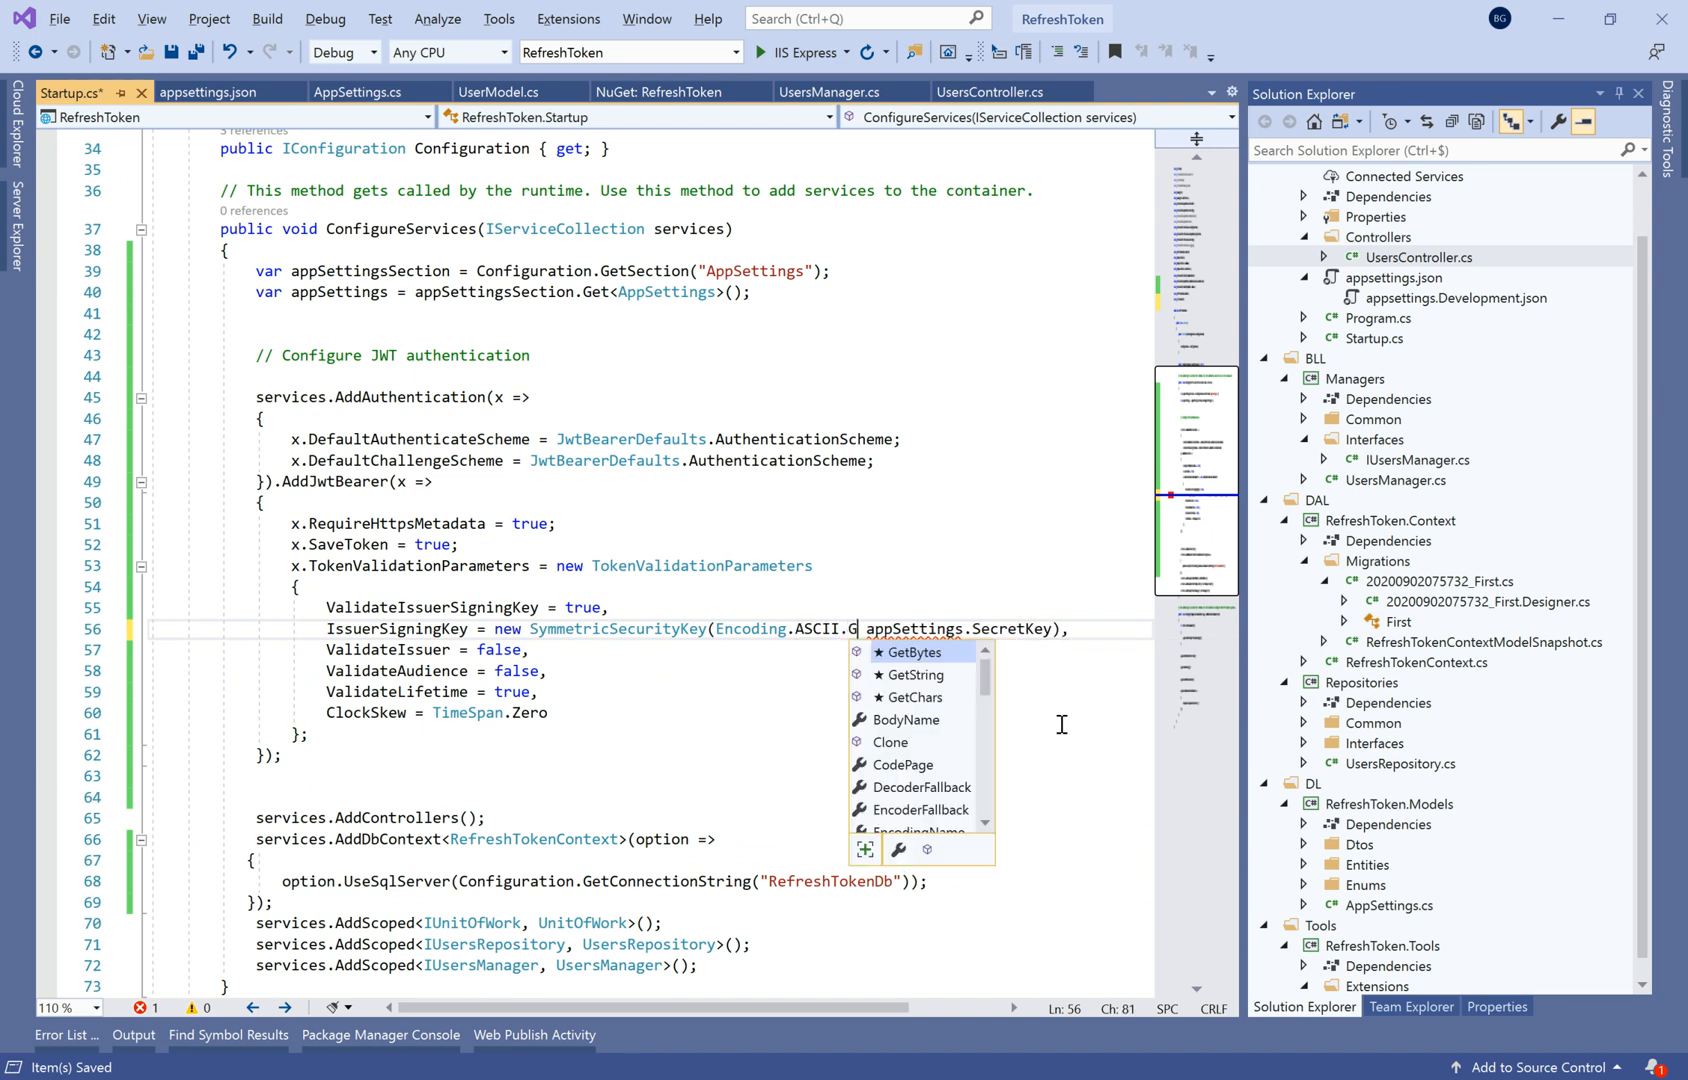
text(etBytes()
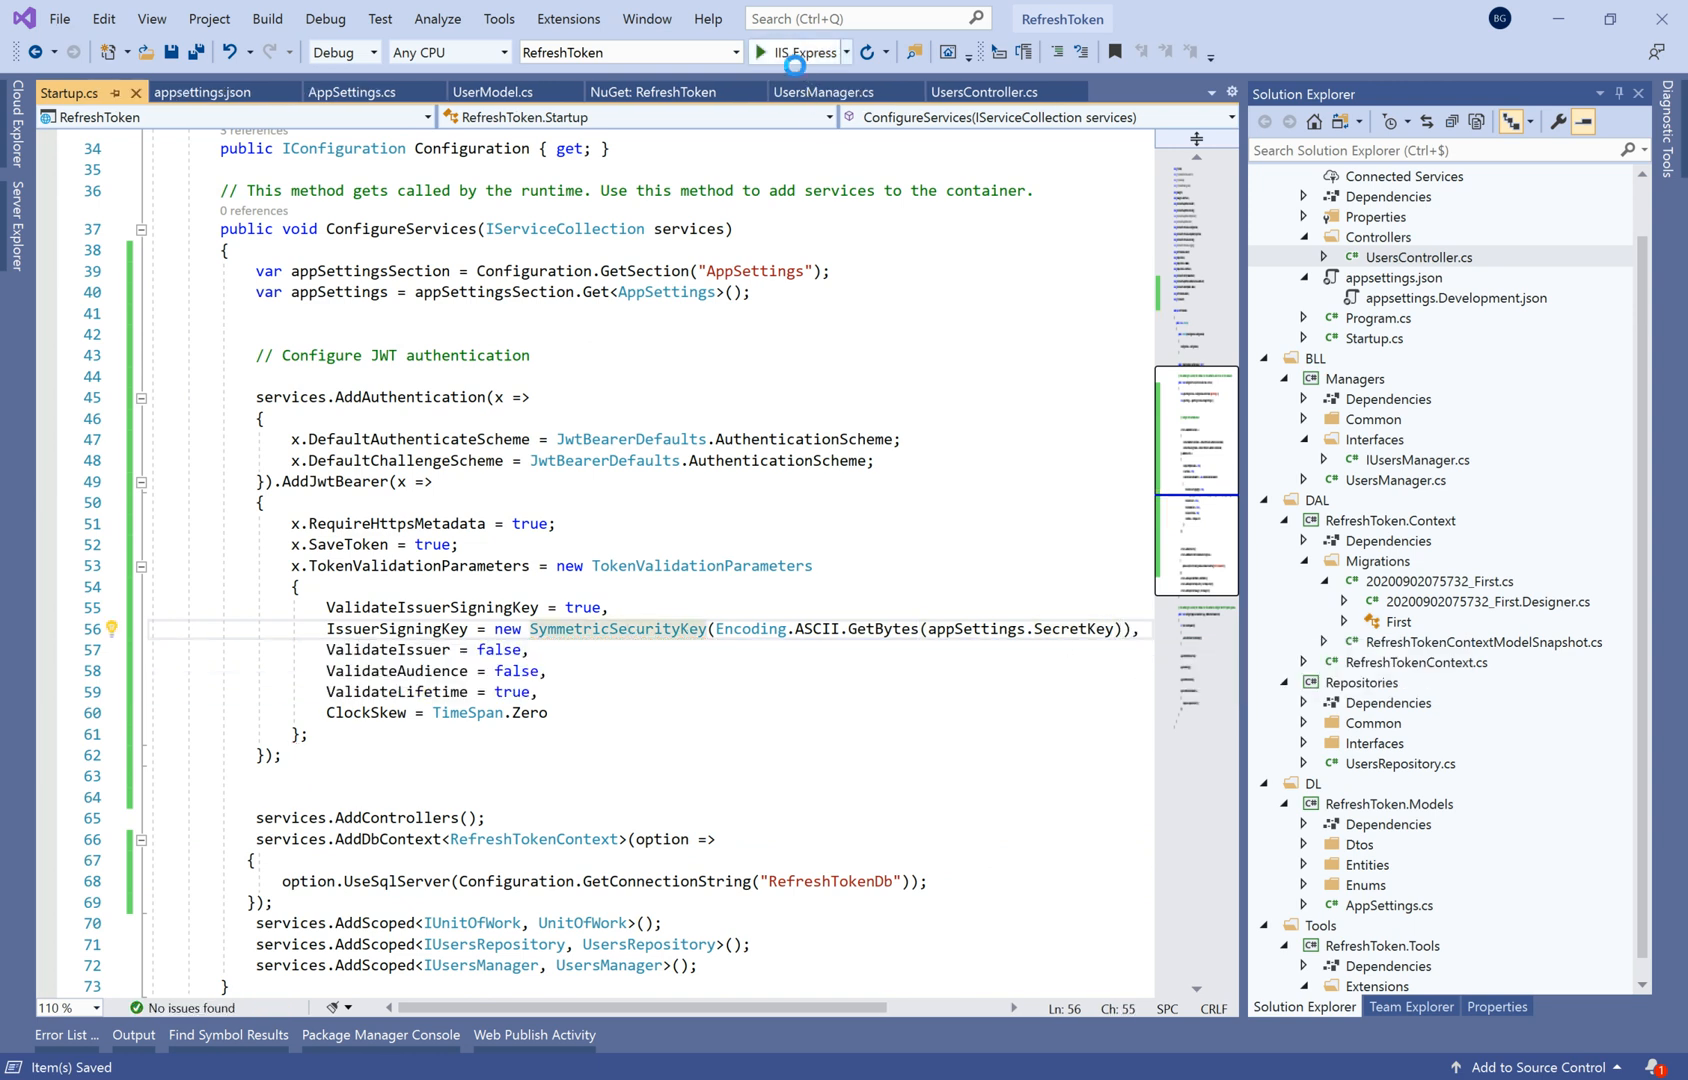
click(760, 52)
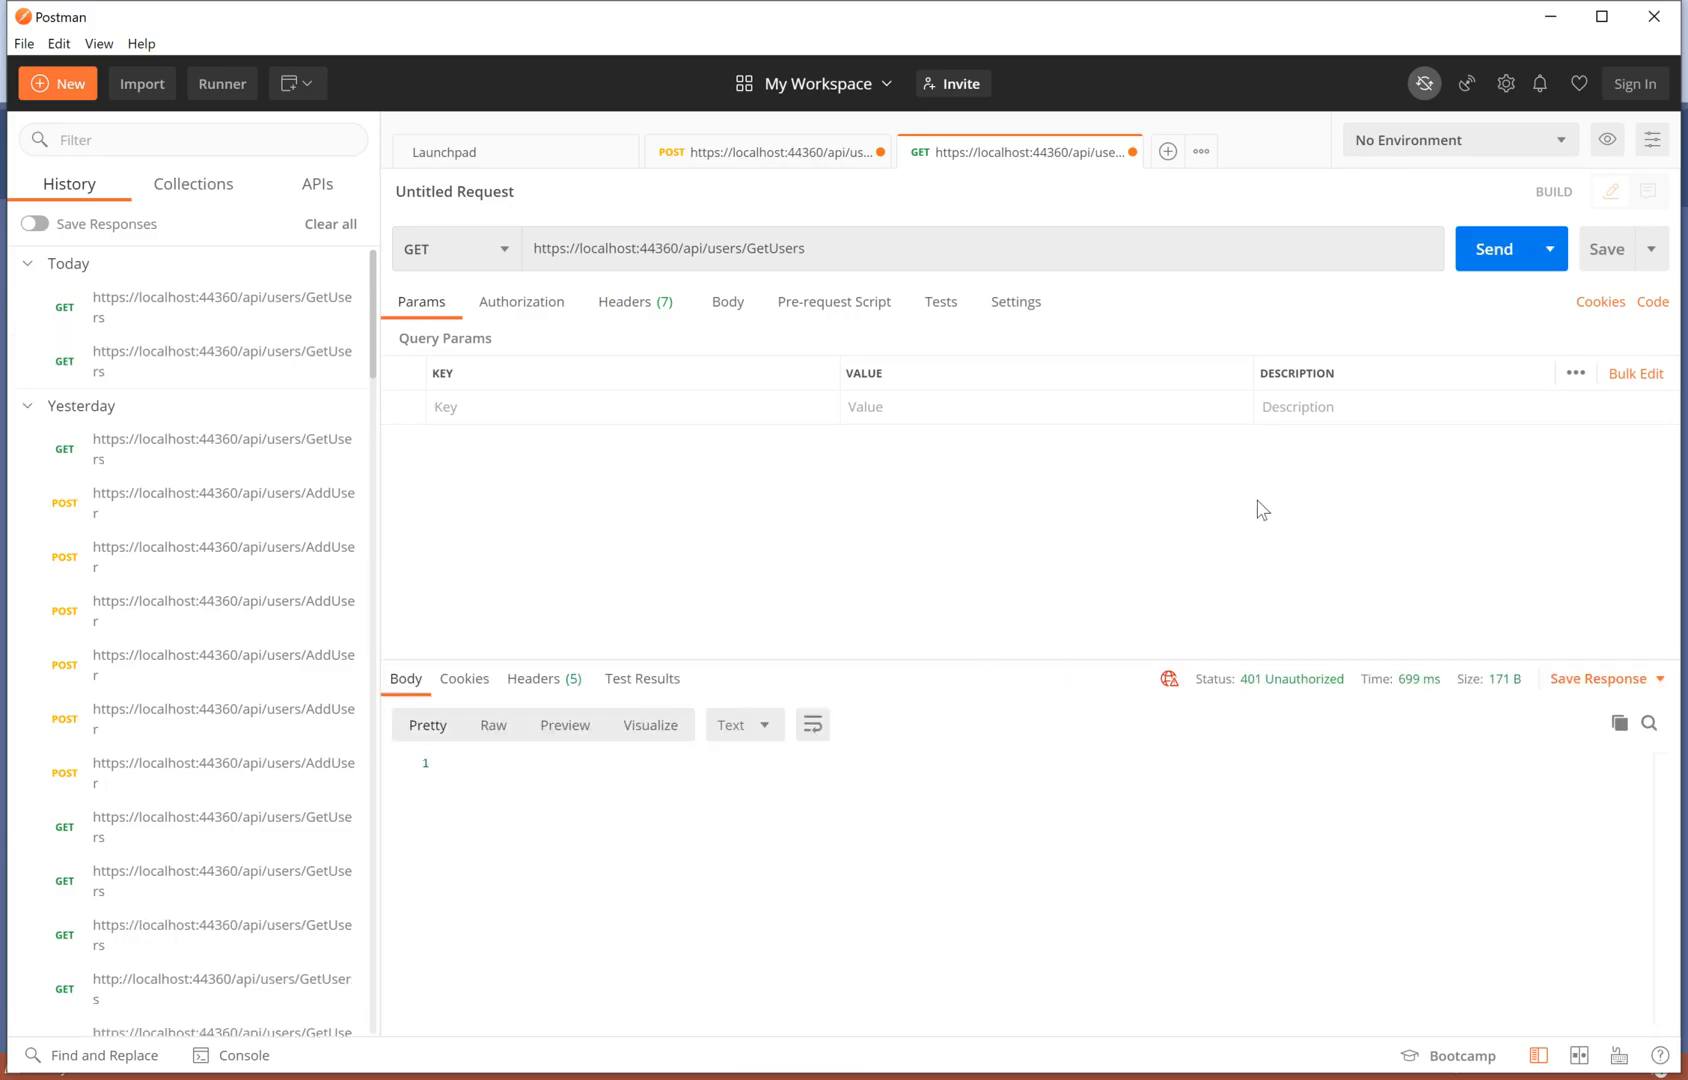
mouse_move(1270, 698)
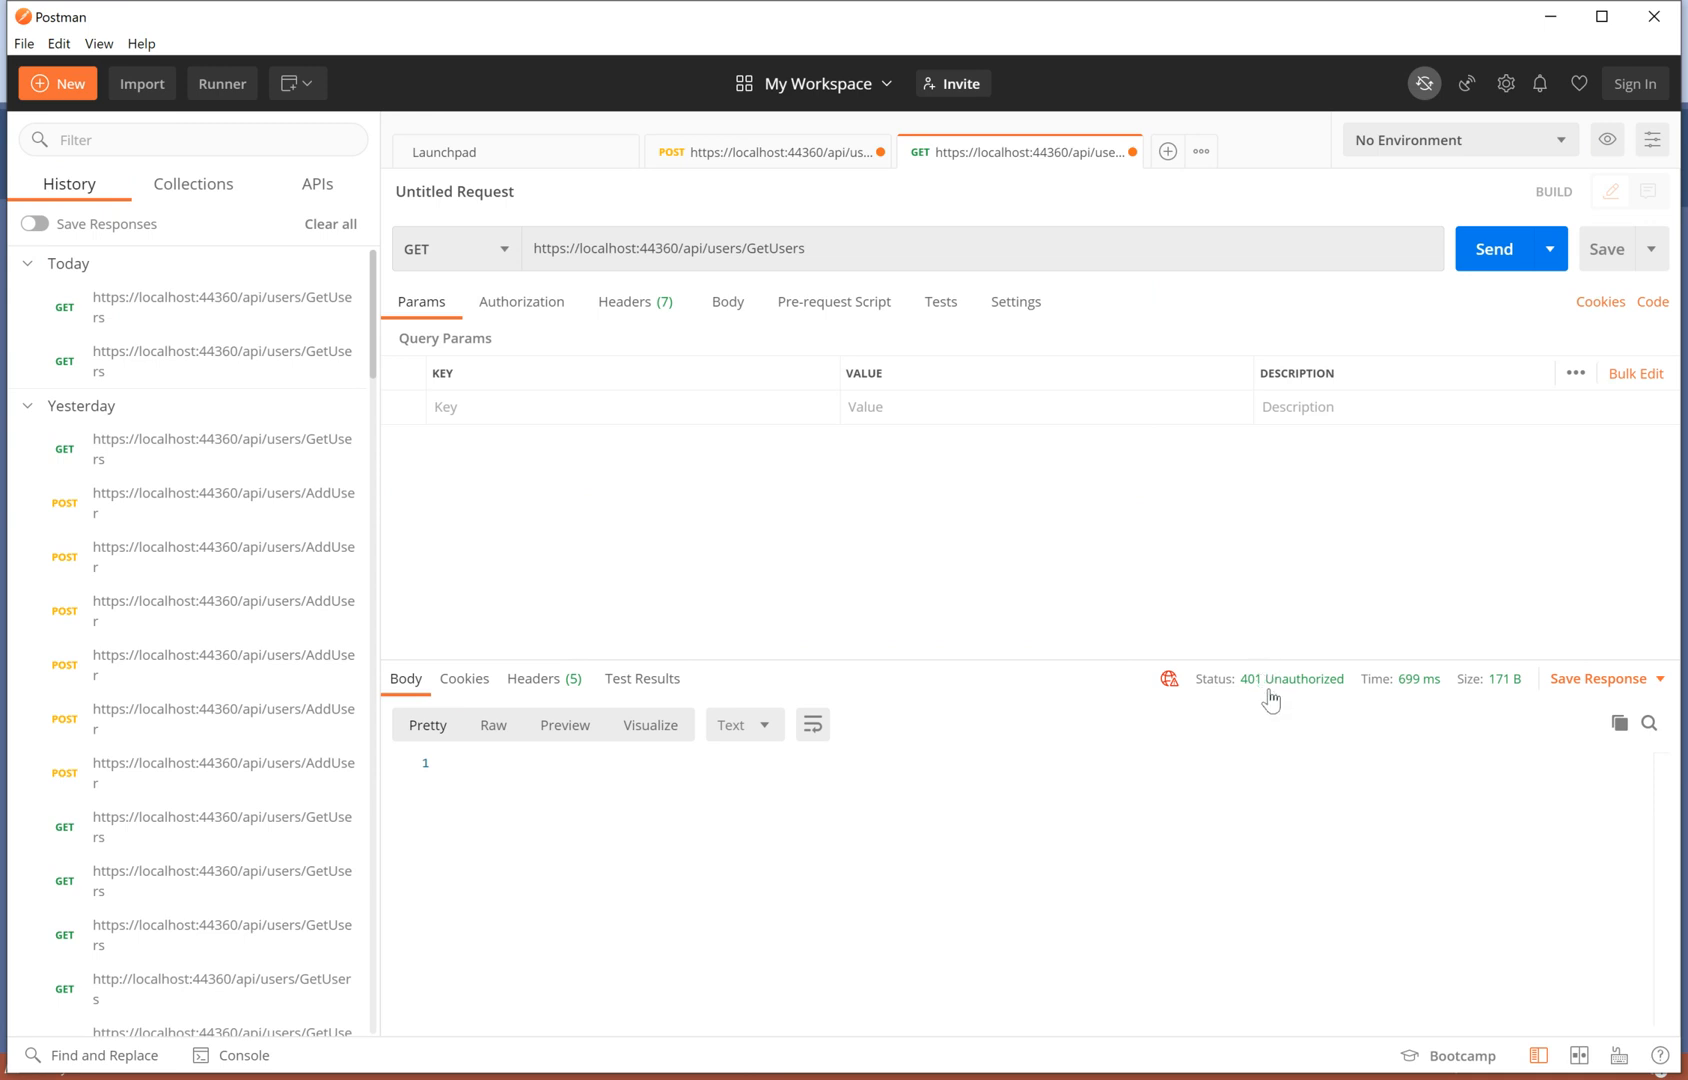
mouse_move(1296, 678)
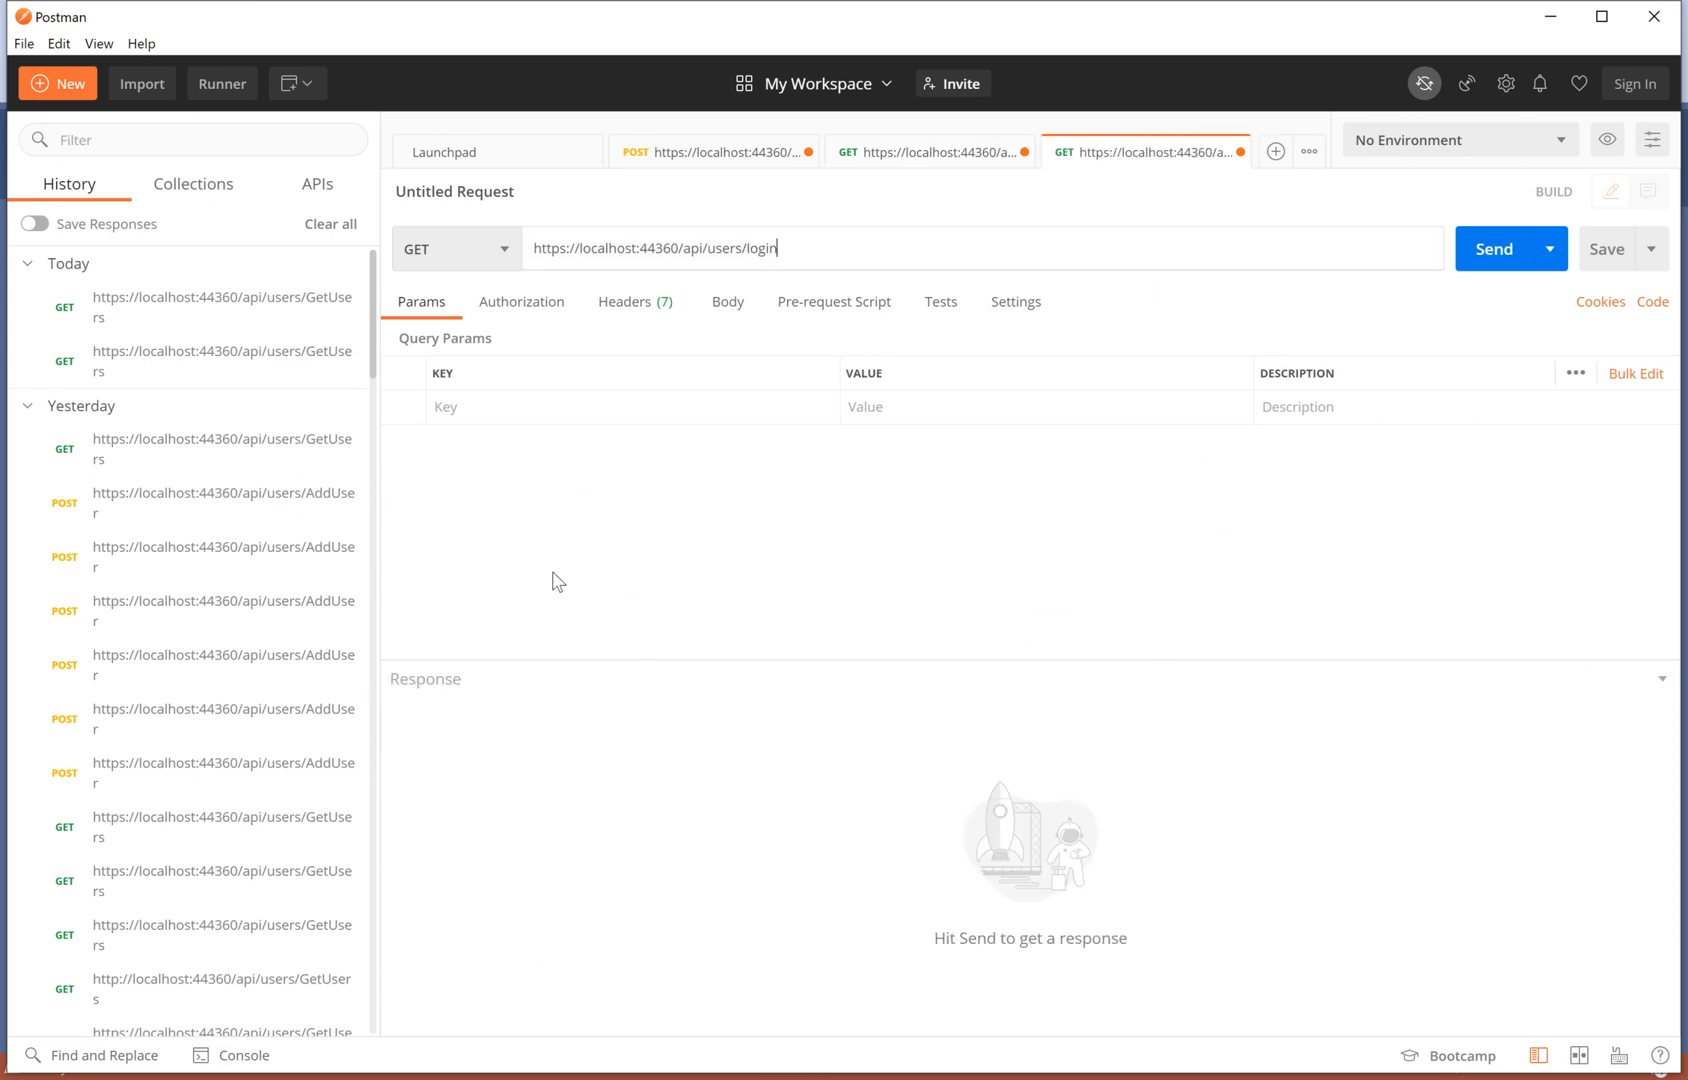
- Give the login request a raw JSON body with email and password
click(726, 302)
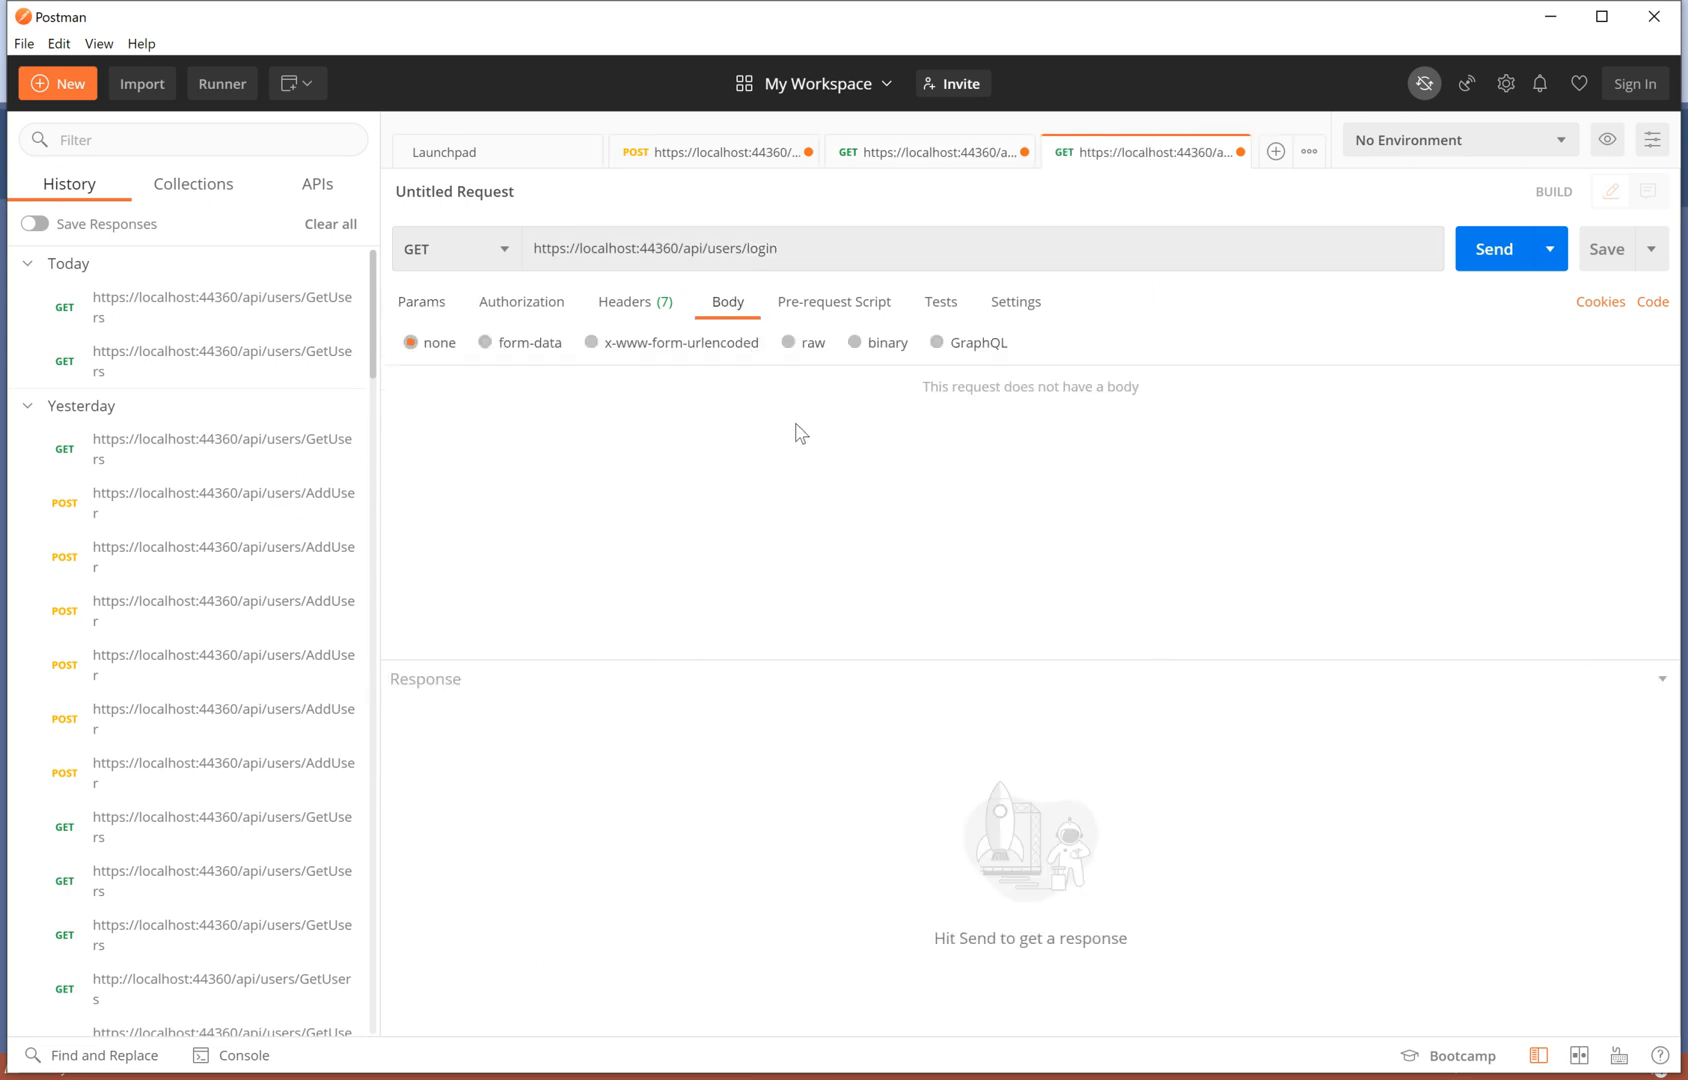
click(790, 342)
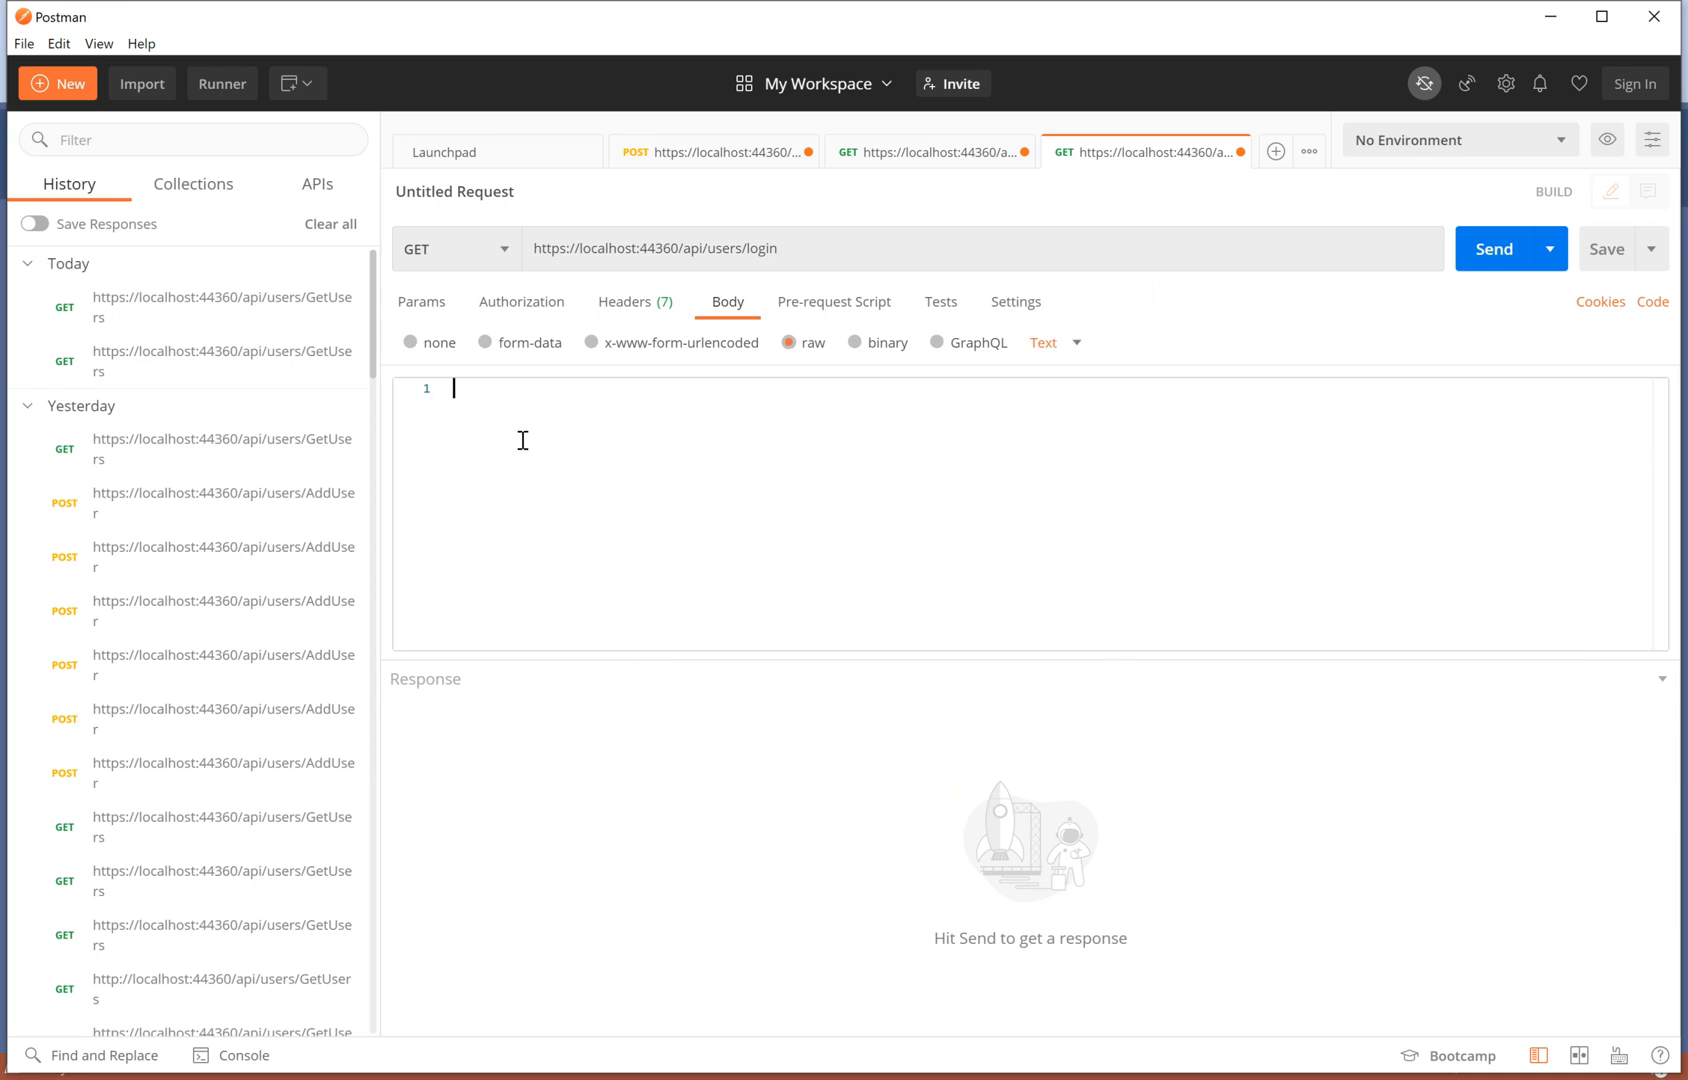
text({)
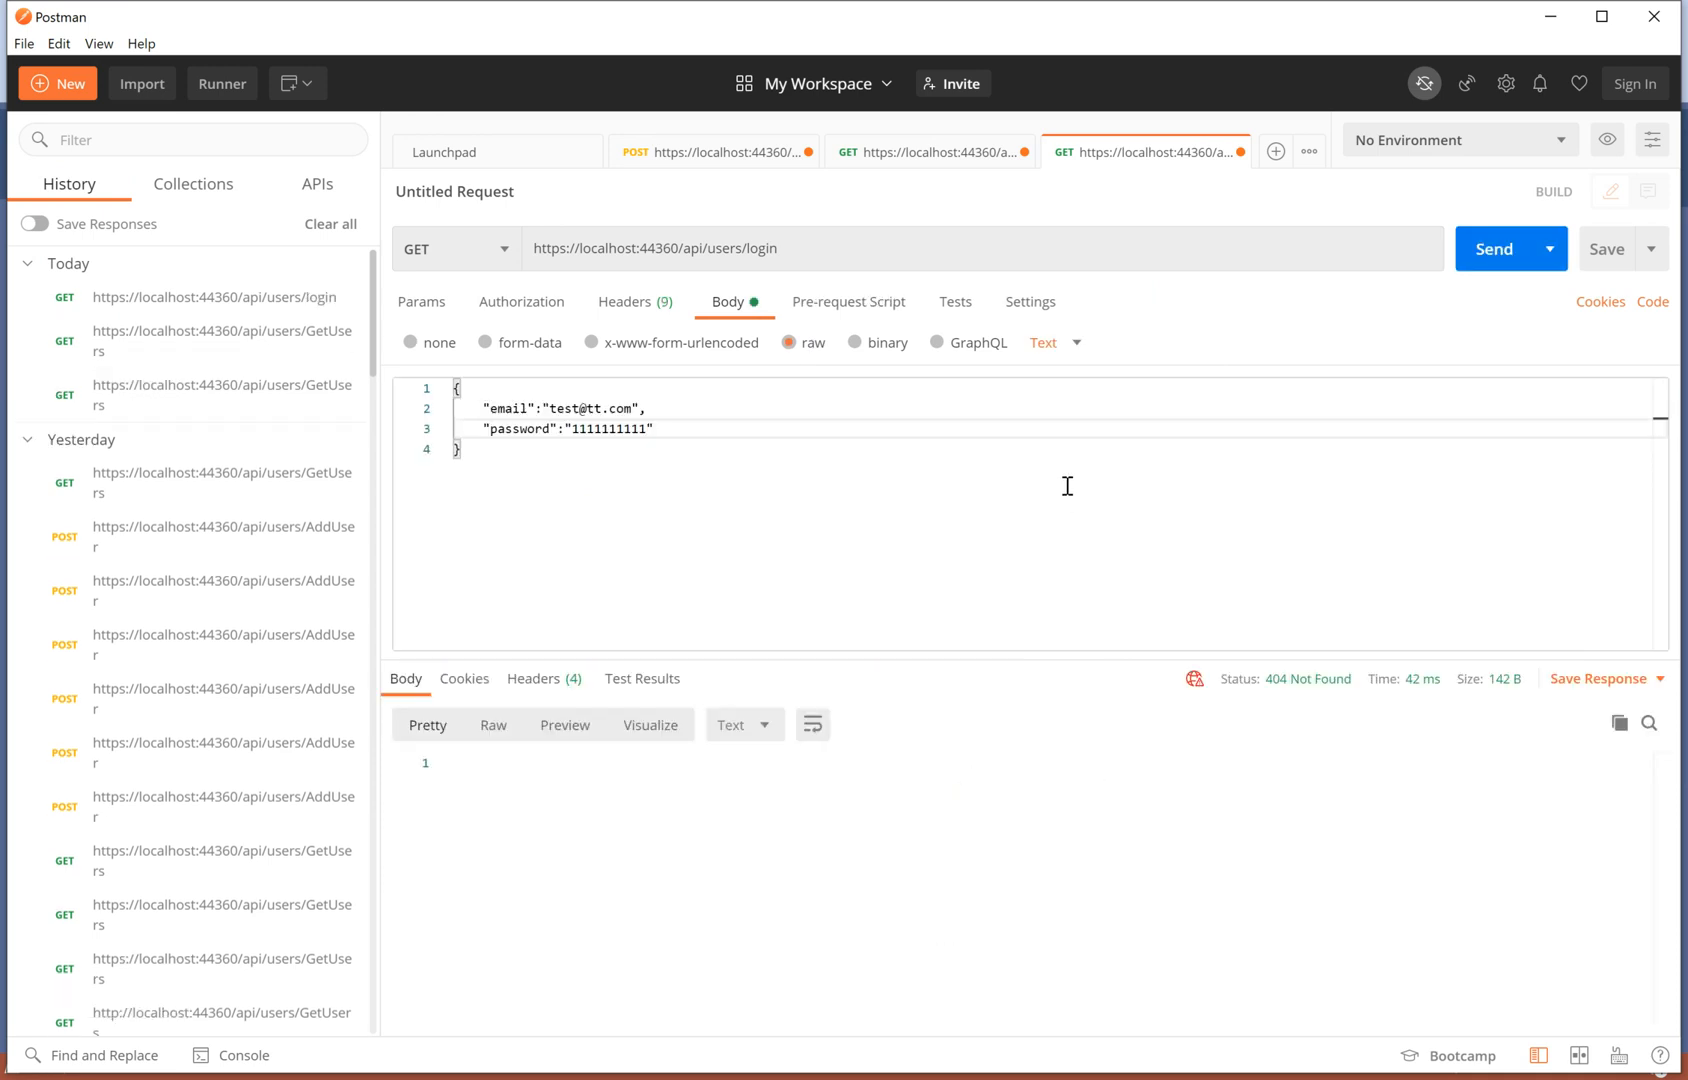
mouse_move(1308, 680)
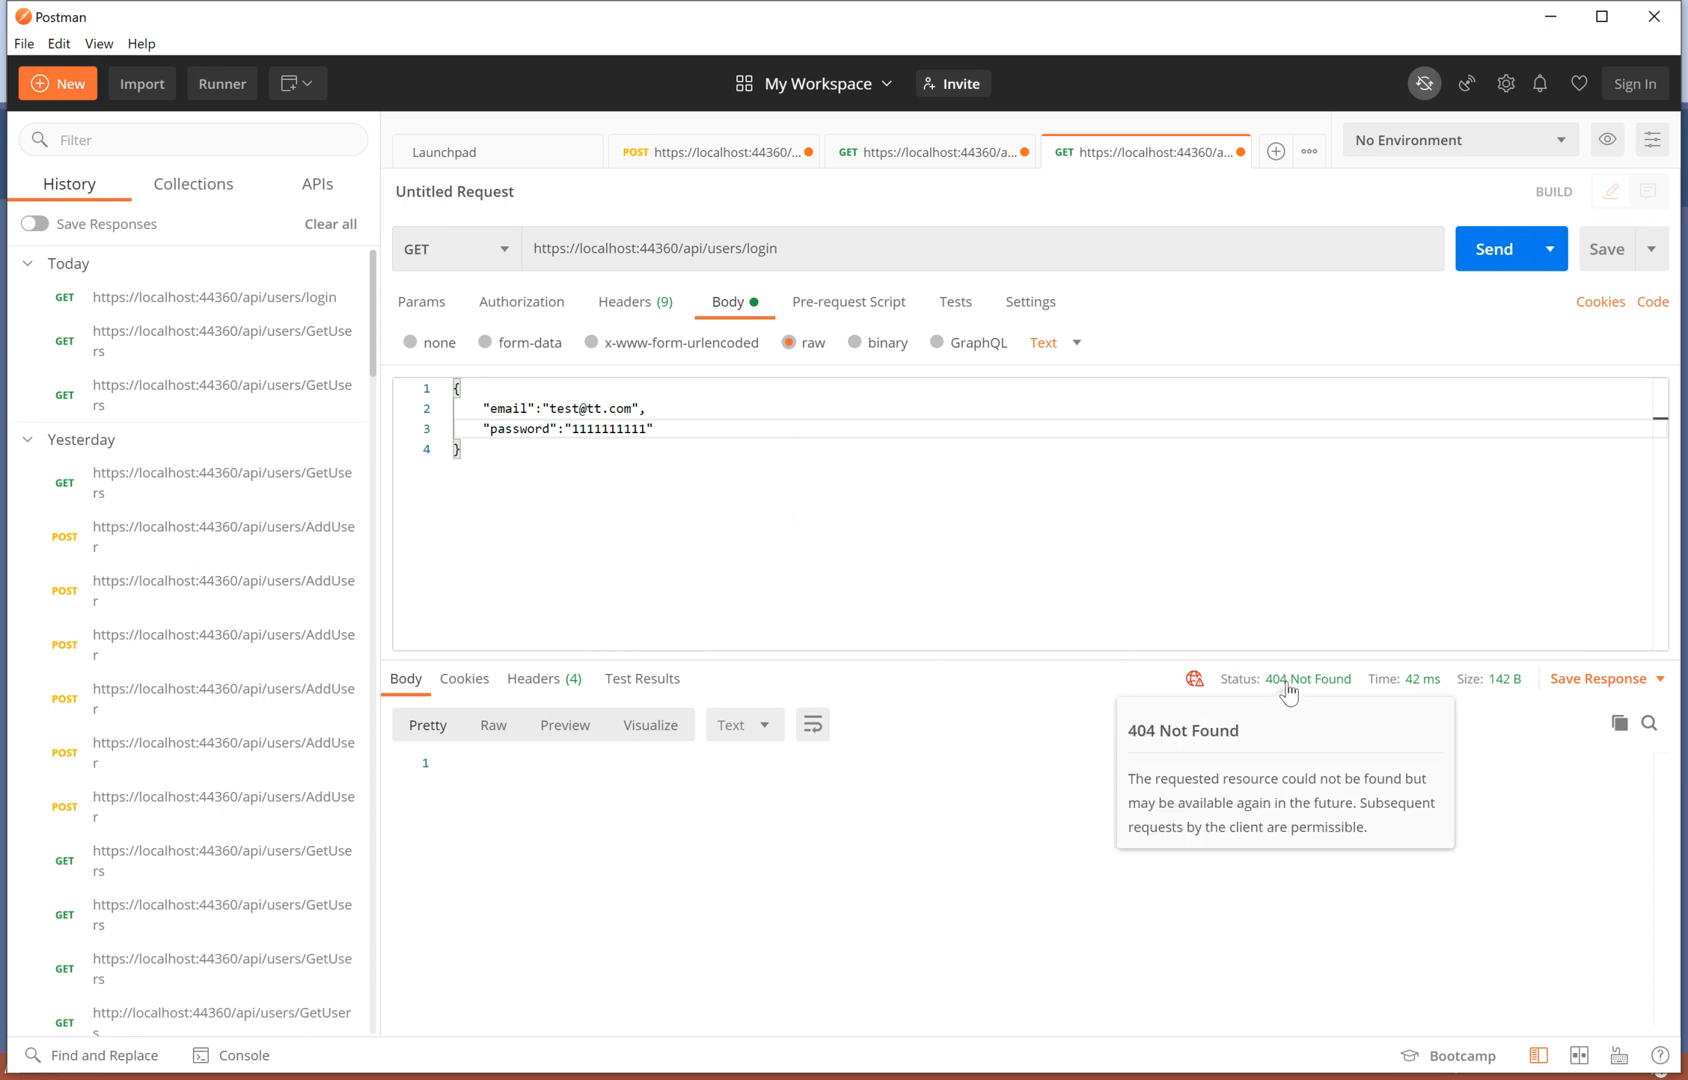
mouse_move(558, 278)
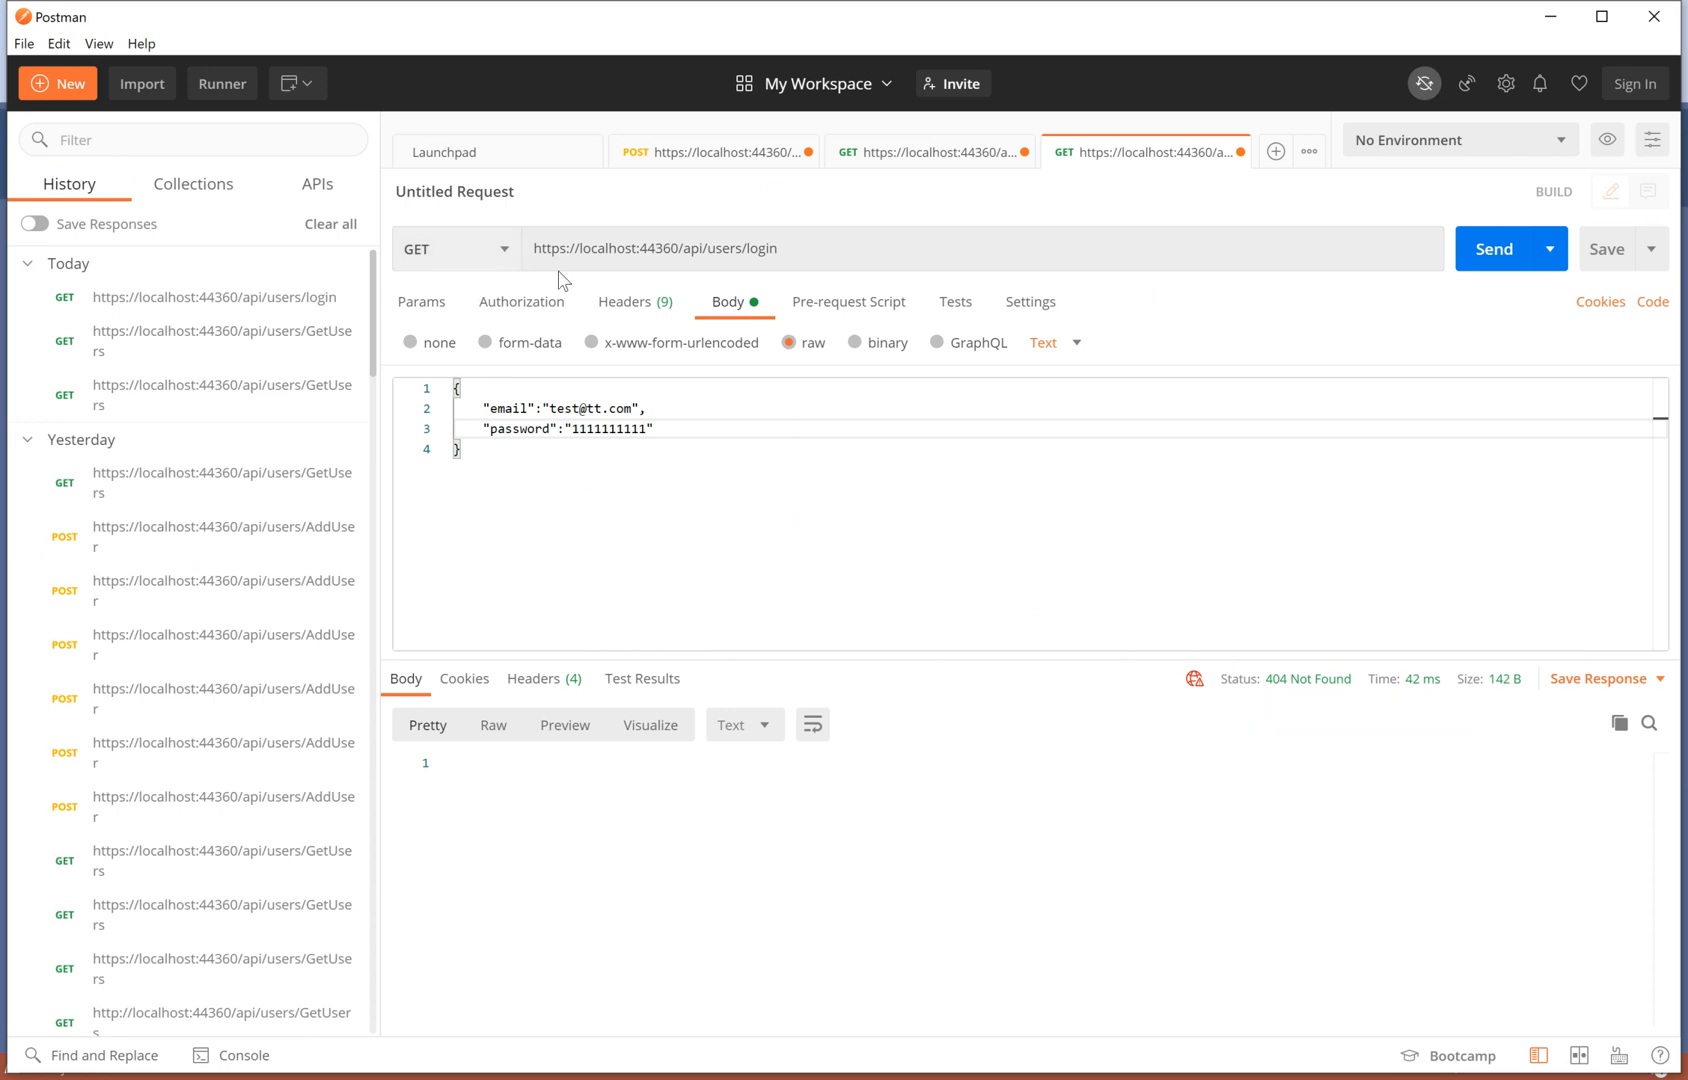
- Change the login request method from GET to POST
click(454, 248)
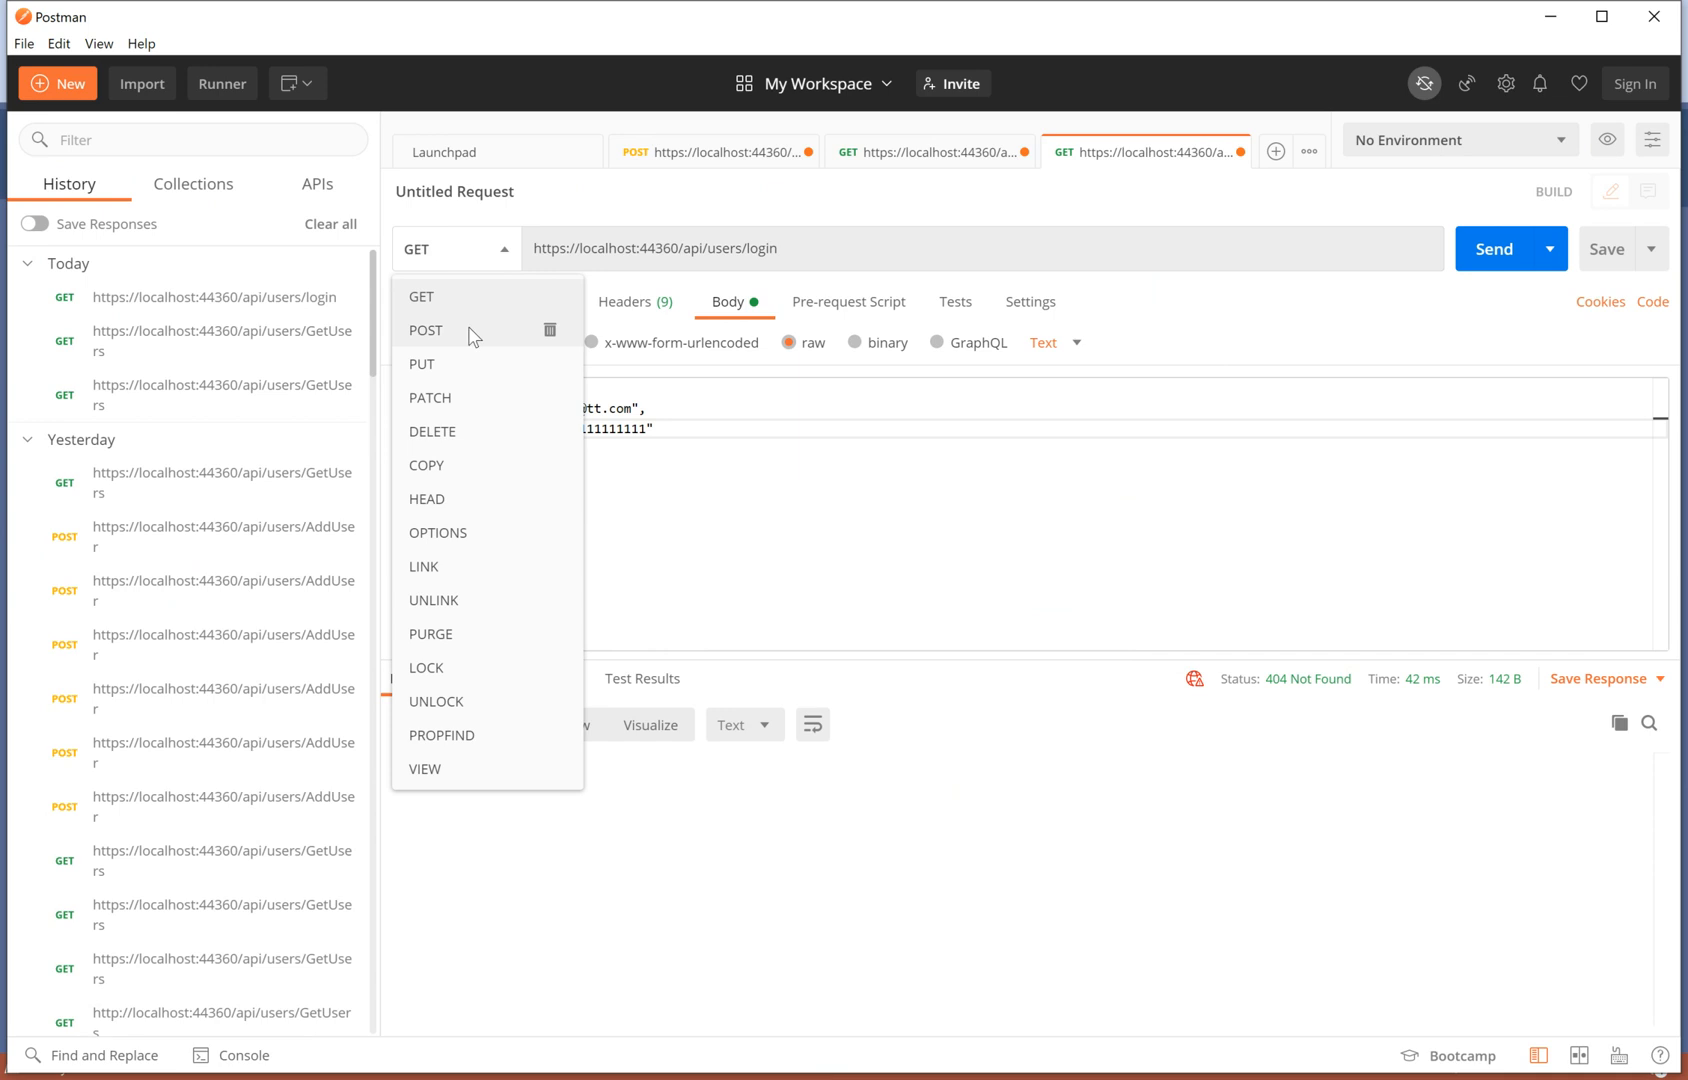
click(426, 330)
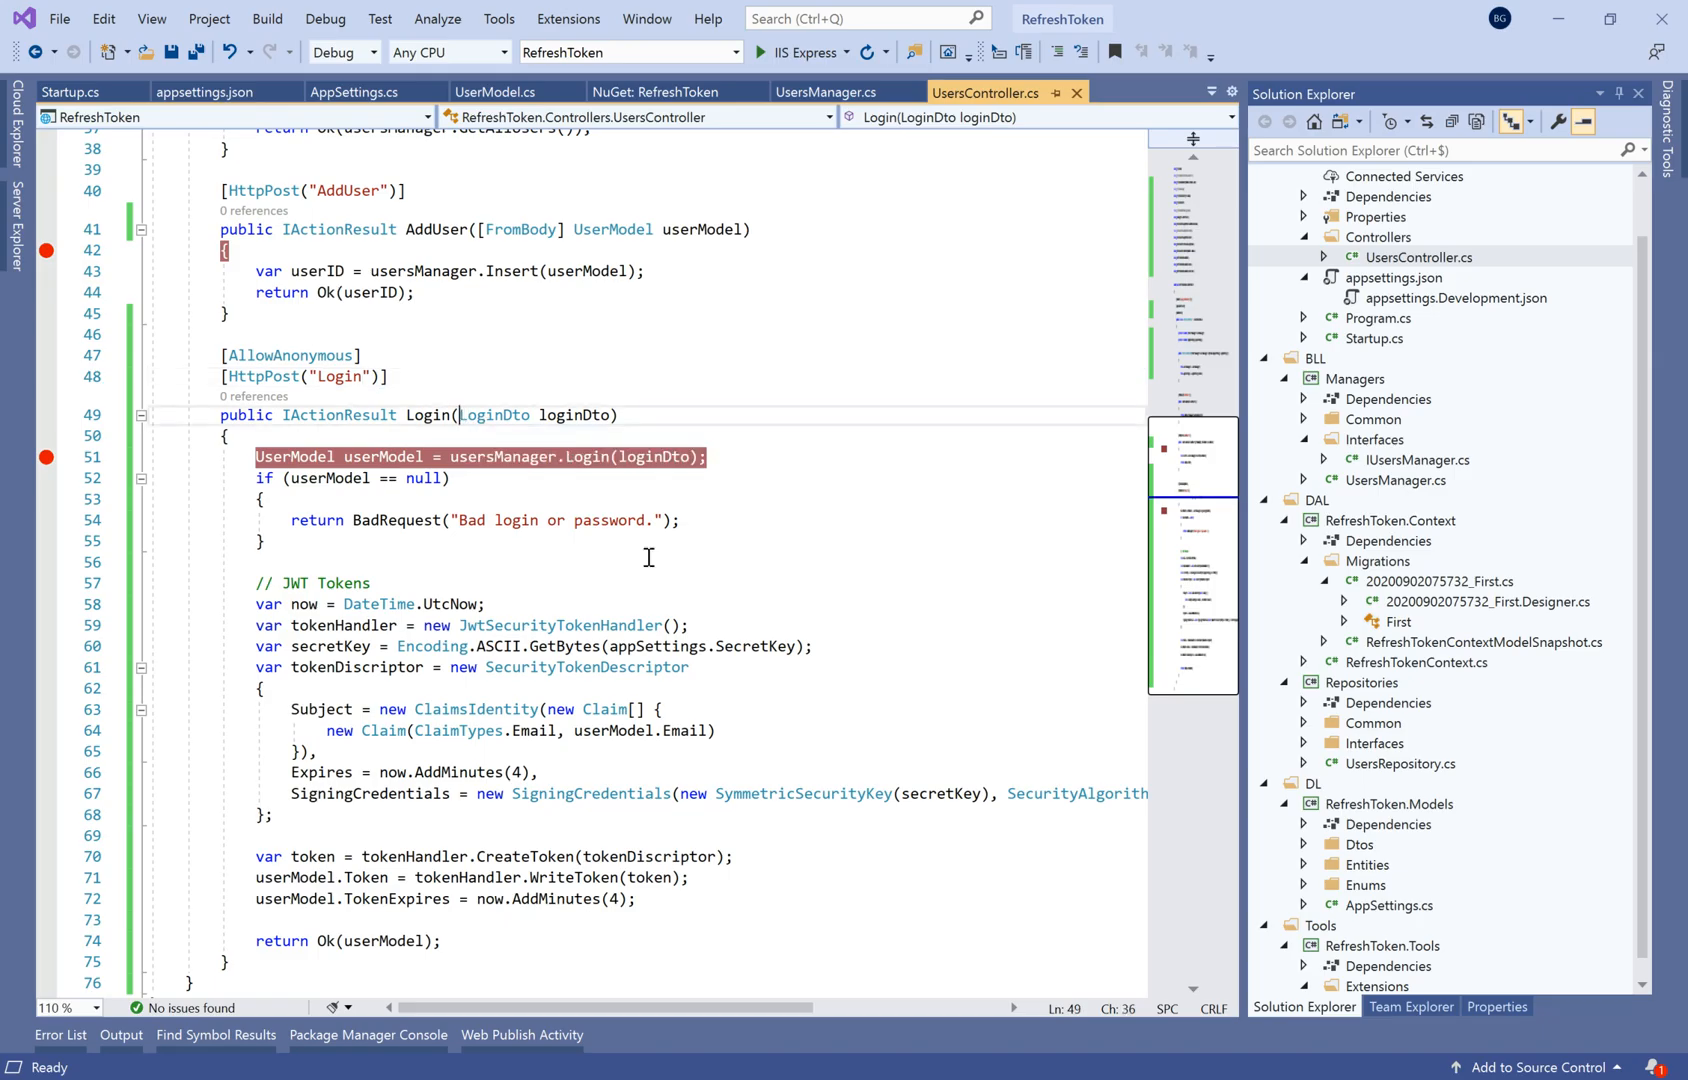
- Add [FromBody] to Login's LoginDto parameter and run the API with IIS Express
text([)
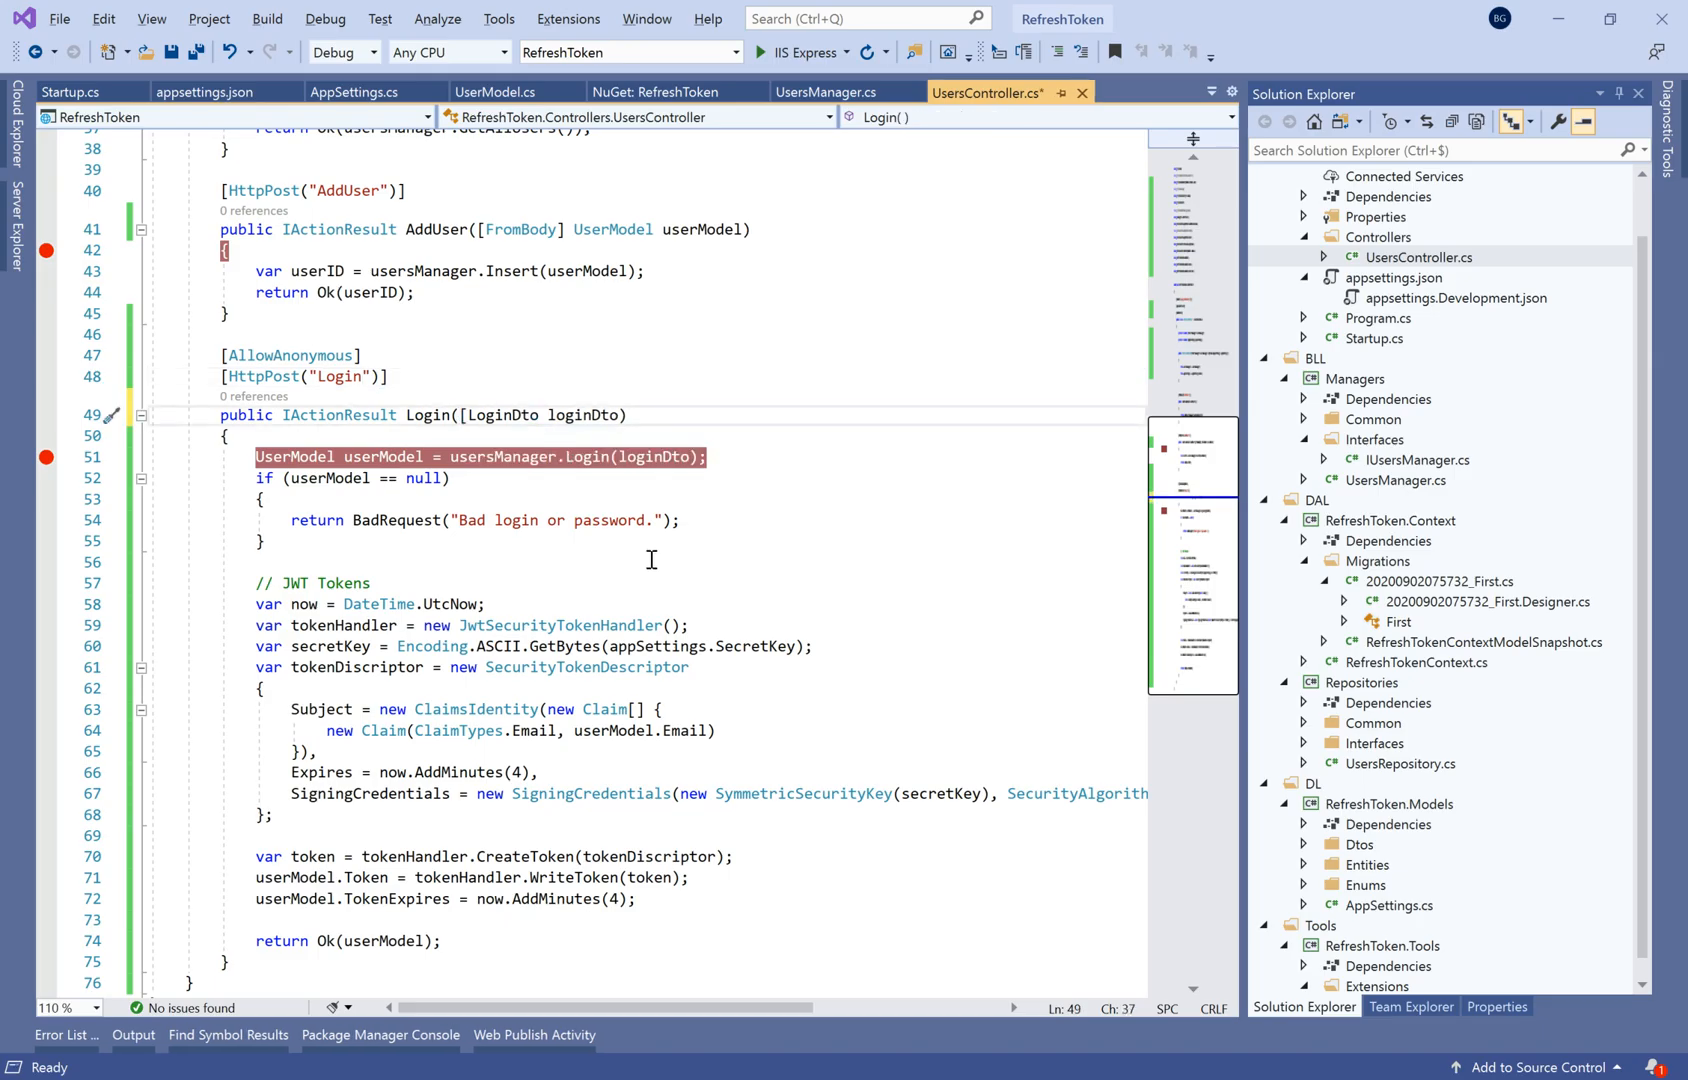
text(])
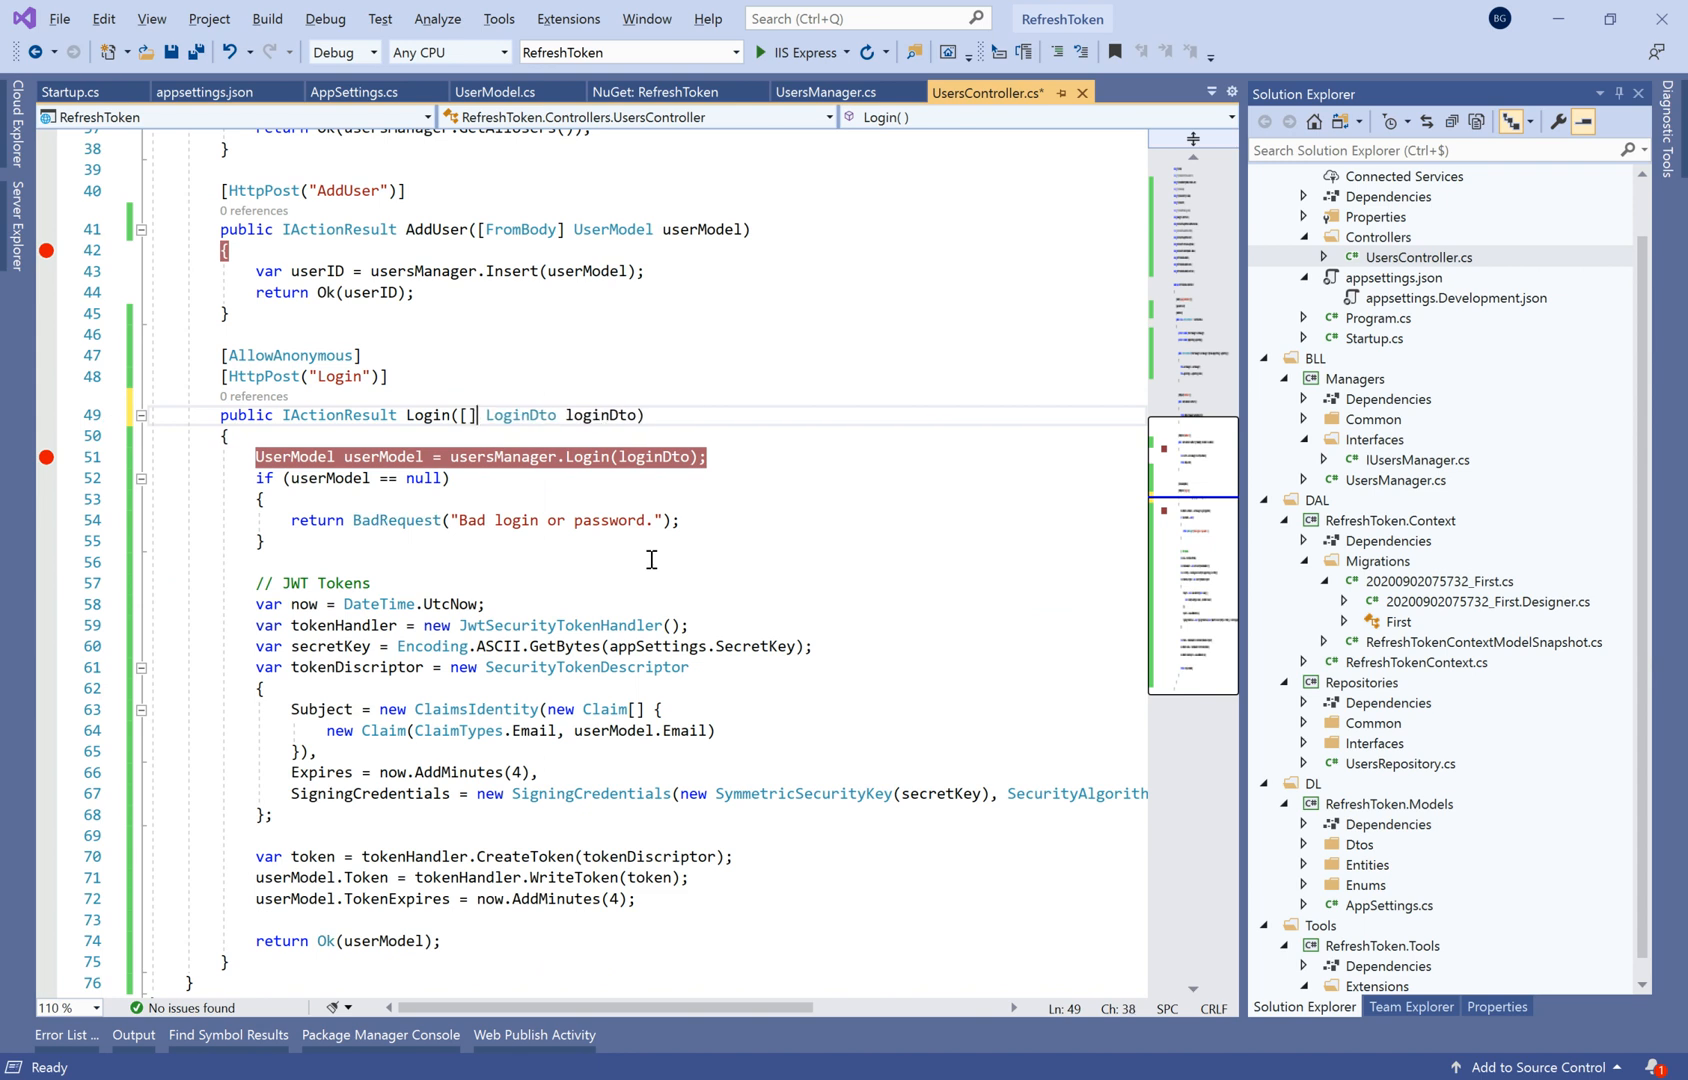
text(FromBody)
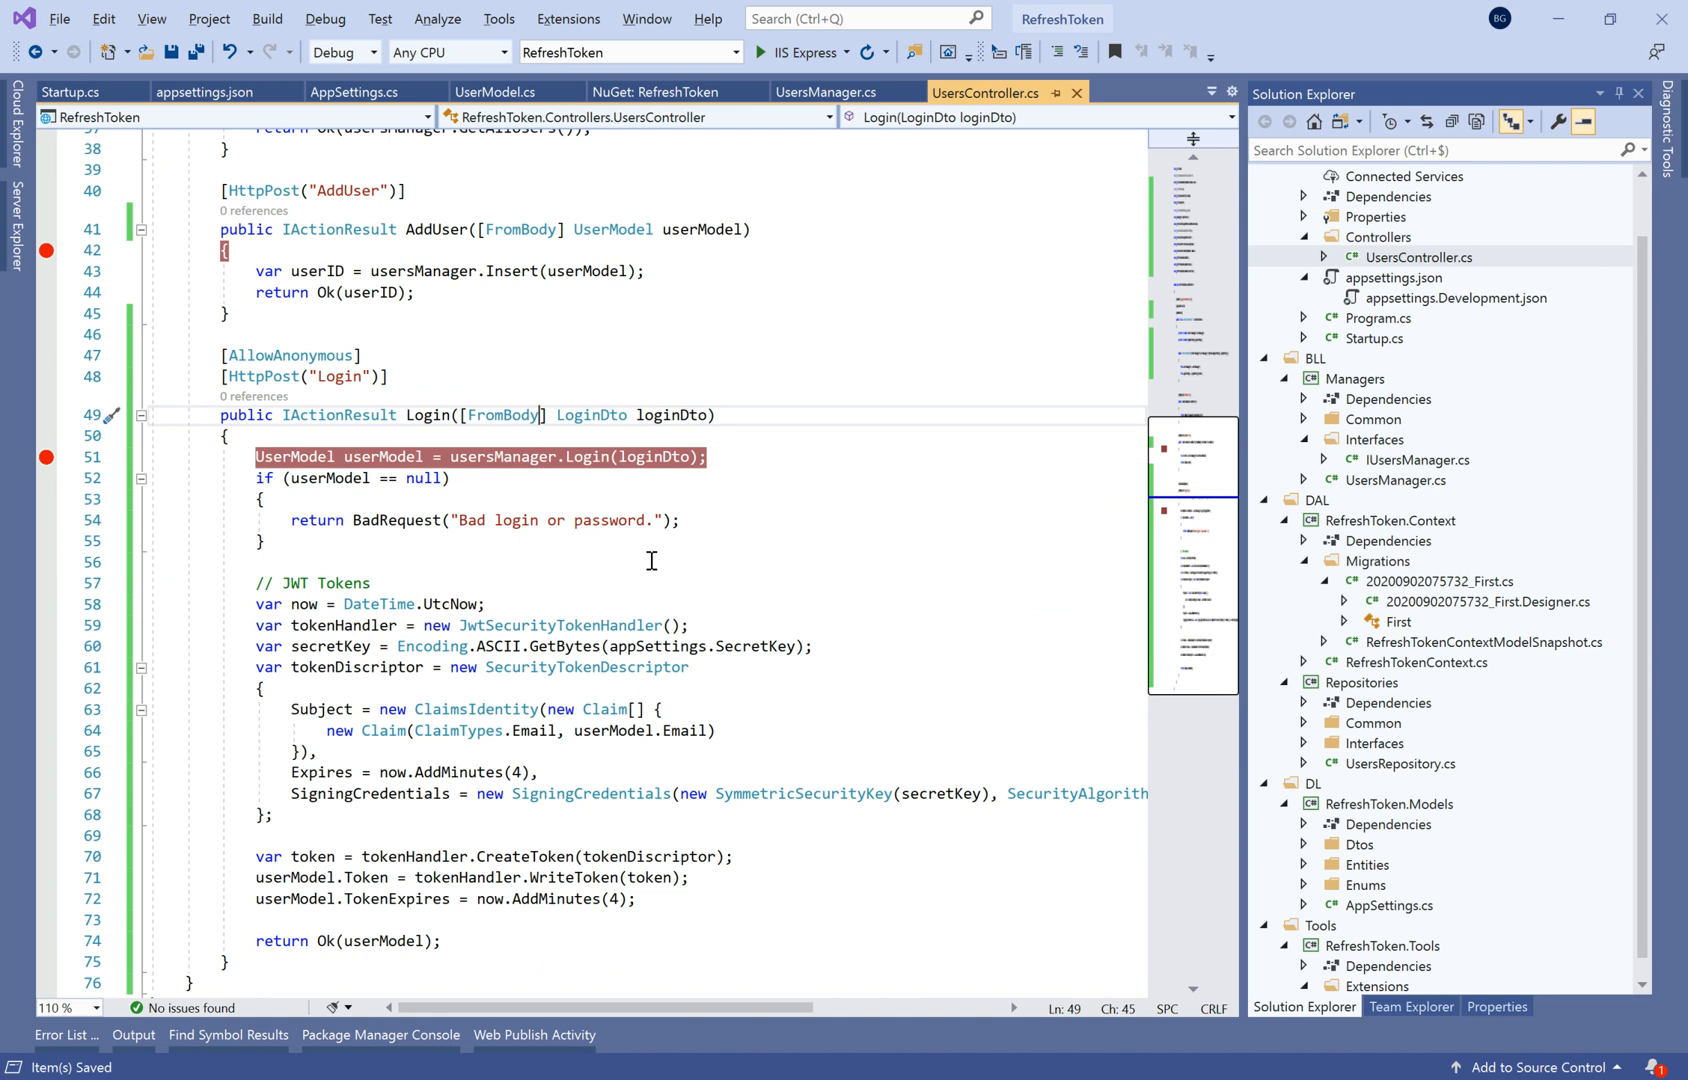
click(800, 52)
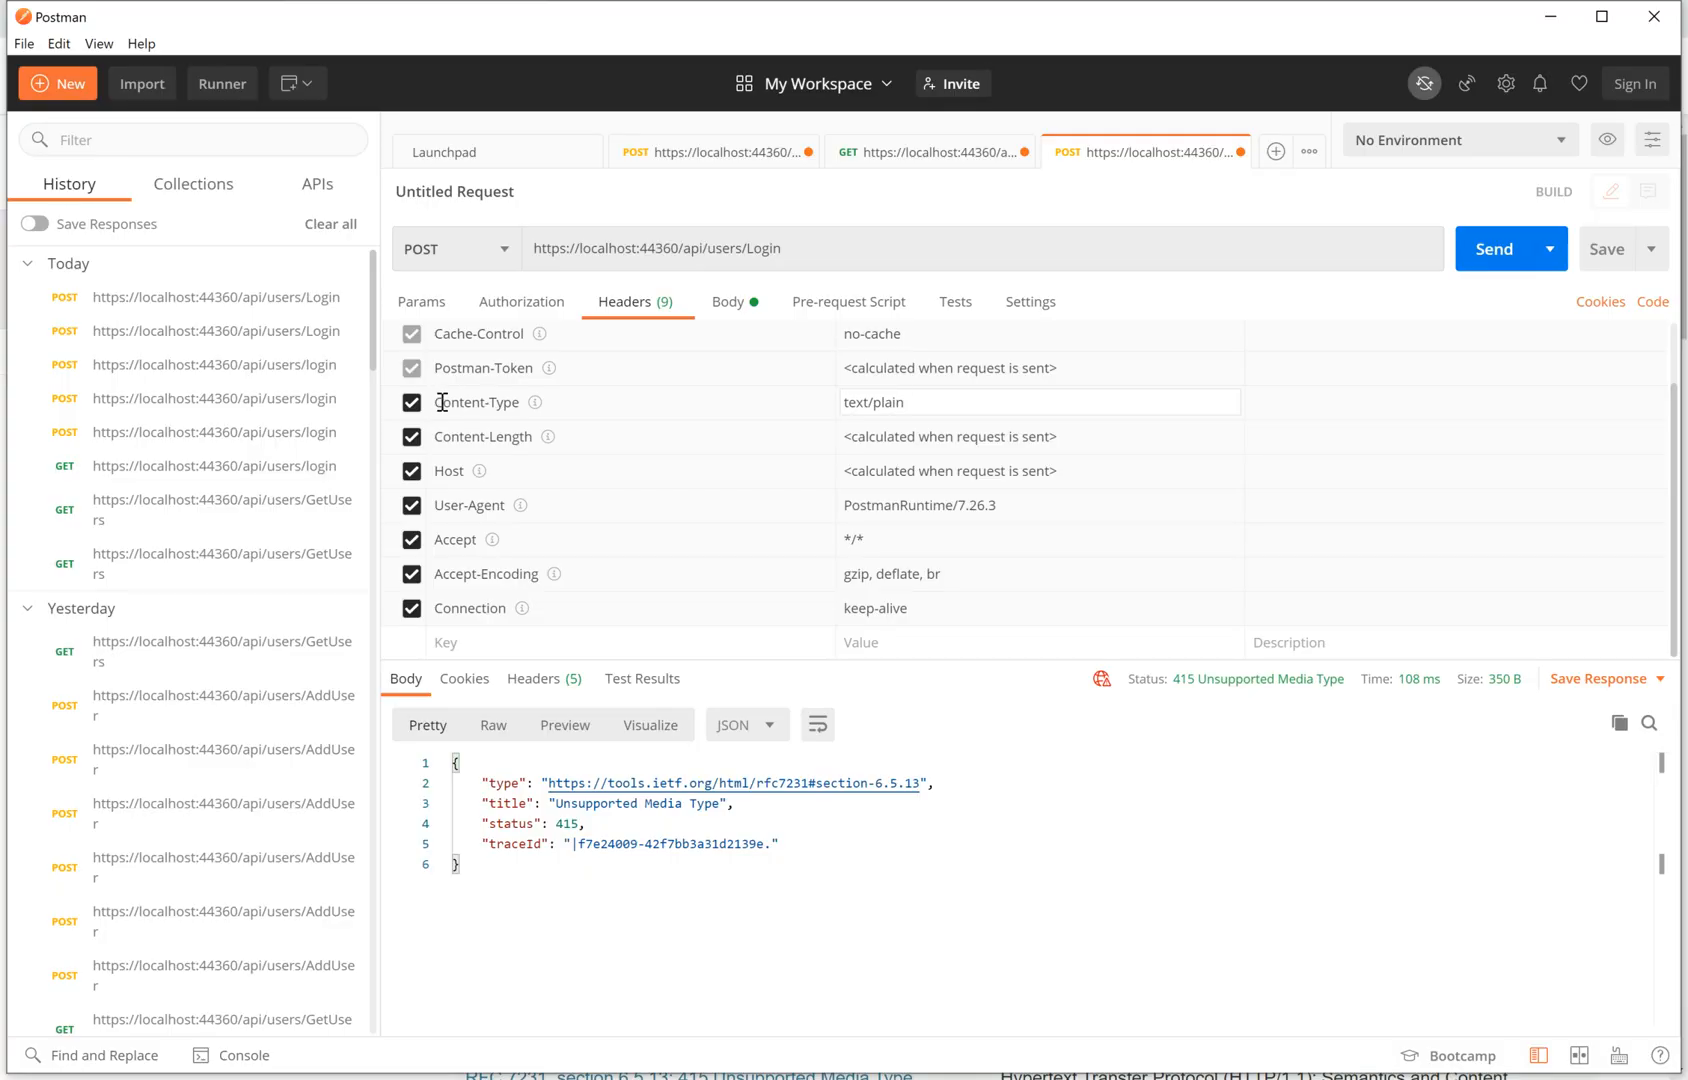
- Add a Content-Type header with value application/json to the login request
double_click(476, 402)
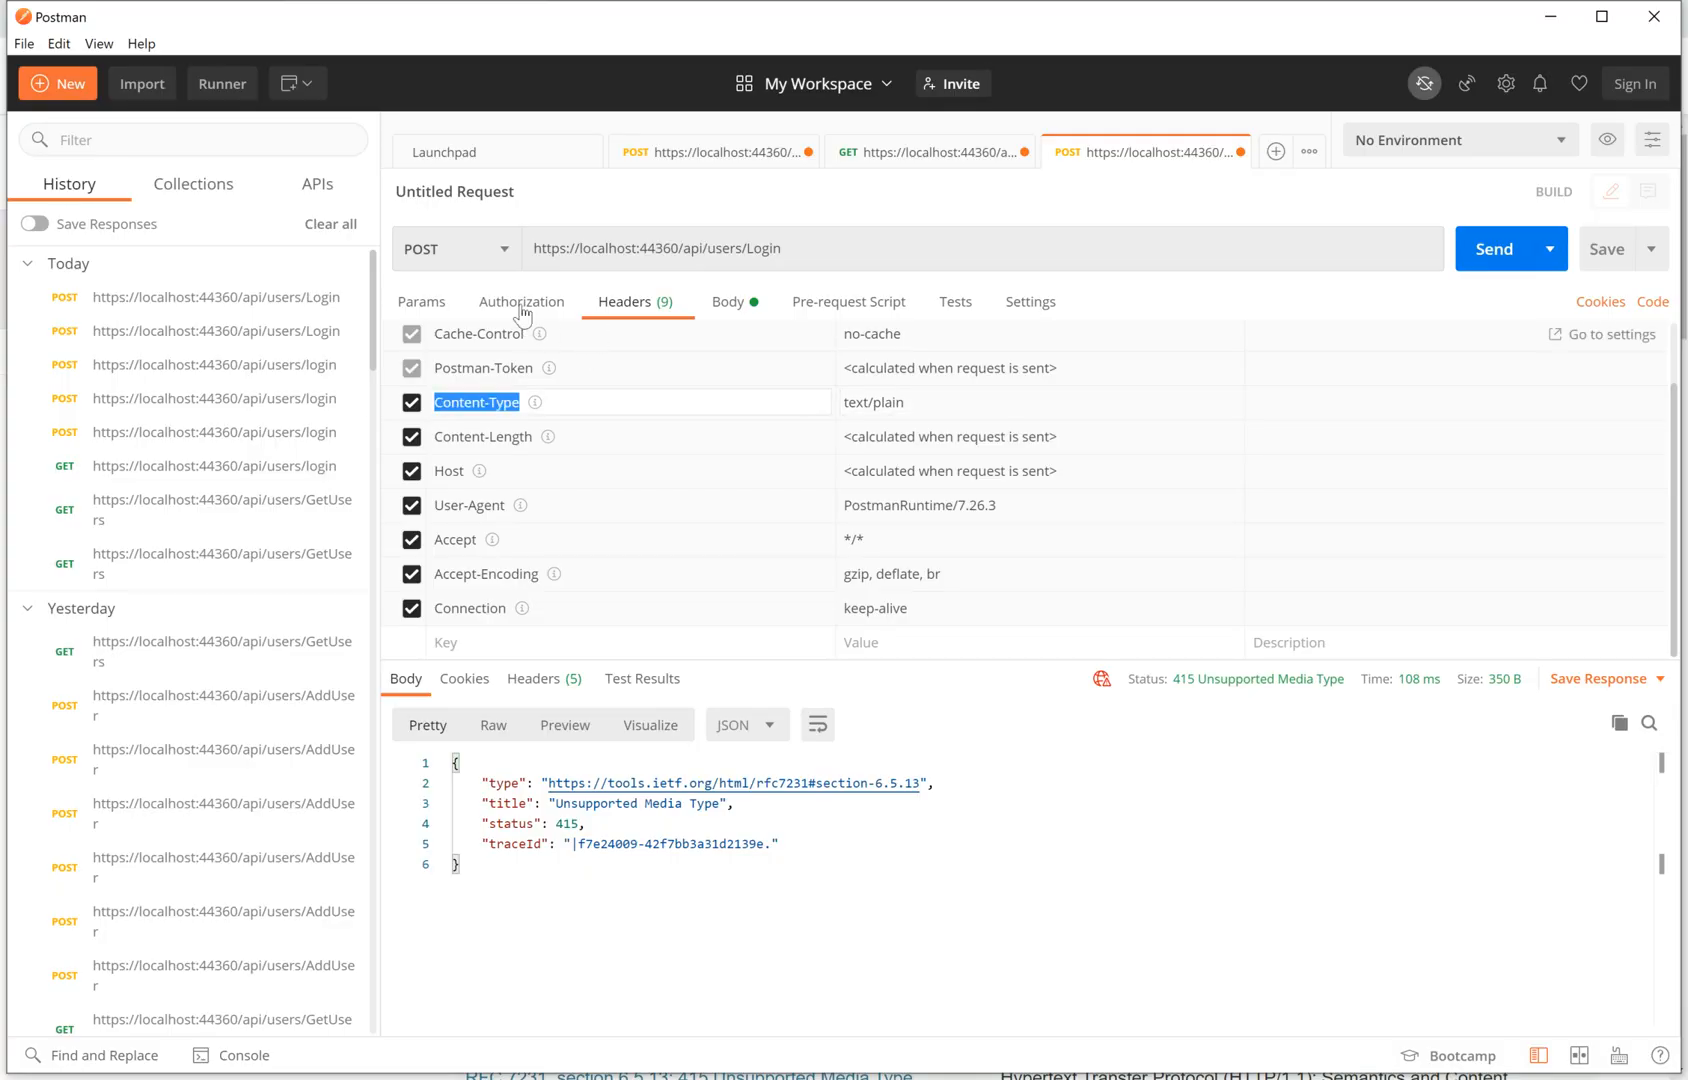
mouse_move(558, 356)
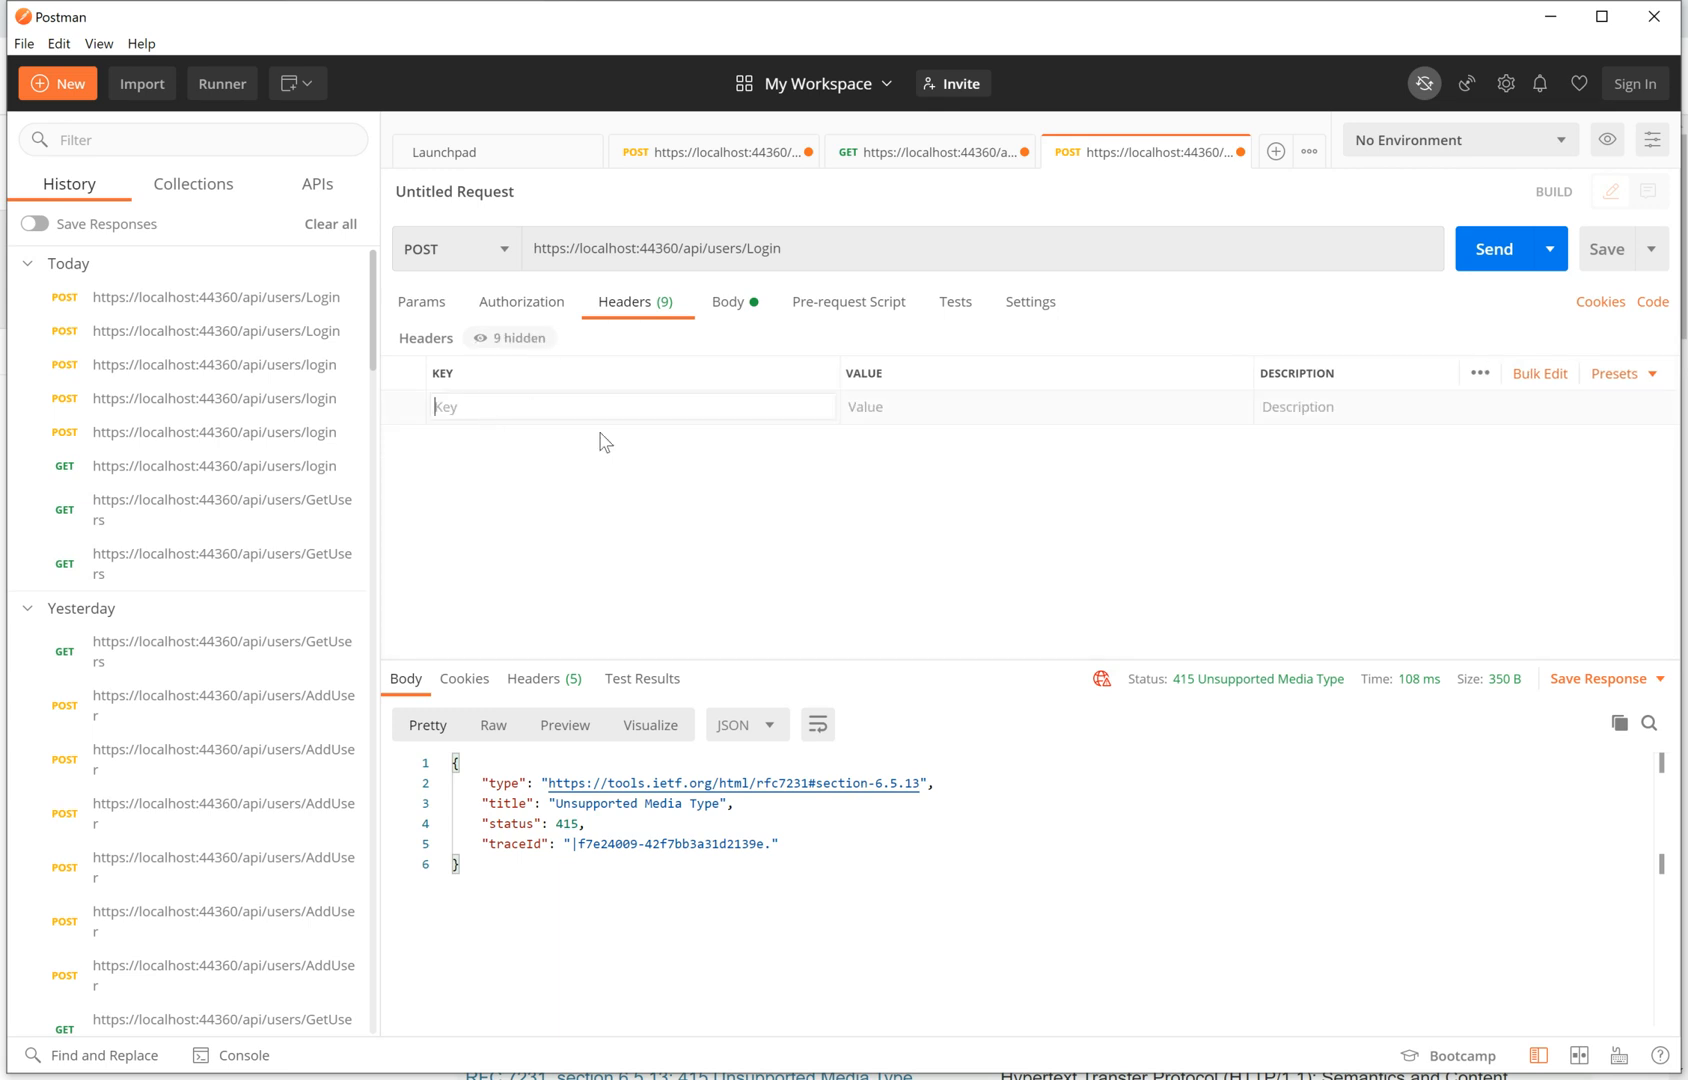
text(Content-Type)
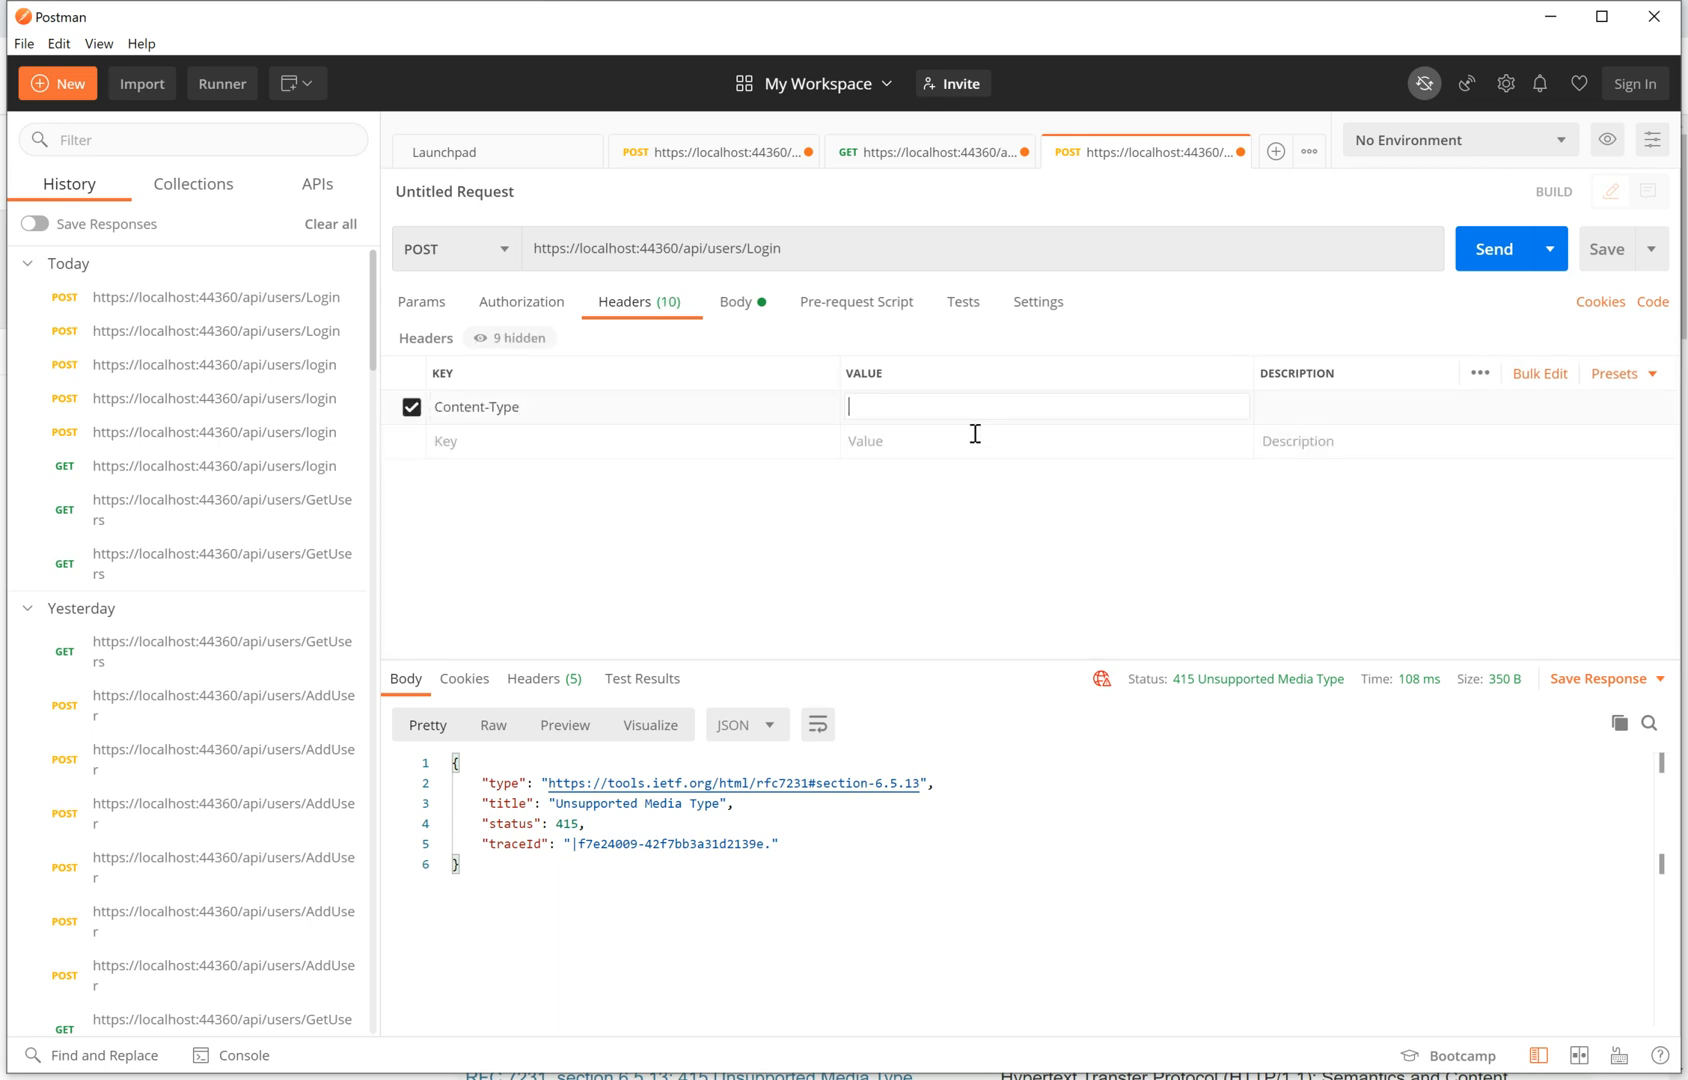
text(application/json)
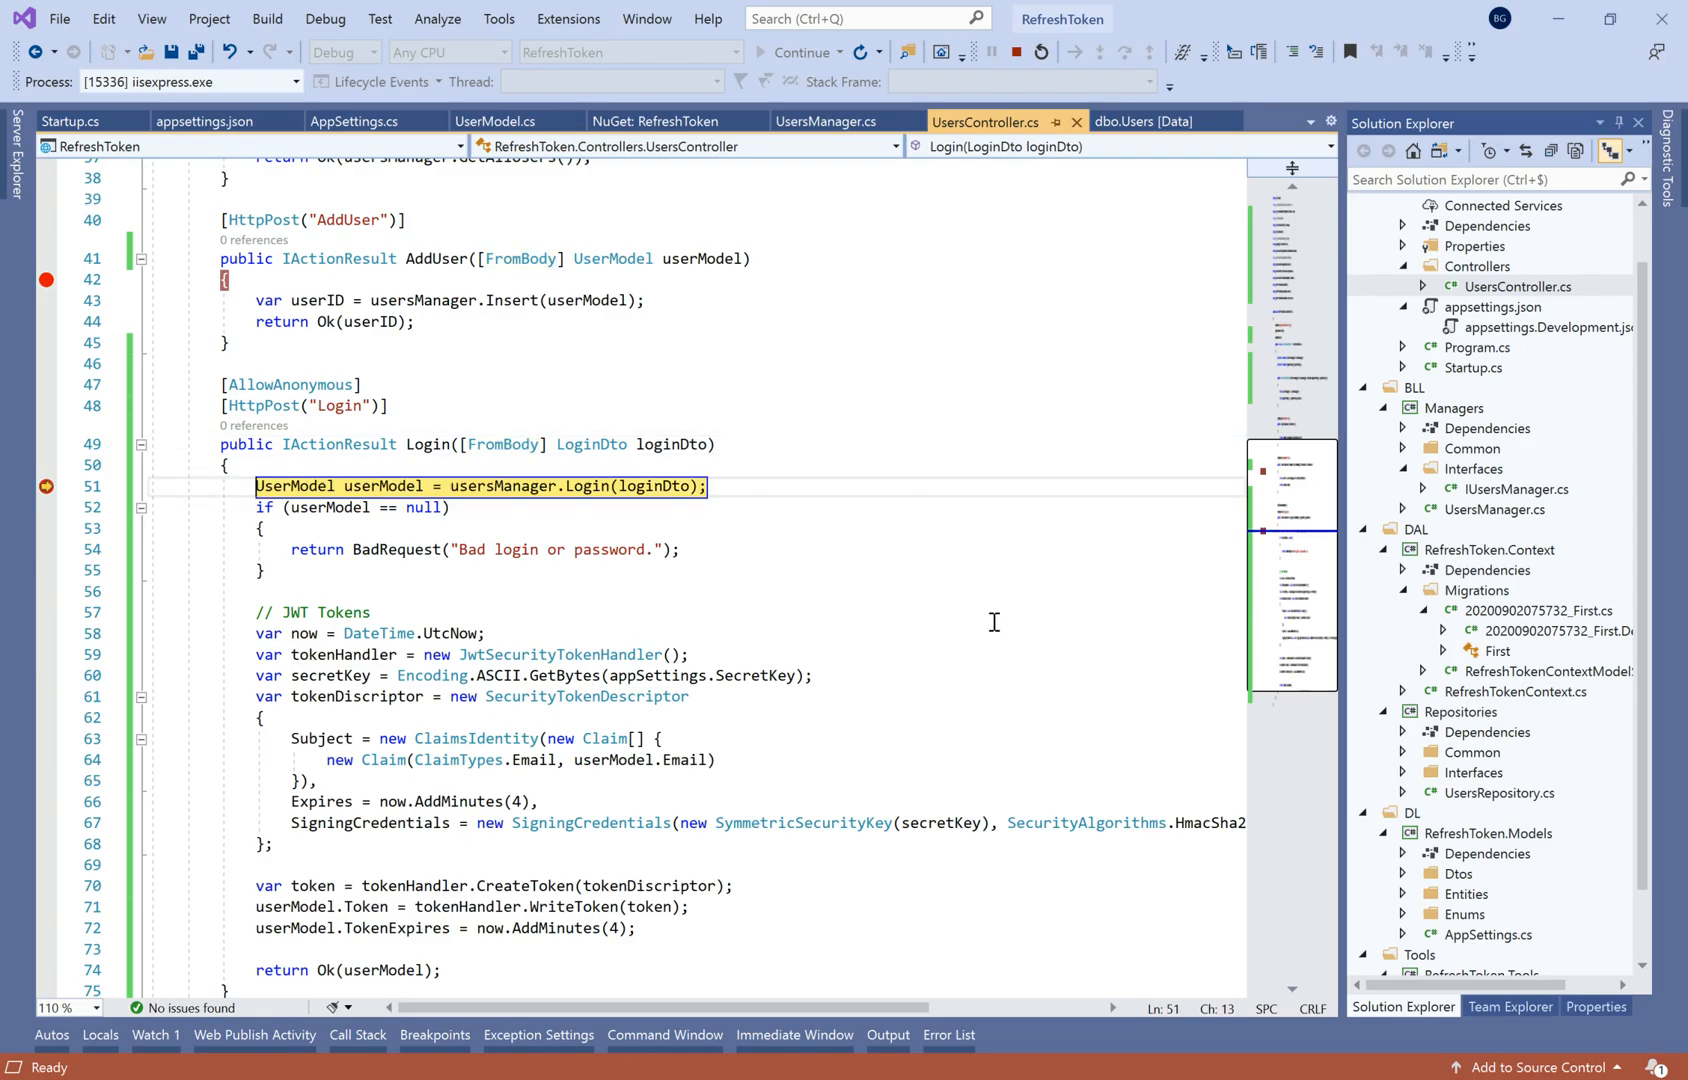
- Step through the Login action from its line 51 breakpoint with the debugger toolbar
click(1068, 52)
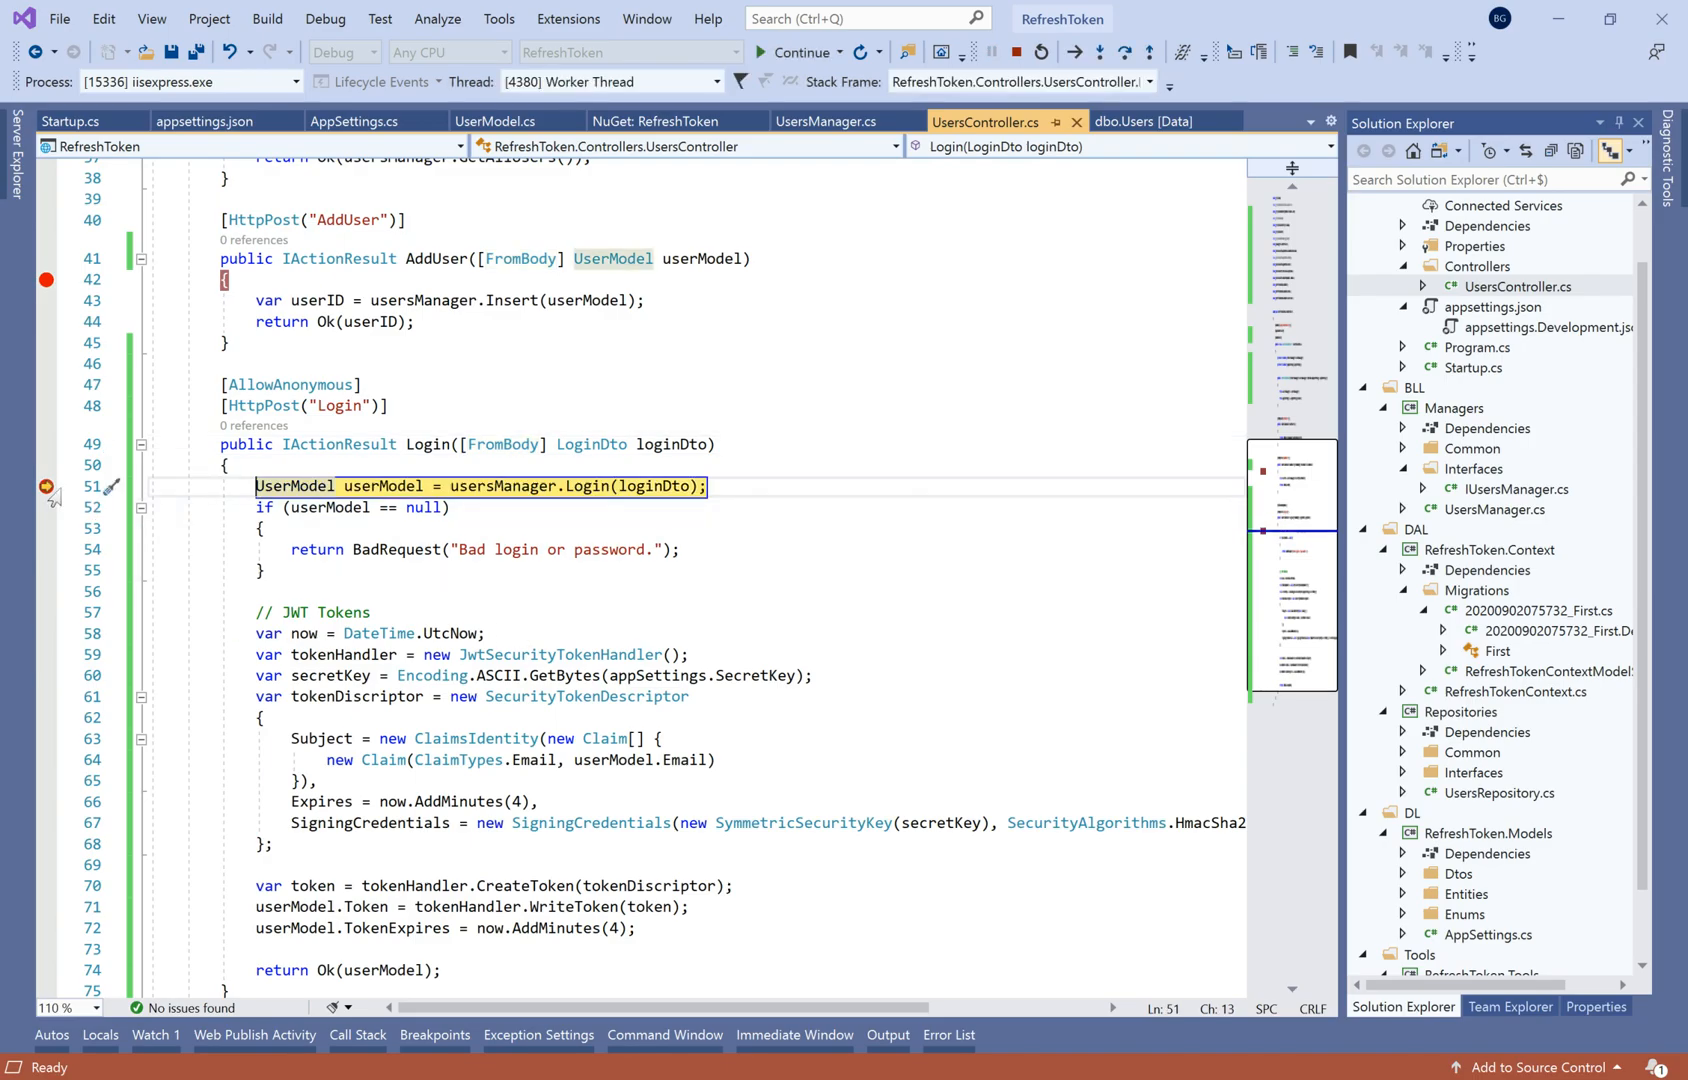
click(826, 120)
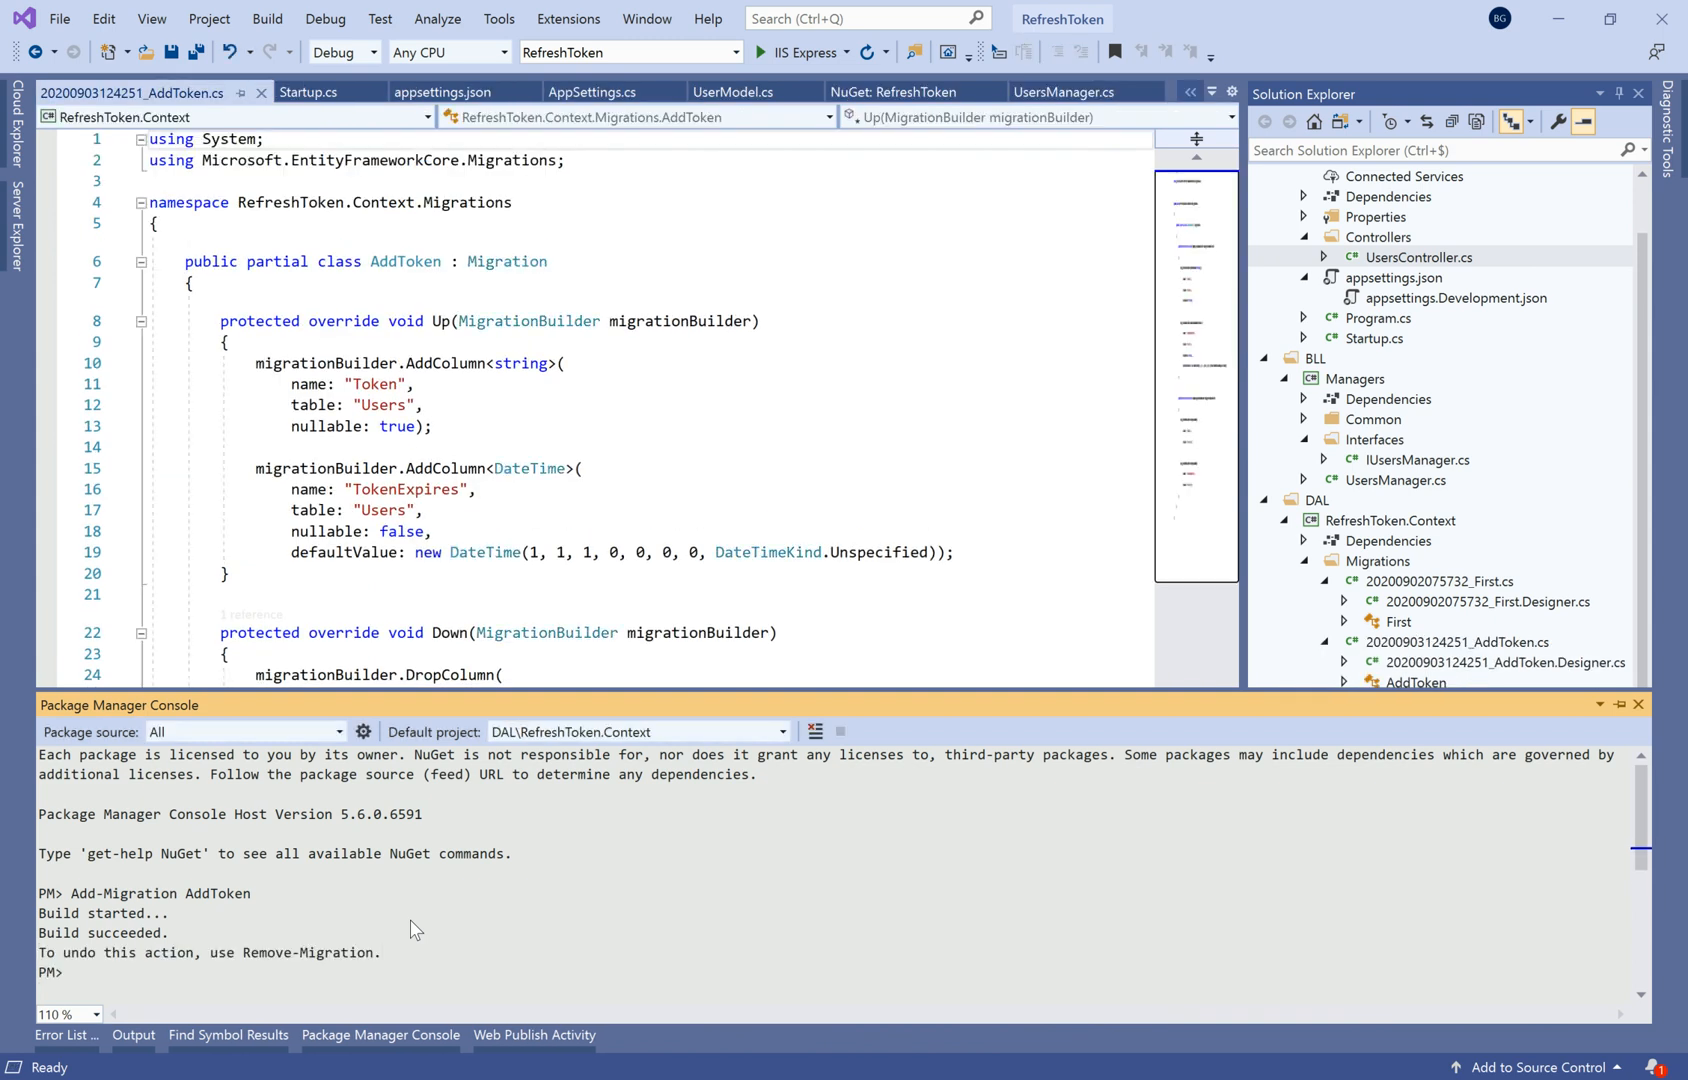
- Enter the Update-Database command in Package Manager Console after the AddToken migration
text(Update)
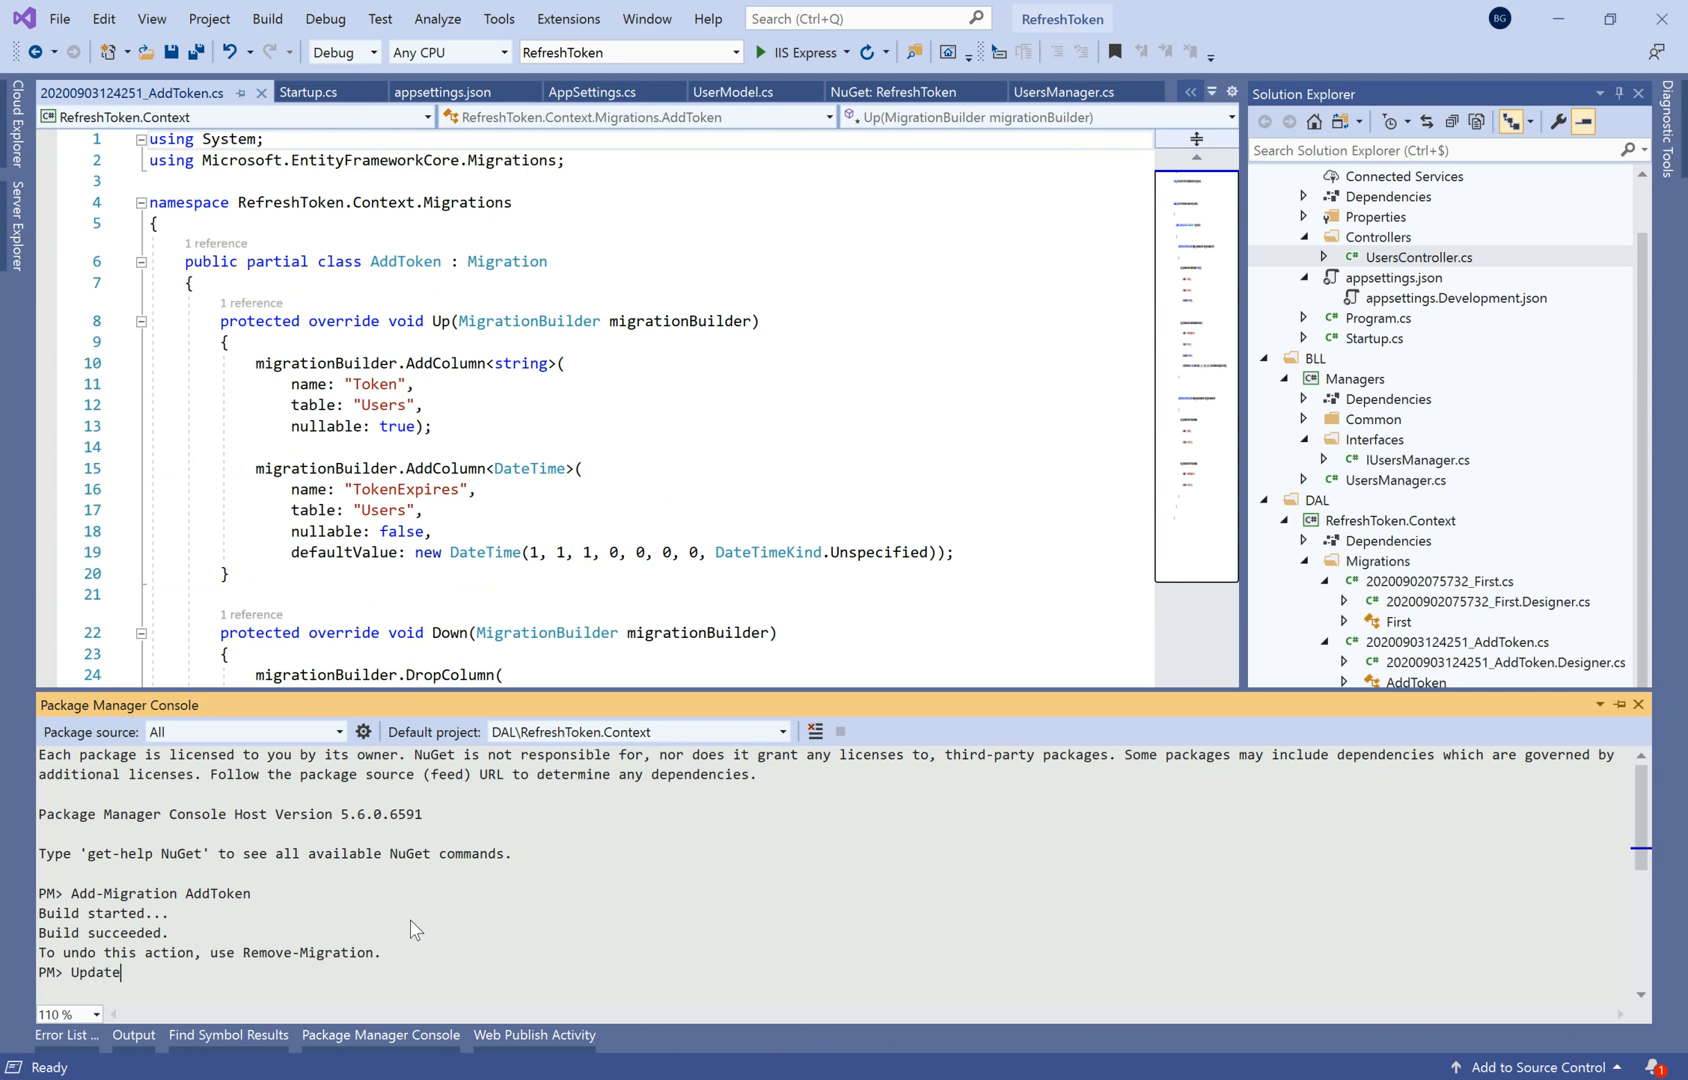
text(-Databa)
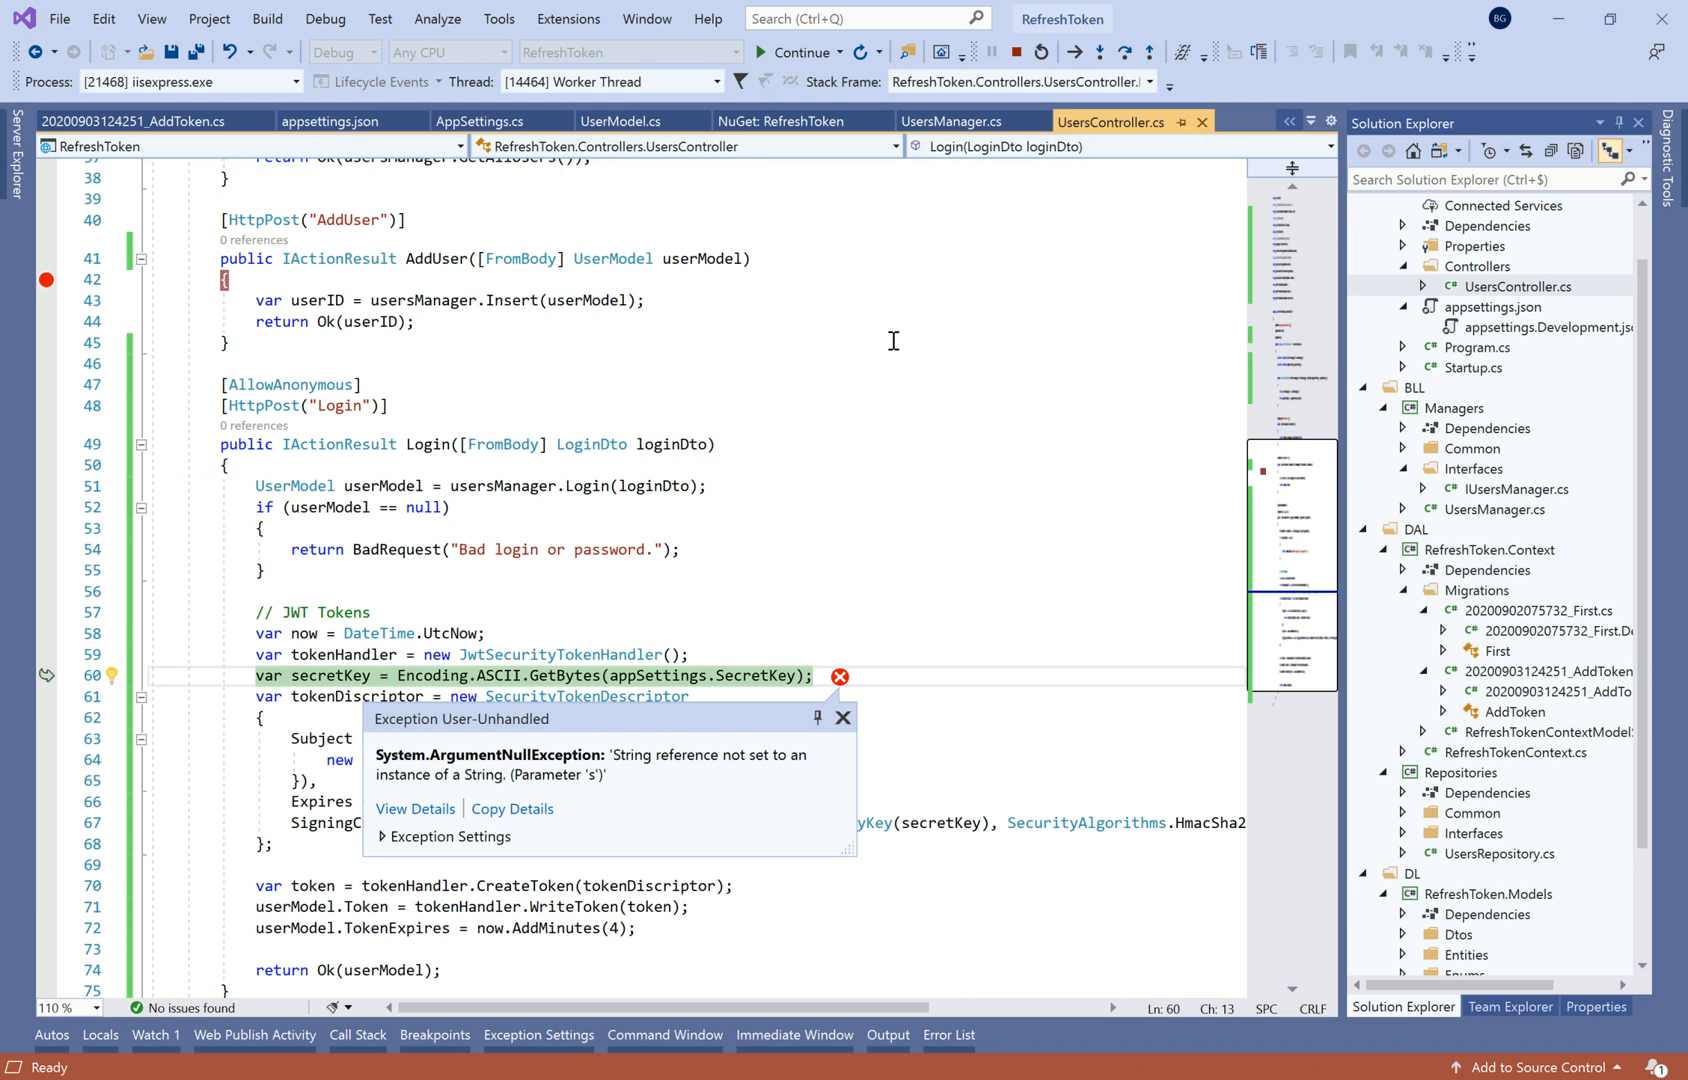
mouse_move(860, 434)
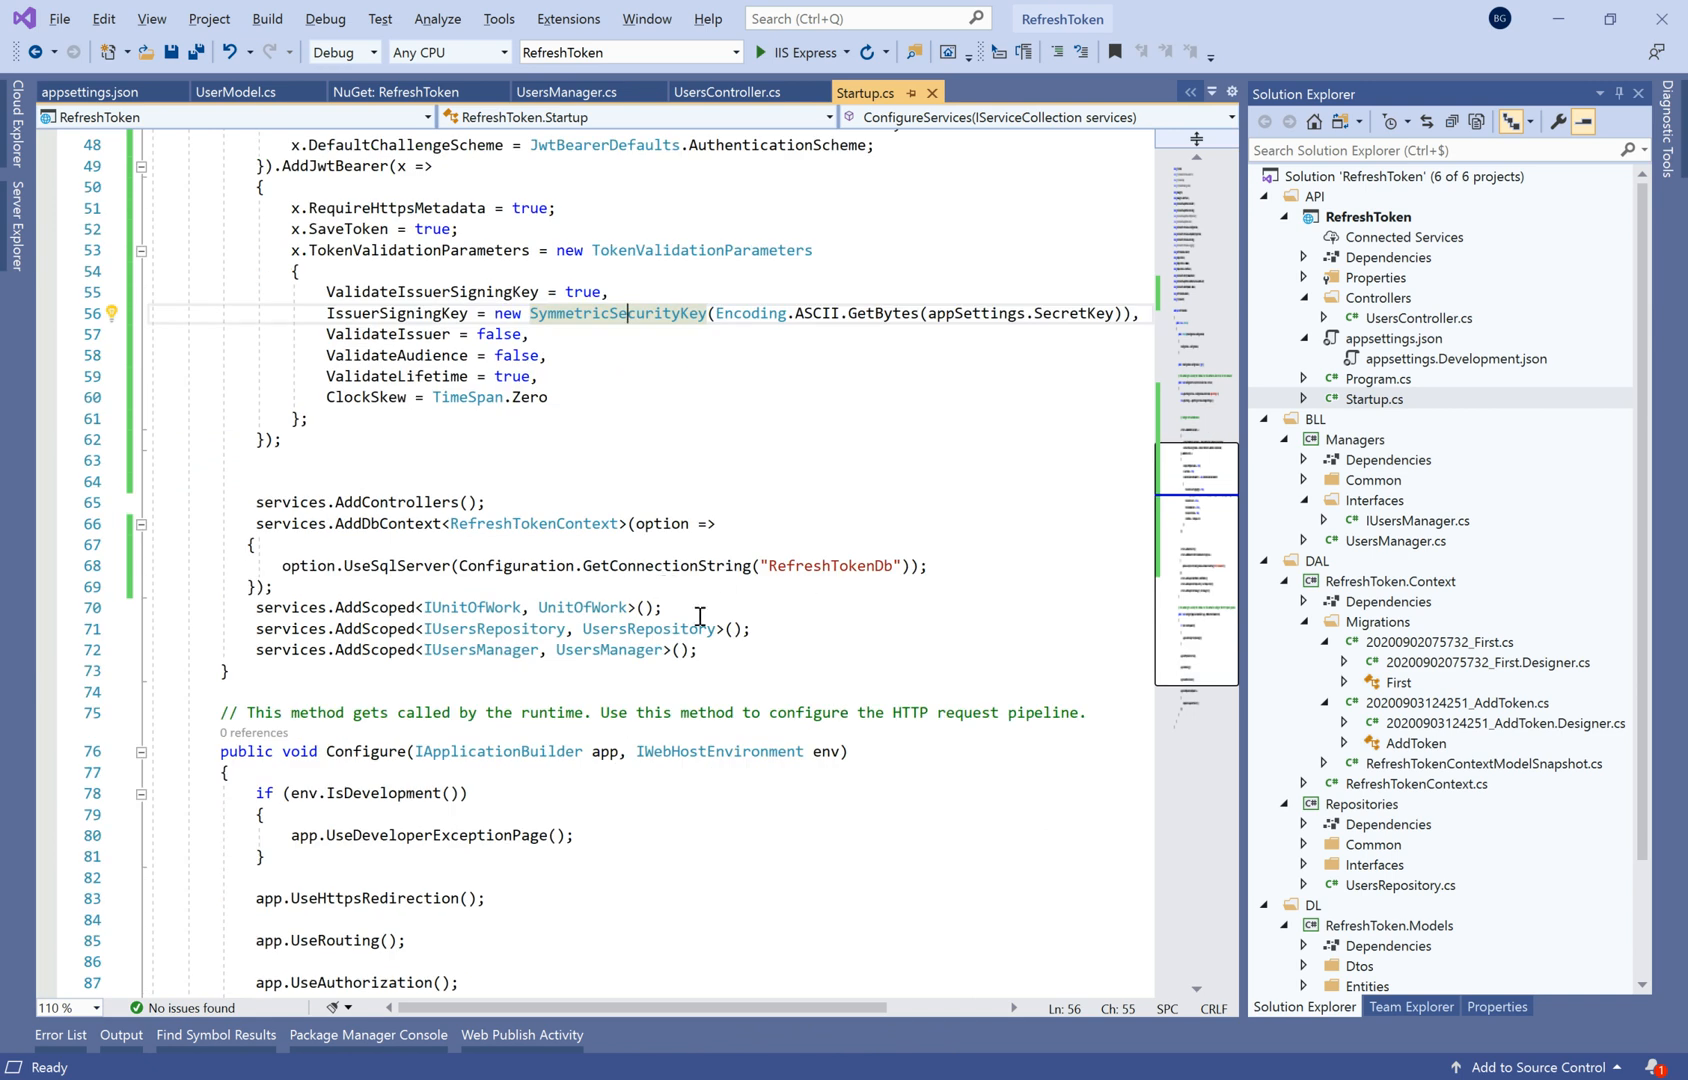
- Add services.Configure<AppSettings>(appSettingsSection); to ConfigureServices in Startup.cs
text(services.Configure<AppSettings>(appSettingsSection);)
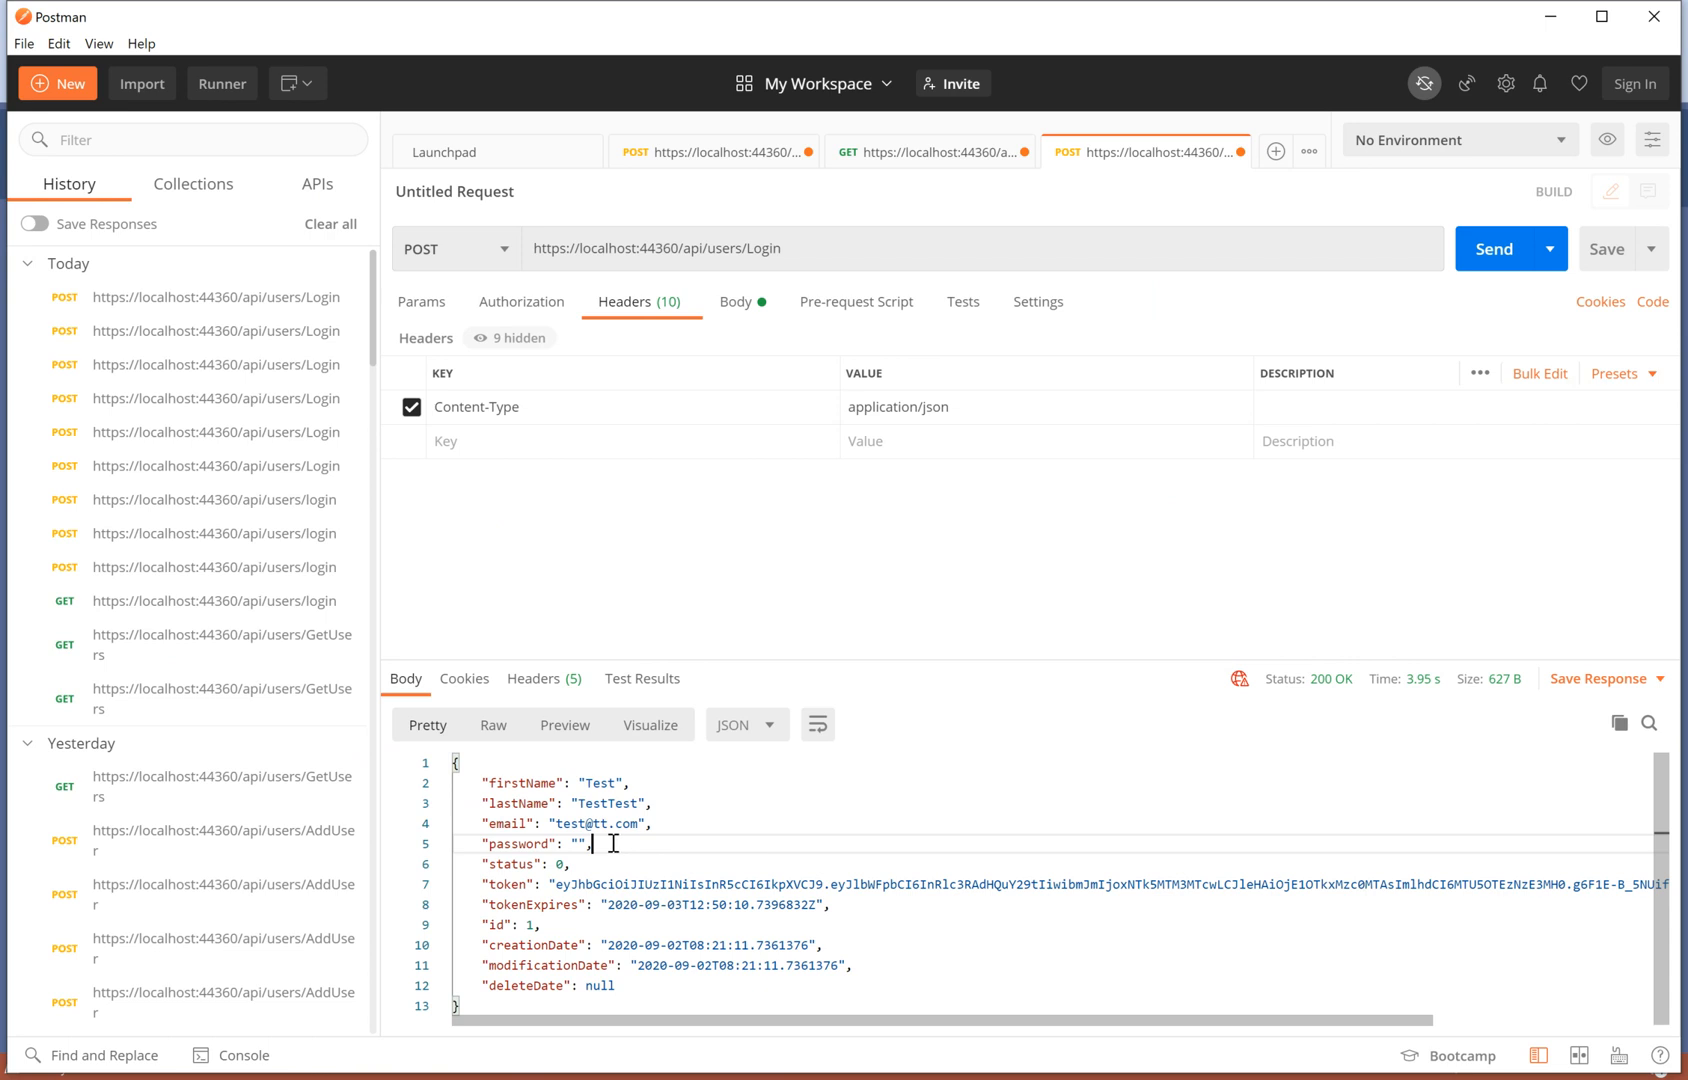
- Inspect the 200 OK Login response JSON containing the issued JWT token
double_click(518, 844)
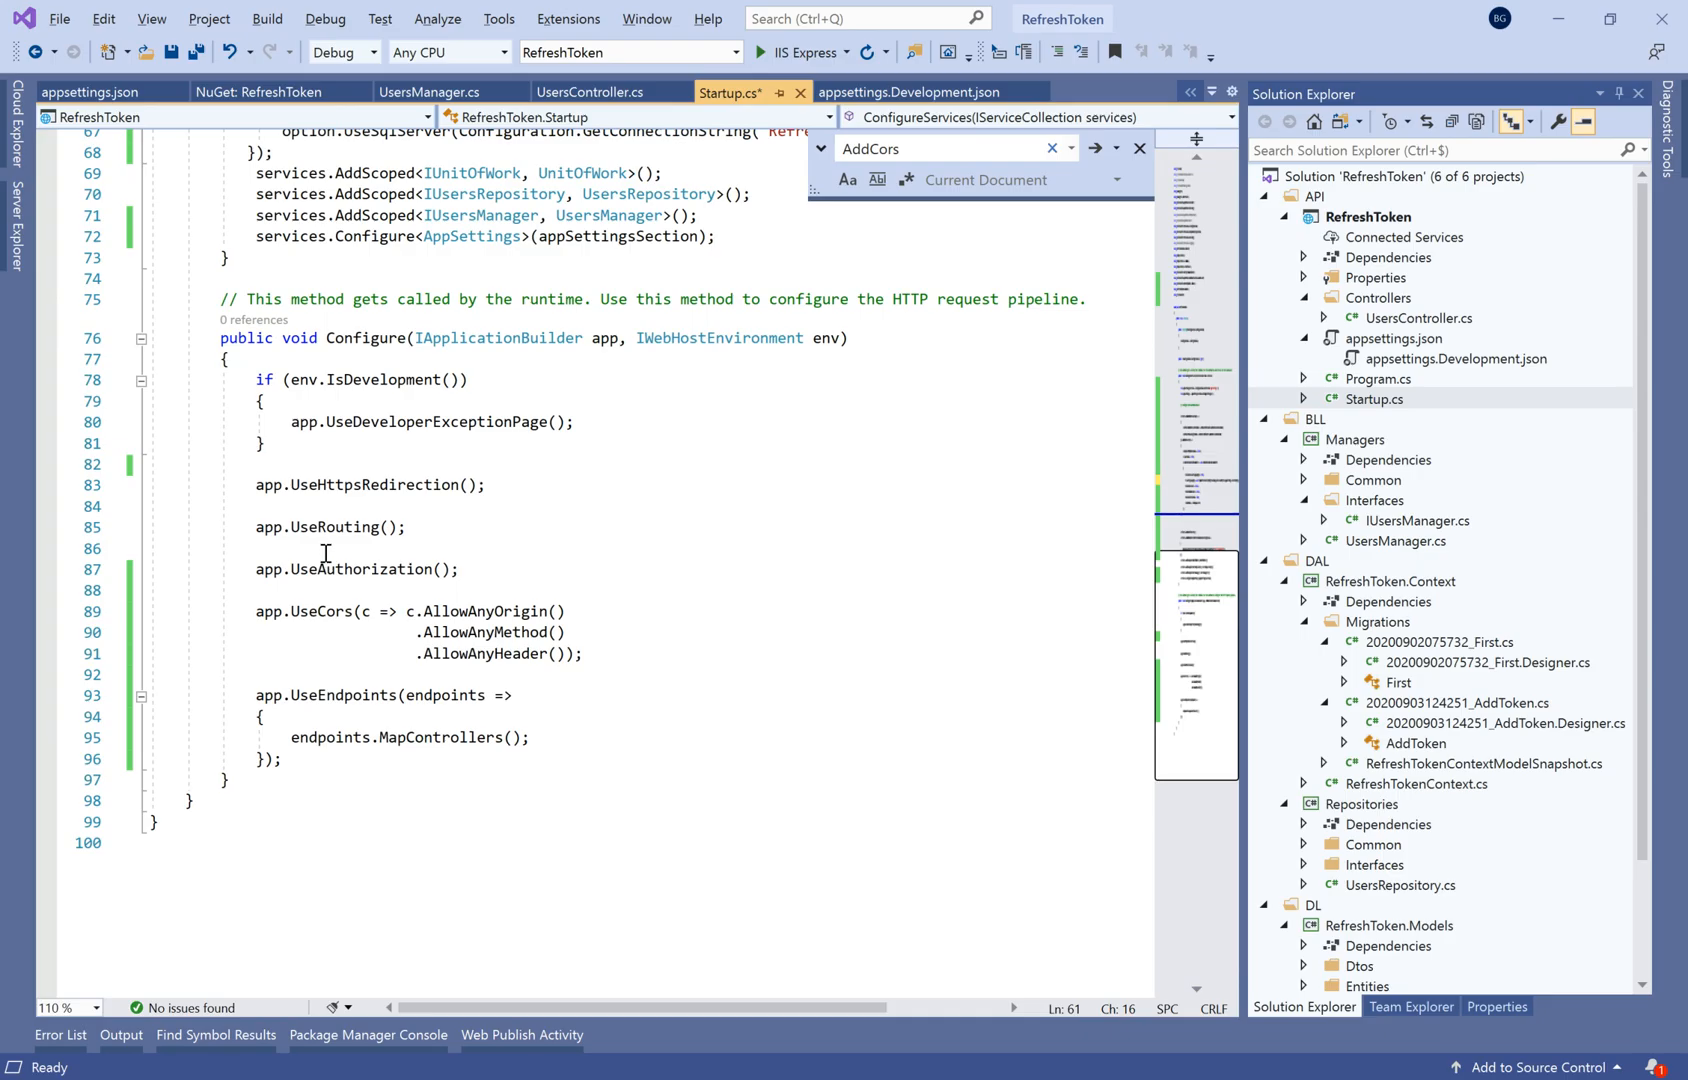
- Add app.UseAuthentication(); after app.UseRouting() in Startup's Configure method
text(app.UseAuthentication();)
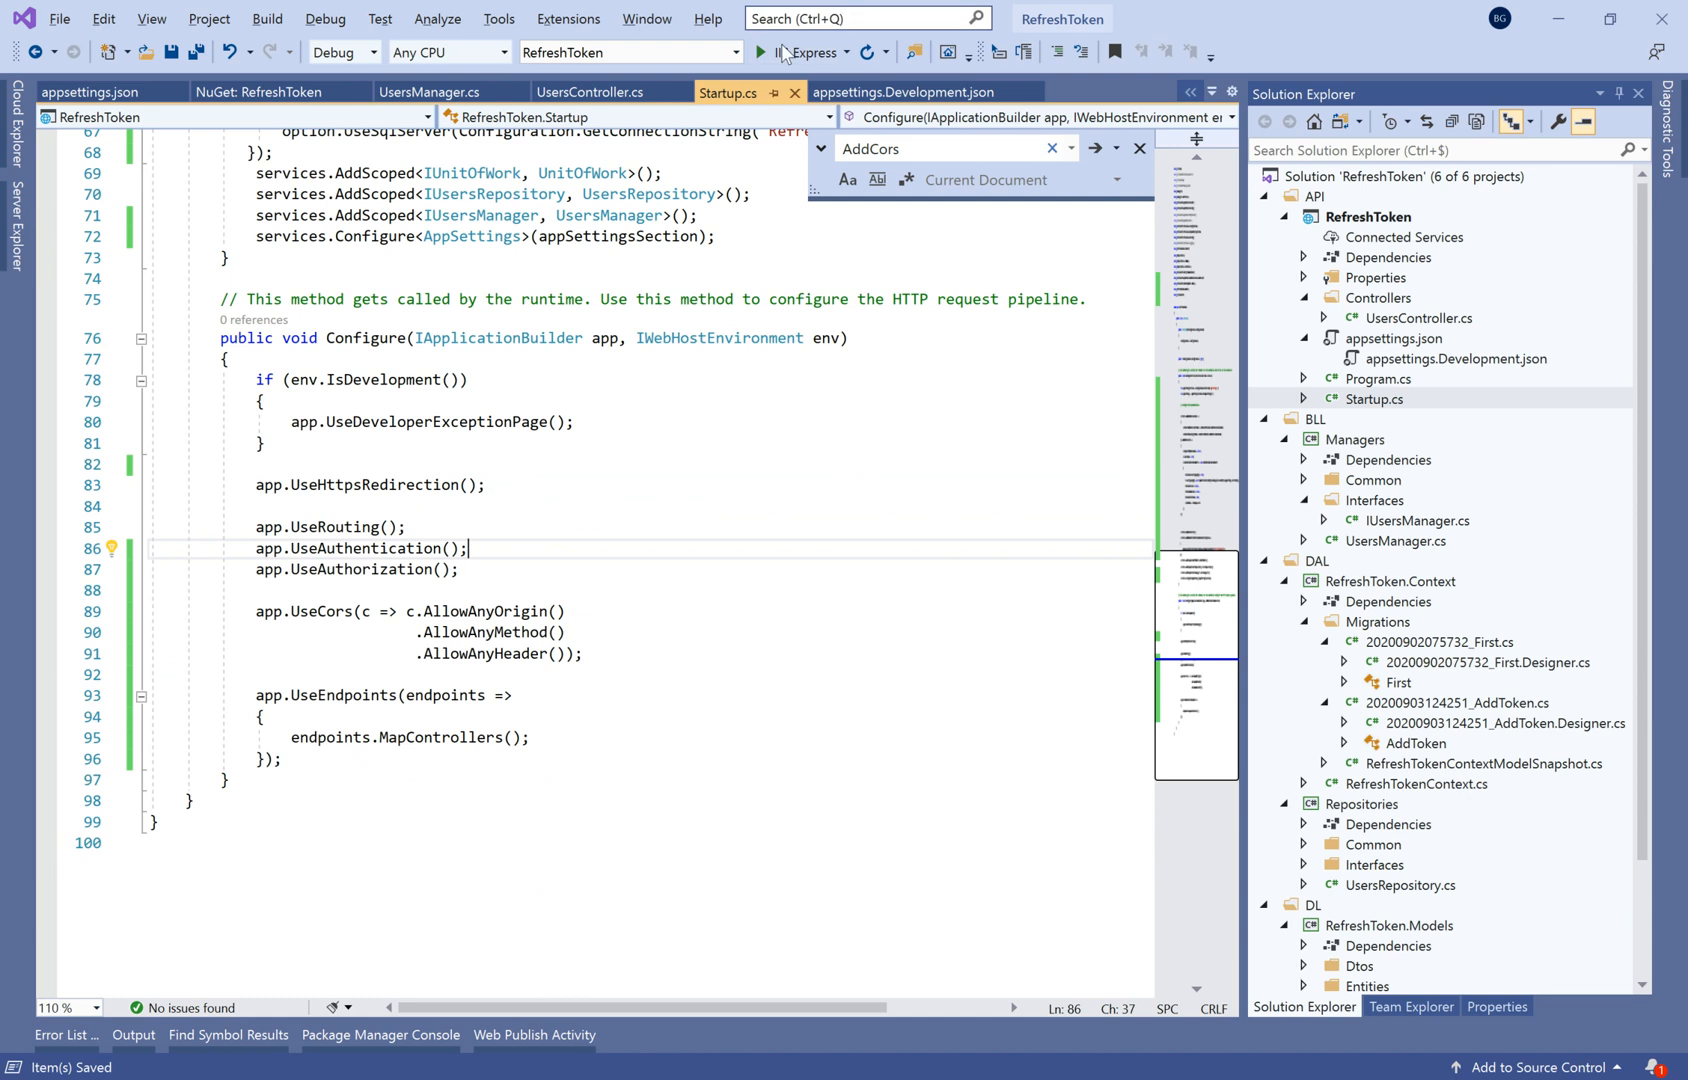
mouse_move(764, 52)
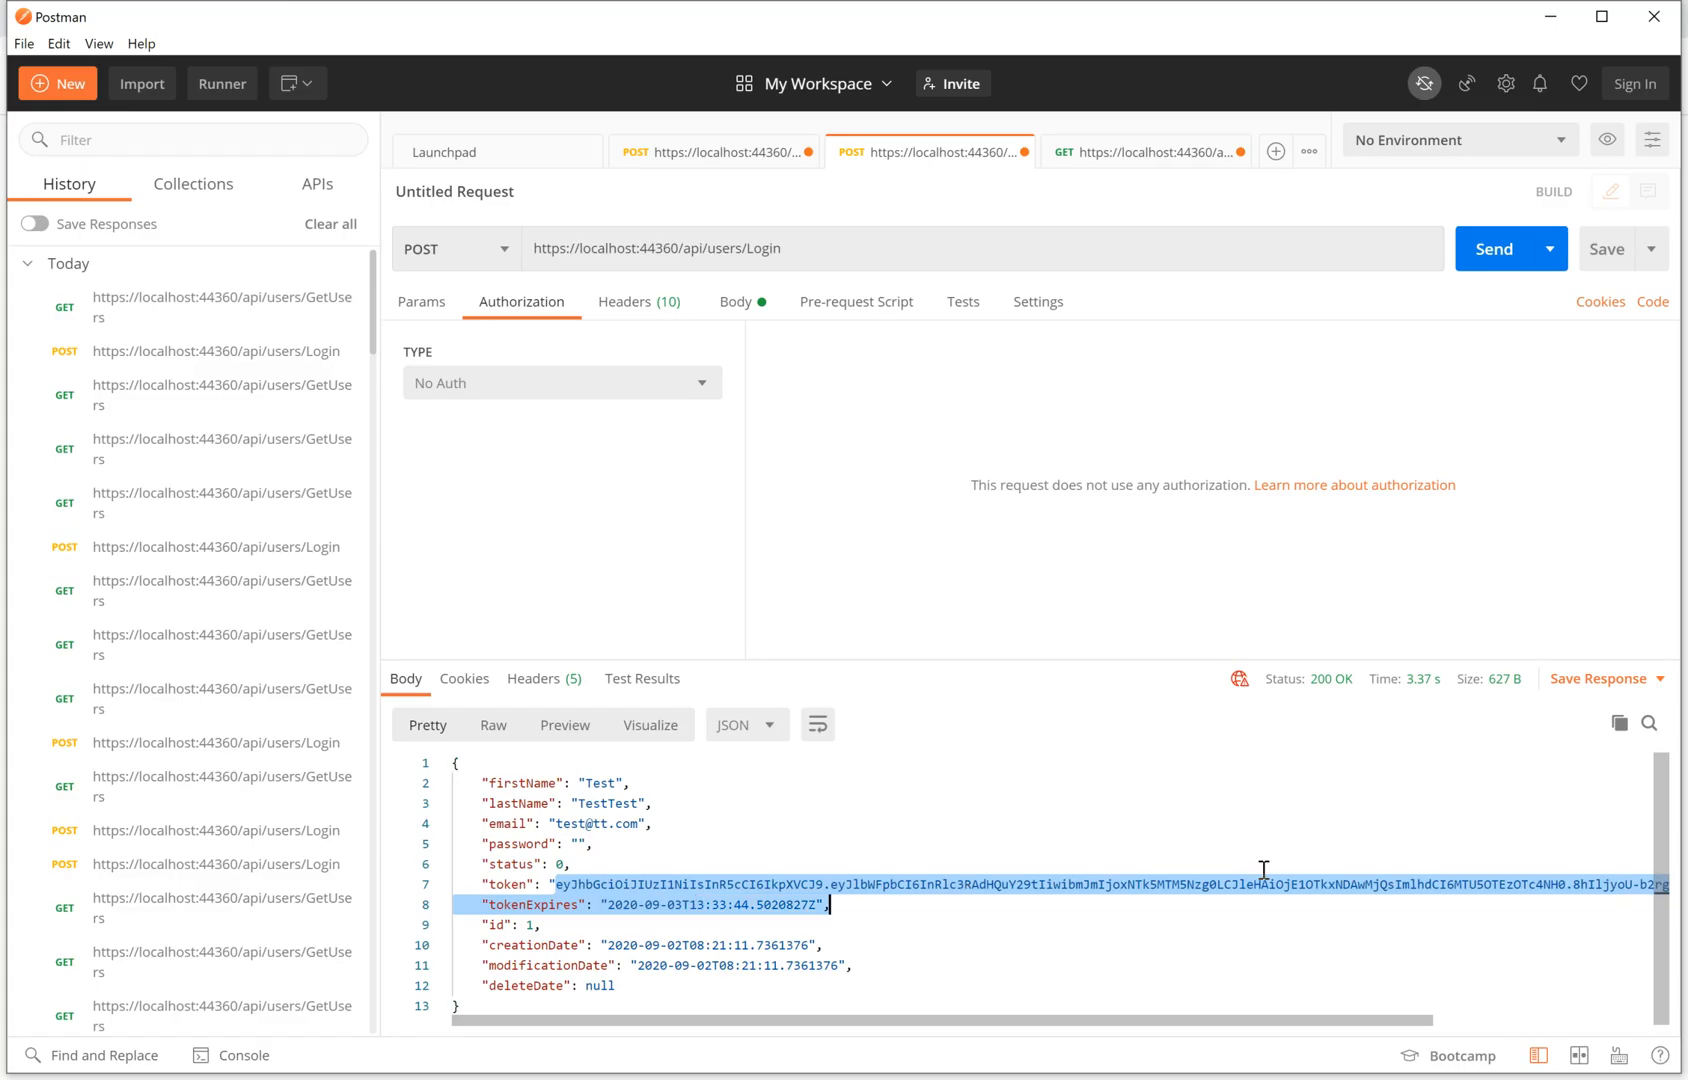
- Switch to the GetUsers request and set its Authorization to the new Bearer token
scroll(right, 3)
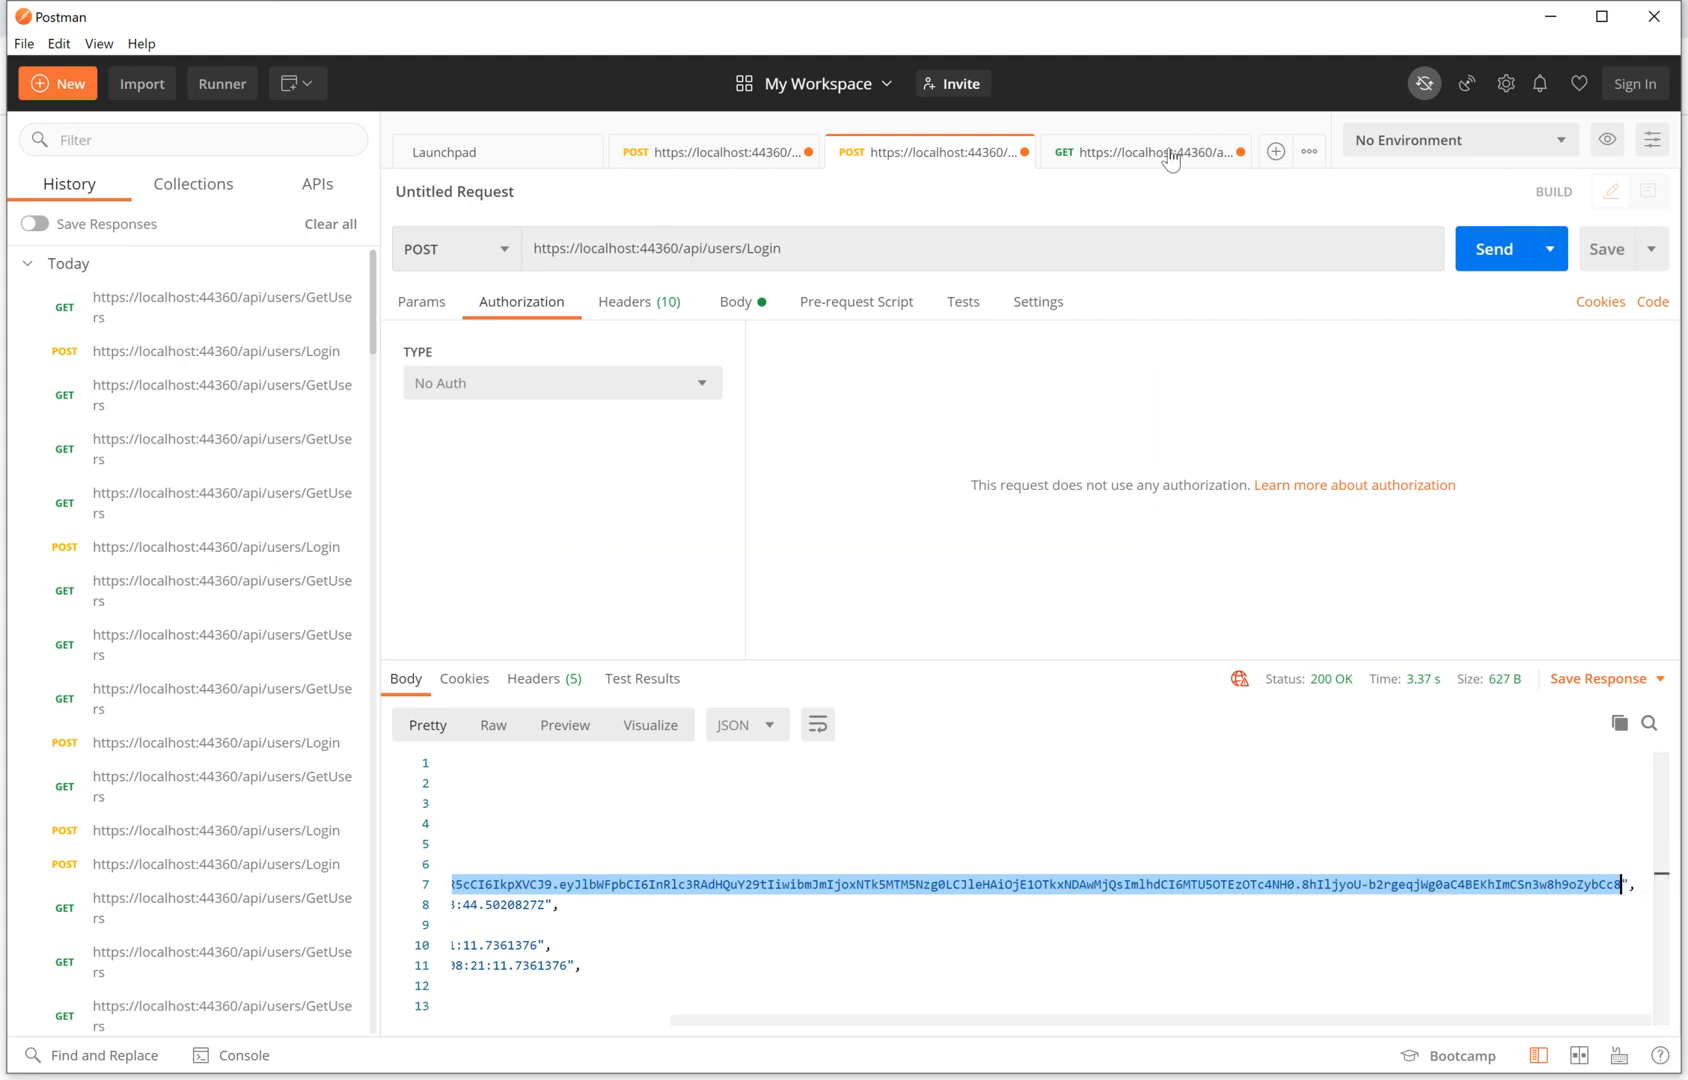
click(1142, 150)
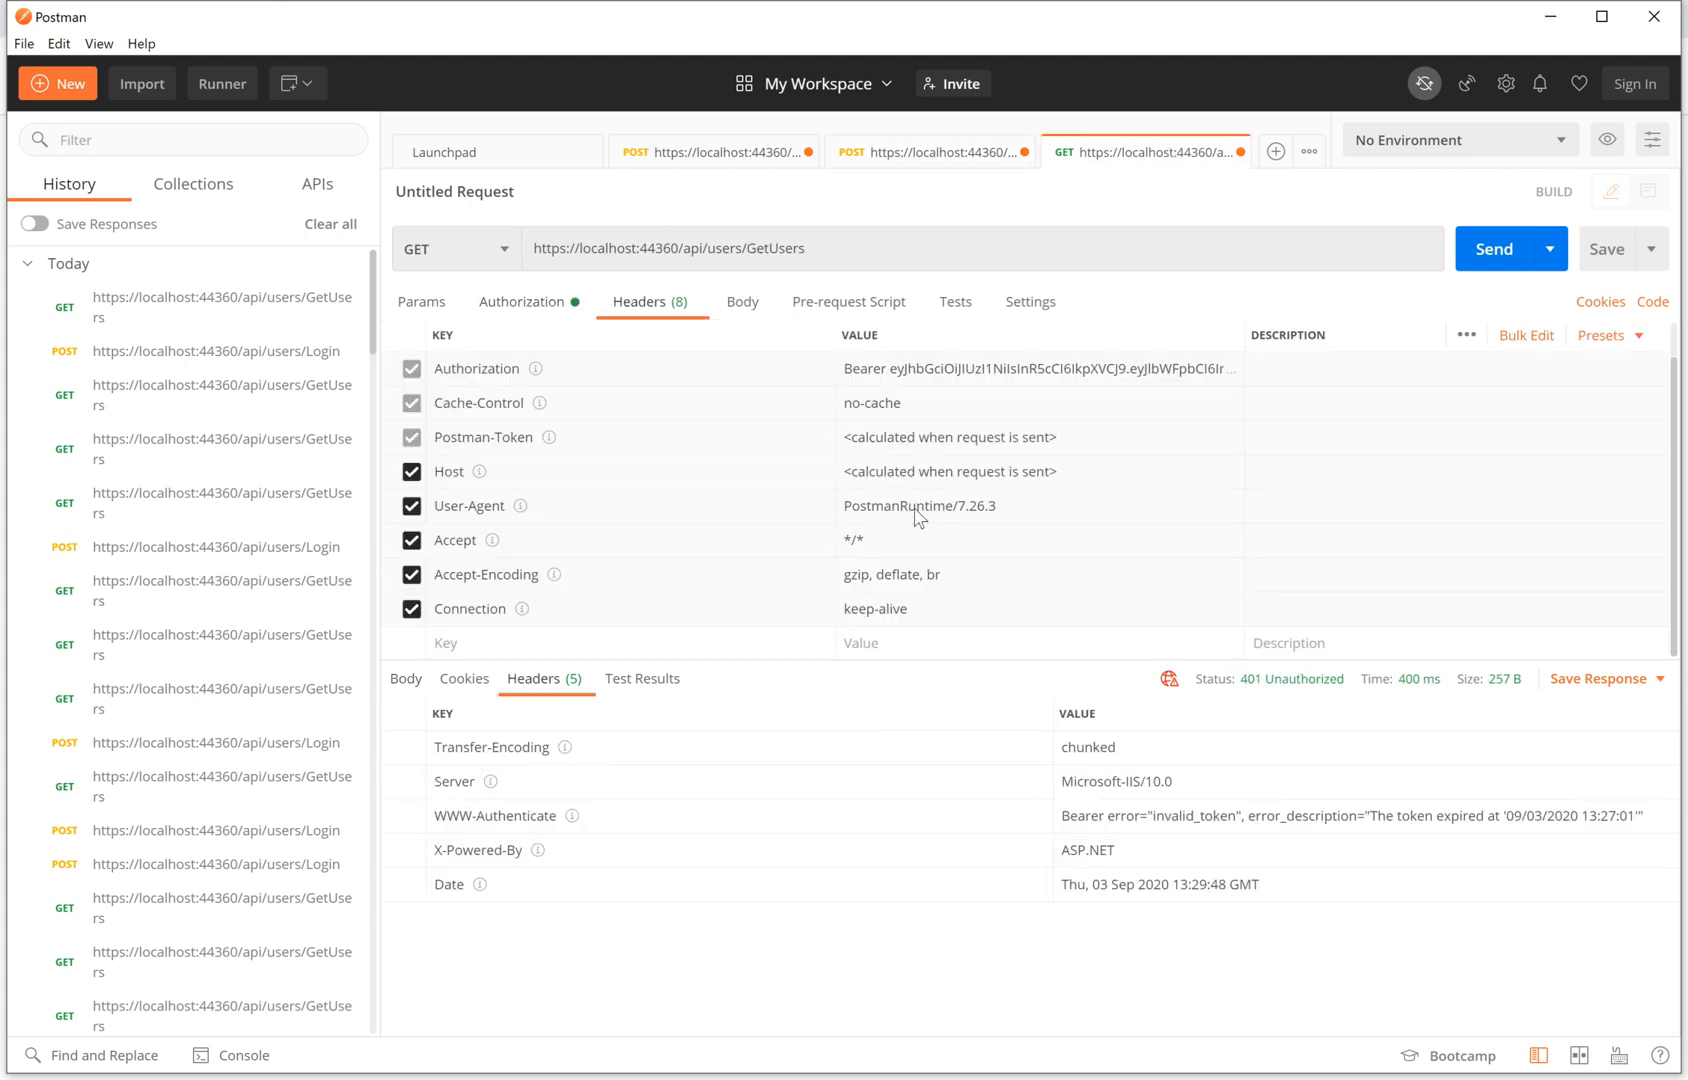
click(520, 302)
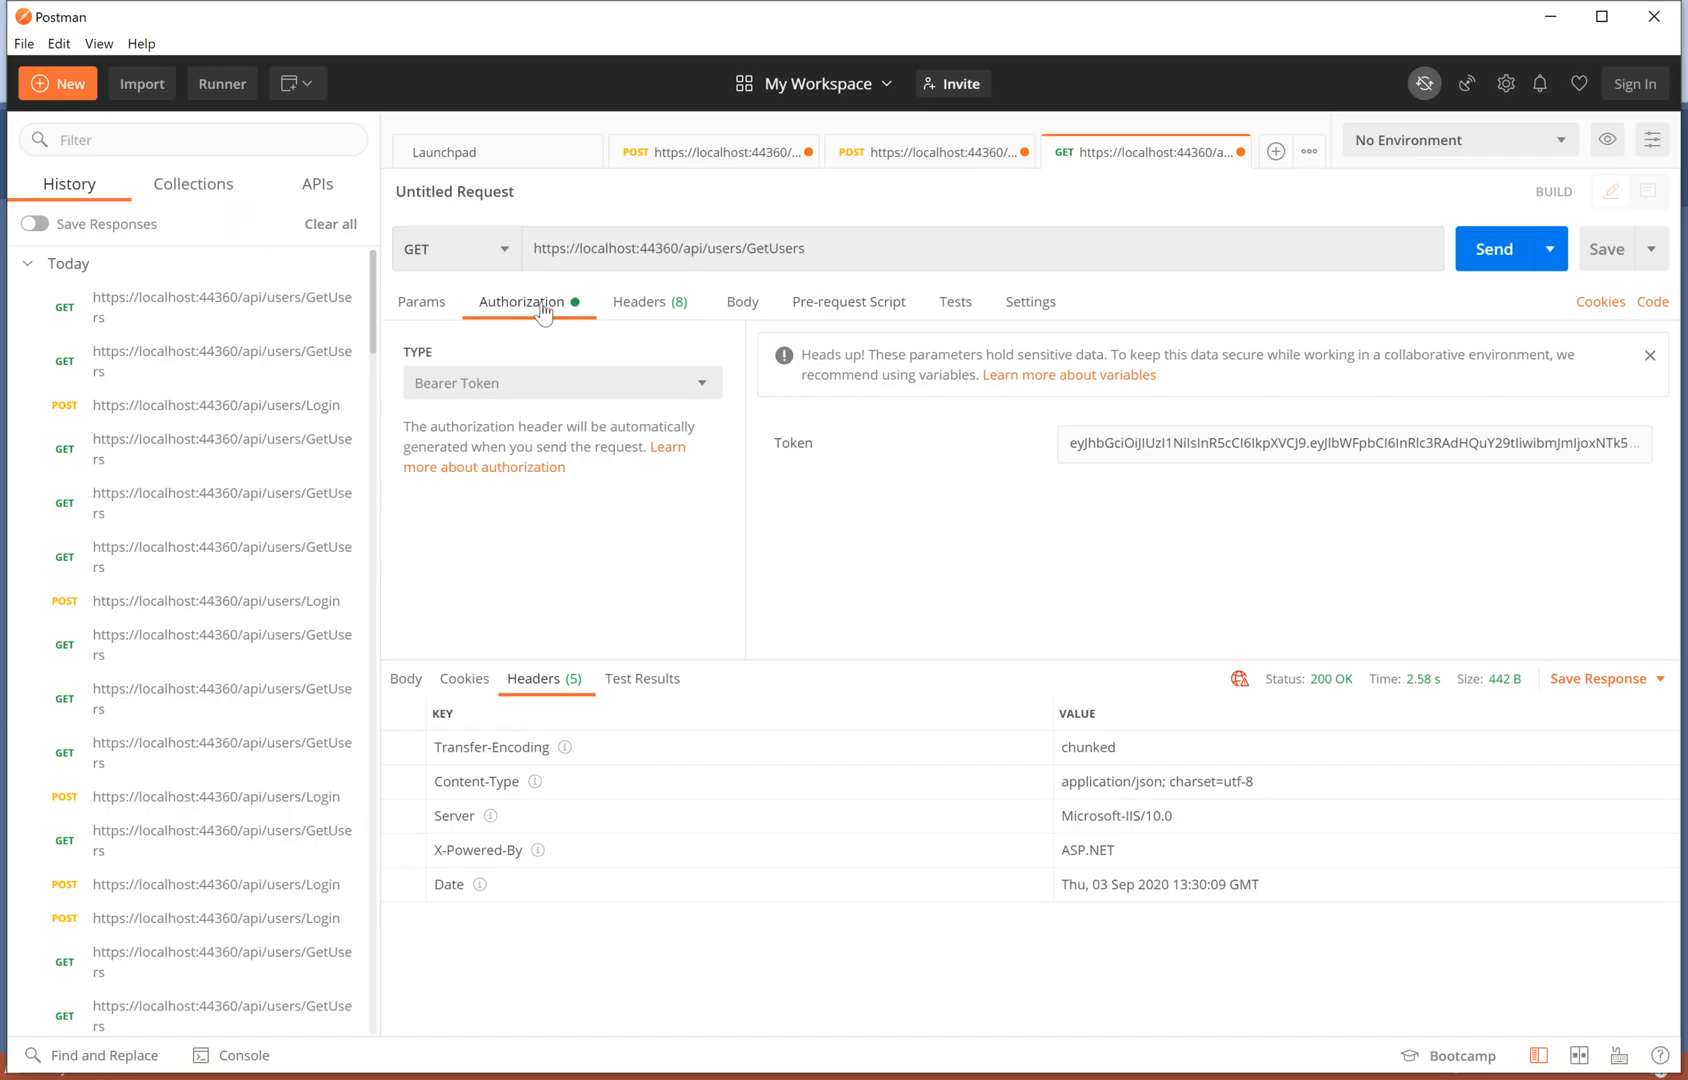
- Review the 200 OK GetUsers response body listing the test user with an empty password
click(404, 678)
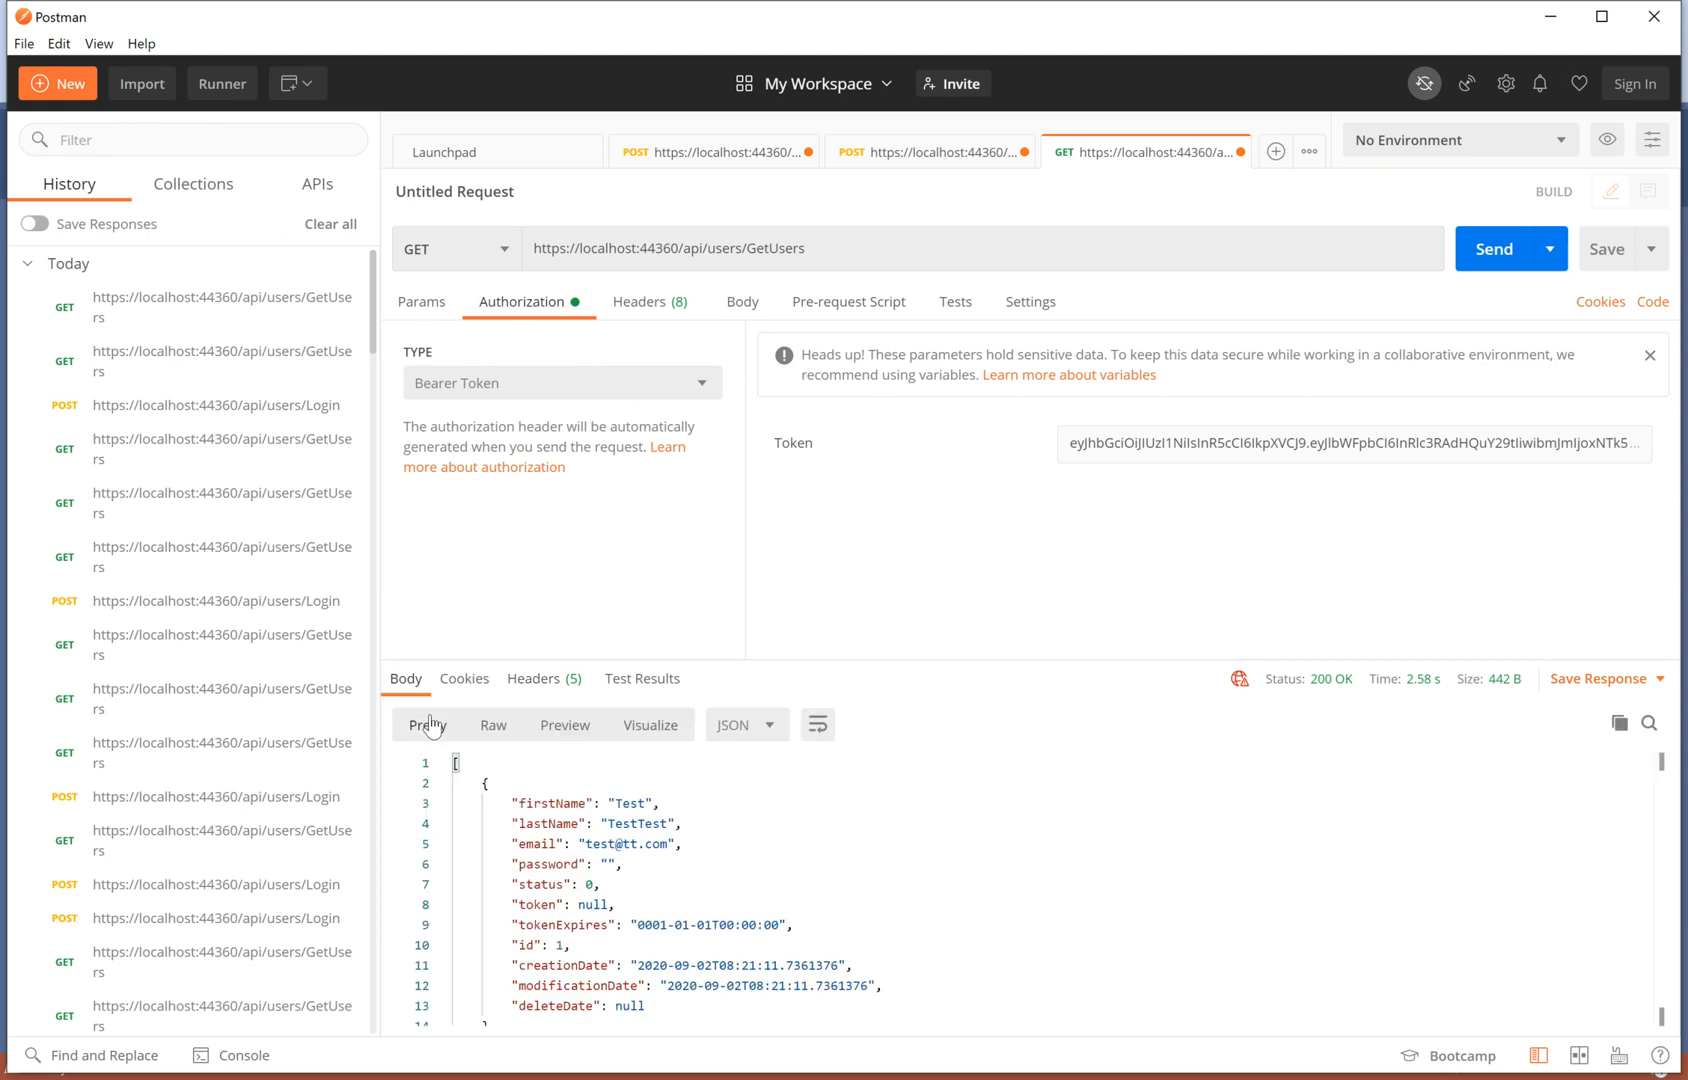
scroll(down, 3)
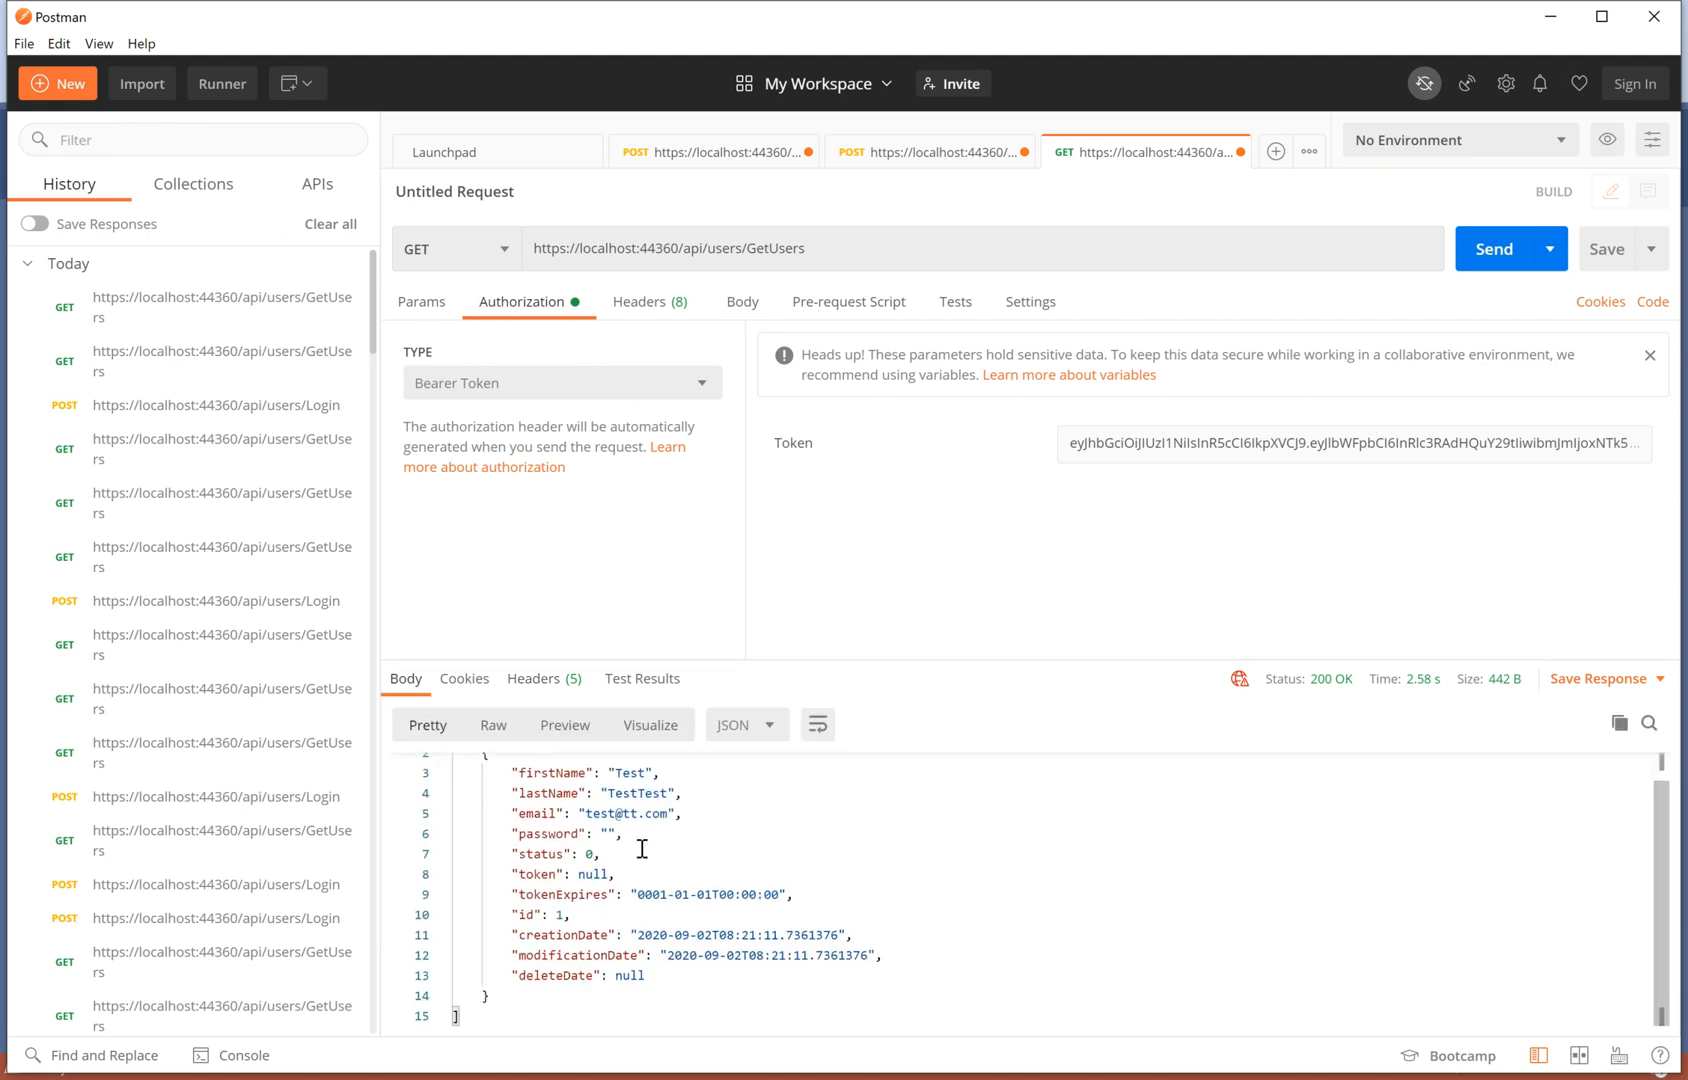
double_click(552, 834)
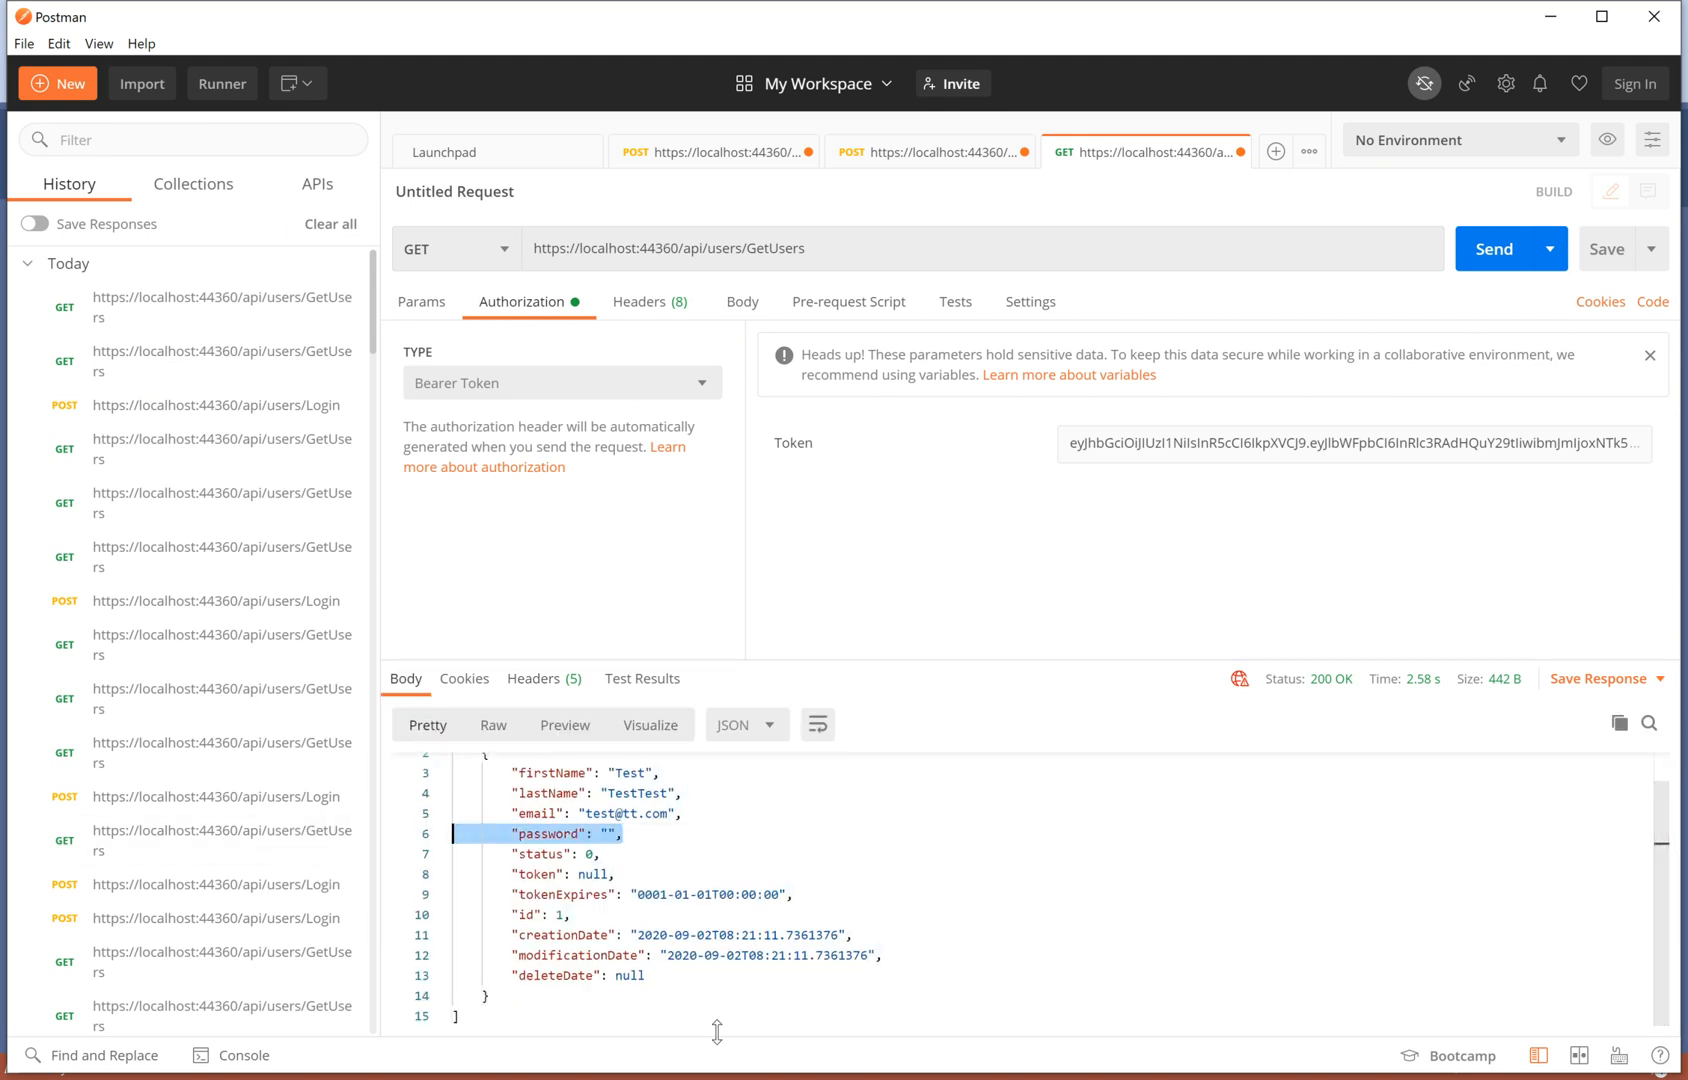